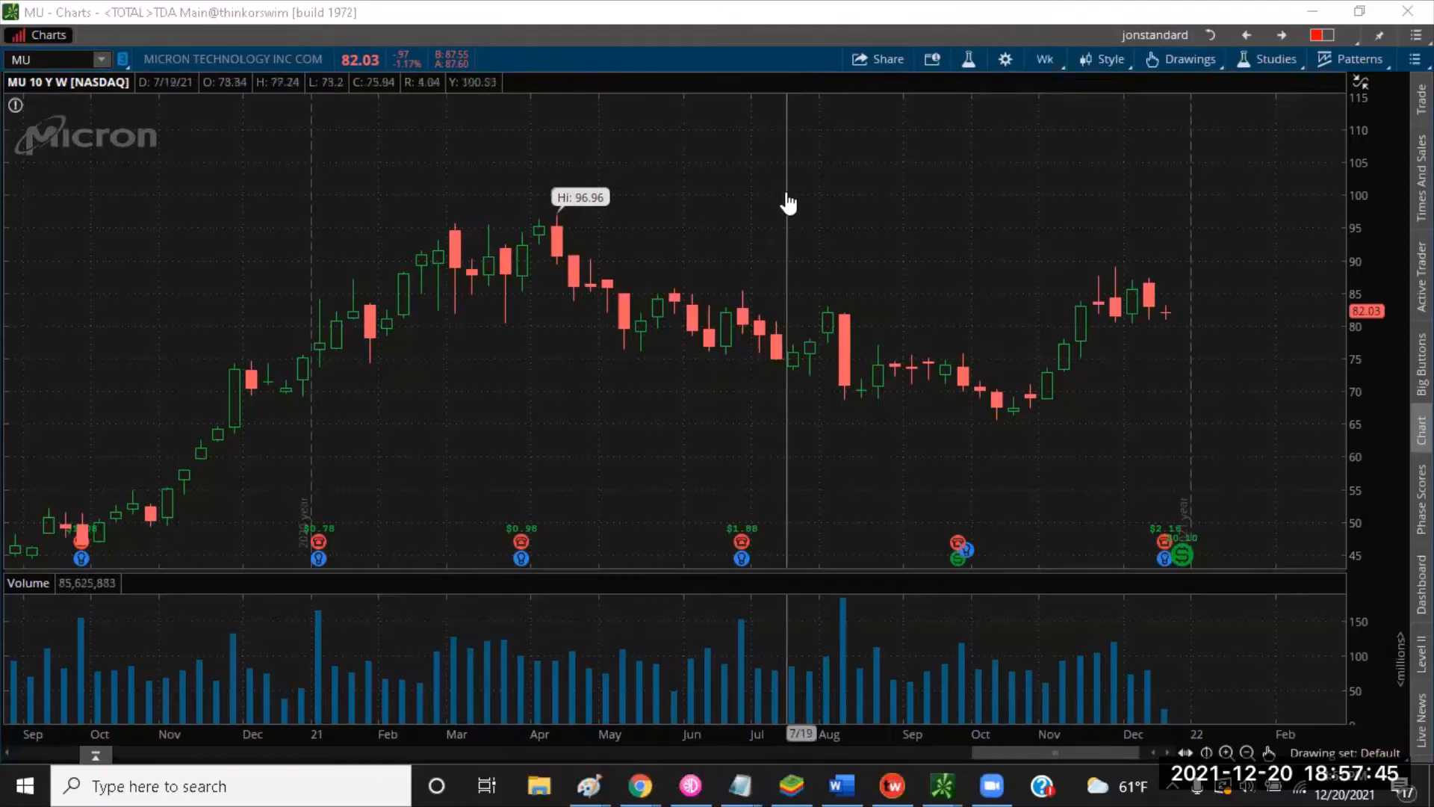
{"action": "mouse_move", "coordinate": [777, 200]}
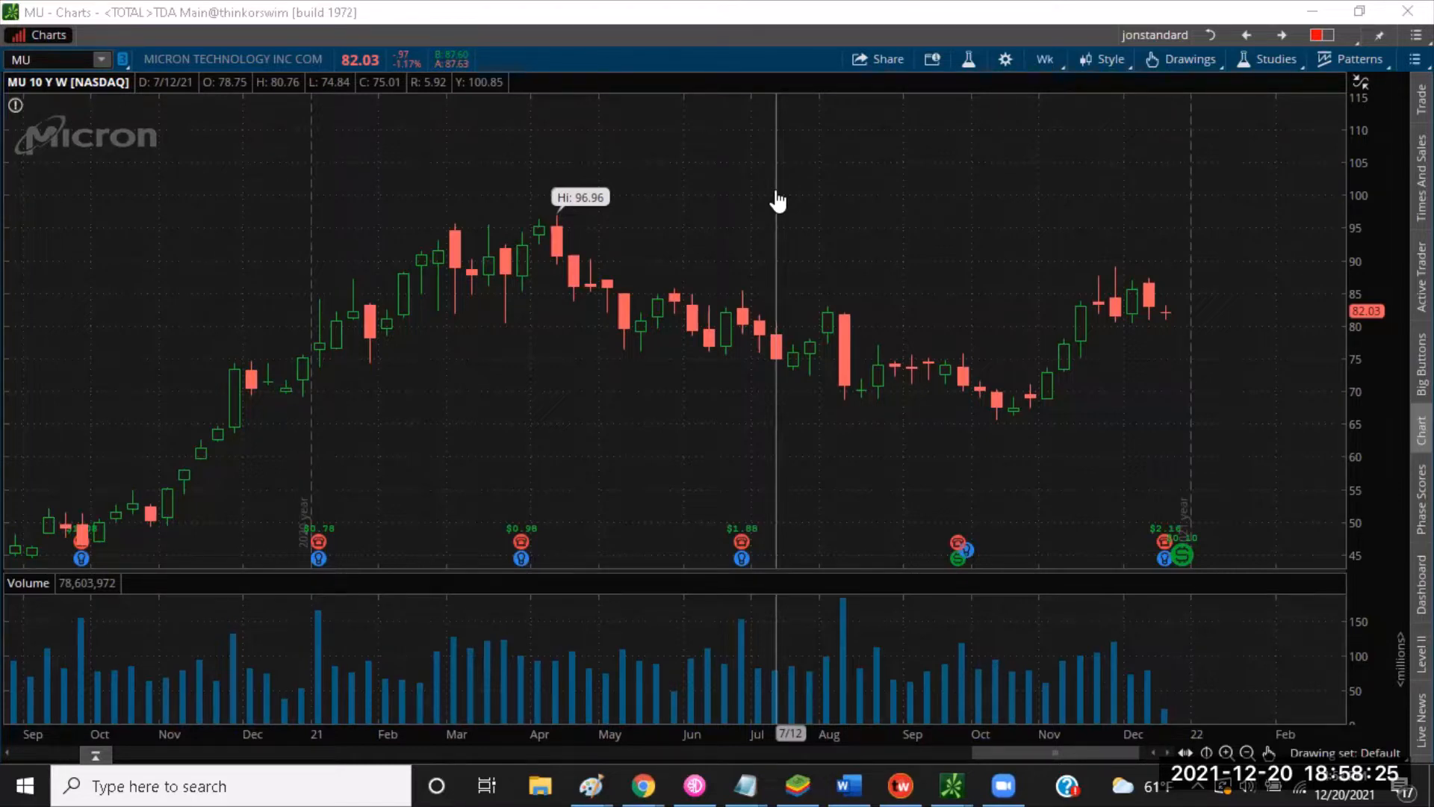
{"action": "mouse_move", "coordinate": [1052, 546]}
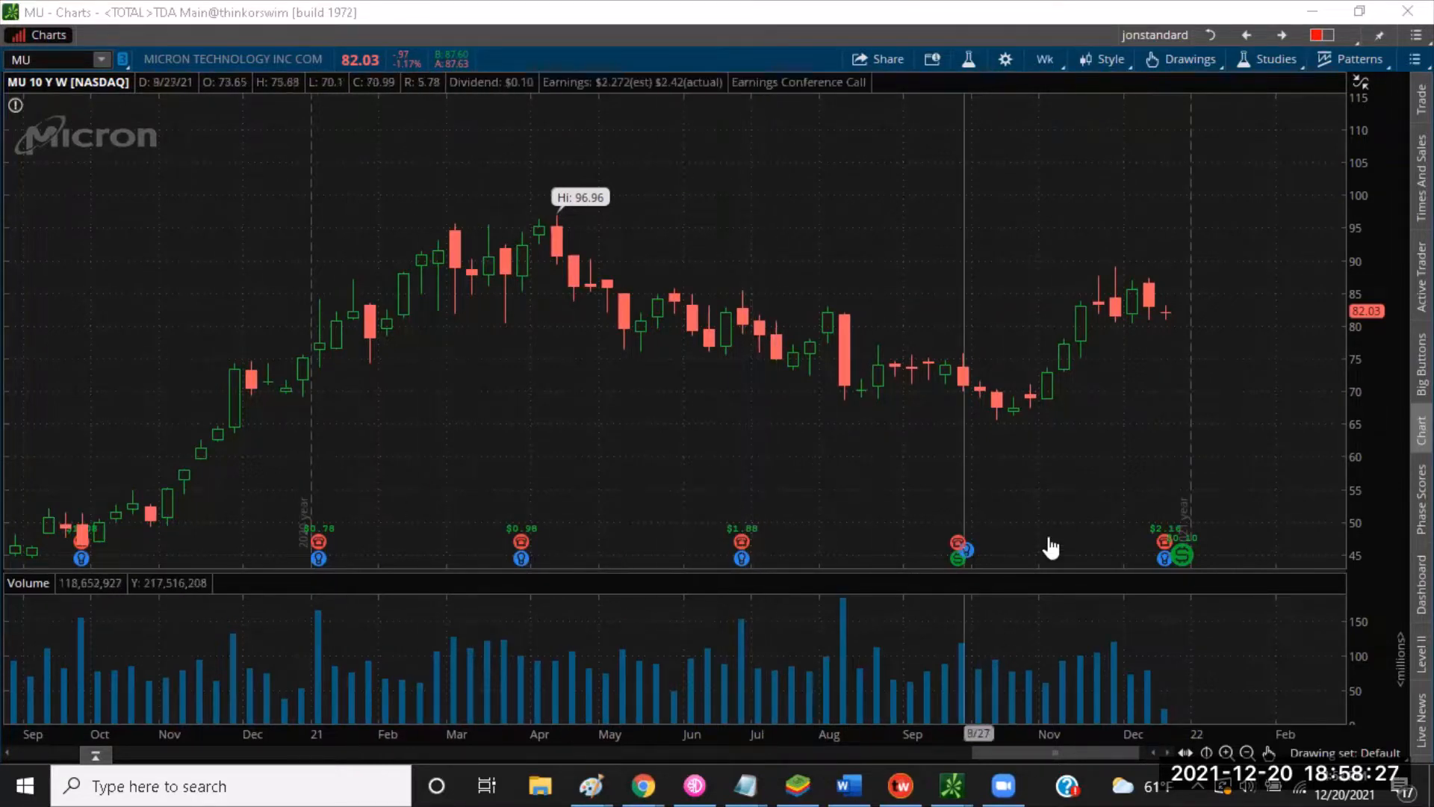
{"action": "mouse_move", "coordinate": [657, 306]}
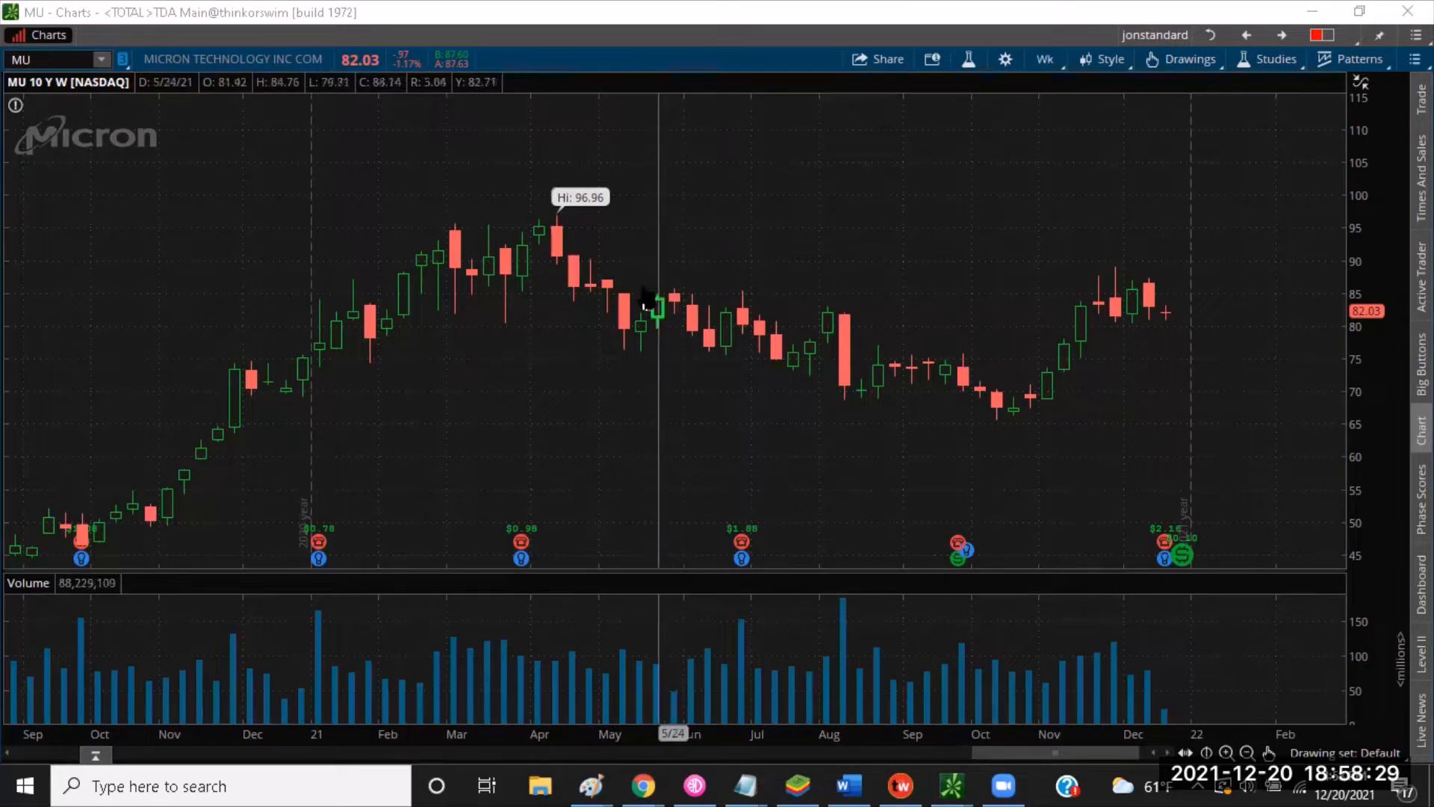
{"action": "mouse_move", "coordinate": [781, 319]}
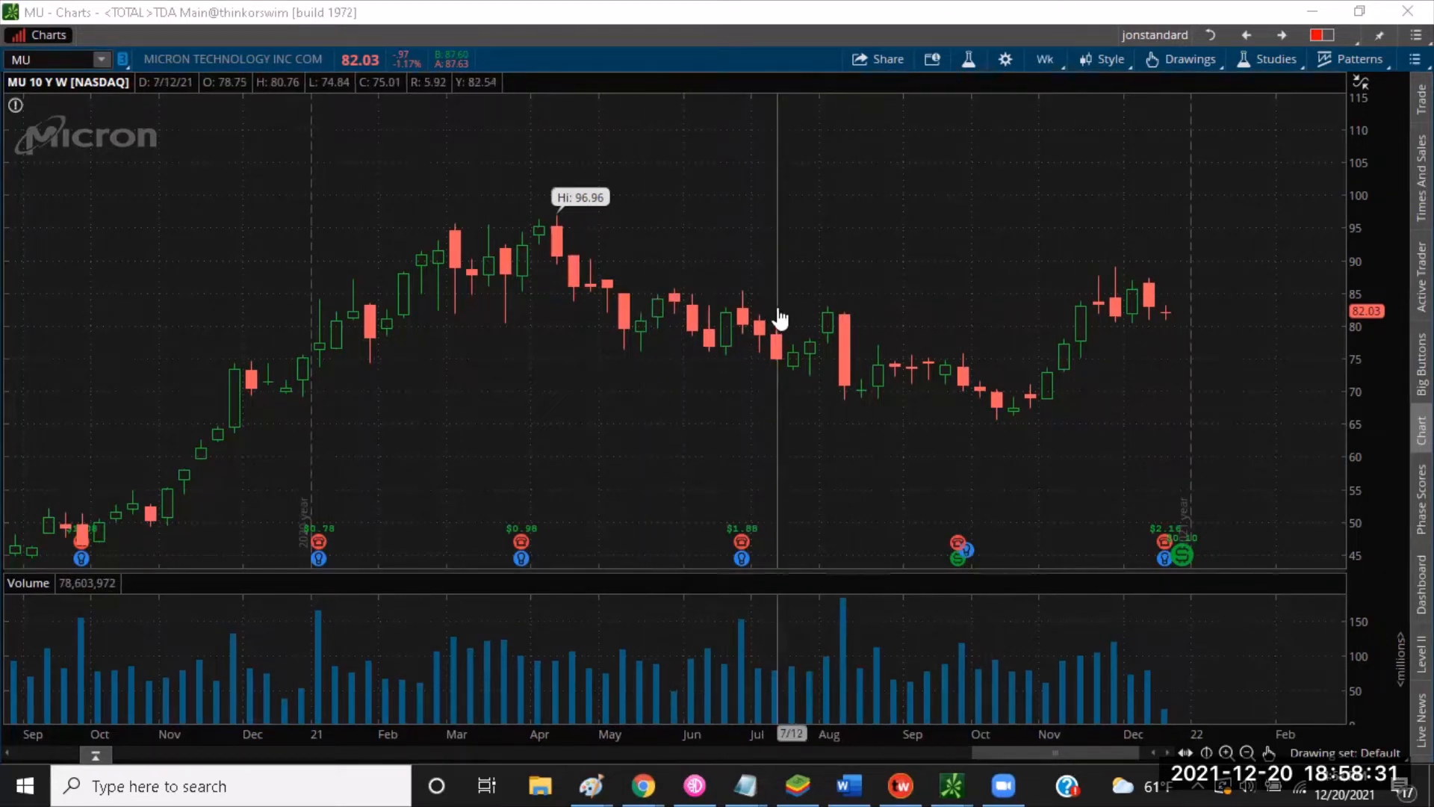
{"action": "mouse_move", "coordinate": [801, 345]}
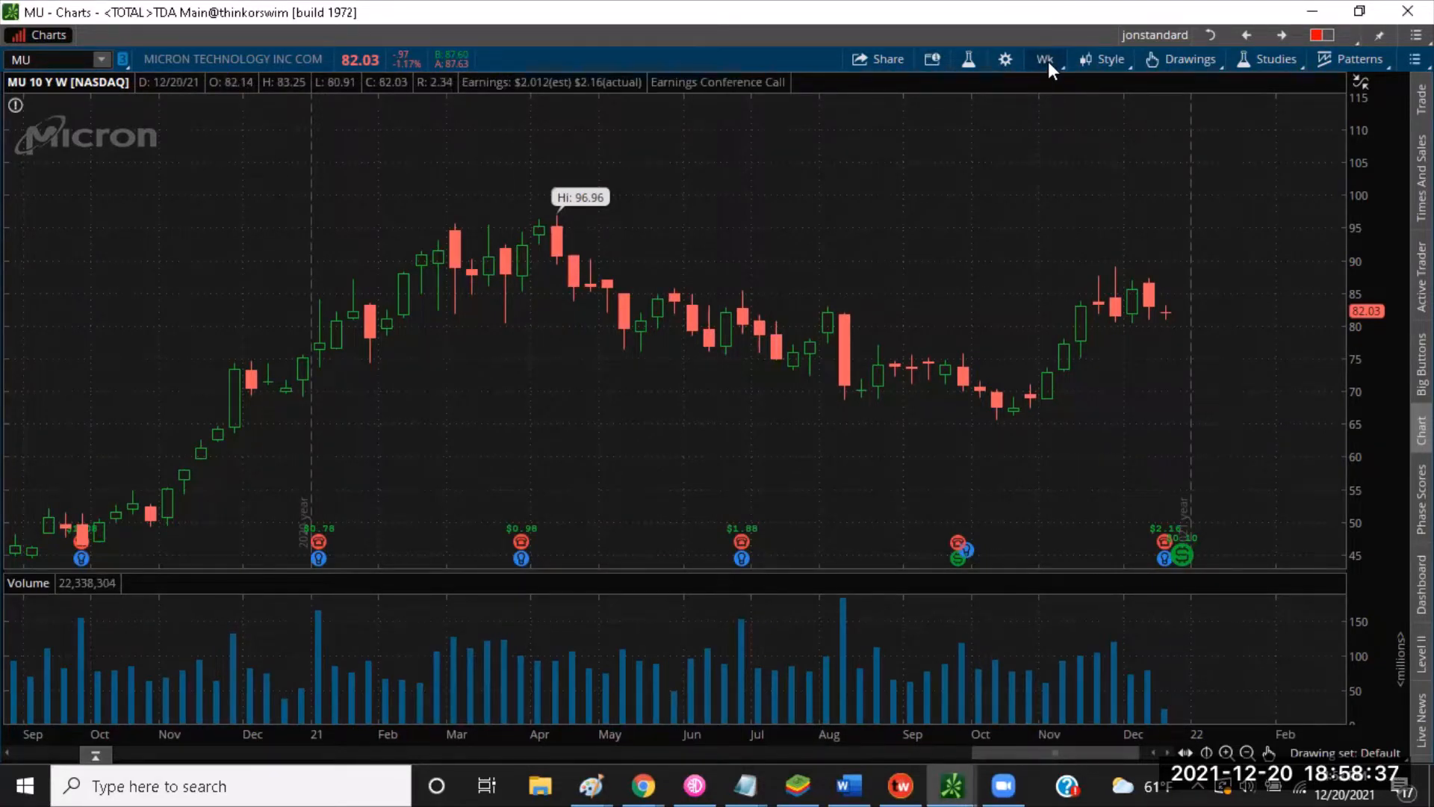
- Switch the MU chart to a 9 M : 1D daily view and go to Studies
{"action": "left_click", "coordinate": [1044, 58]}
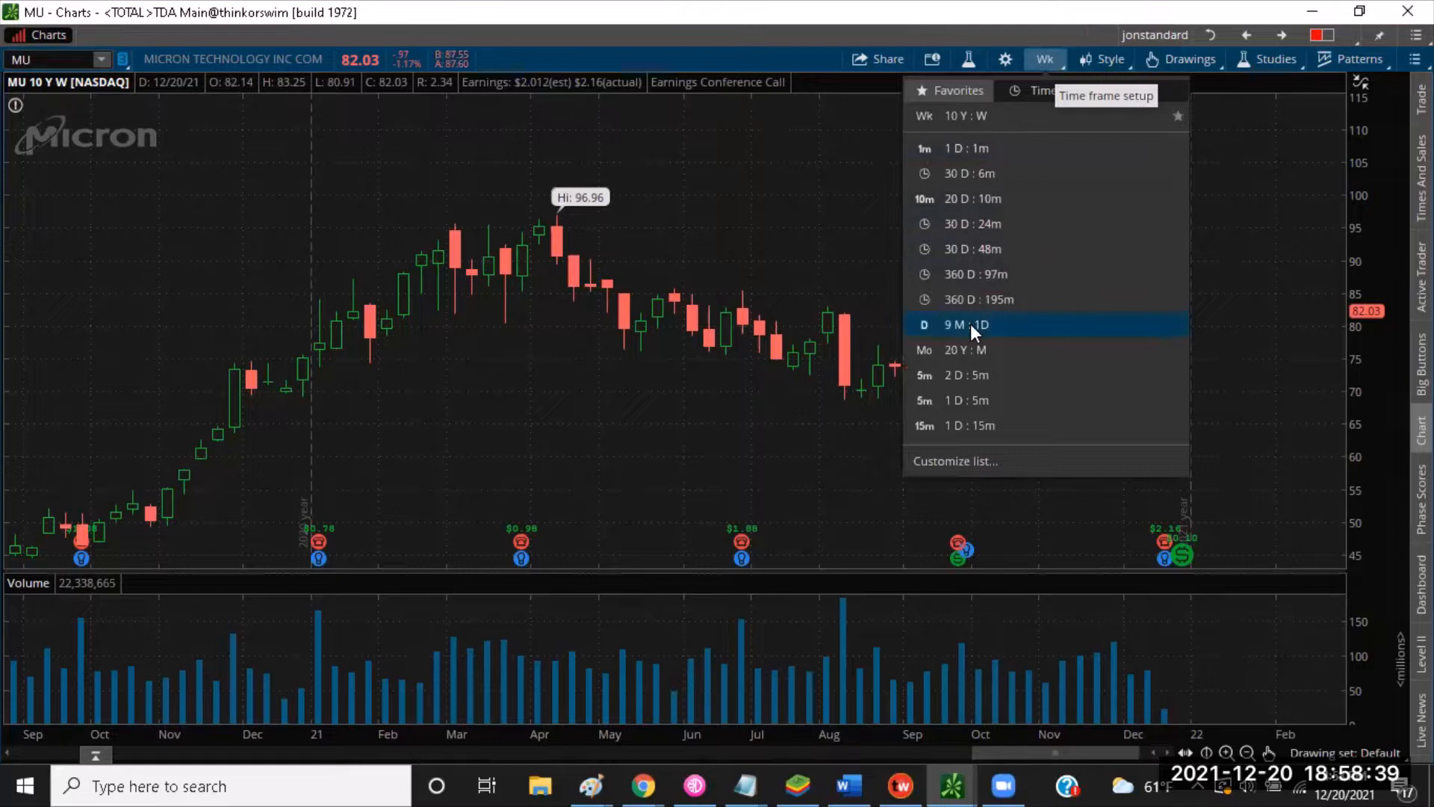
{"action": "left_click", "coordinate": [965, 324]}
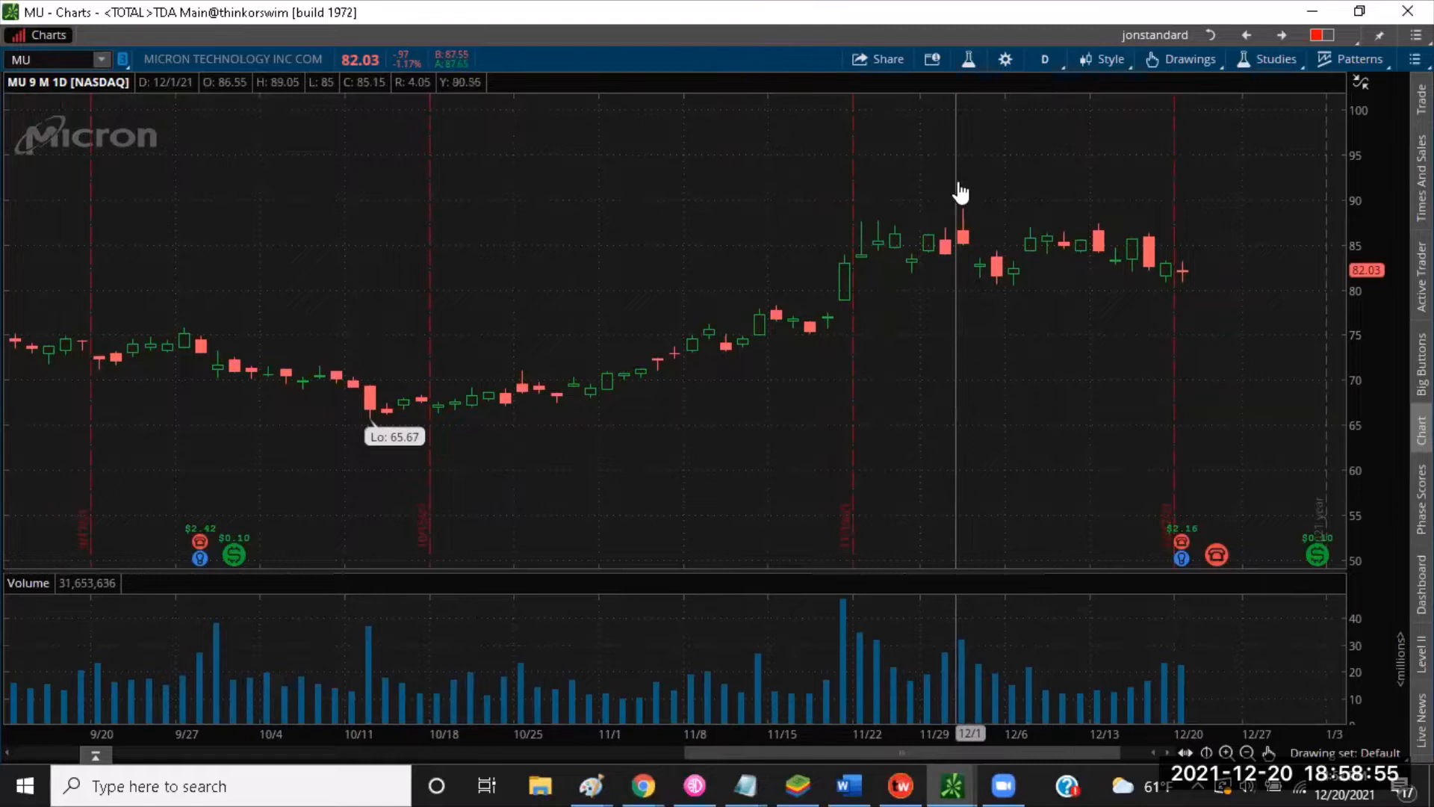
{"action": "left_click", "coordinate": [1276, 59]}
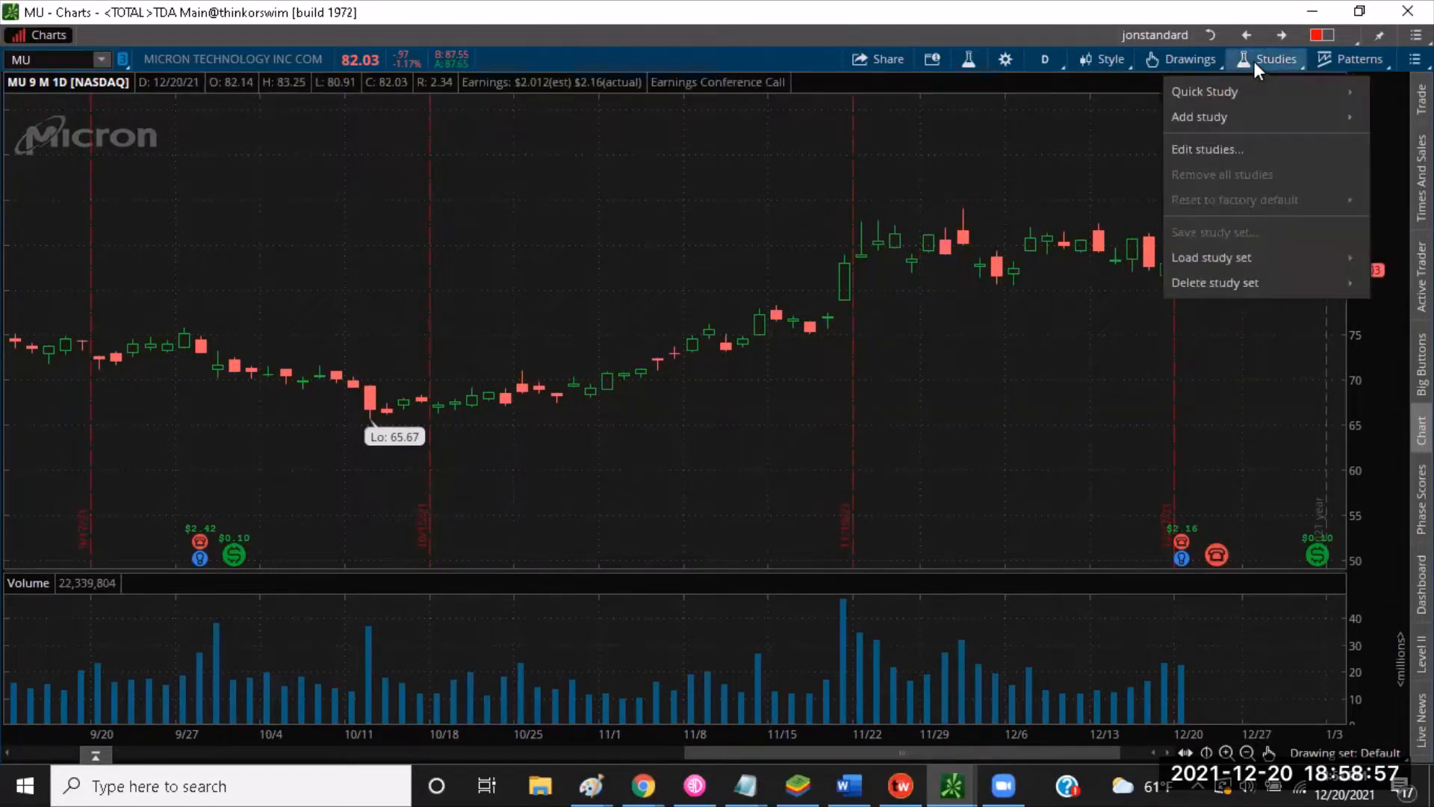
- Queue TTM_Trend and TTM_Squeeze from a 'ttm' search in the study editor
{"action": "left_click", "coordinate": [1207, 150]}
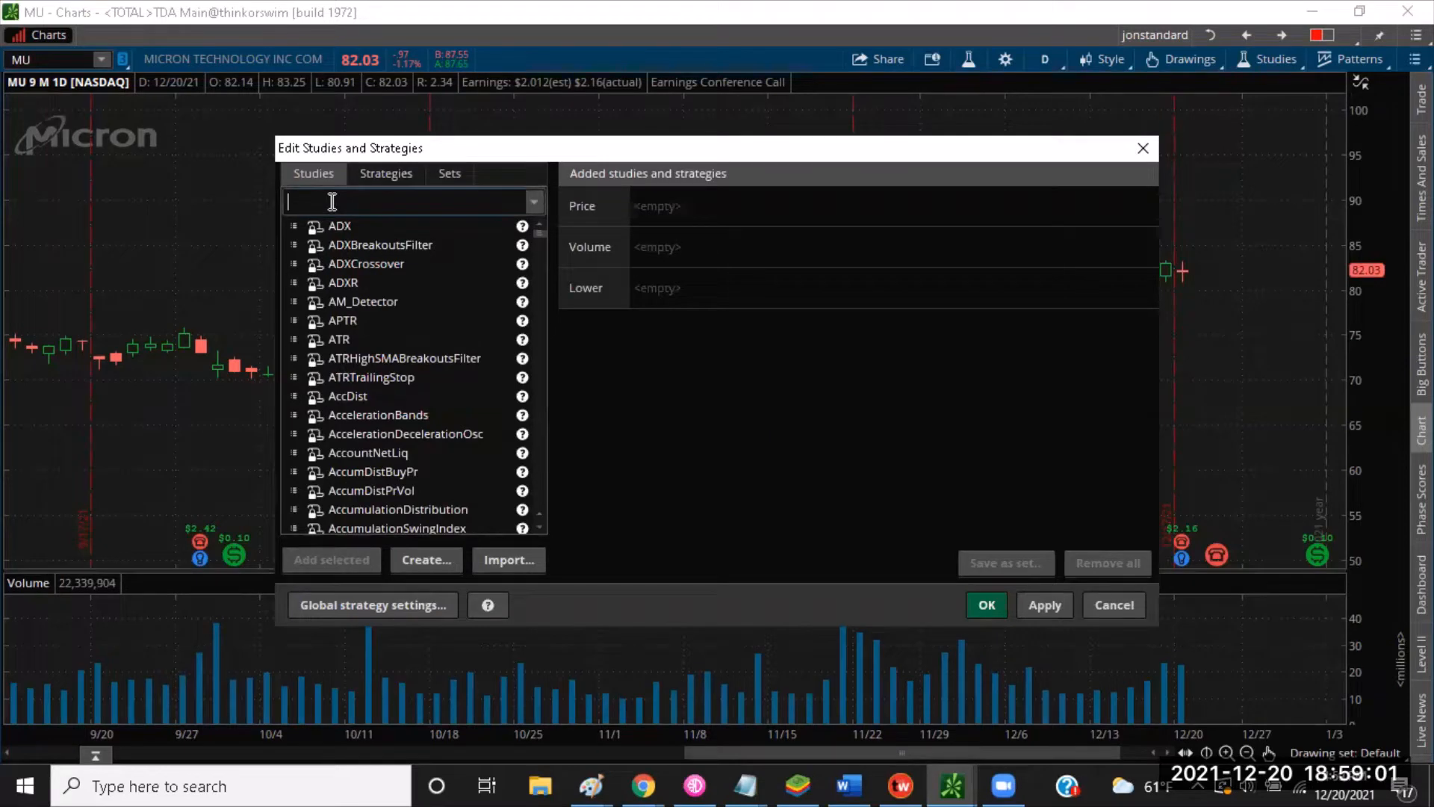
{"action": "type", "text": "ttm"}
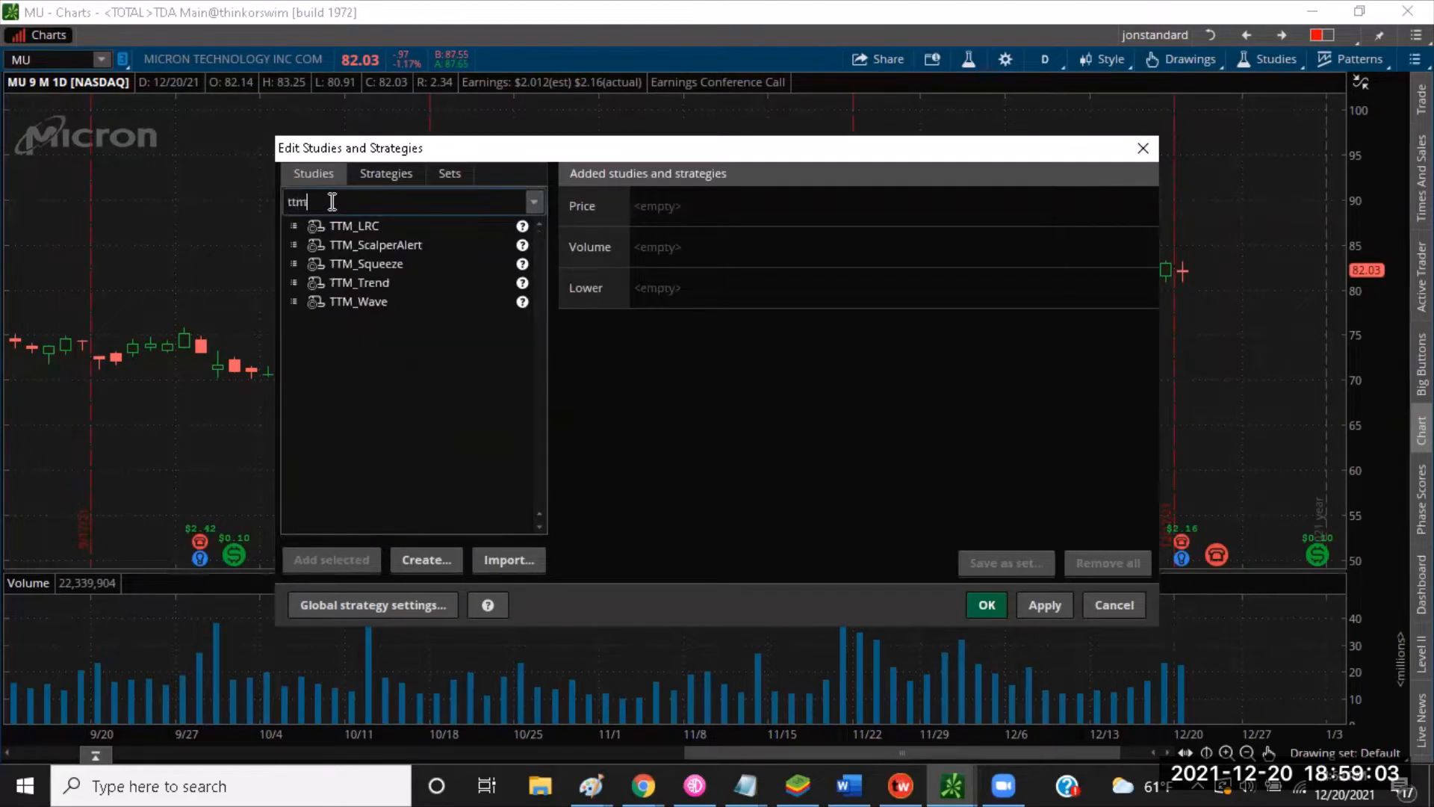
{"action": "mouse_move", "coordinate": [378, 284]}
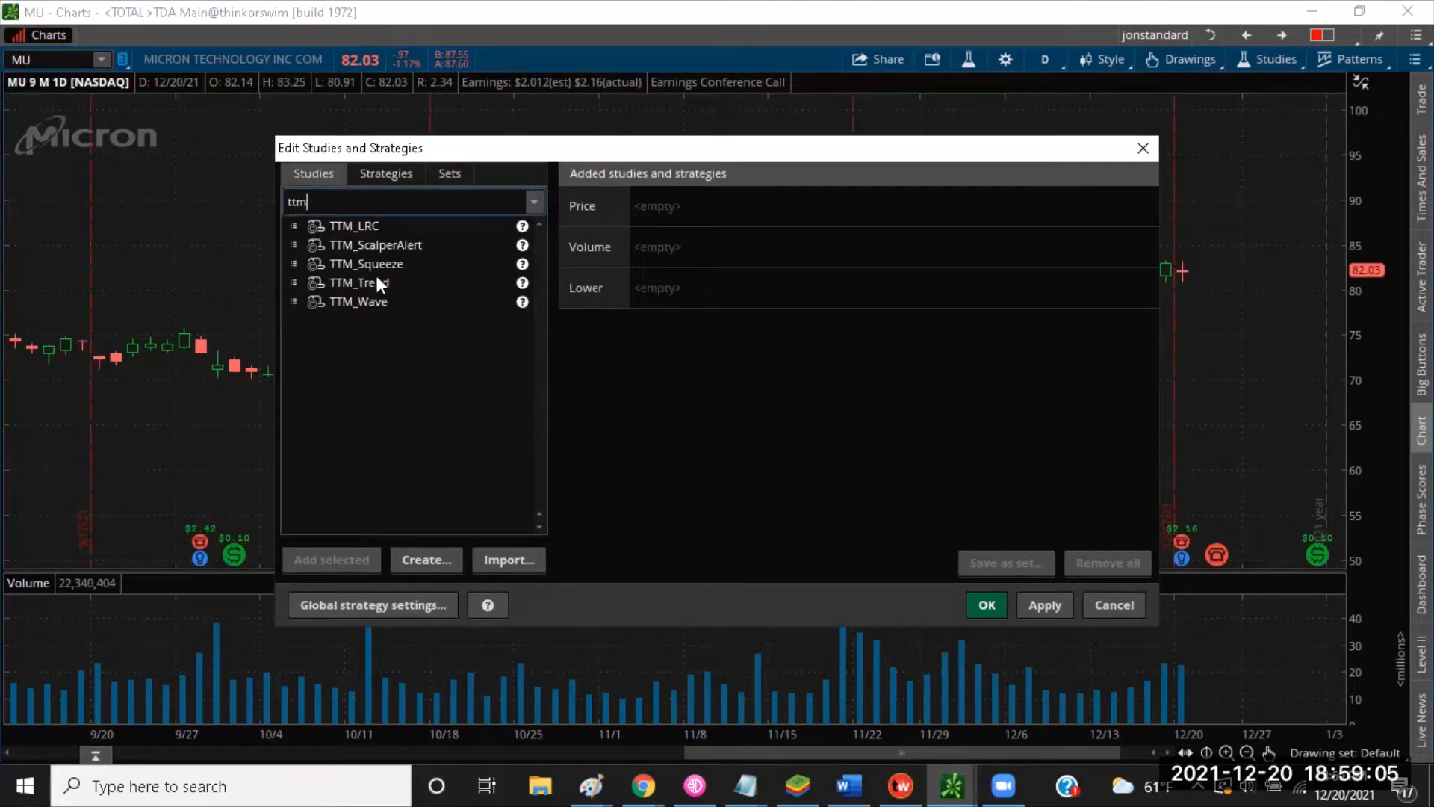
{"action": "double_click", "coordinate": [360, 282]}
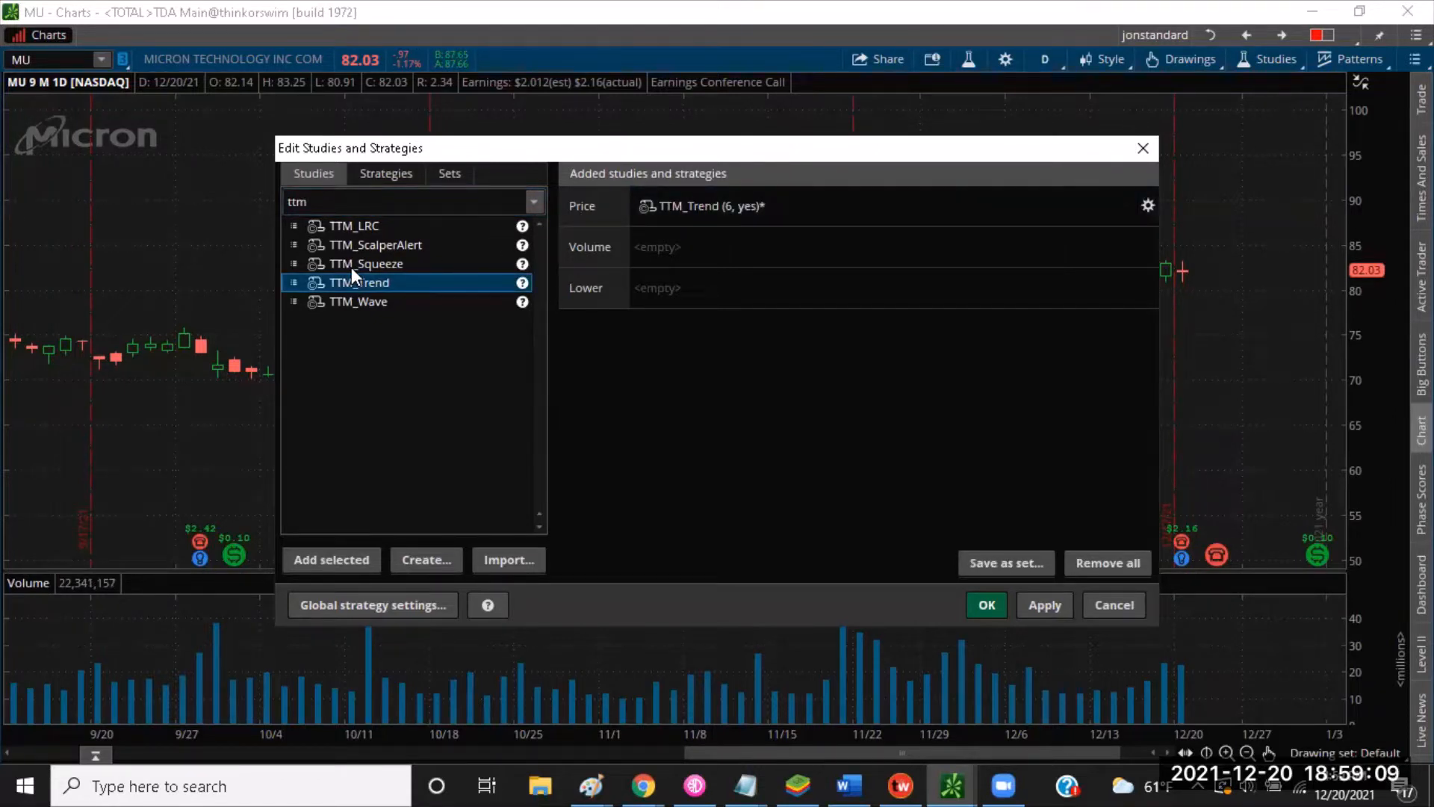
{"action": "double_click", "coordinate": [368, 263]}
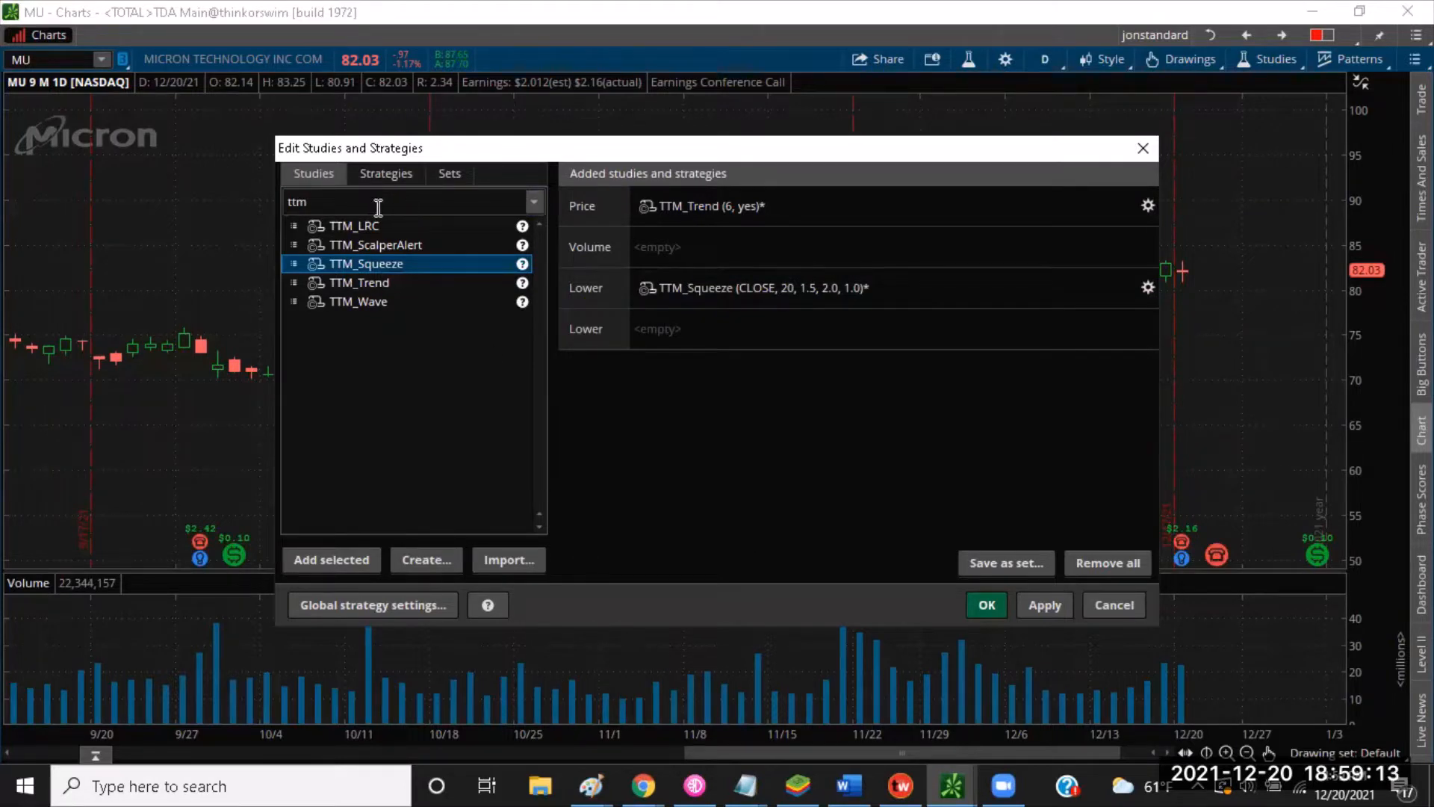
- Queue MovAvgExponential from an 'expo' search
{"action": "type", "text": "e"}
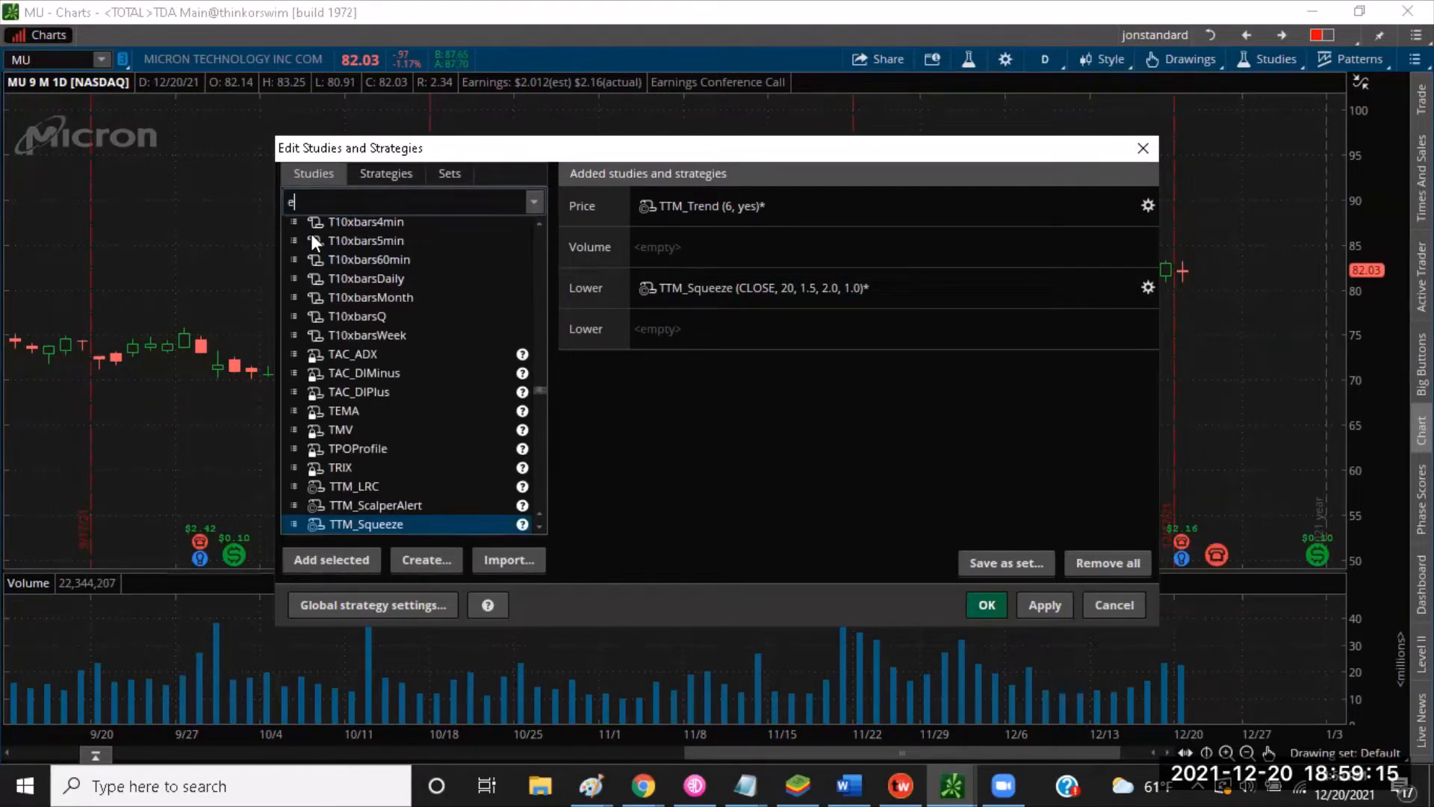
{"action": "type", "text": "xpo"}
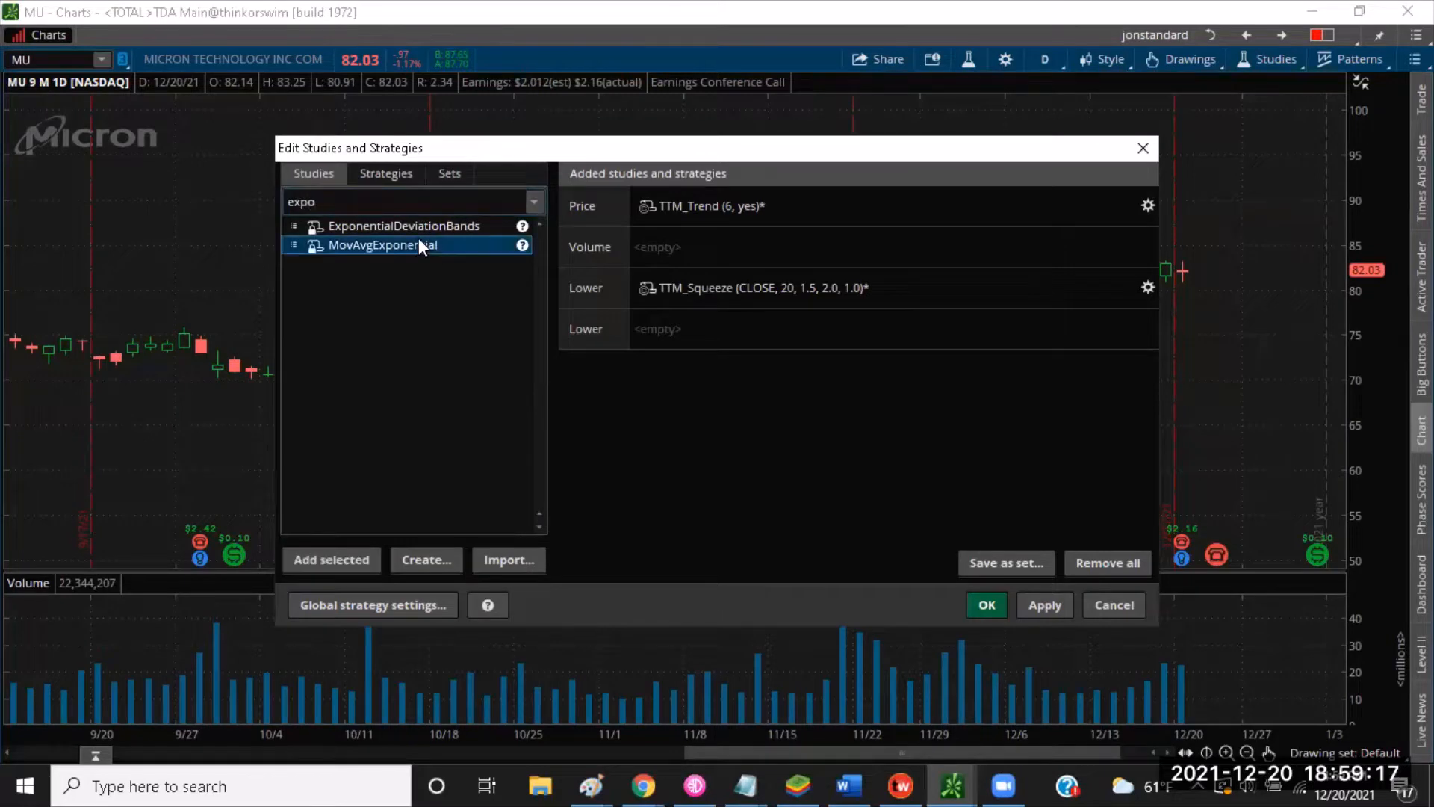
{"action": "double_click", "coordinate": [382, 243]}
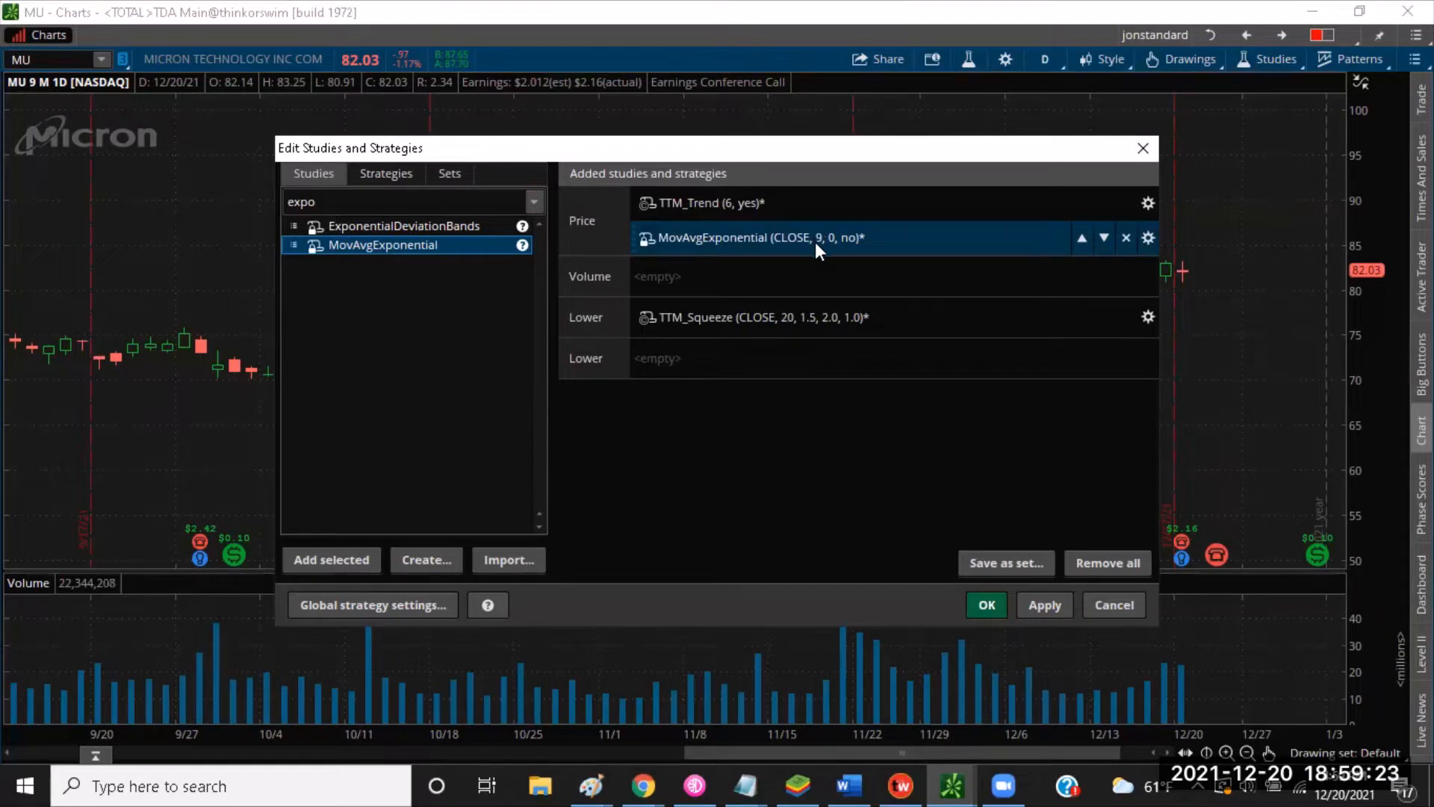
- Set the MovAvgExponential to length 21 with a new line colour
{"action": "left_click", "coordinate": [1147, 237]}
{"action": "type", "text": "21"}
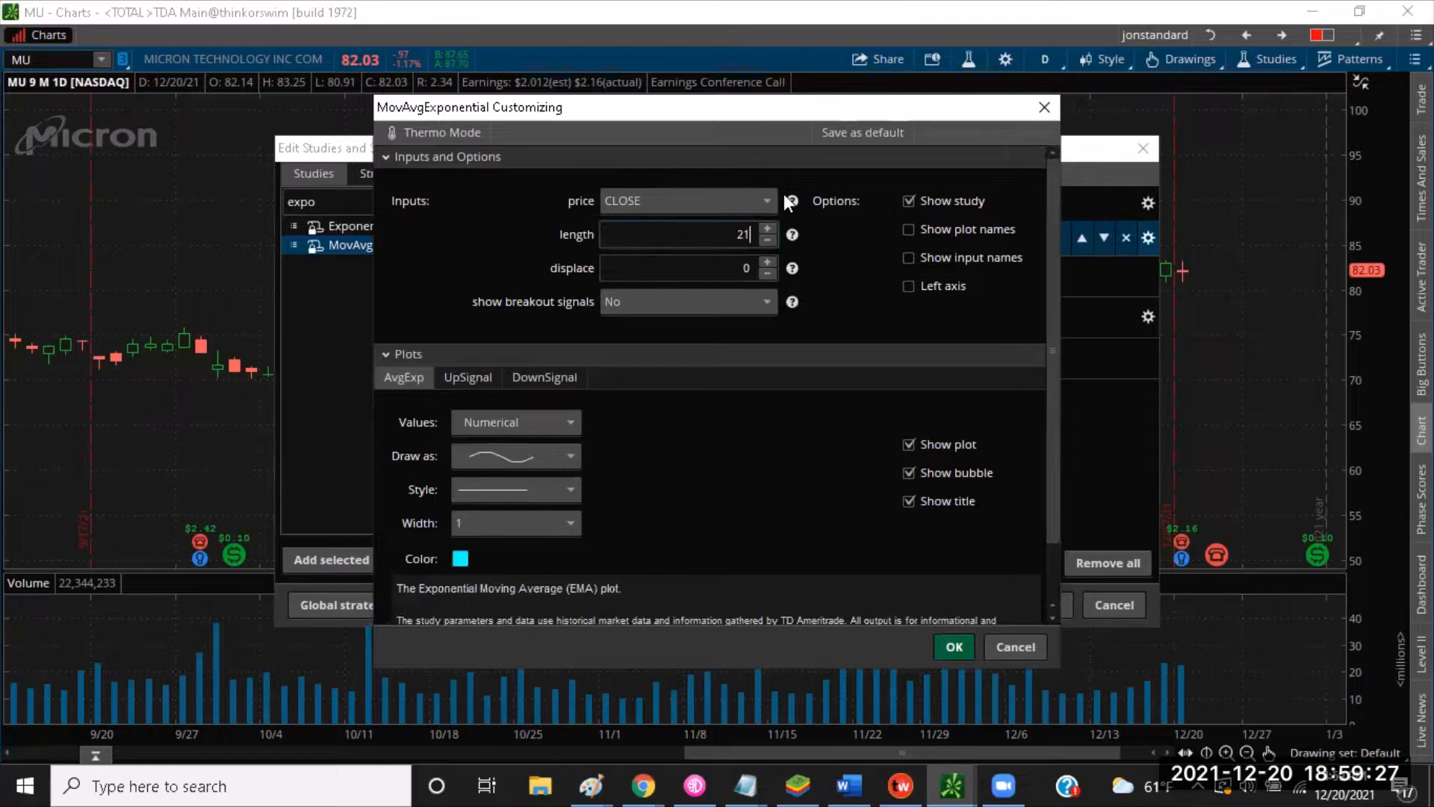
{"action": "left_click", "coordinate": [460, 559]}
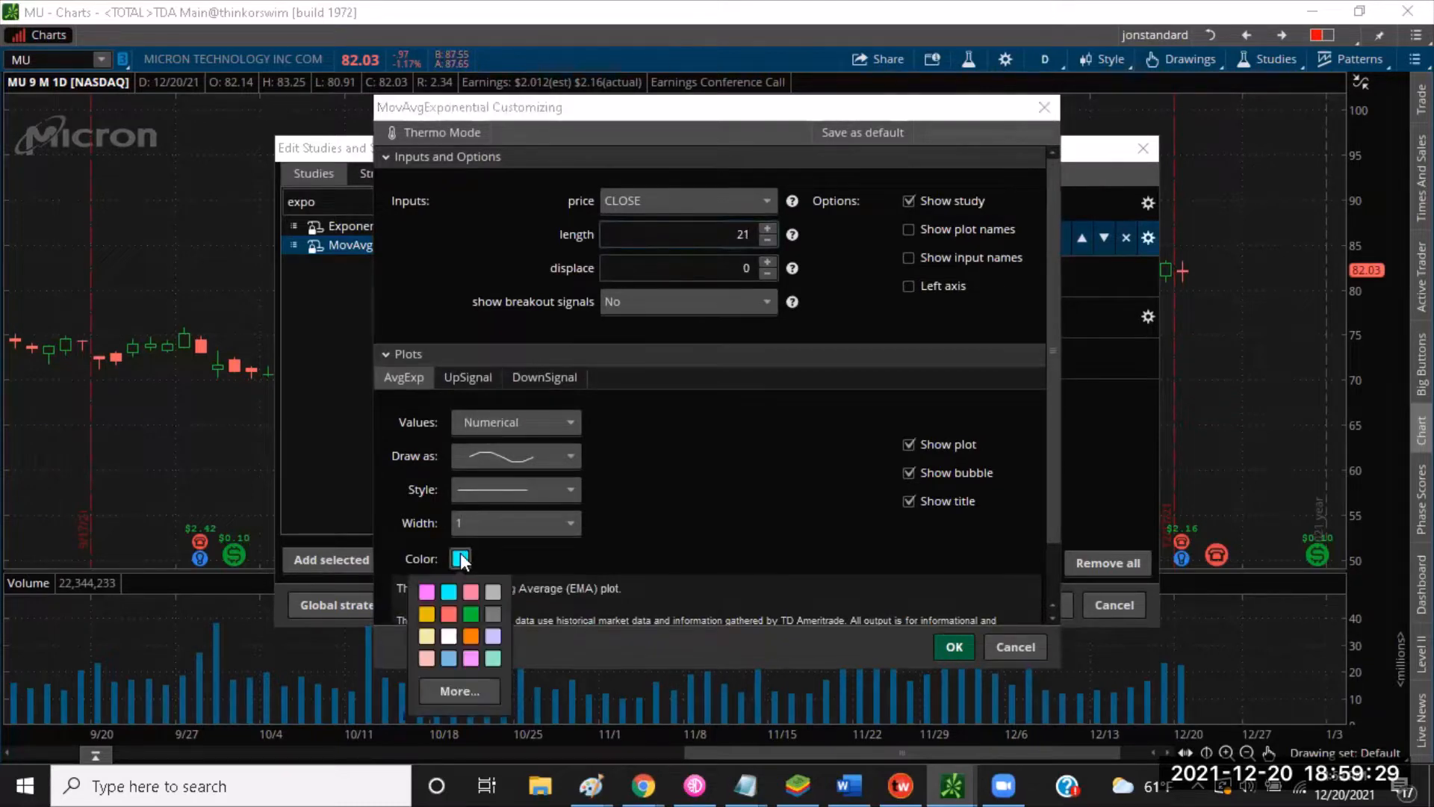
{"action": "left_click", "coordinate": [448, 592]}
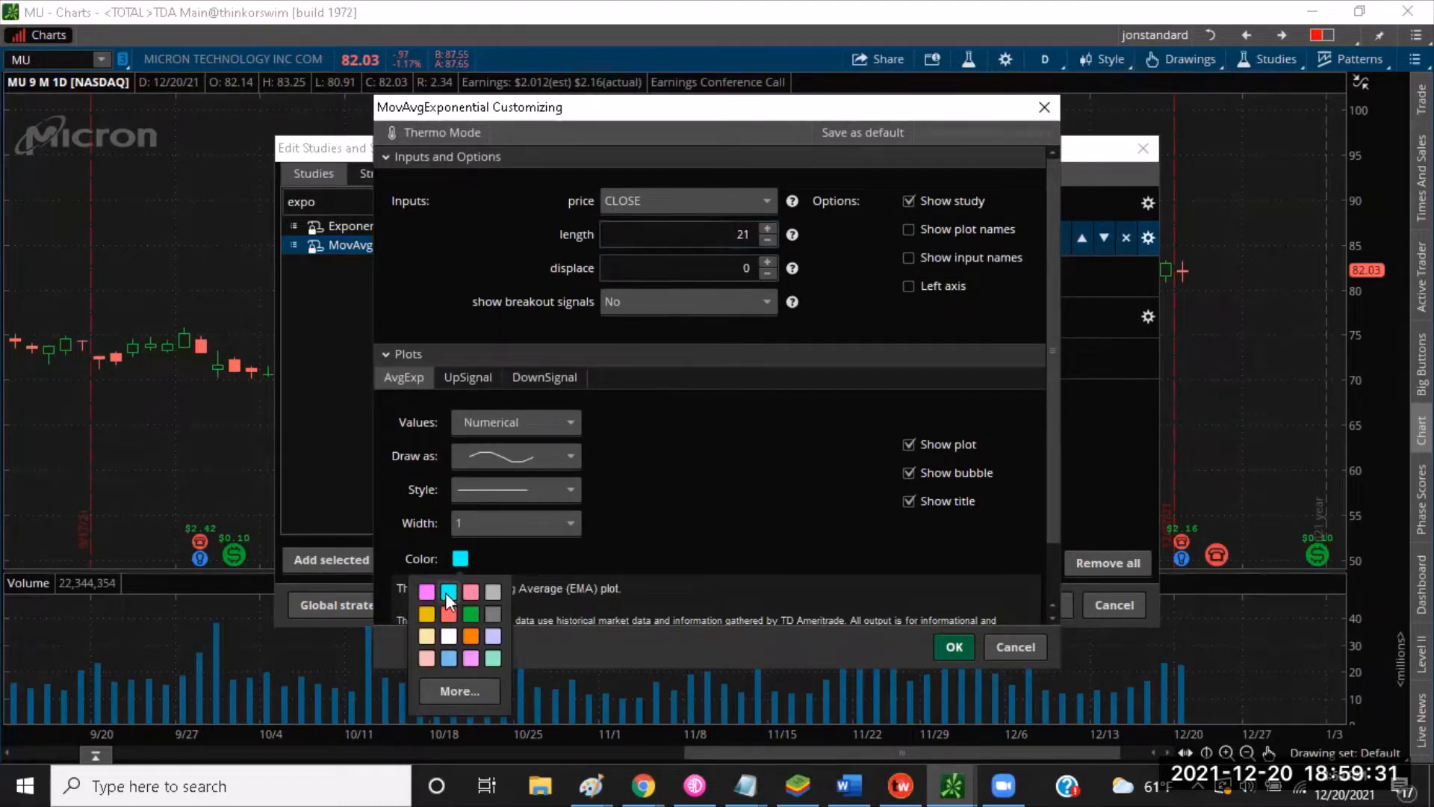
{"action": "left_click", "coordinate": [951, 647]}
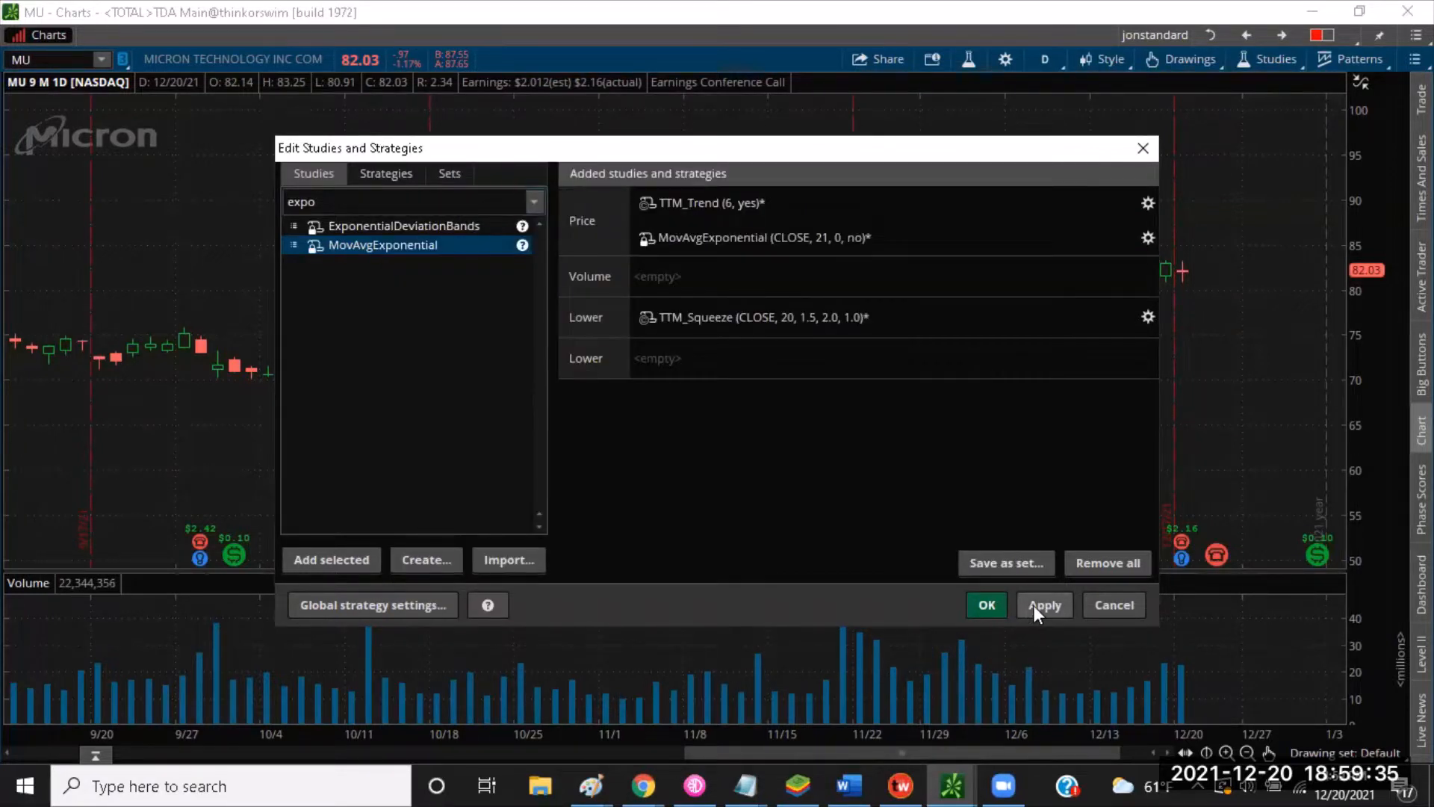
- Add RSI and MACD studies and apply everything to the MU chart
{"action": "type", "text": "rsi"}
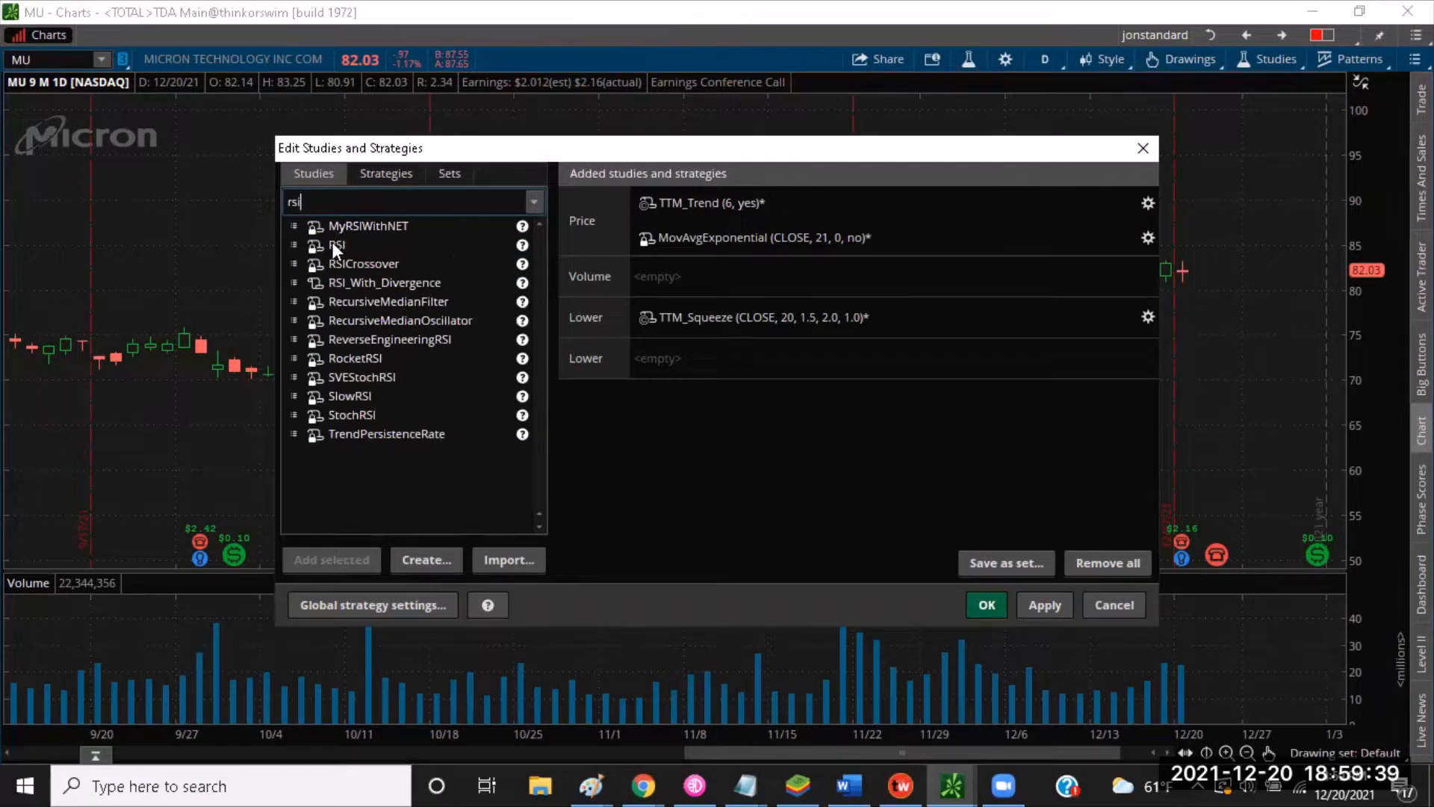
{"action": "double_click", "coordinate": [336, 243]}
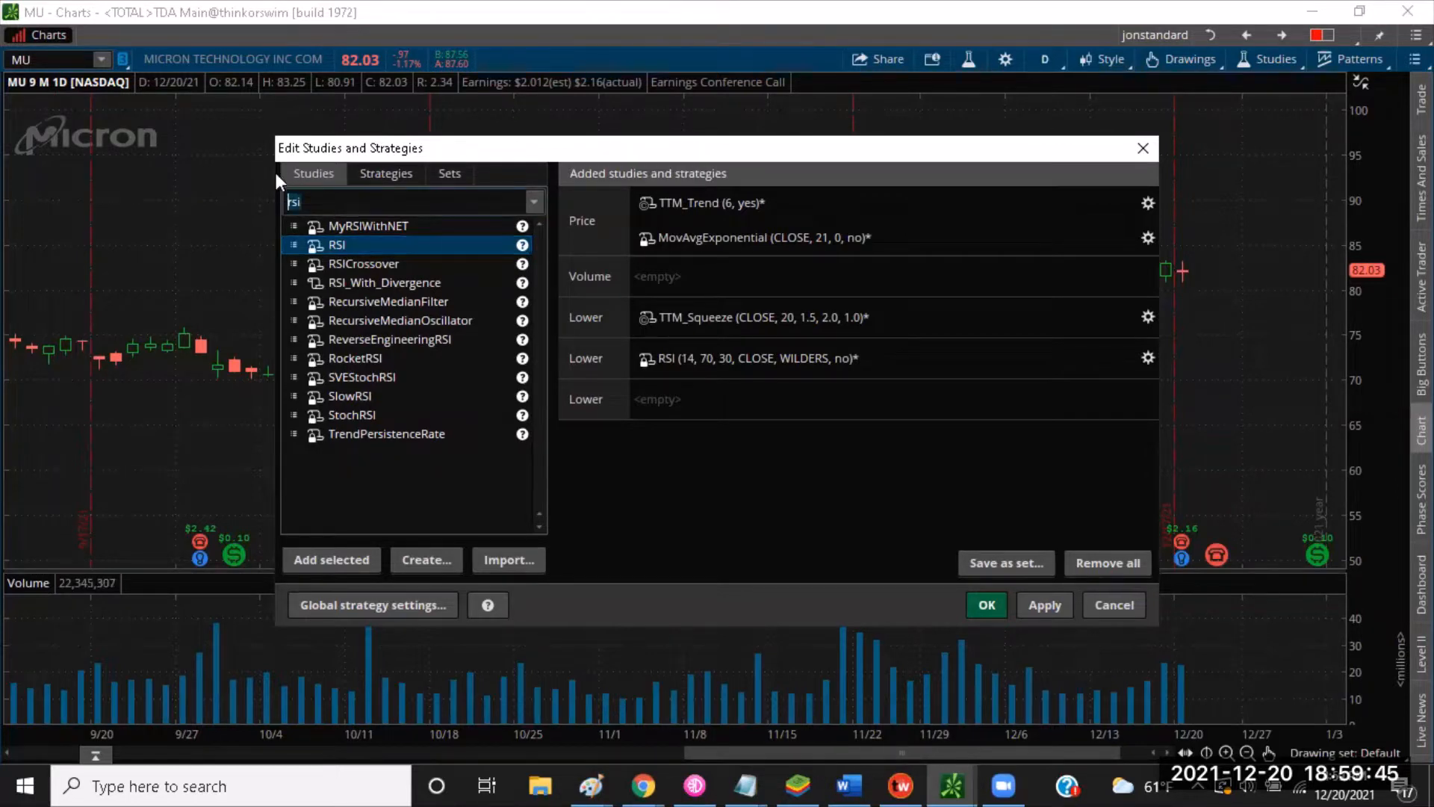
{"action": "type", "text": "macd"}
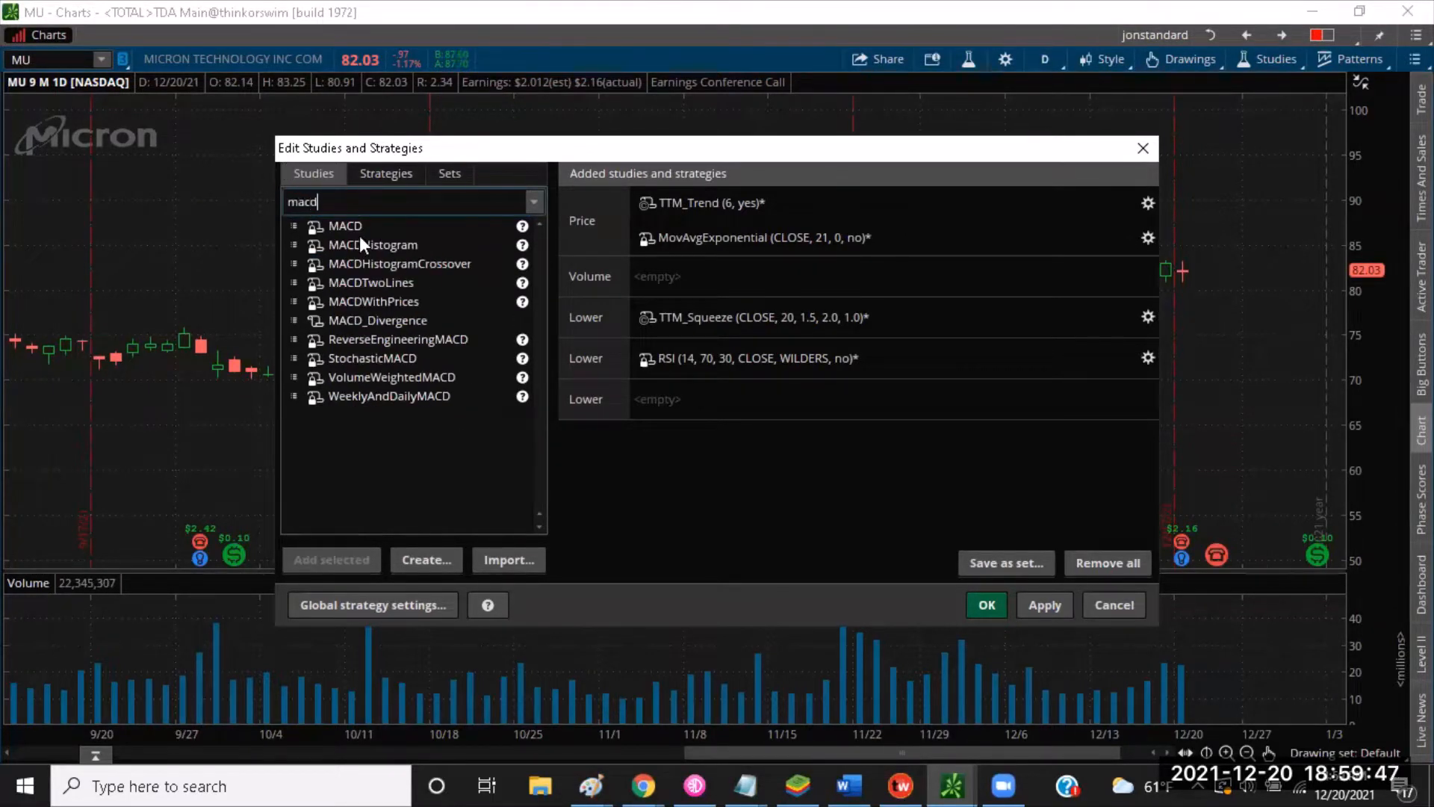
{"action": "double_click", "coordinate": [345, 225]}
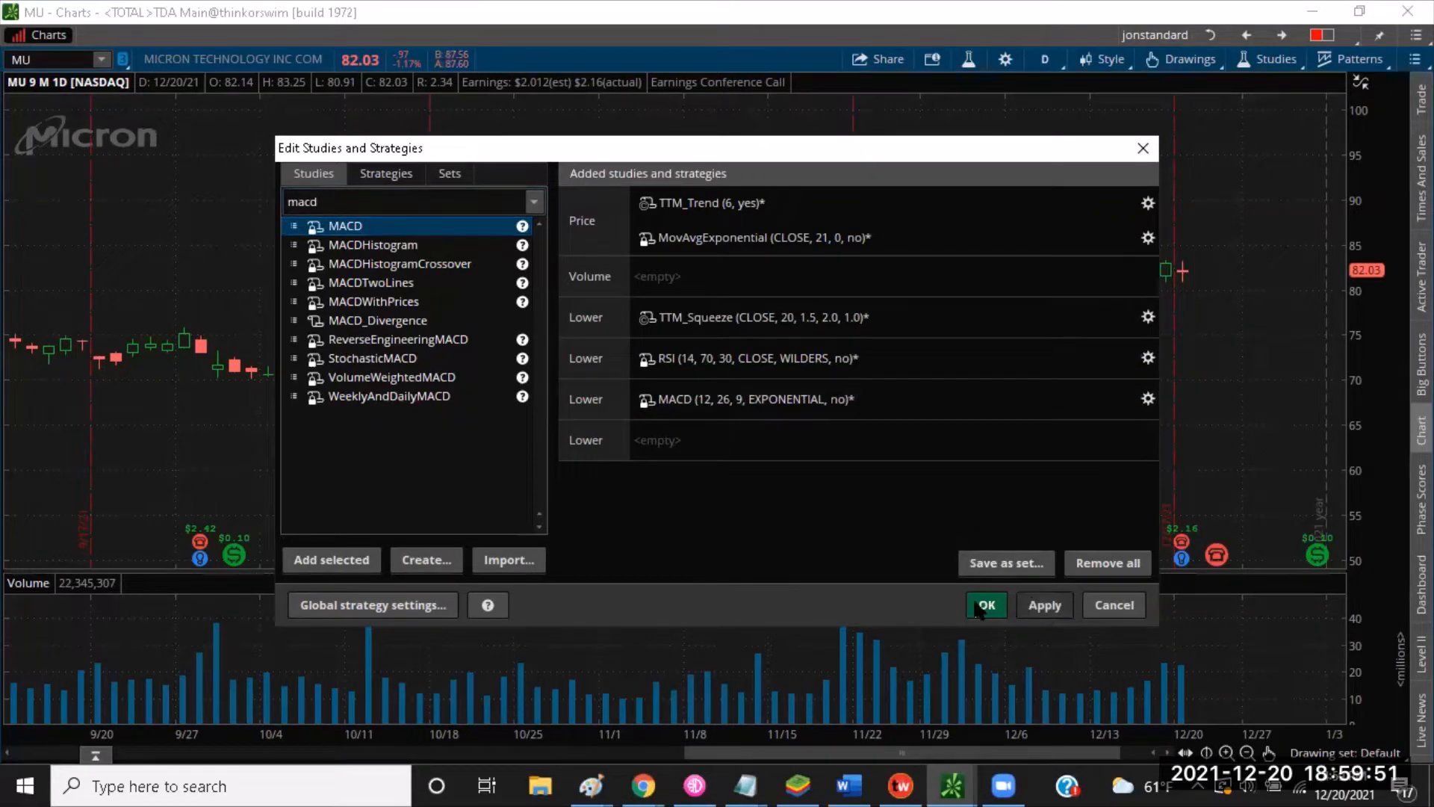
{"action": "left_click", "coordinate": [985, 605]}
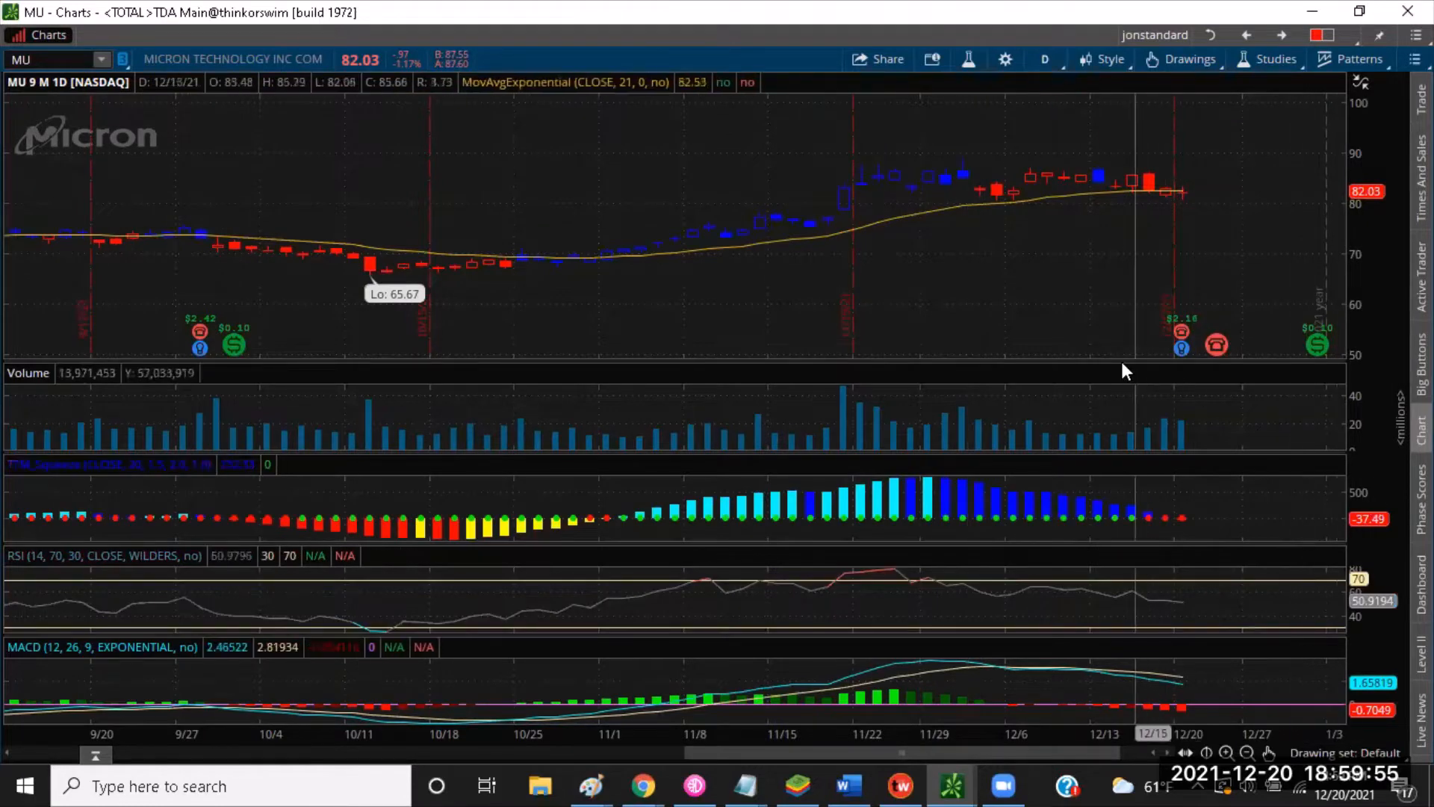
{"action": "mouse_move", "coordinate": [1118, 378]}
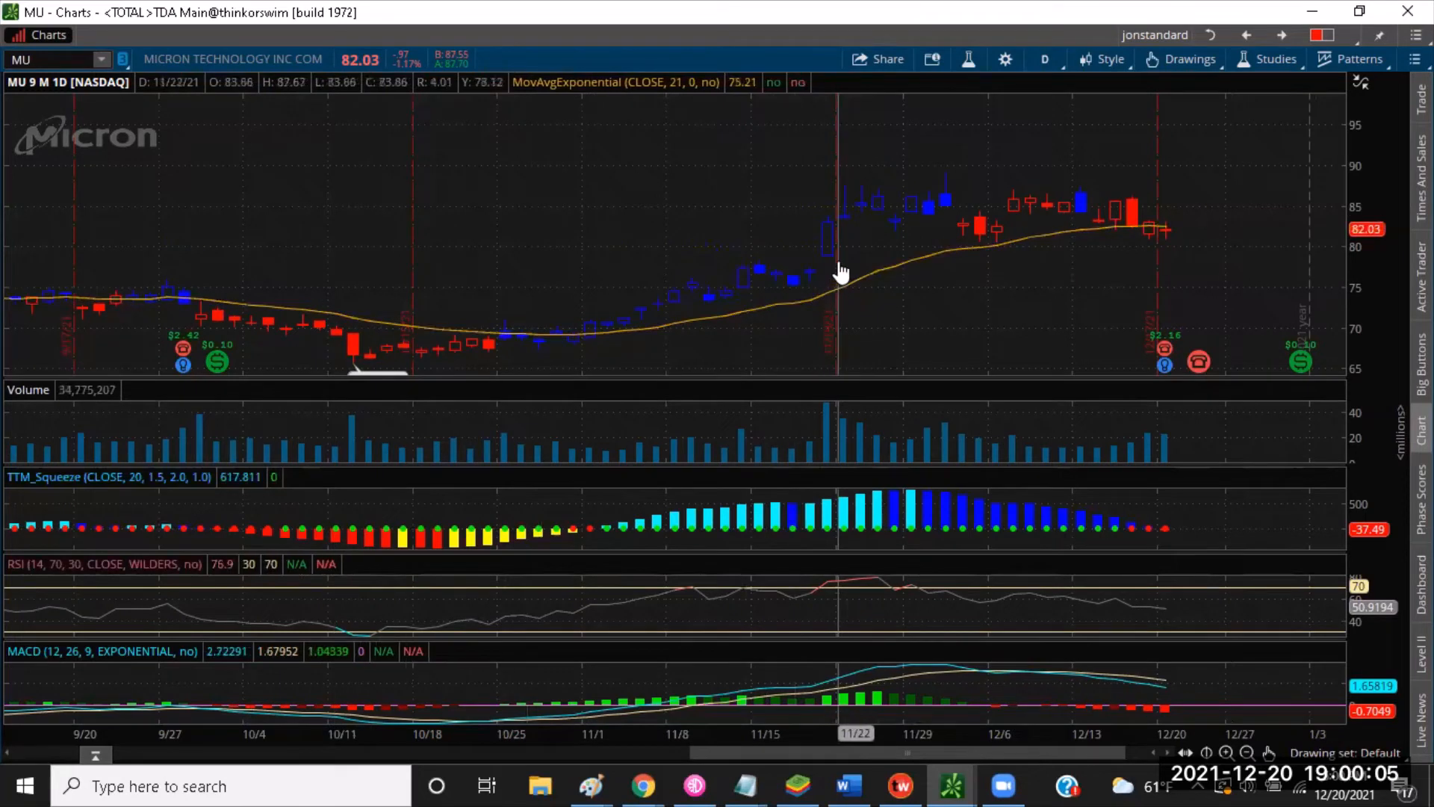
{"action": "mouse_move", "coordinate": [779, 203]}
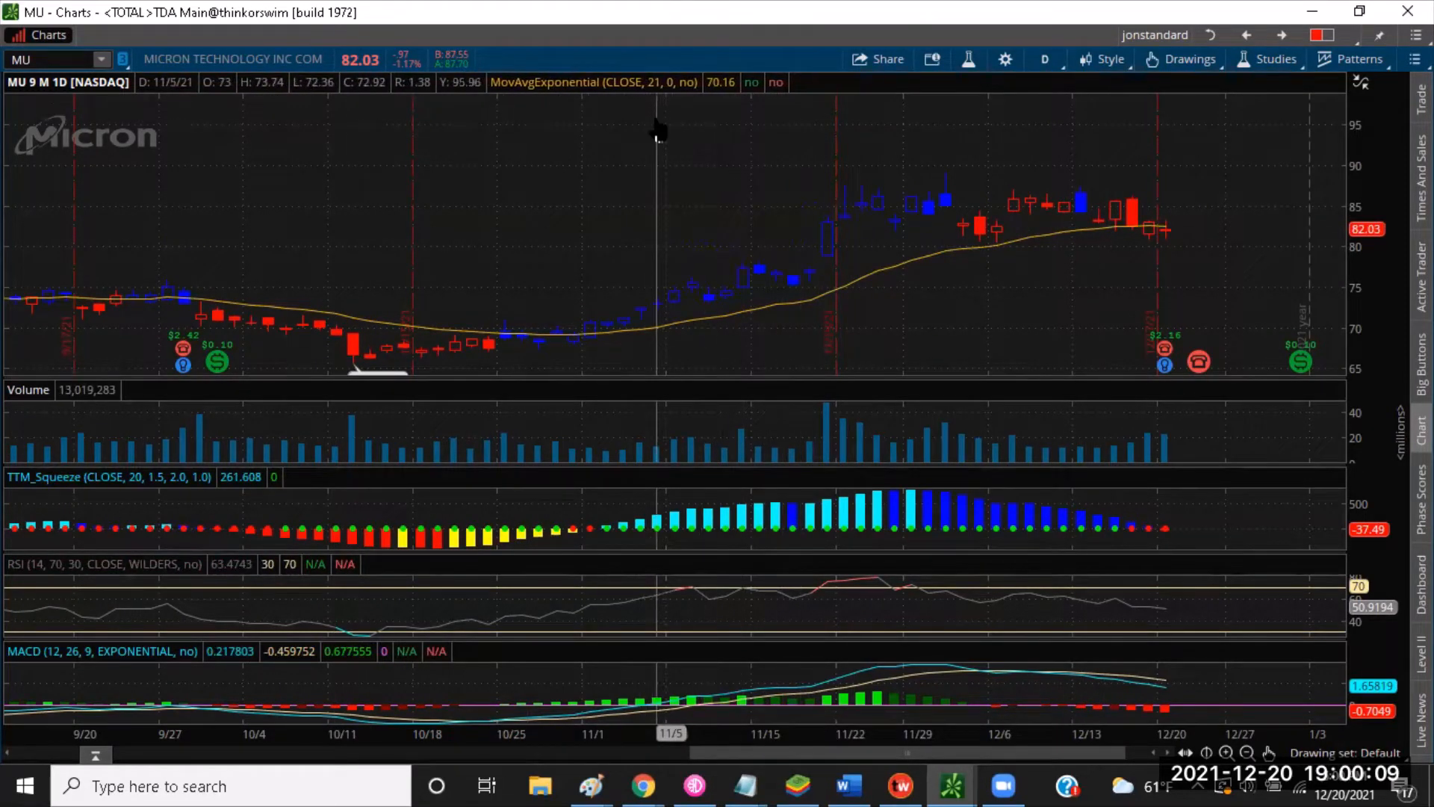
{"action": "mouse_move", "coordinate": [650, 173]}
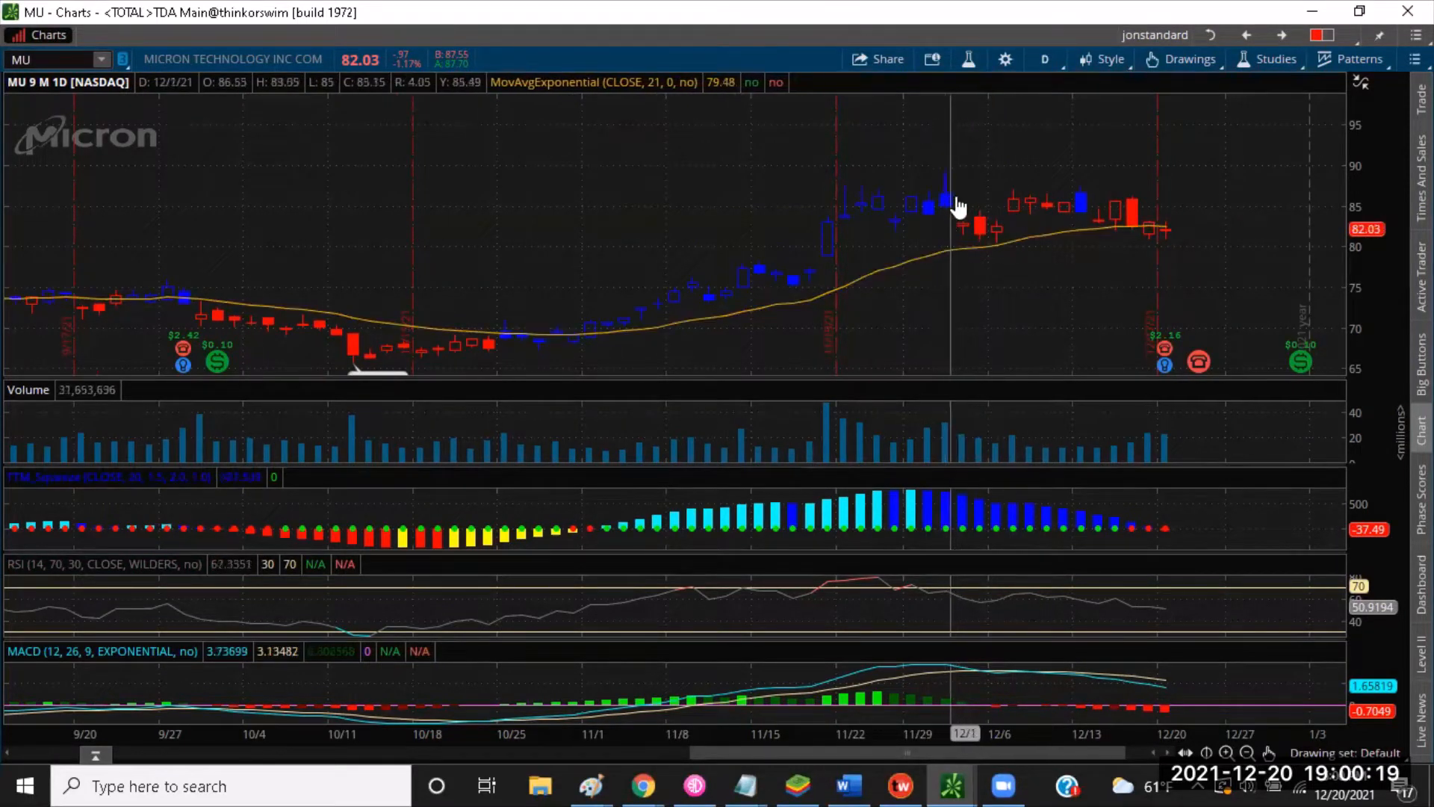
{"action": "mouse_move", "coordinate": [891, 332]}
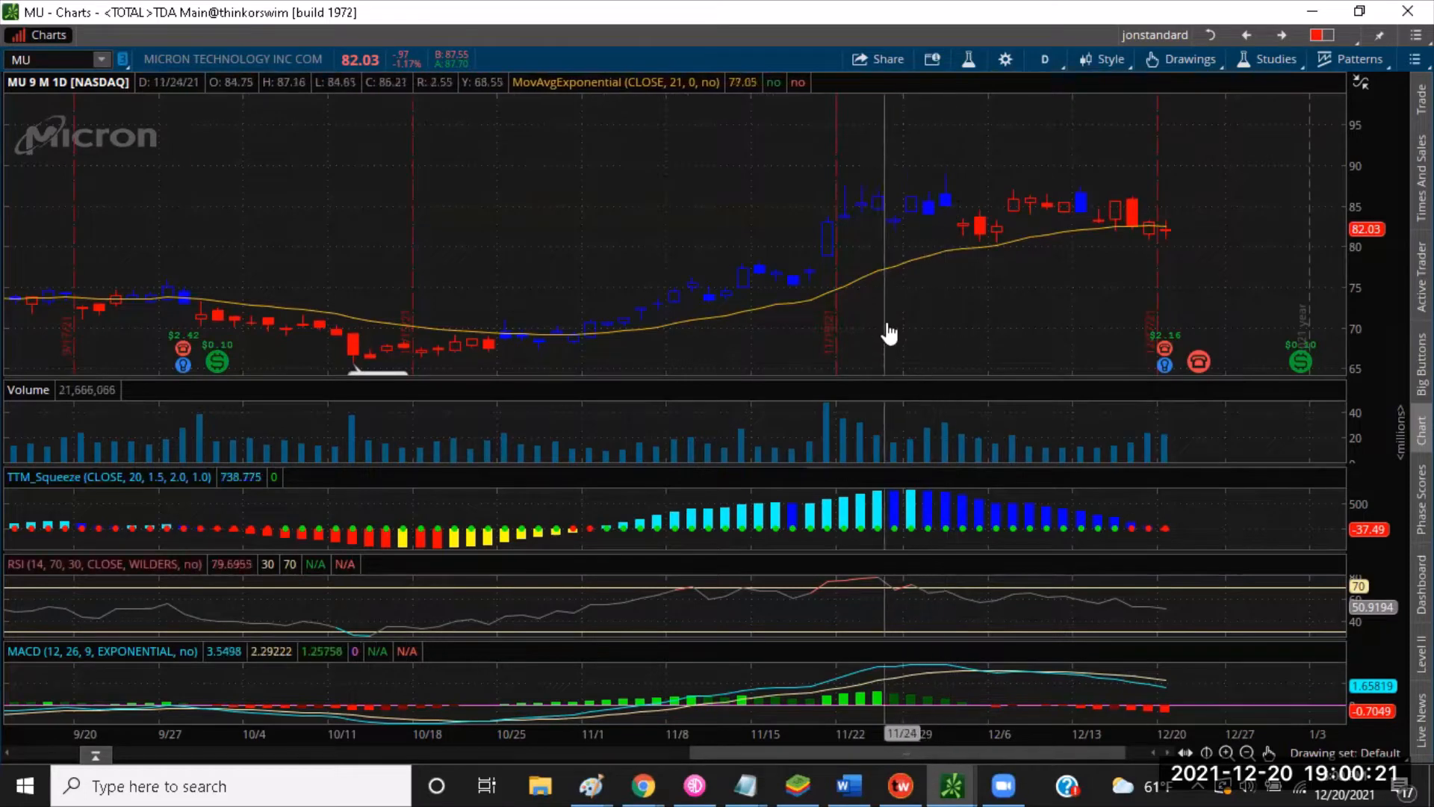
{"action": "mouse_move", "coordinate": [426, 343]}
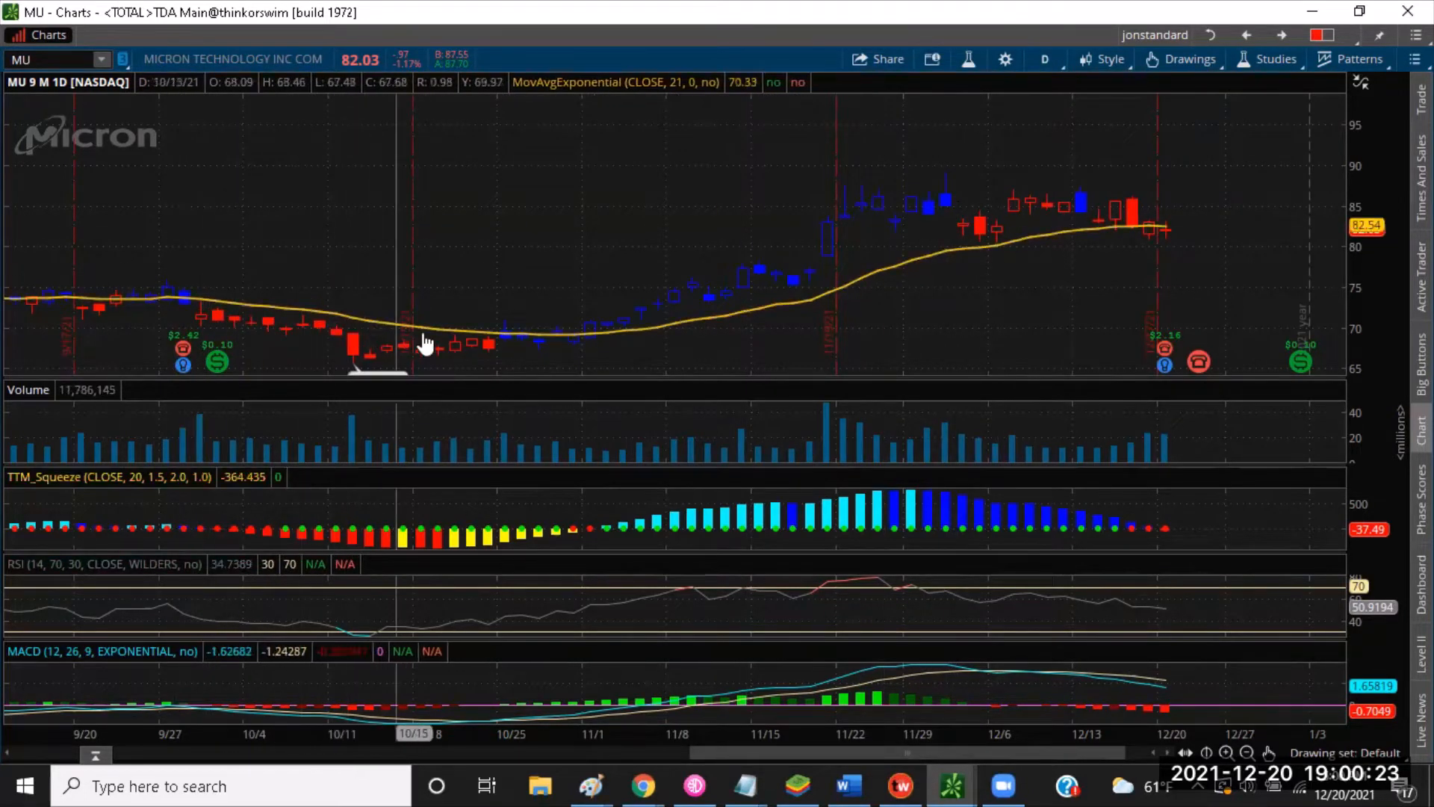
{"action": "mouse_move", "coordinate": [548, 349]}
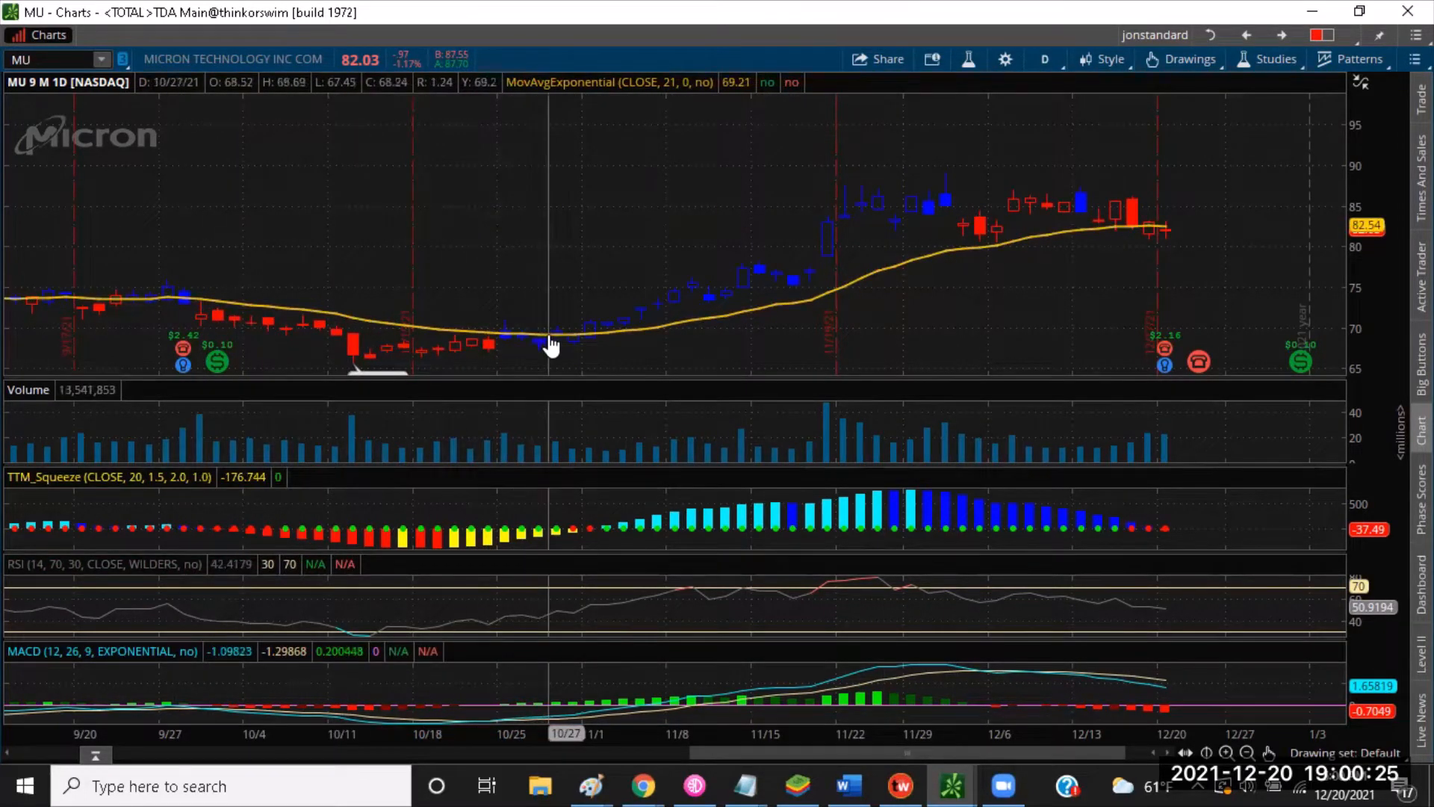
{"action": "mouse_move", "coordinate": [810, 306]}
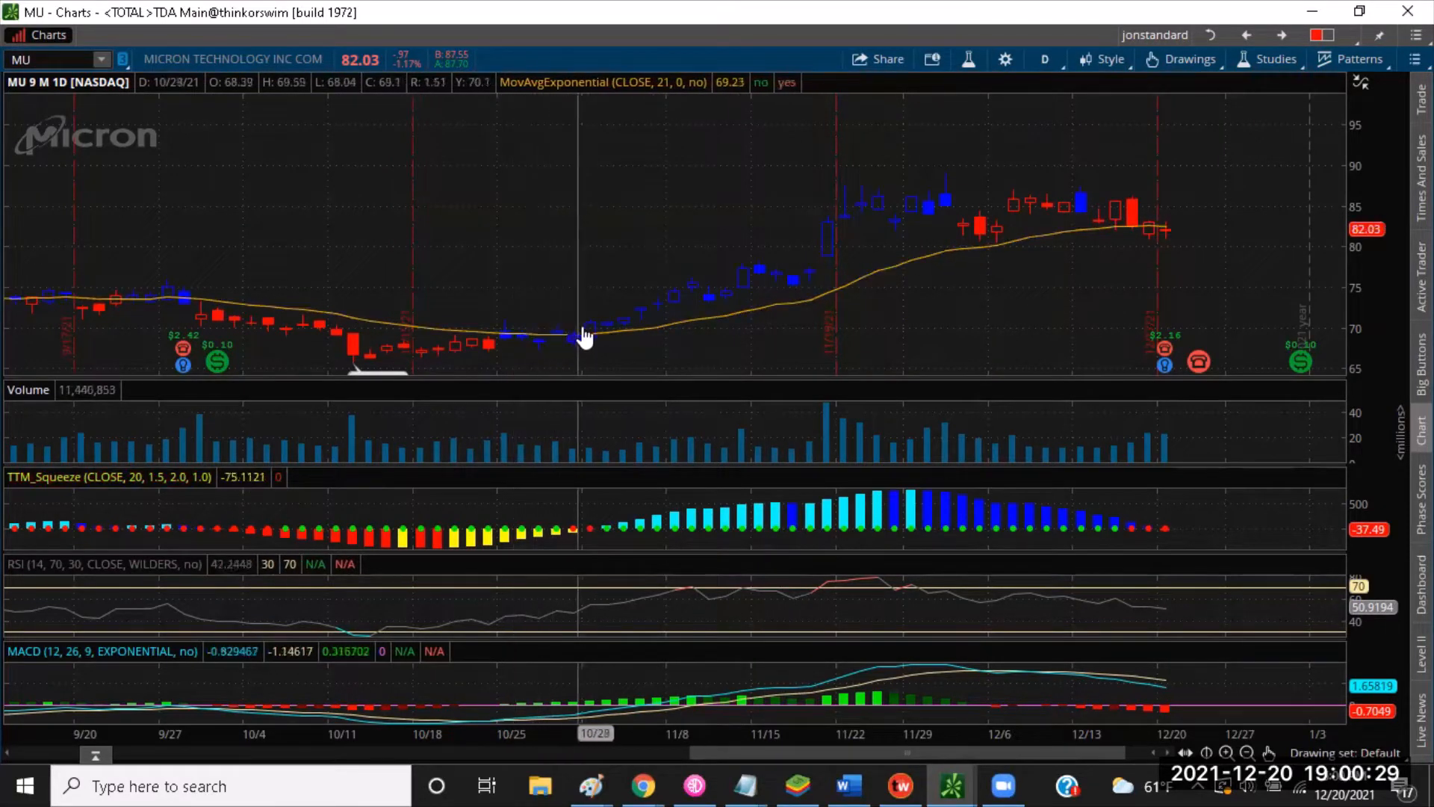
{"action": "mouse_move", "coordinate": [142, 302]}
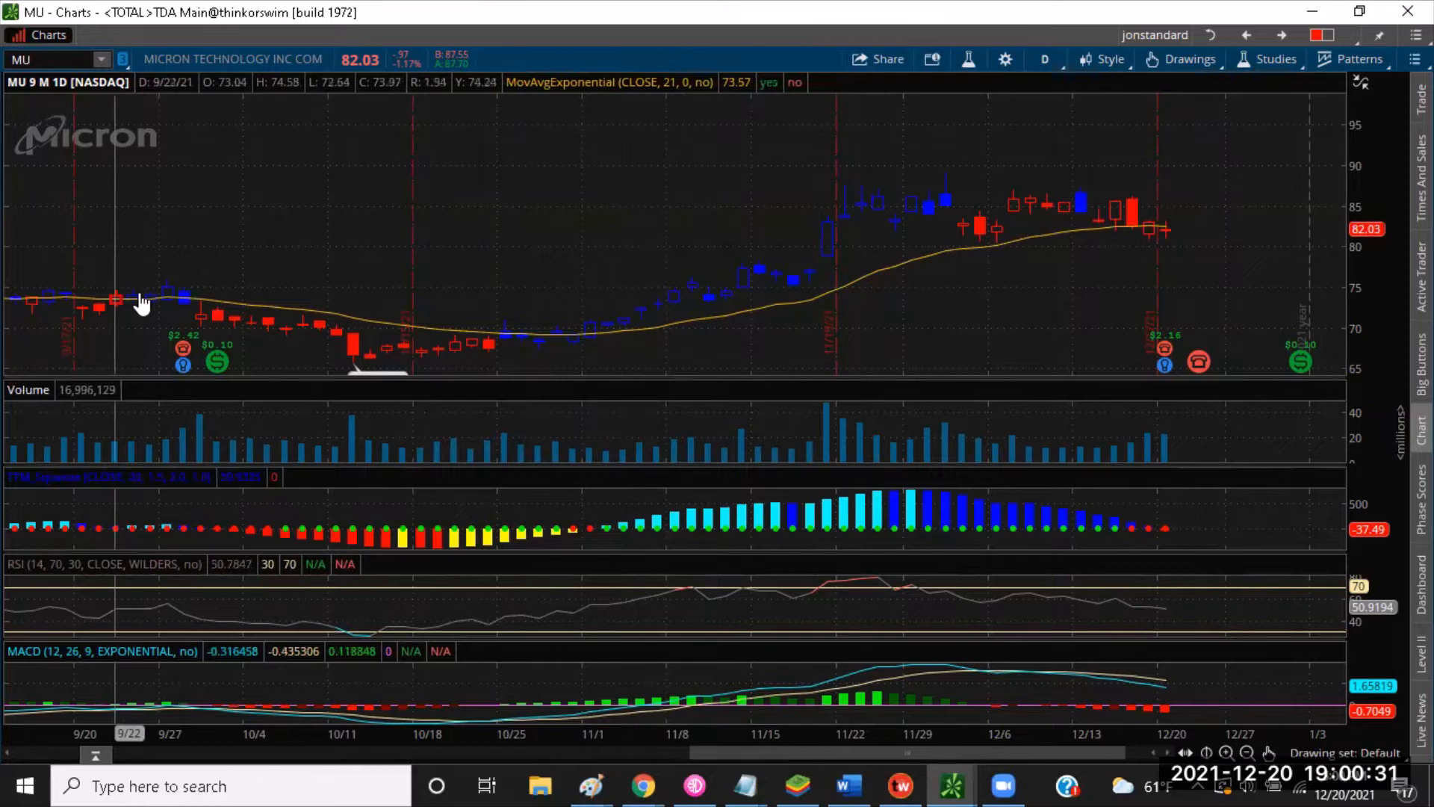
{"action": "mouse_move", "coordinate": [271, 346]}
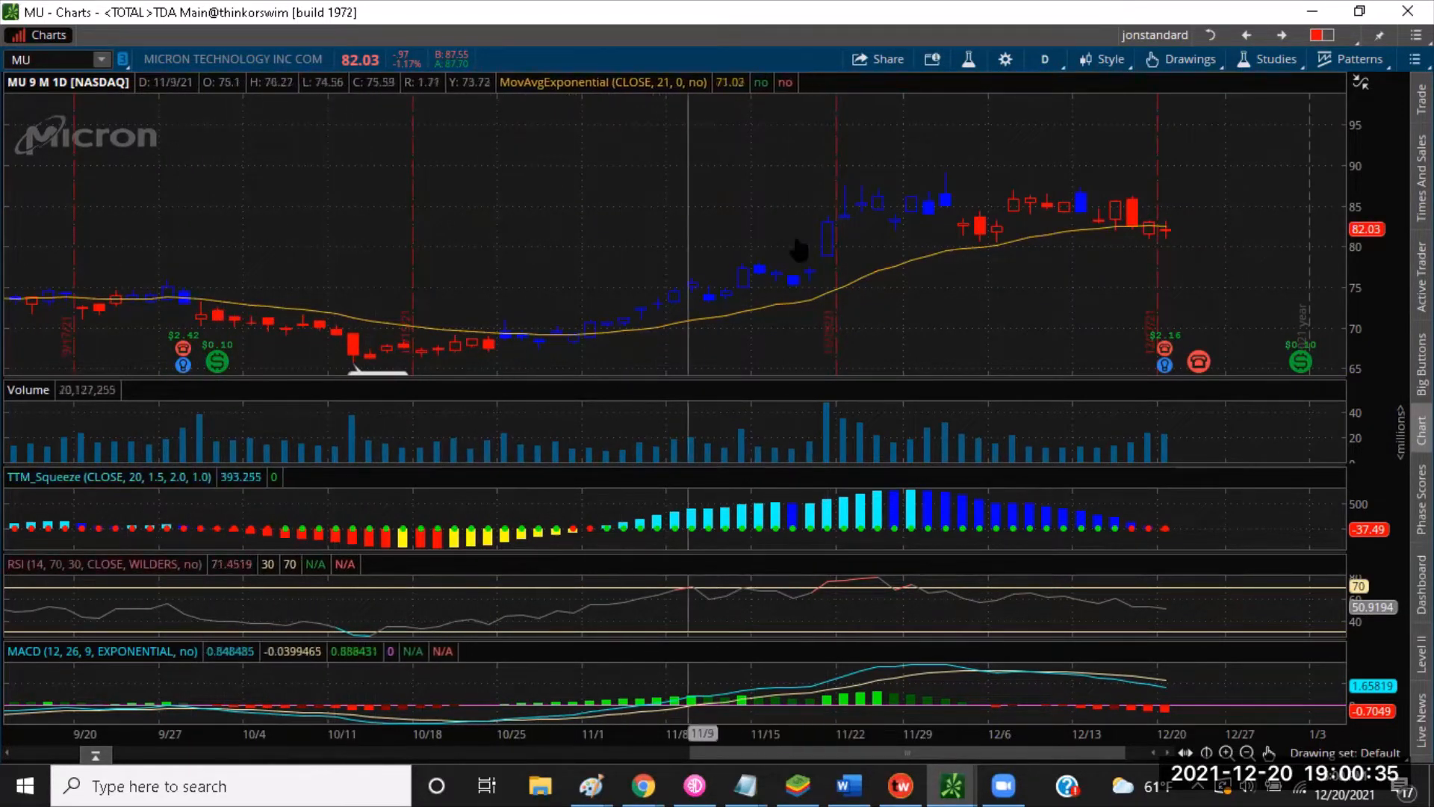
{"action": "mouse_move", "coordinate": [706, 246]}
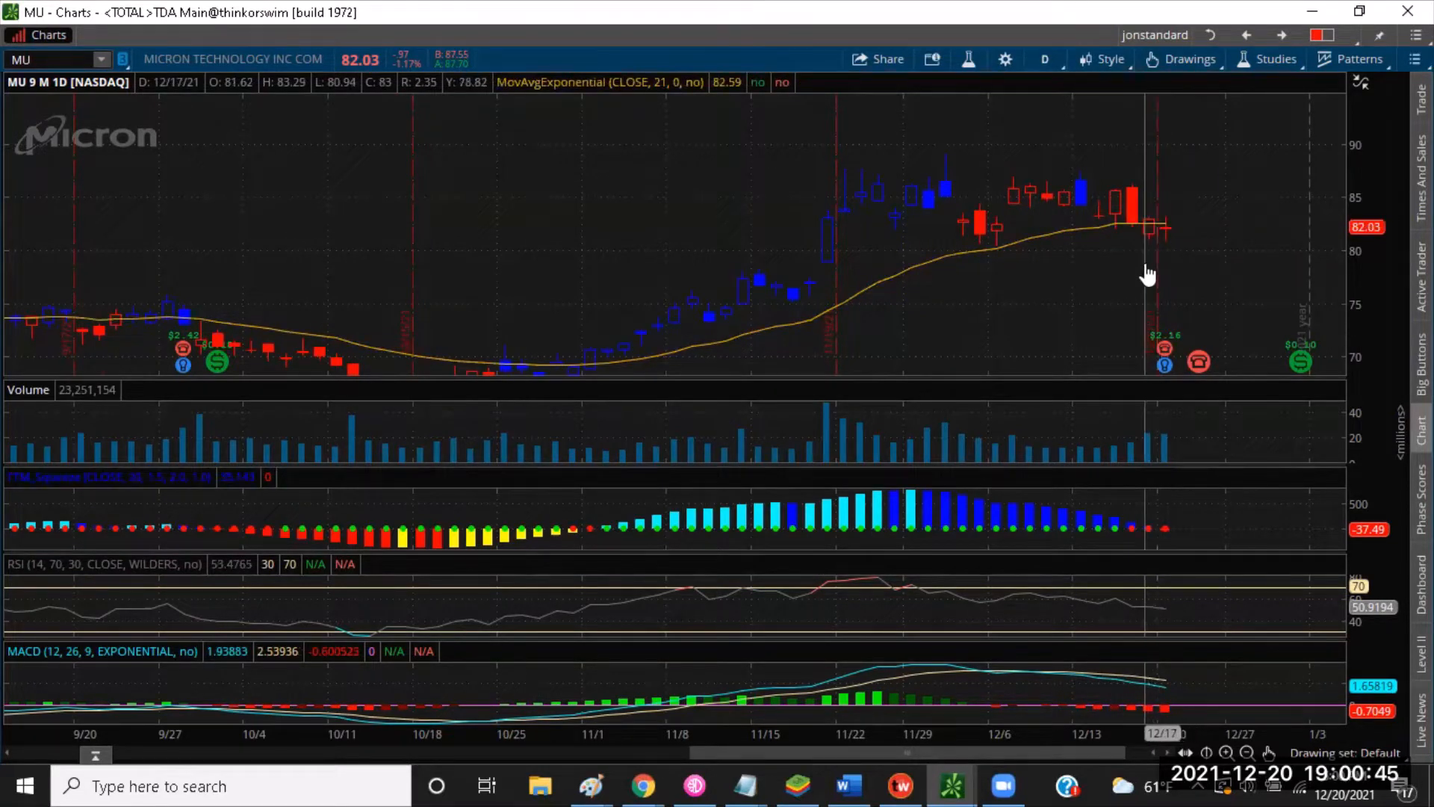
{"action": "mouse_move", "coordinate": [1150, 267]}
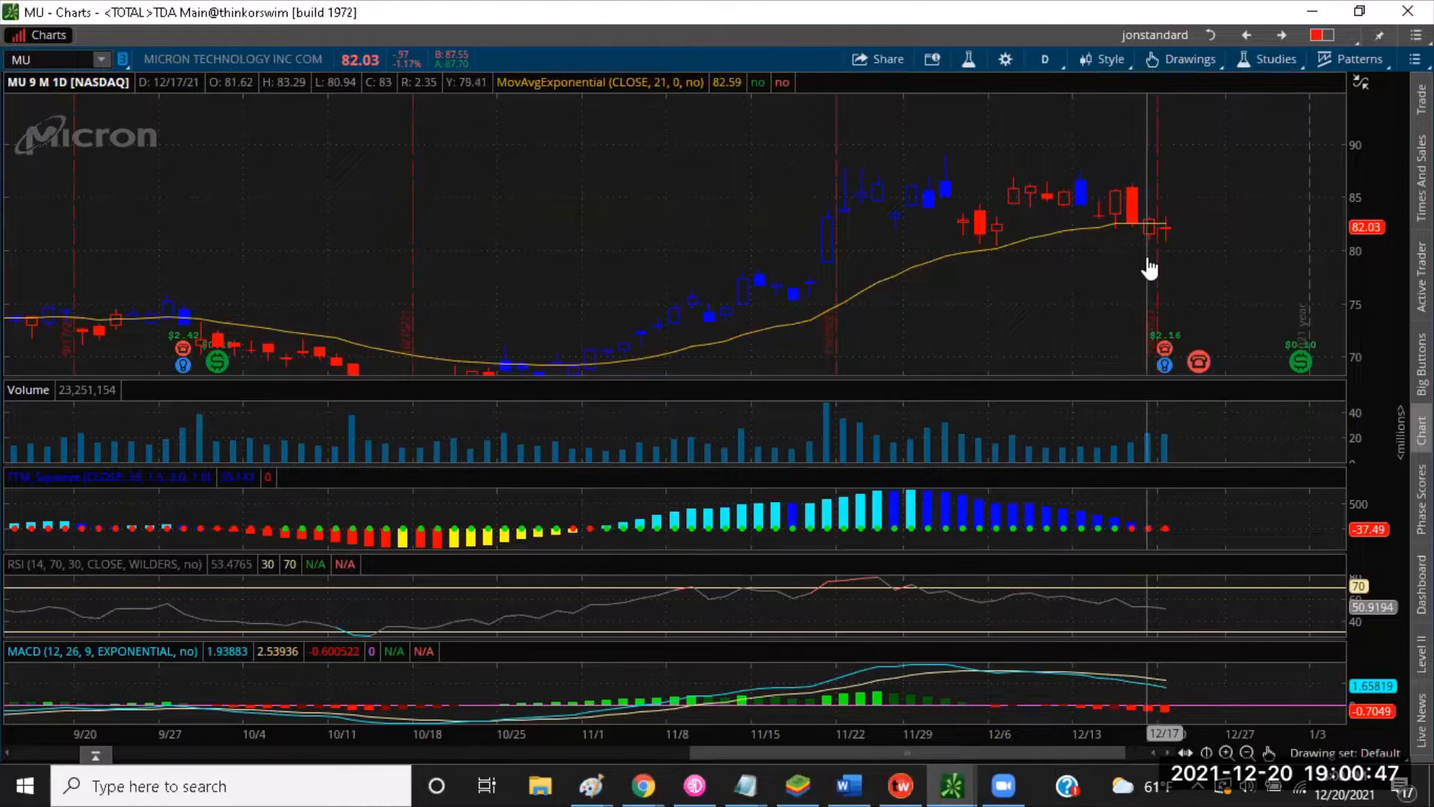
{"action": "mouse_move", "coordinate": [1132, 526]}
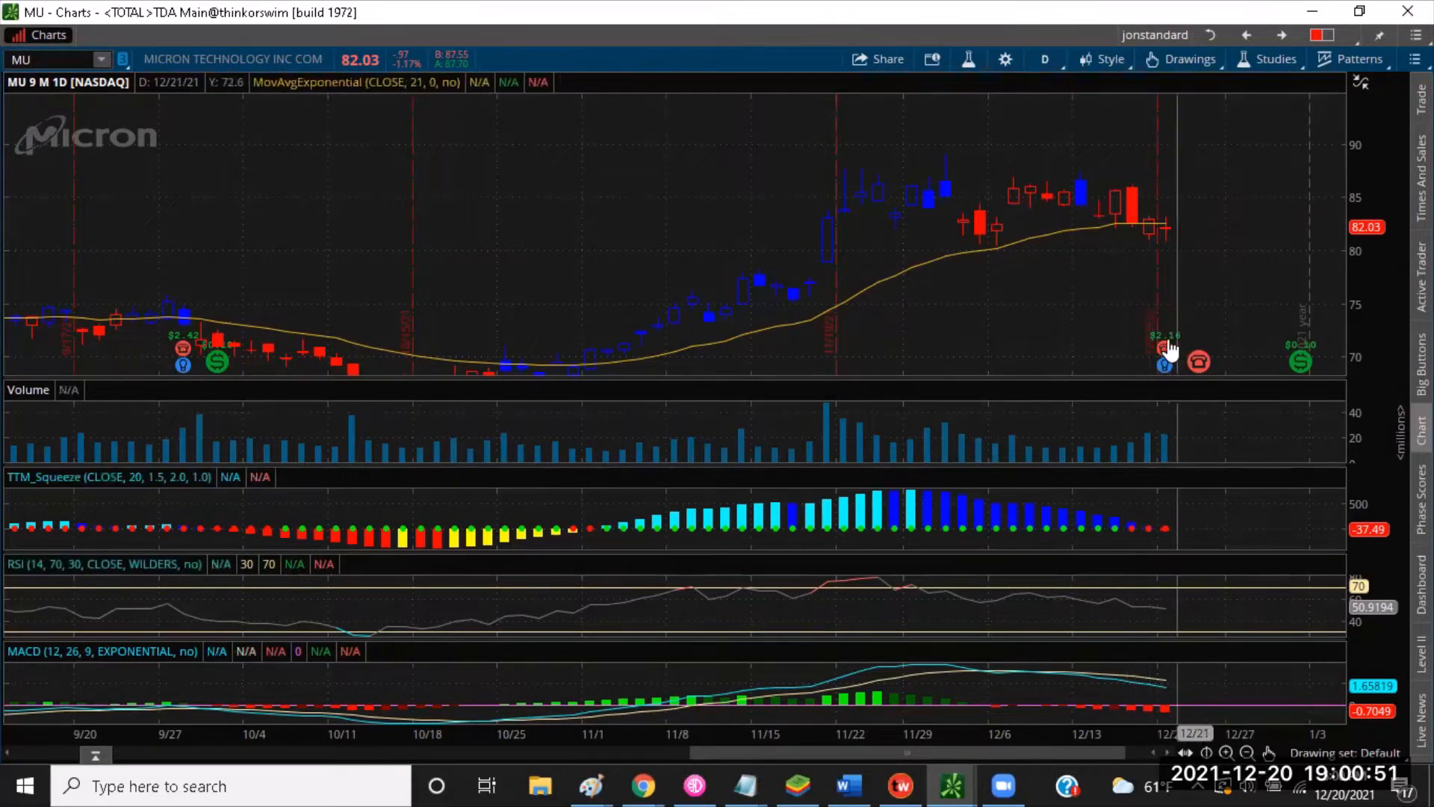
{"action": "mouse_move", "coordinate": [1146, 356]}
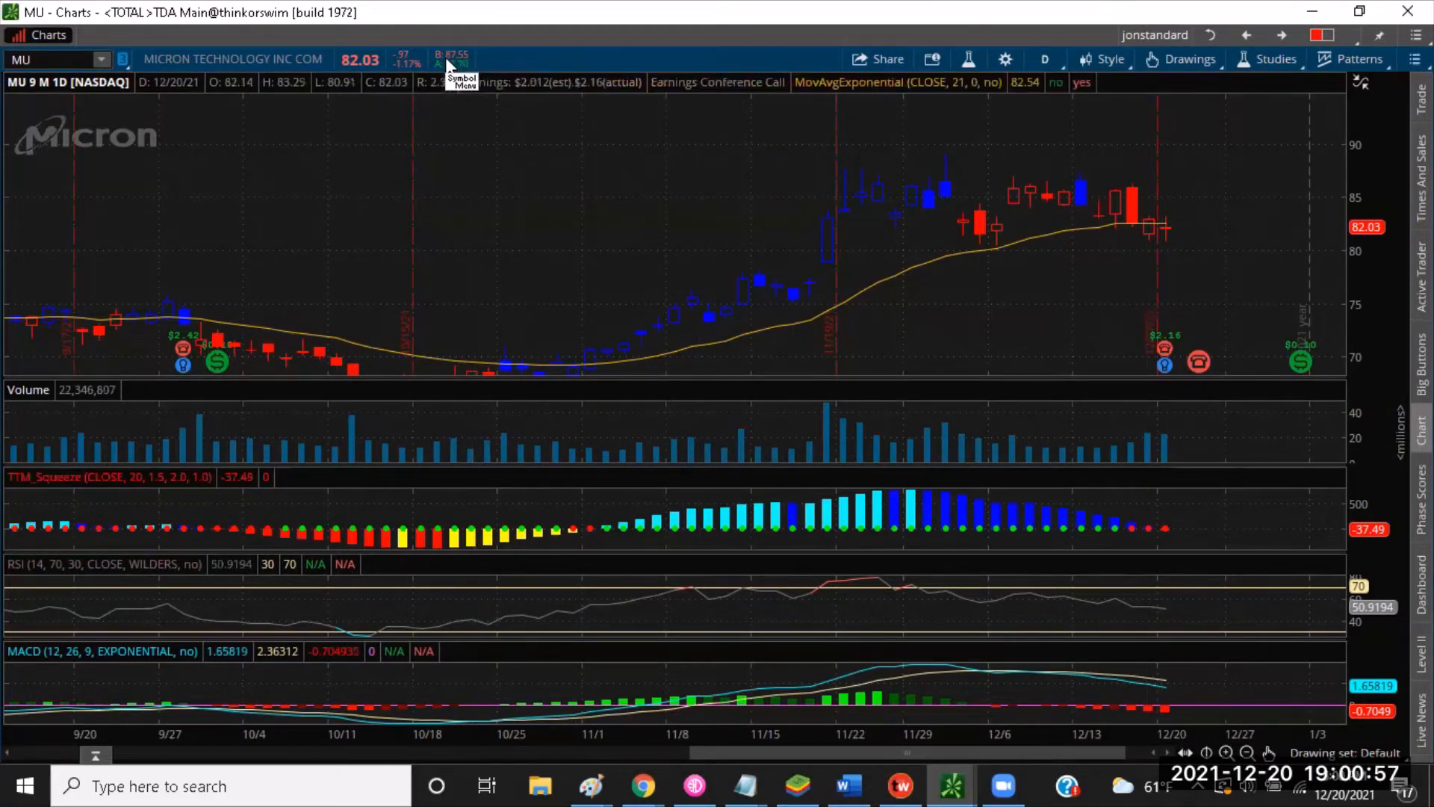
{"action": "mouse_move", "coordinate": [1143, 169]}
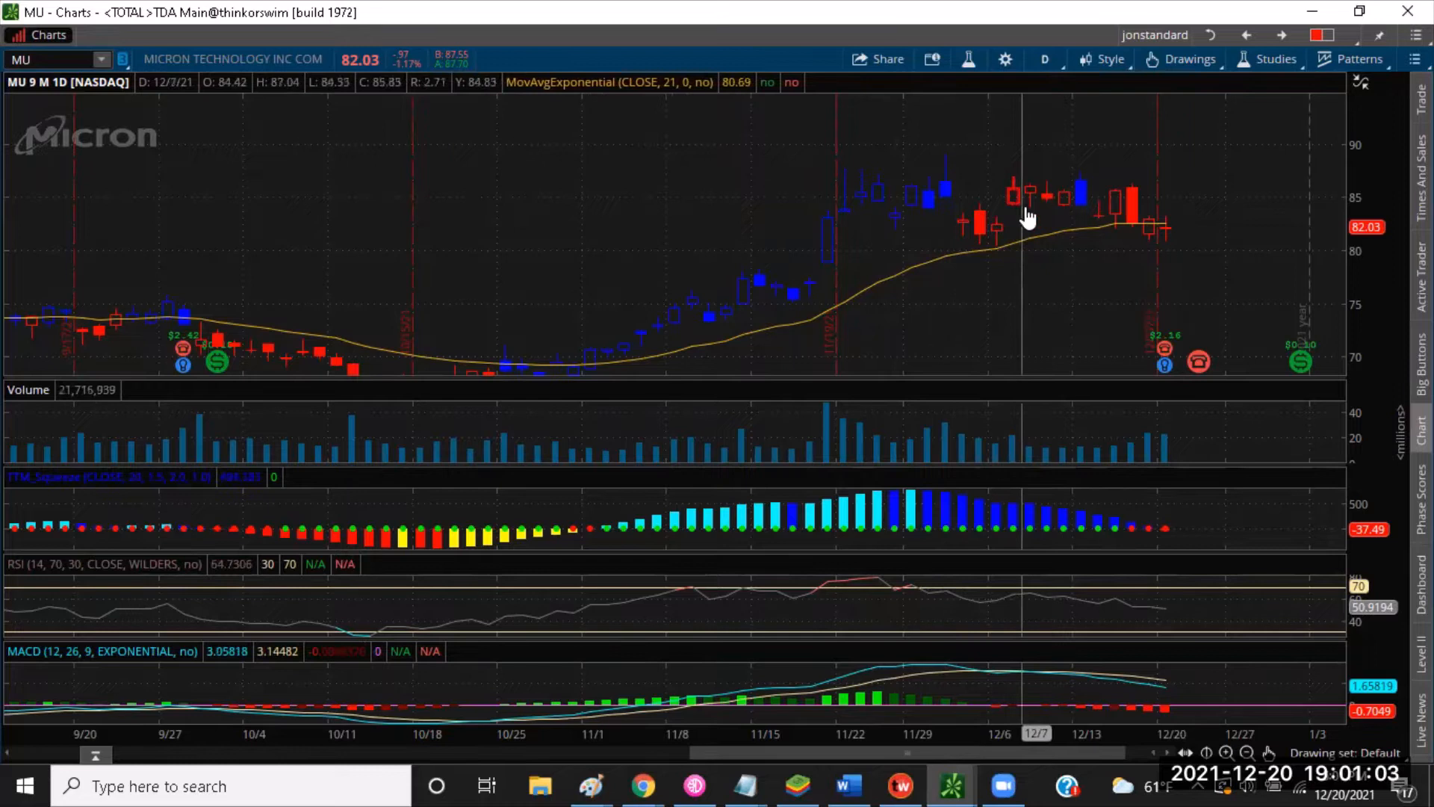
{"action": "mouse_move", "coordinate": [1022, 188]}
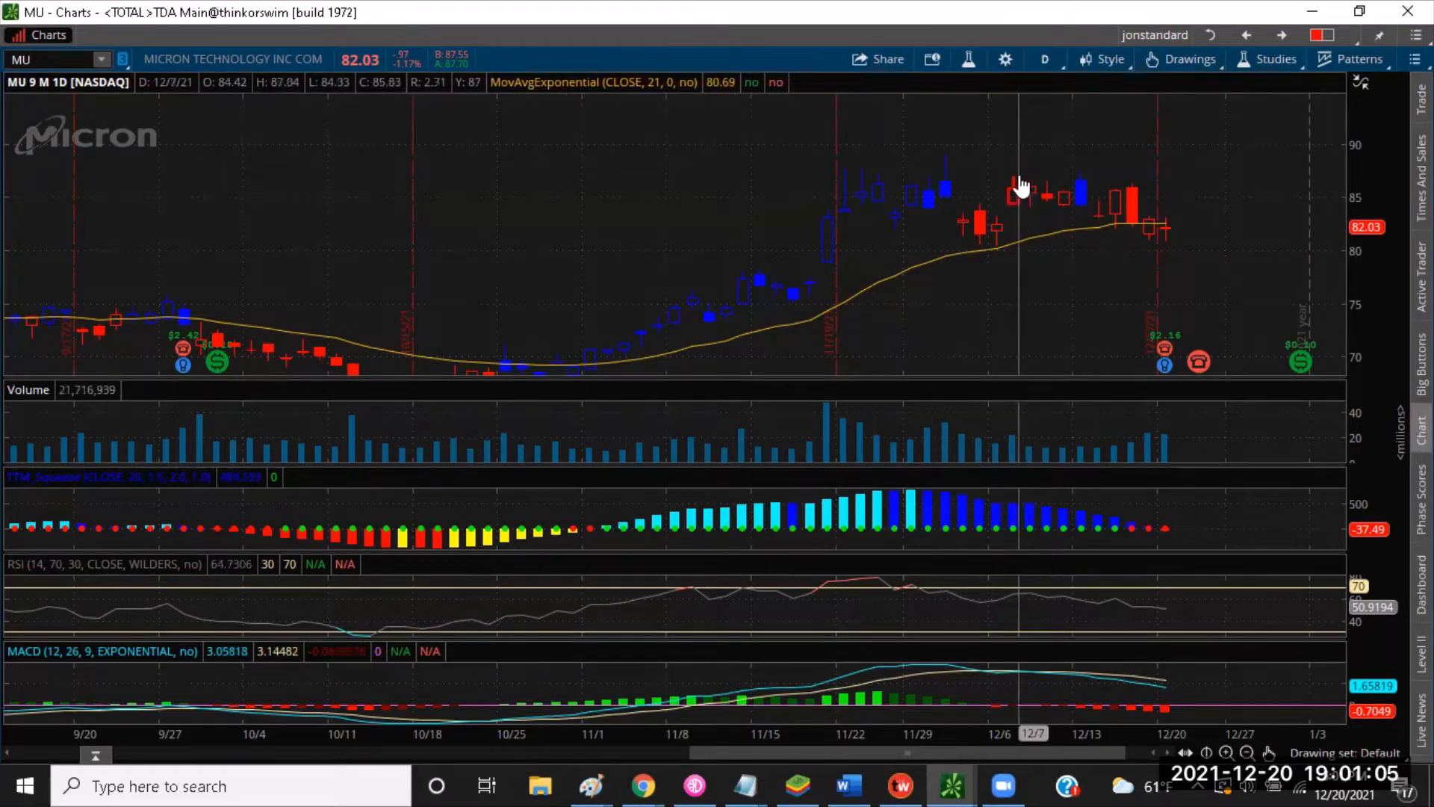
{"action": "mouse_move", "coordinate": [865, 256]}
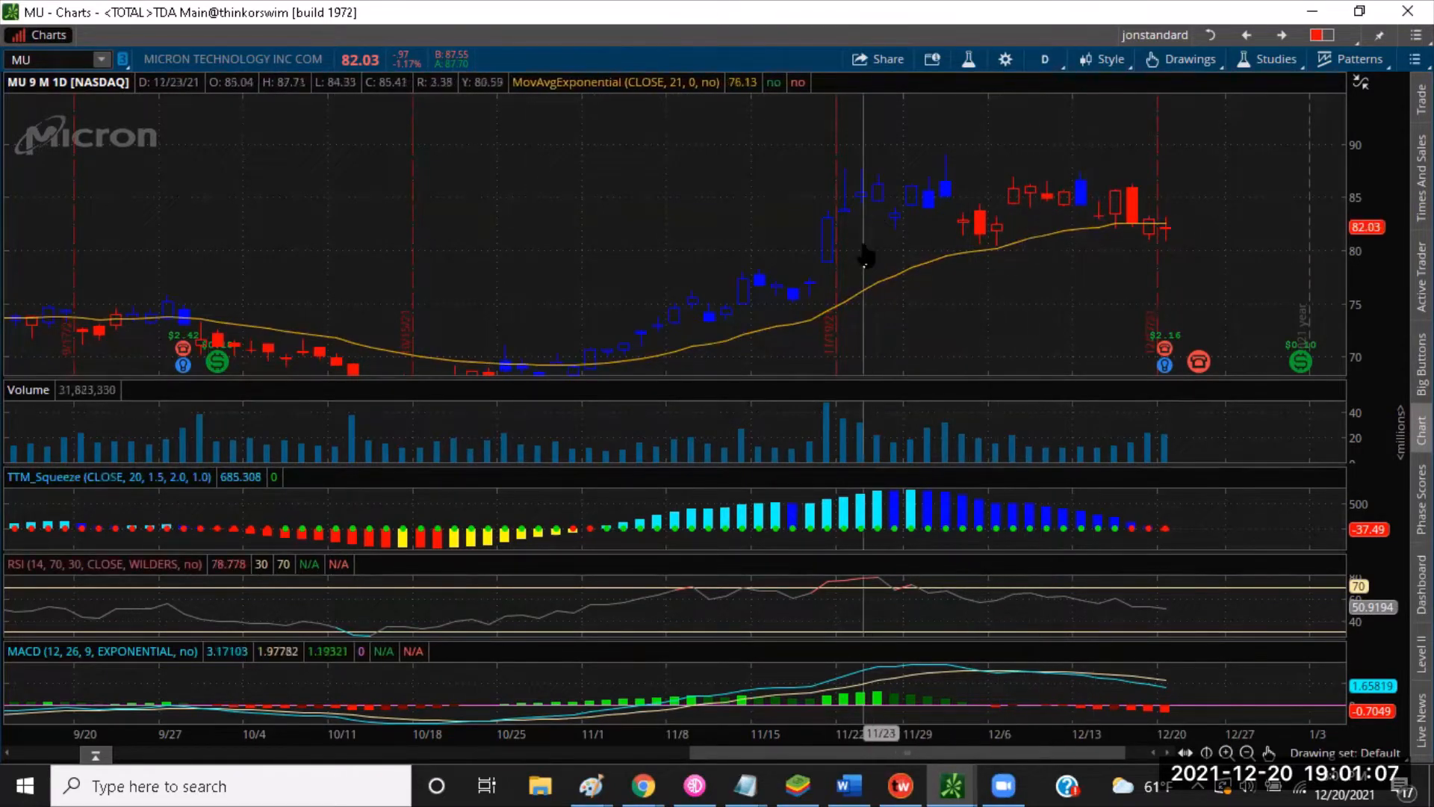
{"action": "mouse_move", "coordinate": [932, 604]}
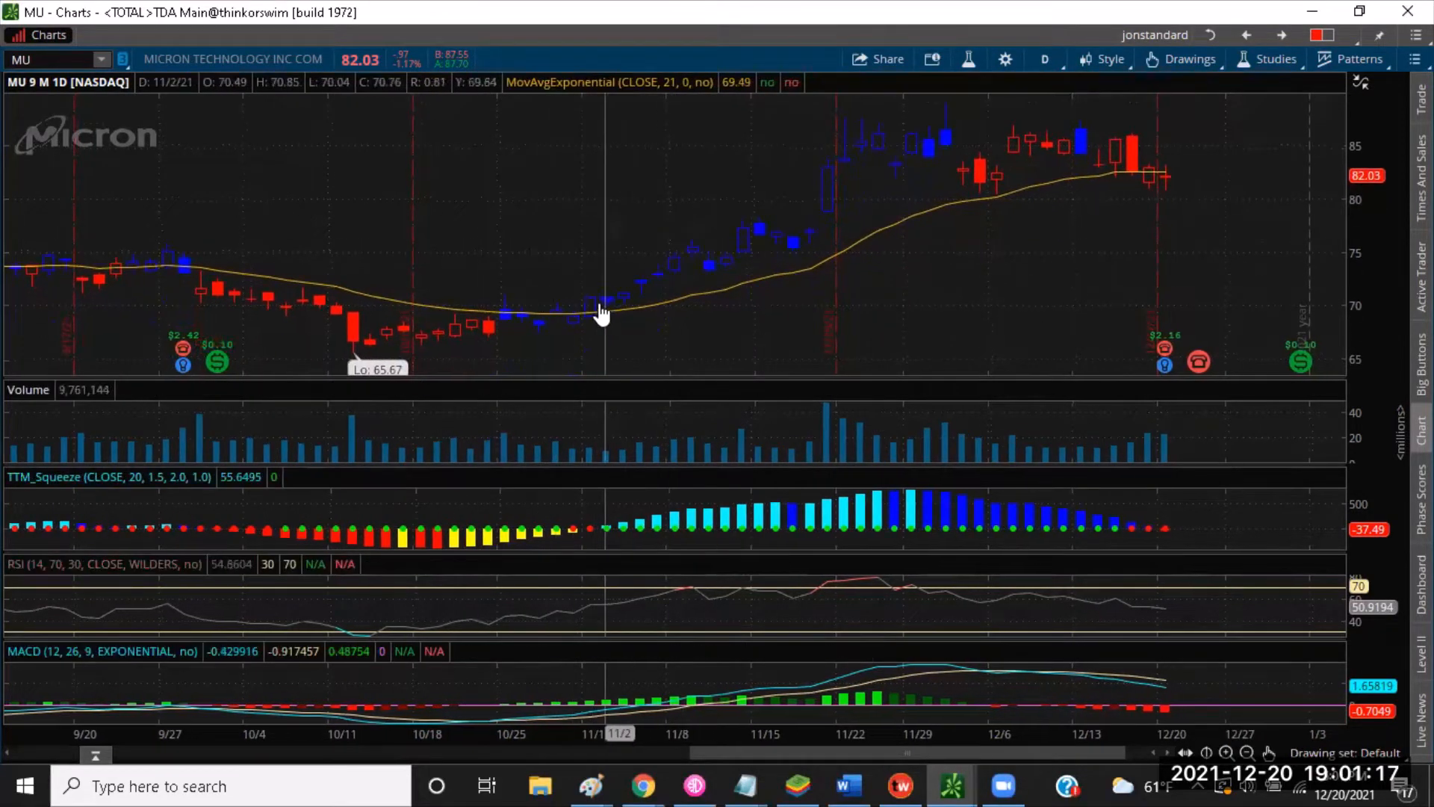
{"action": "mouse_move", "coordinate": [658, 294]}
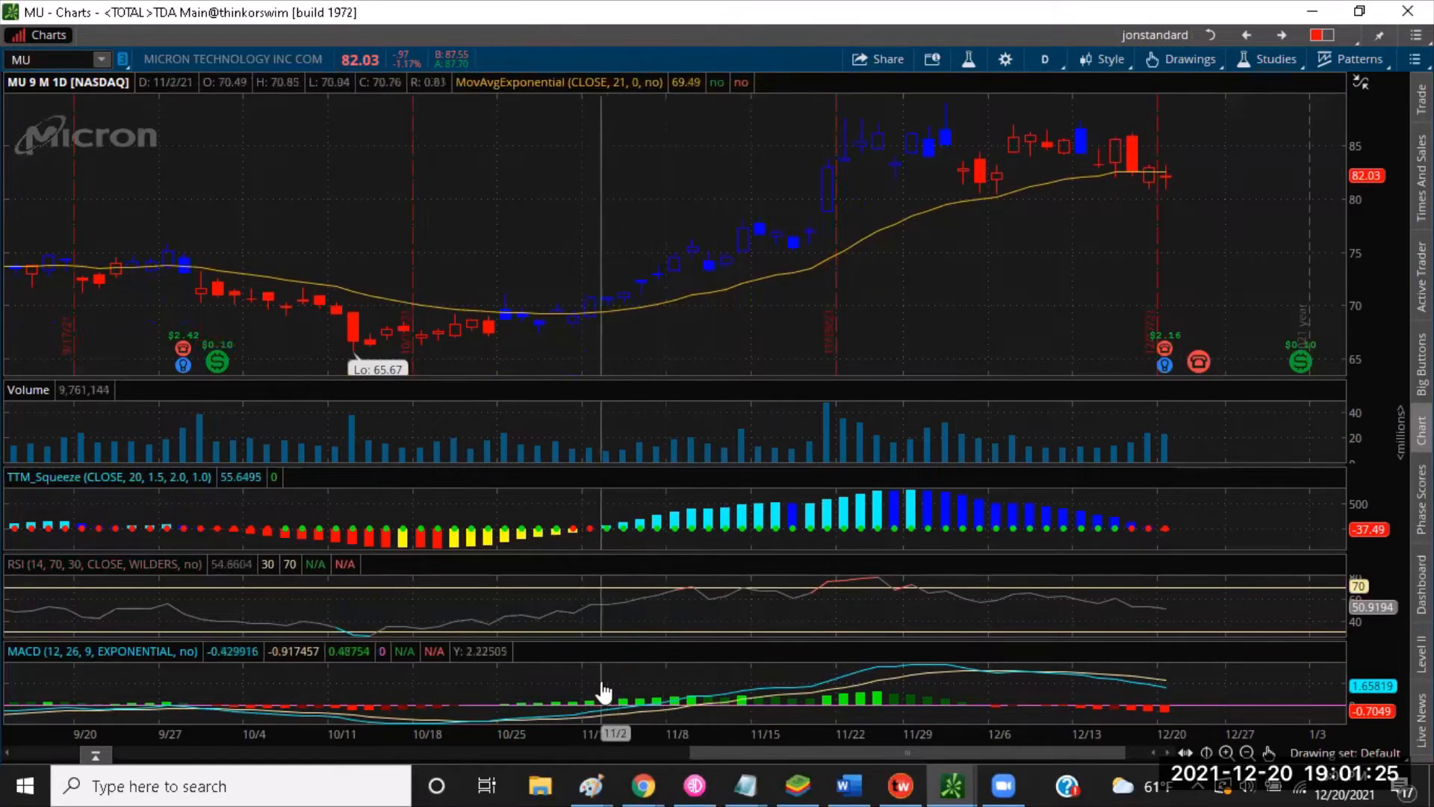
{"action": "mouse_move", "coordinate": [603, 370]}
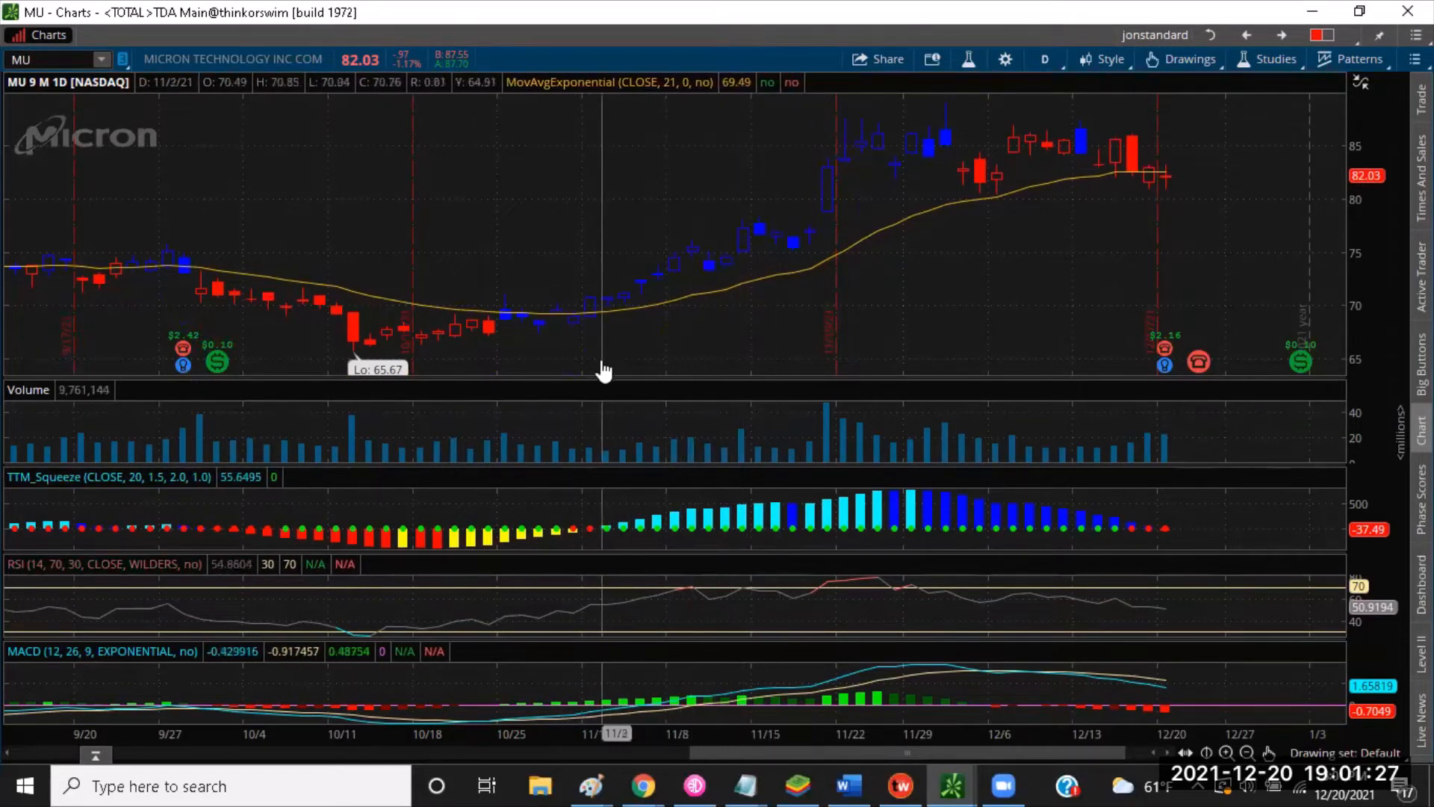
{"action": "mouse_move", "coordinate": [768, 254]}
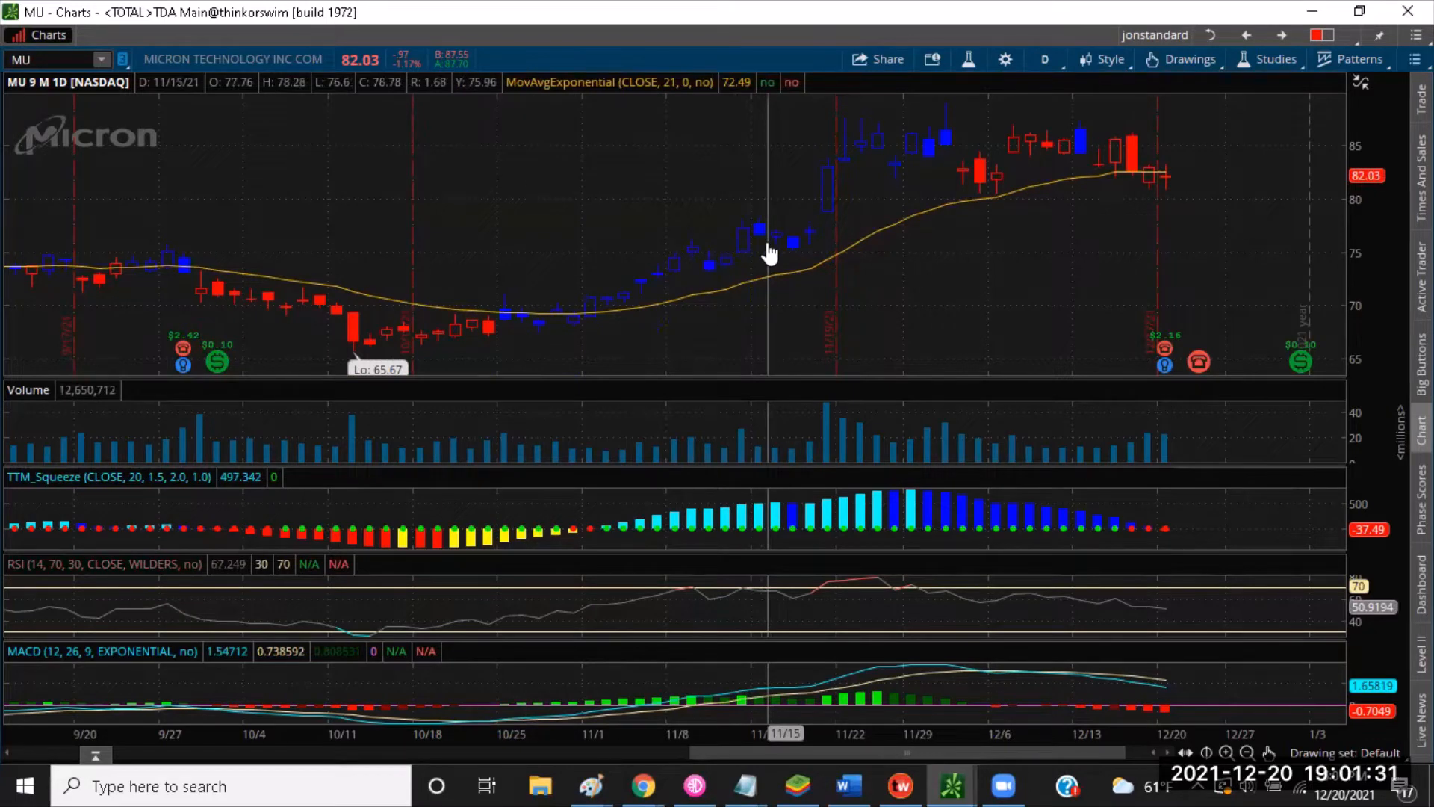
{"action": "mouse_move", "coordinate": [673, 246]}
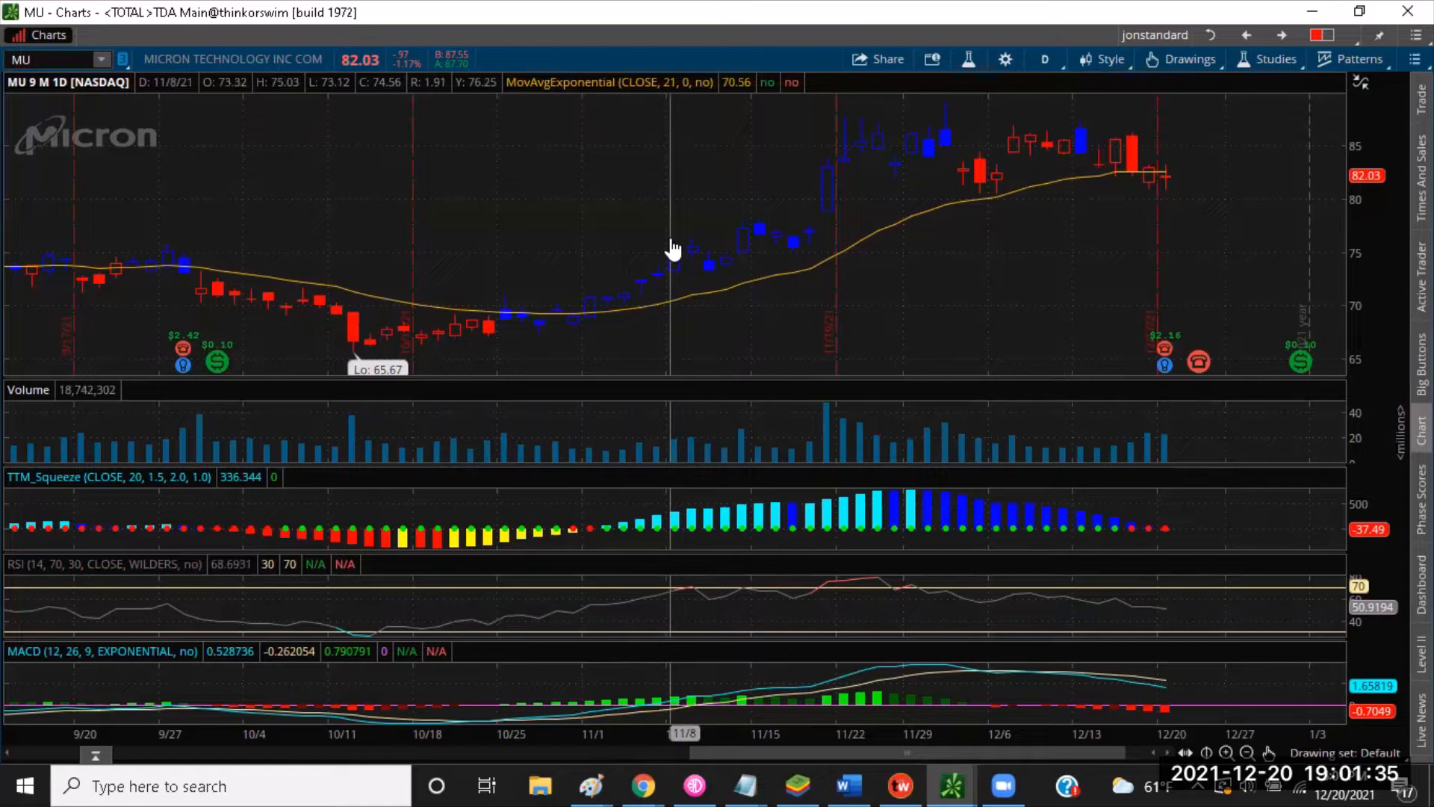
{"action": "mouse_move", "coordinate": [608, 298]}
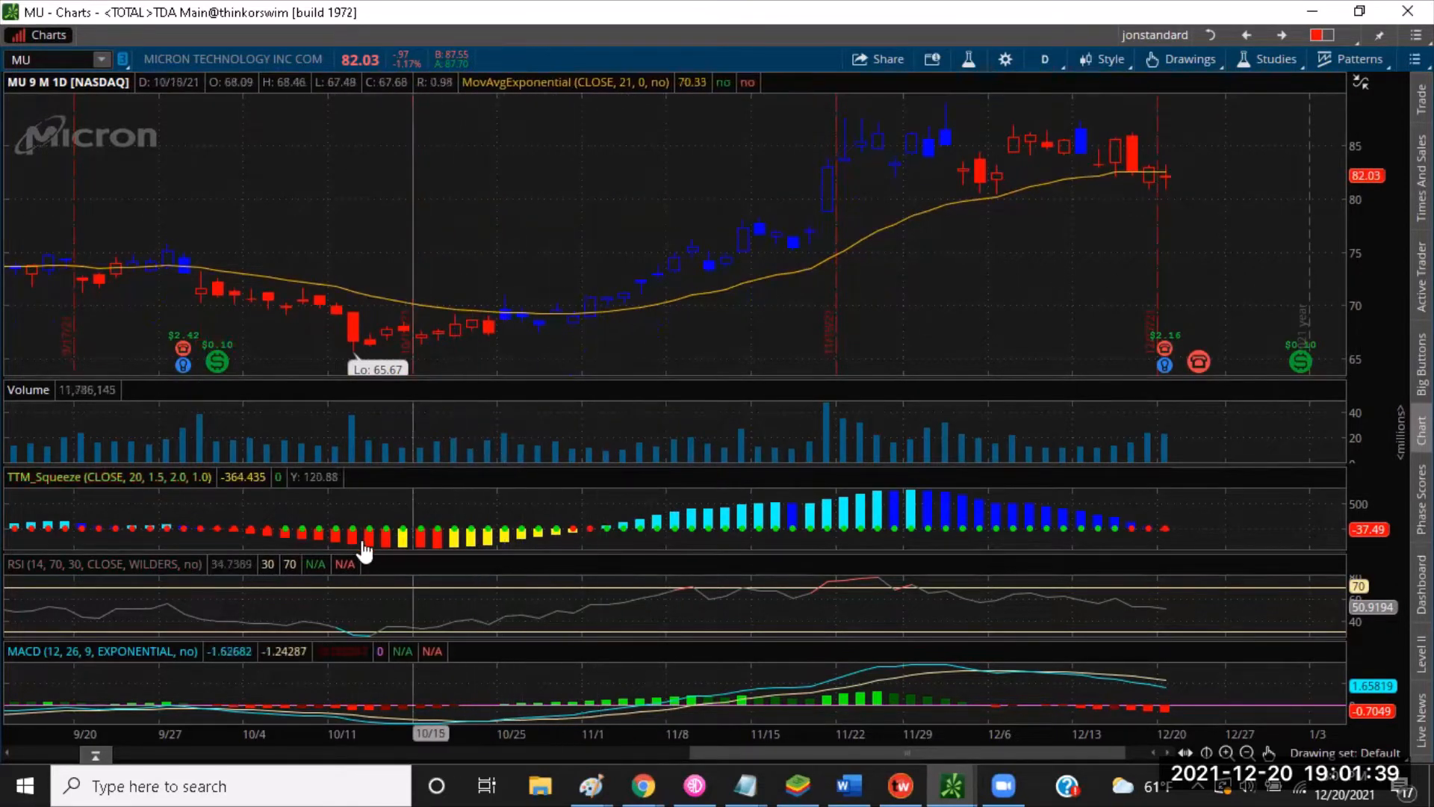
{"action": "mouse_move", "coordinate": [228, 535]}
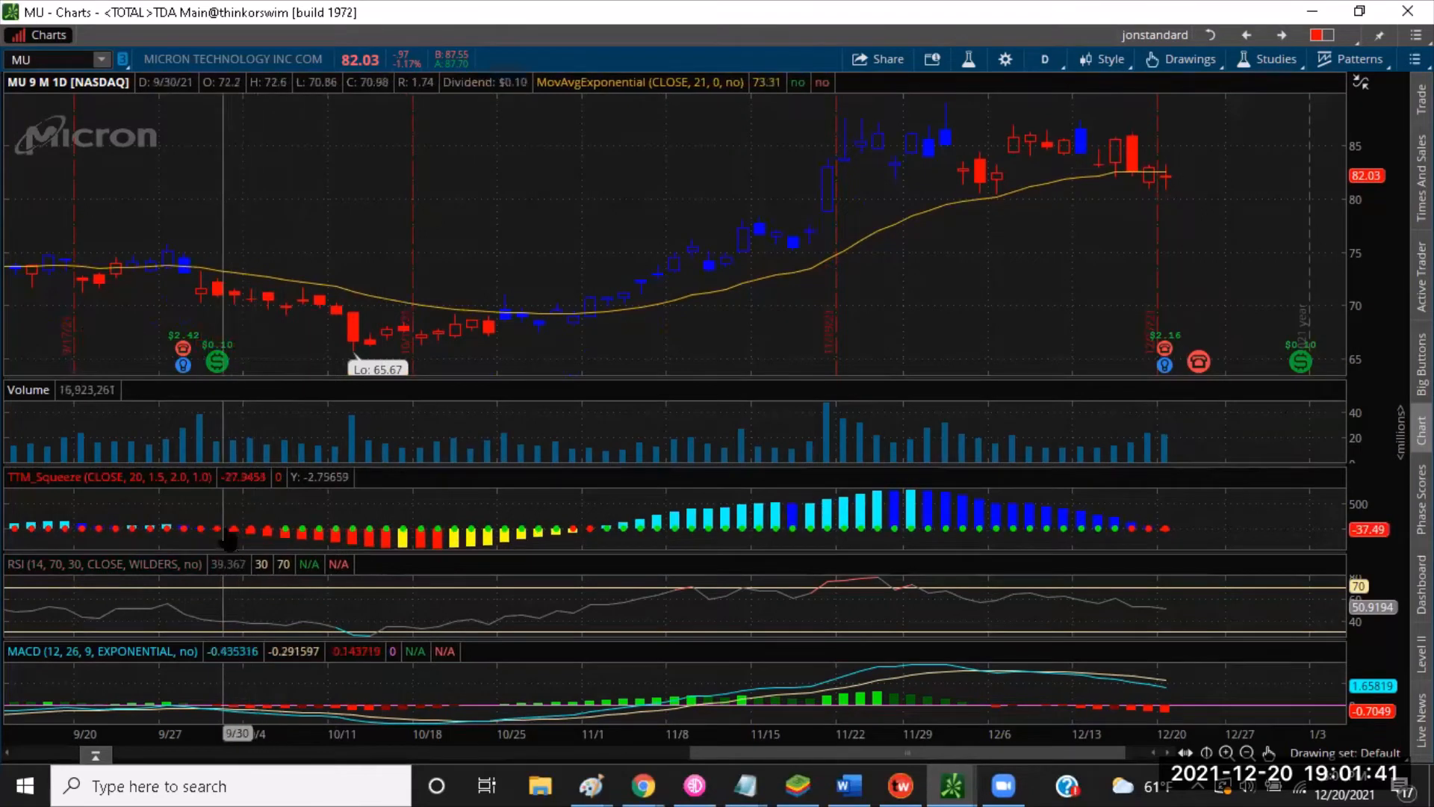
{"action": "mouse_move", "coordinate": [142, 539]}
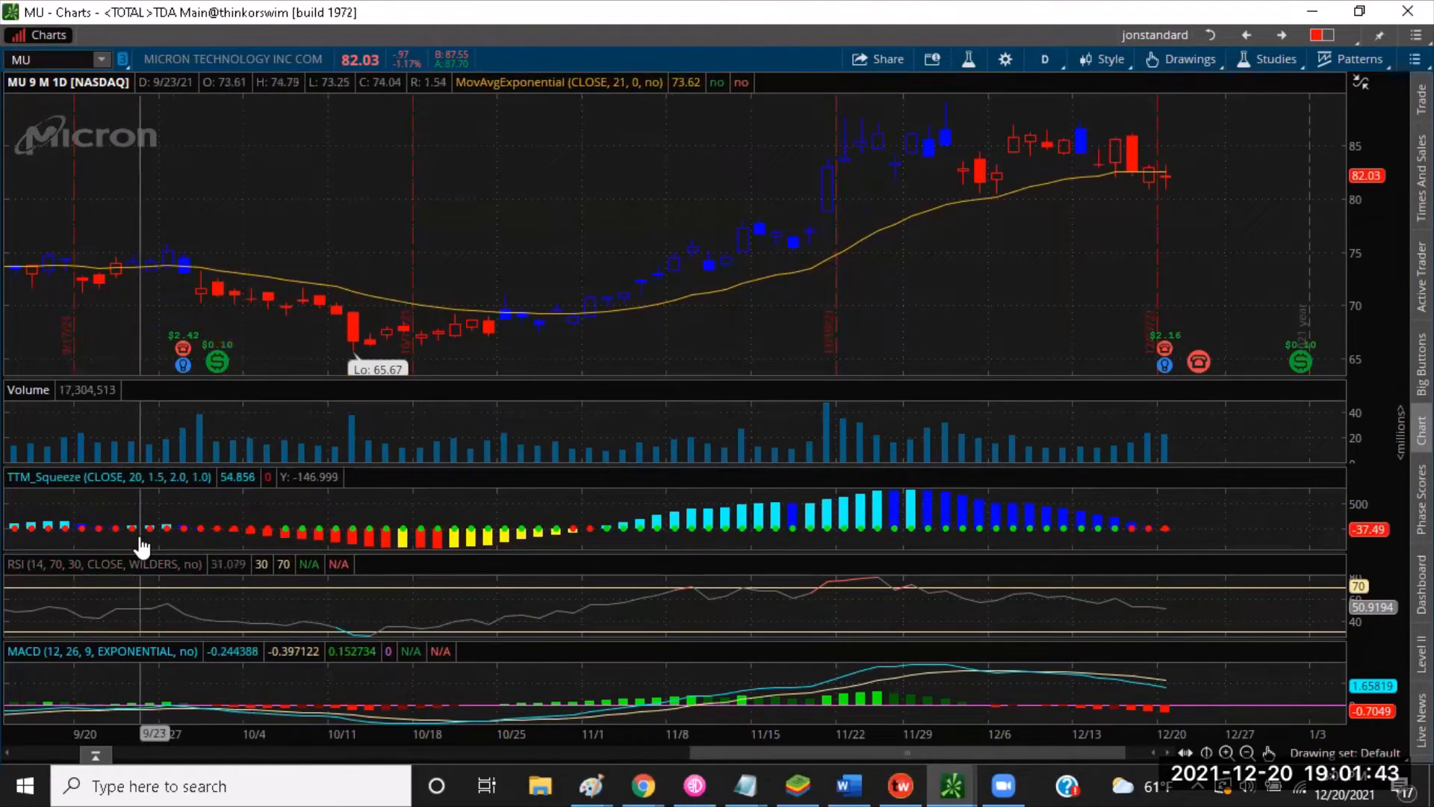
{"action": "mouse_move", "coordinate": [26, 538]}
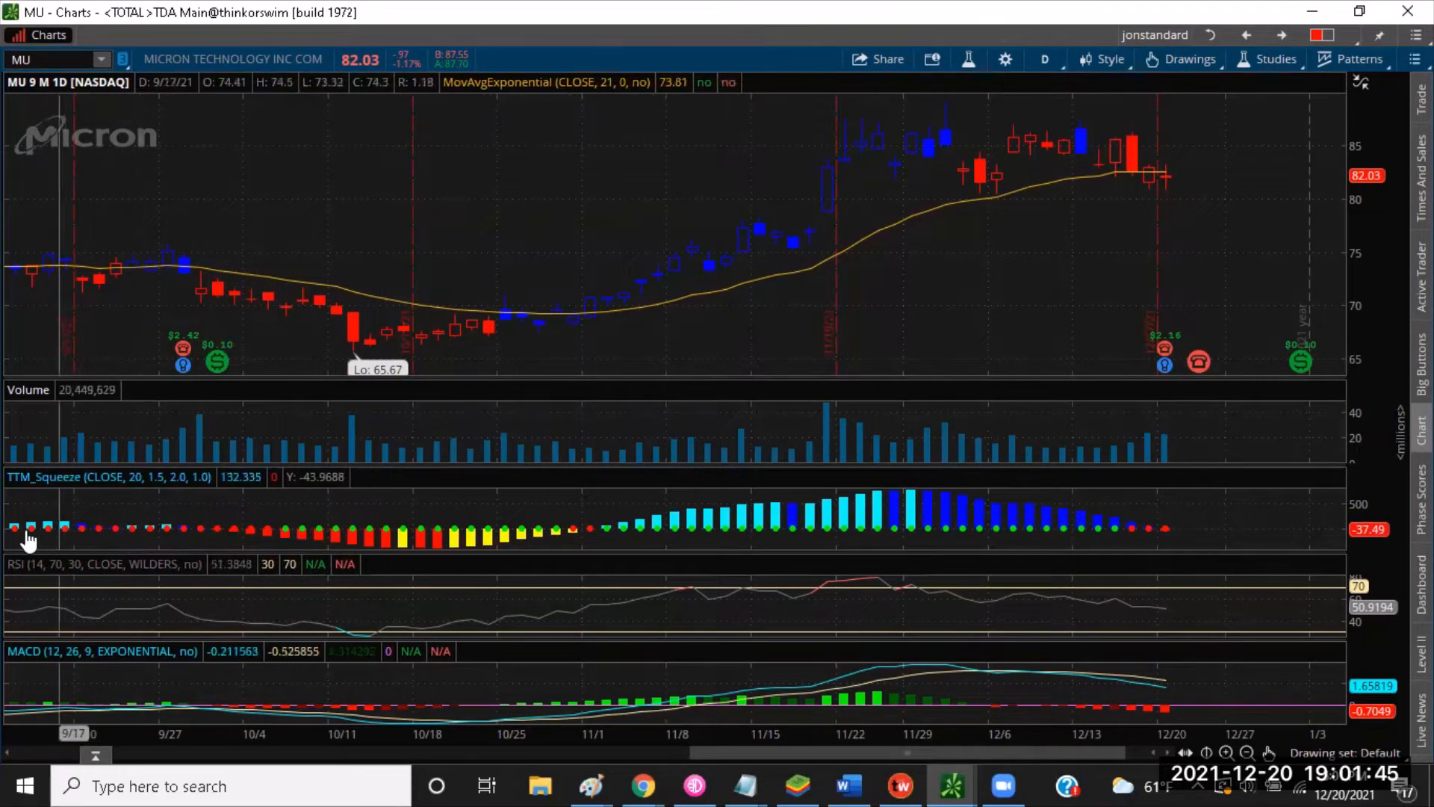
{"action": "mouse_move", "coordinate": [60, 538]}
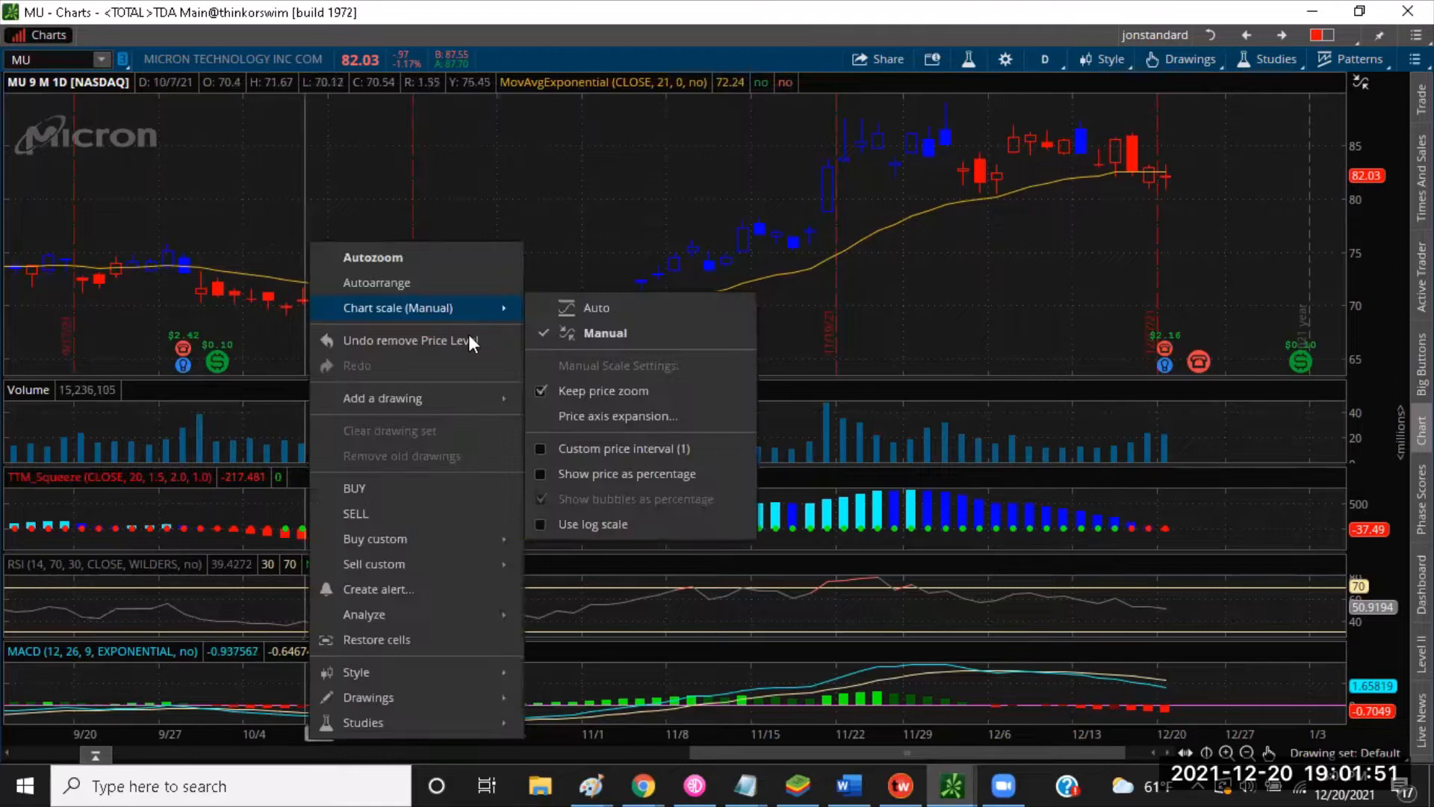
{"action": "mouse_move", "coordinate": [383, 397]}
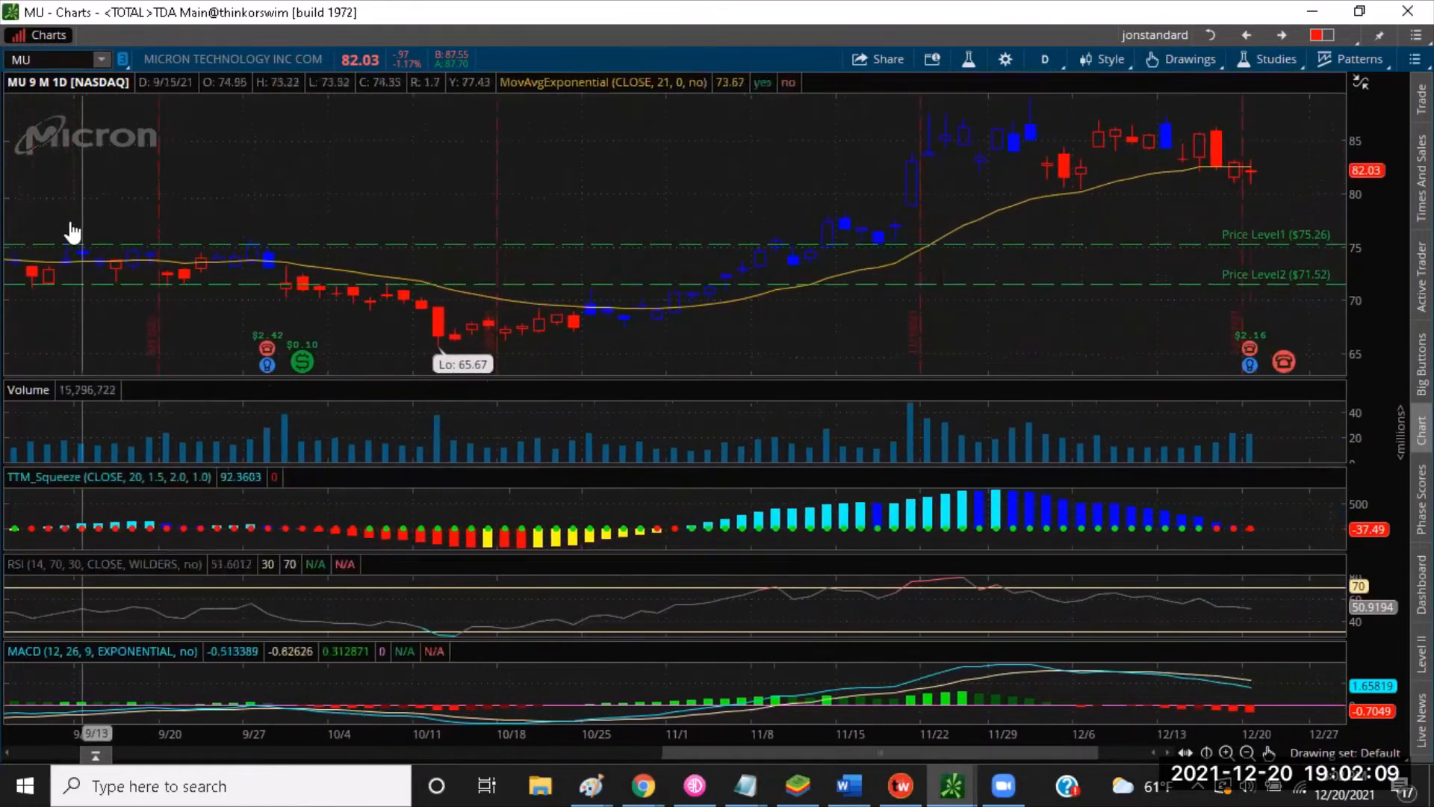
- Drag the chart to show more of the future dates
{"action": "left_click_drag", "start_coordinate": [73, 228], "coordinate": [343, 172]}
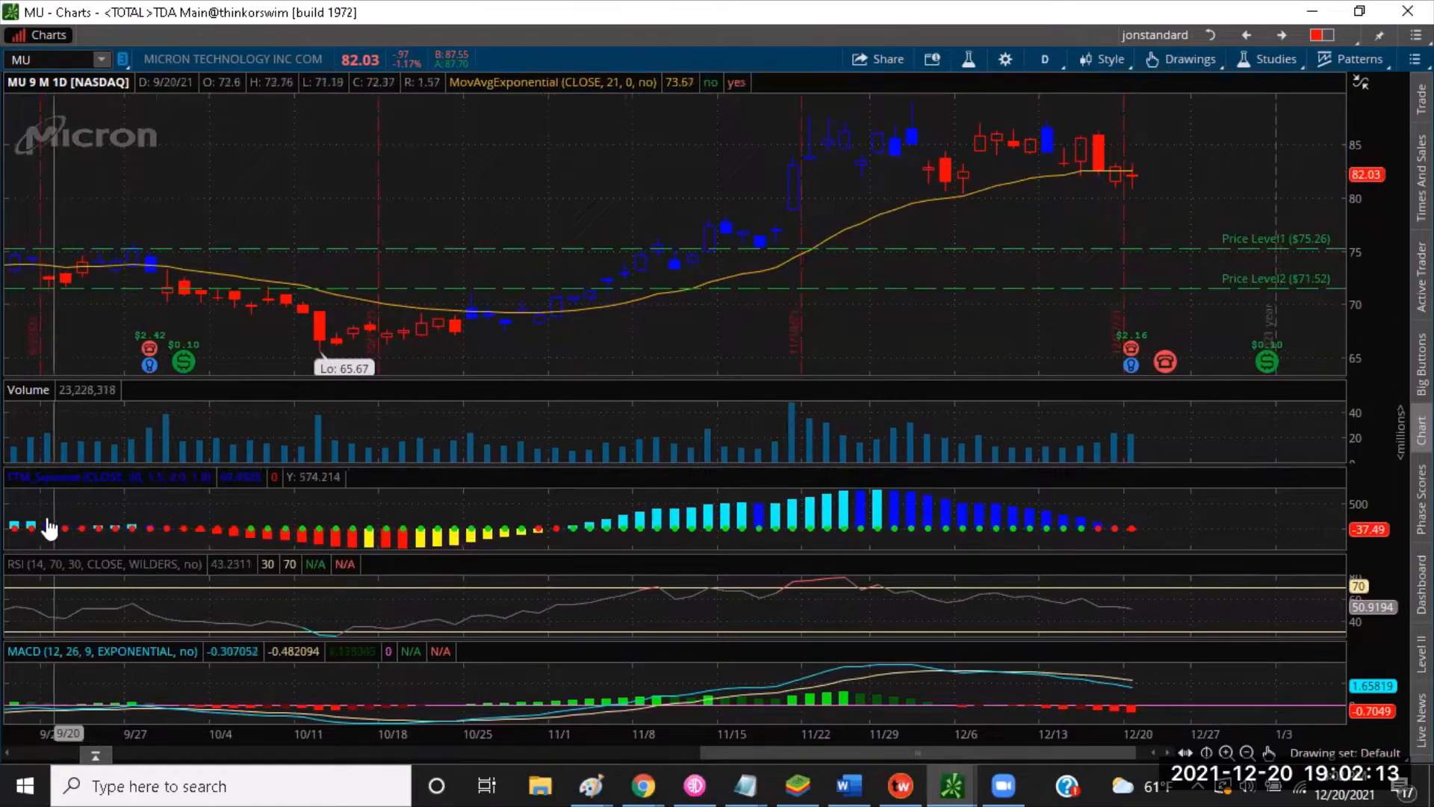
{"action": "mouse_move", "coordinate": [103, 551]}
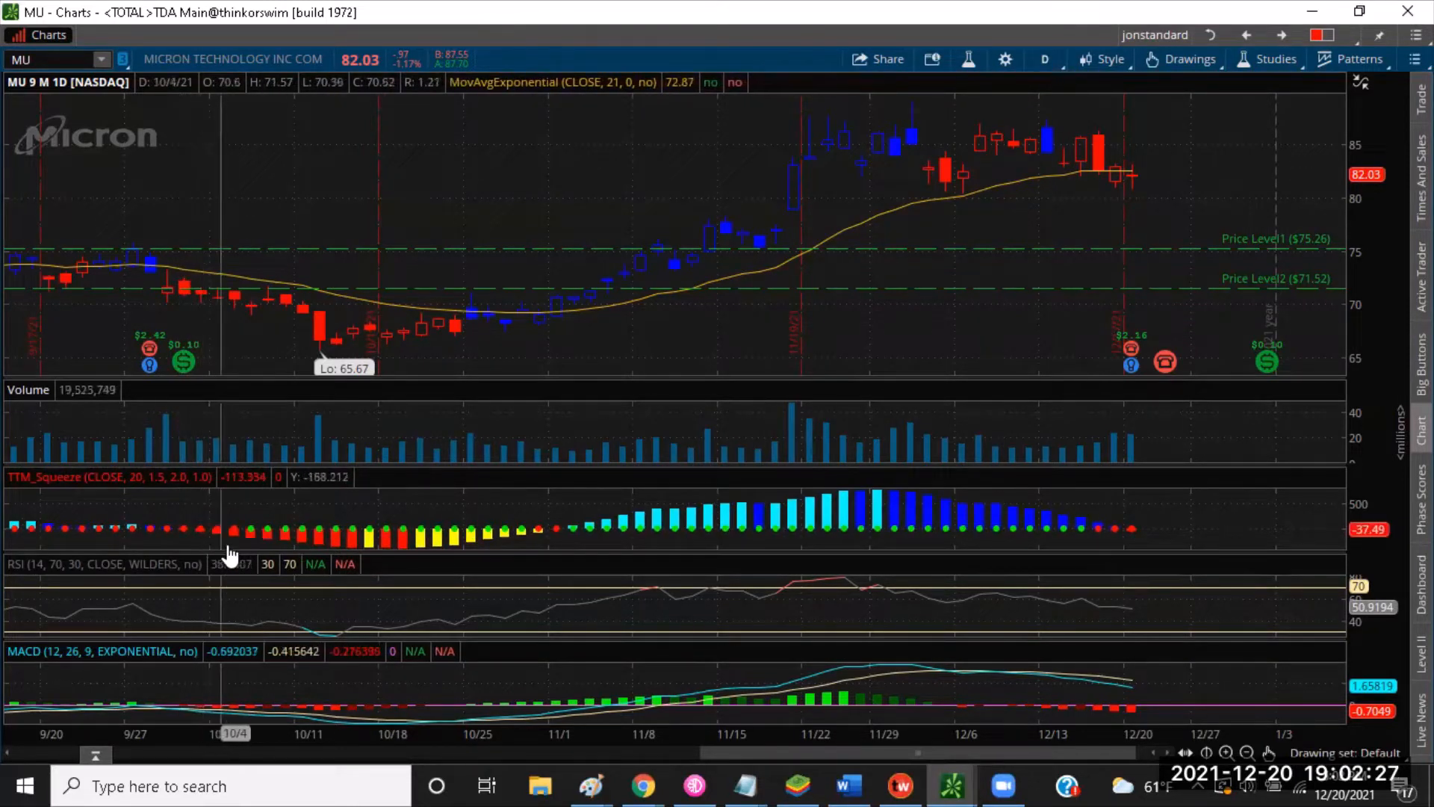
{"action": "mouse_move", "coordinate": [239, 547]}
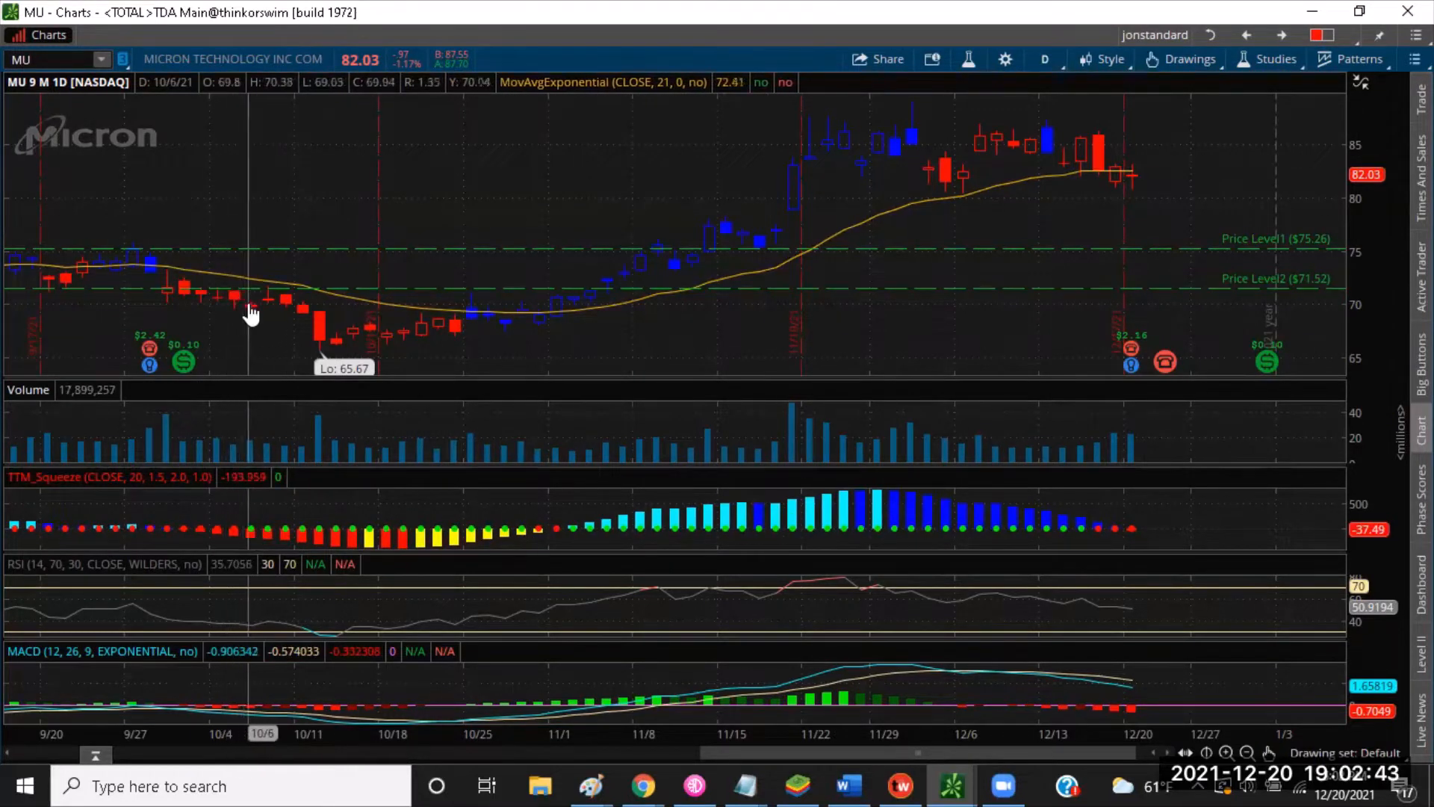
{"action": "mouse_move", "coordinate": [291, 315]}
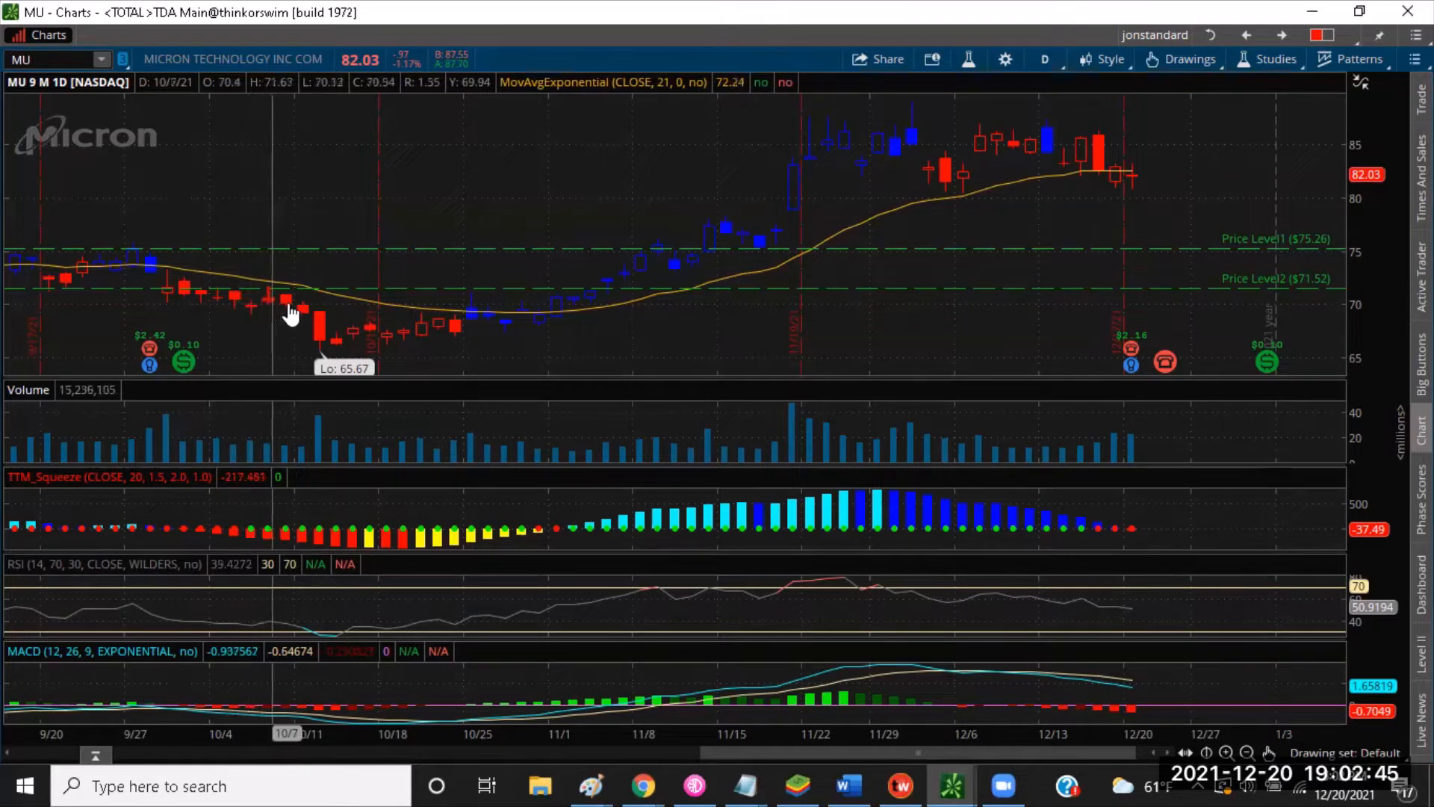
{"action": "mouse_move", "coordinate": [266, 312]}
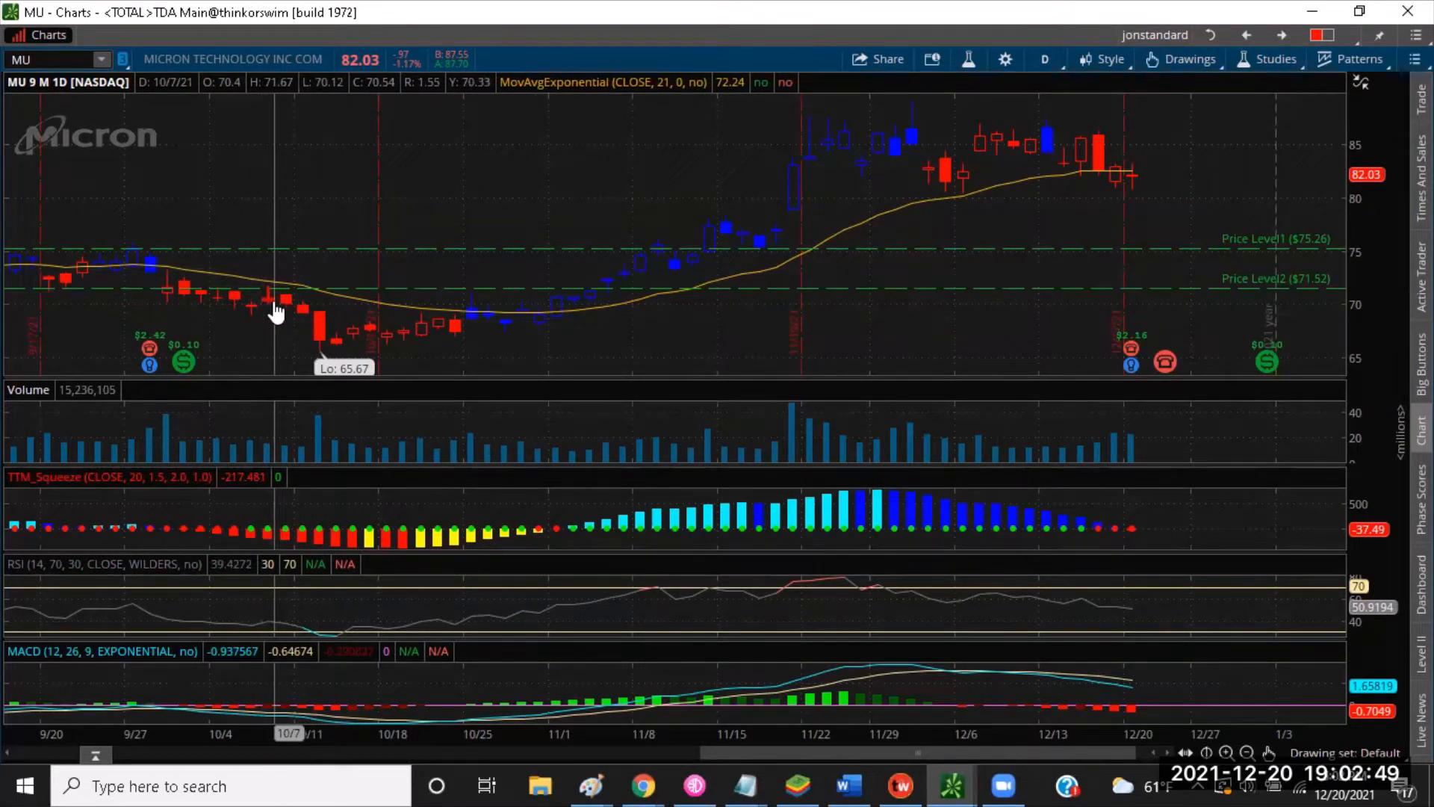
{"action": "mouse_move", "coordinate": [182, 537]}
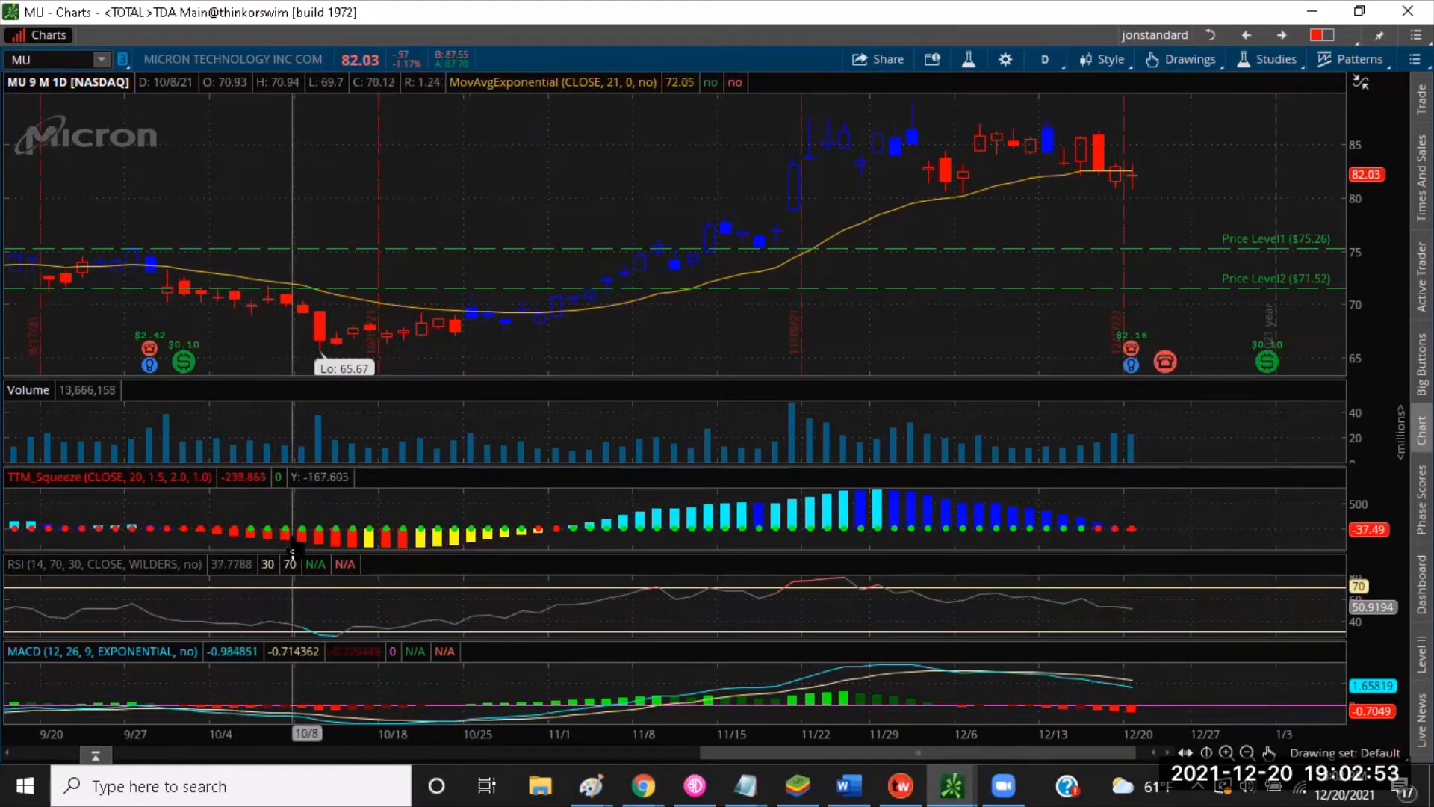
{"action": "mouse_move", "coordinate": [361, 395]}
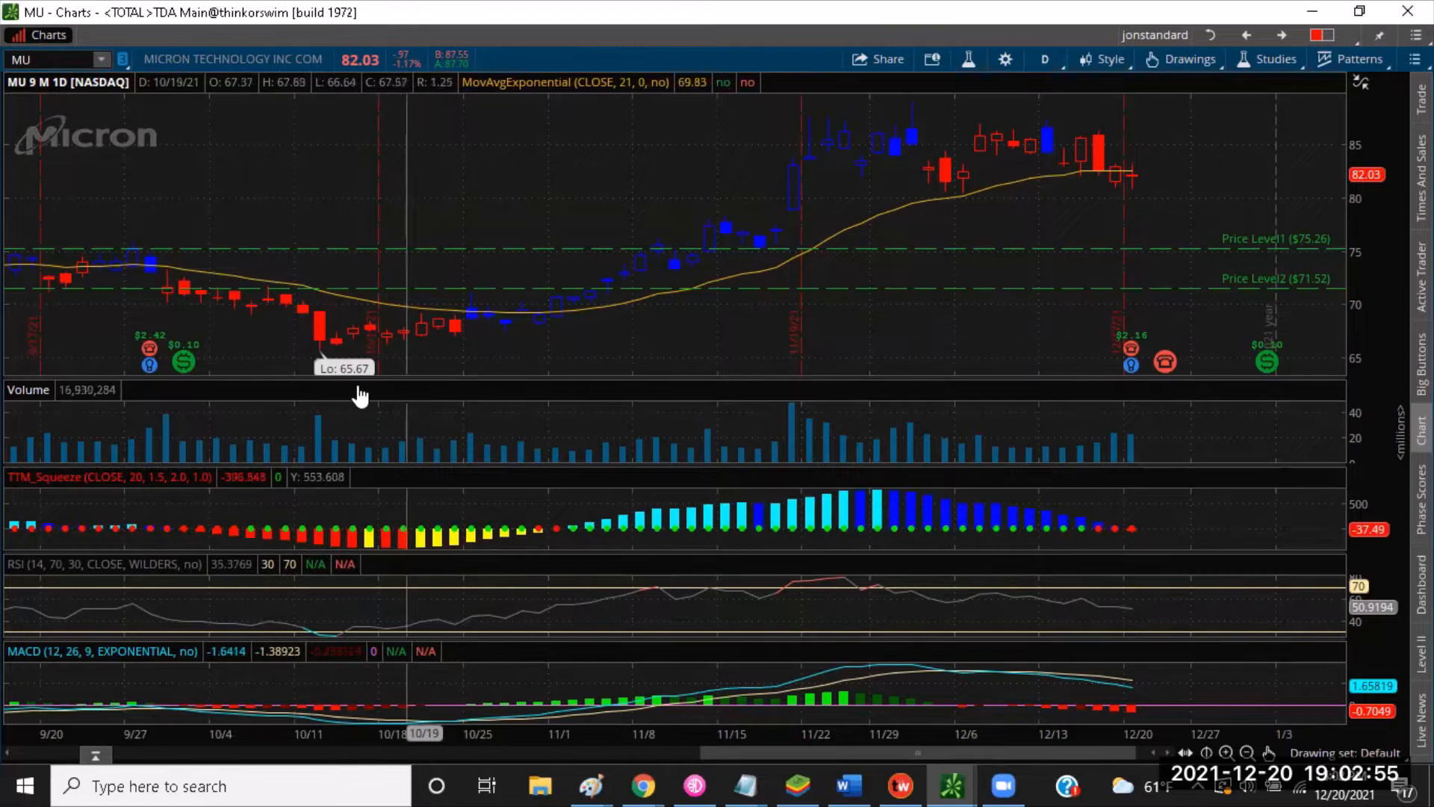
{"action": "mouse_move", "coordinate": [437, 345]}
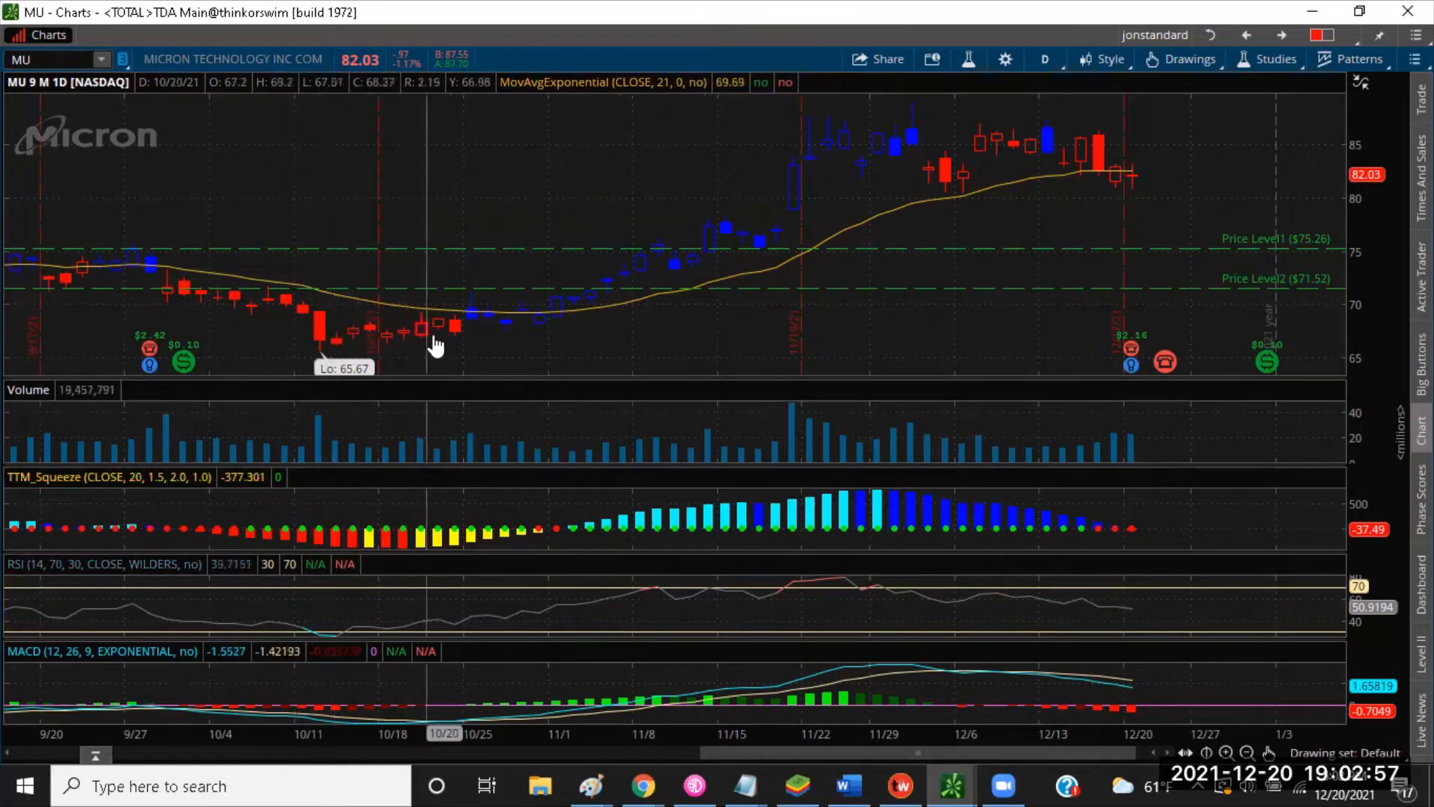
{"action": "mouse_move", "coordinate": [336, 319]}
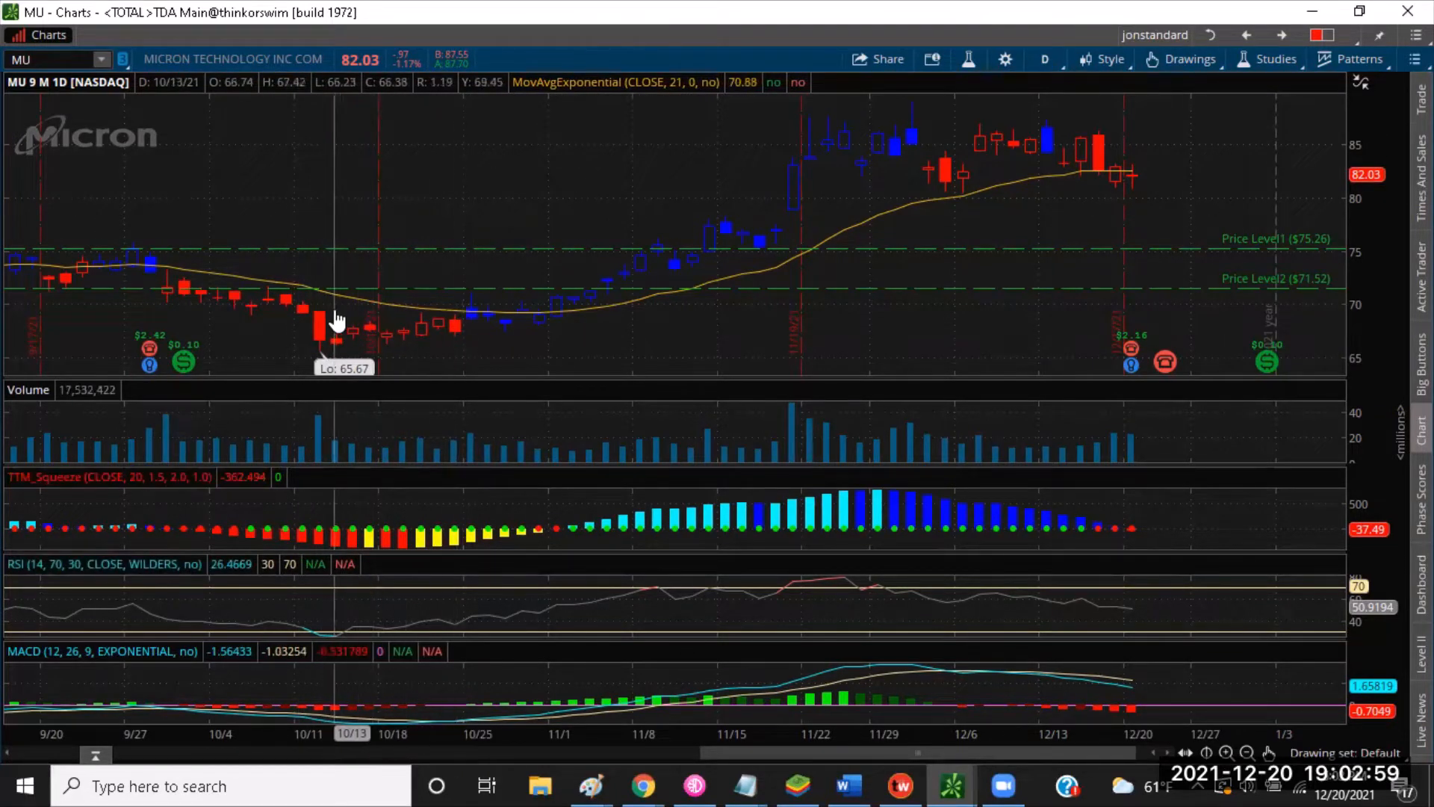
{"action": "right_click", "coordinate": [339, 320]}
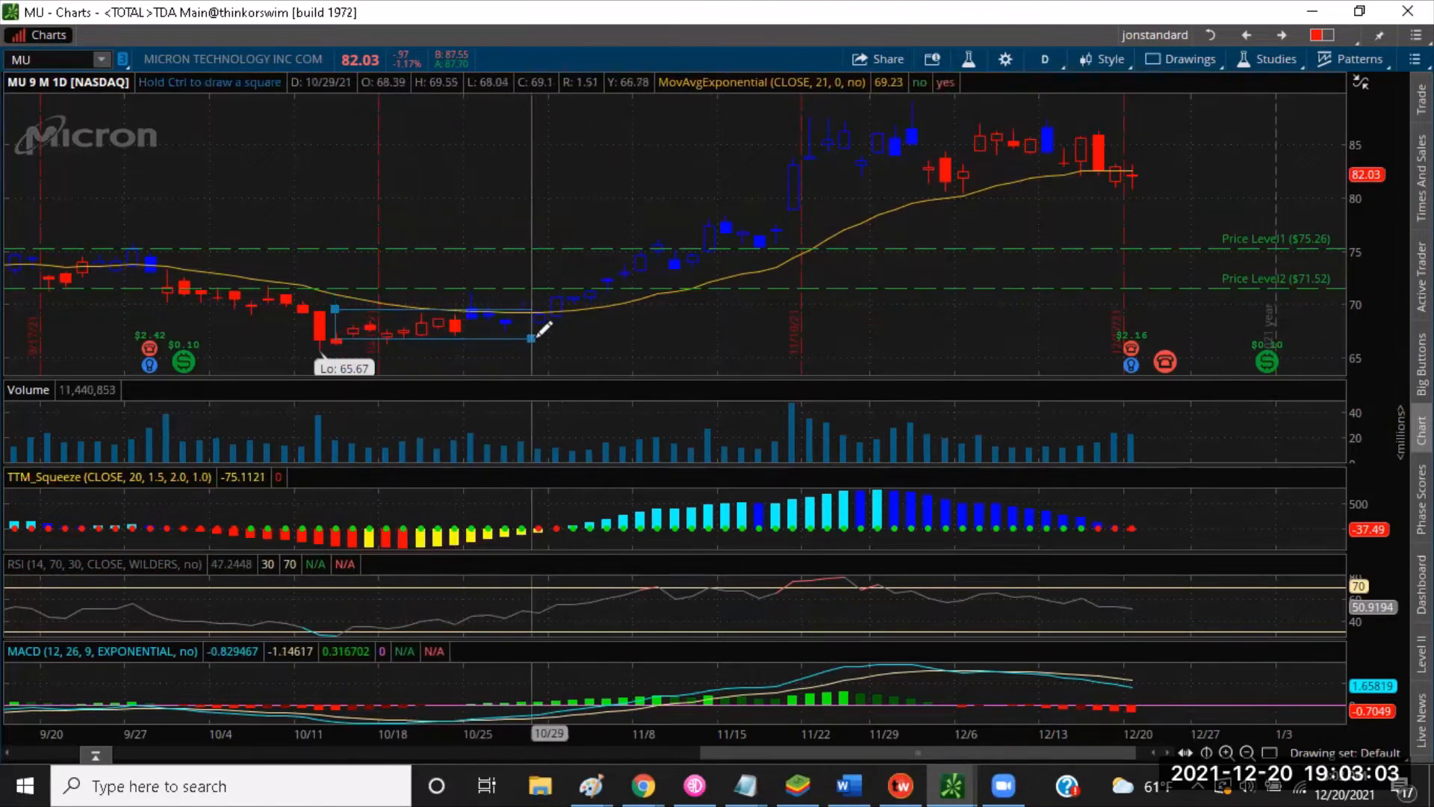
{"action": "mouse_move", "coordinate": [343, 340]}
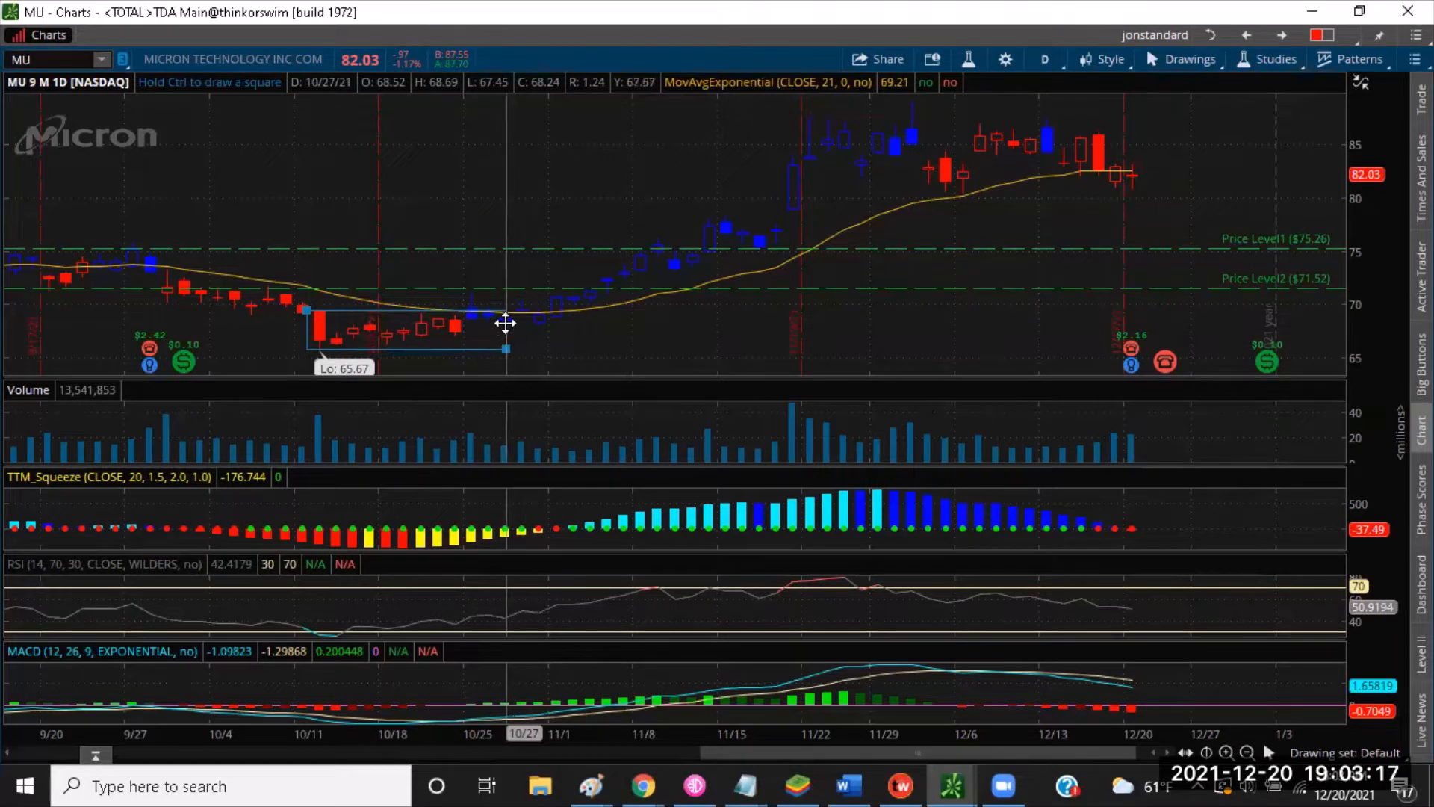
{"action": "mouse_move", "coordinate": [533, 350]}
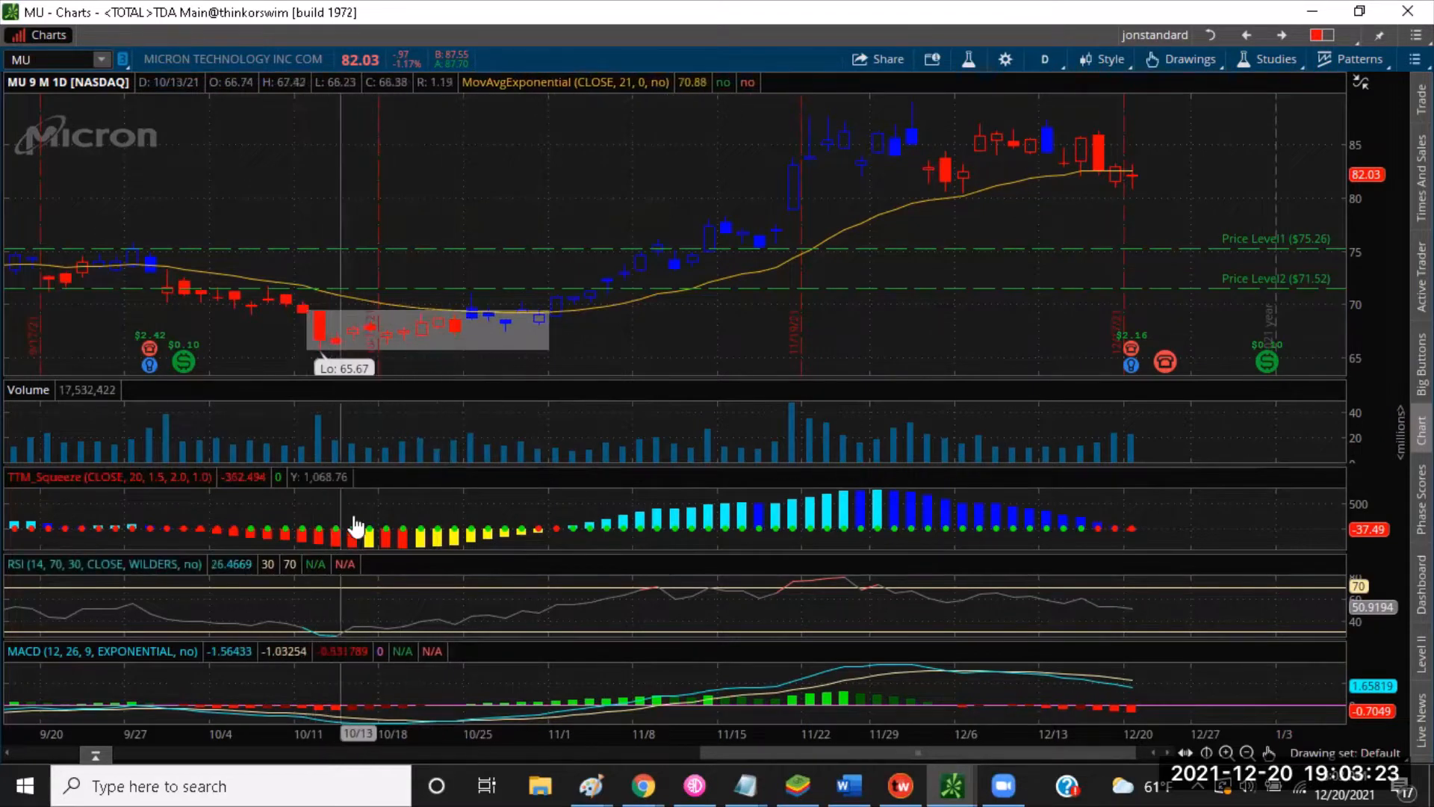
{"action": "mouse_move", "coordinate": [434, 540]}
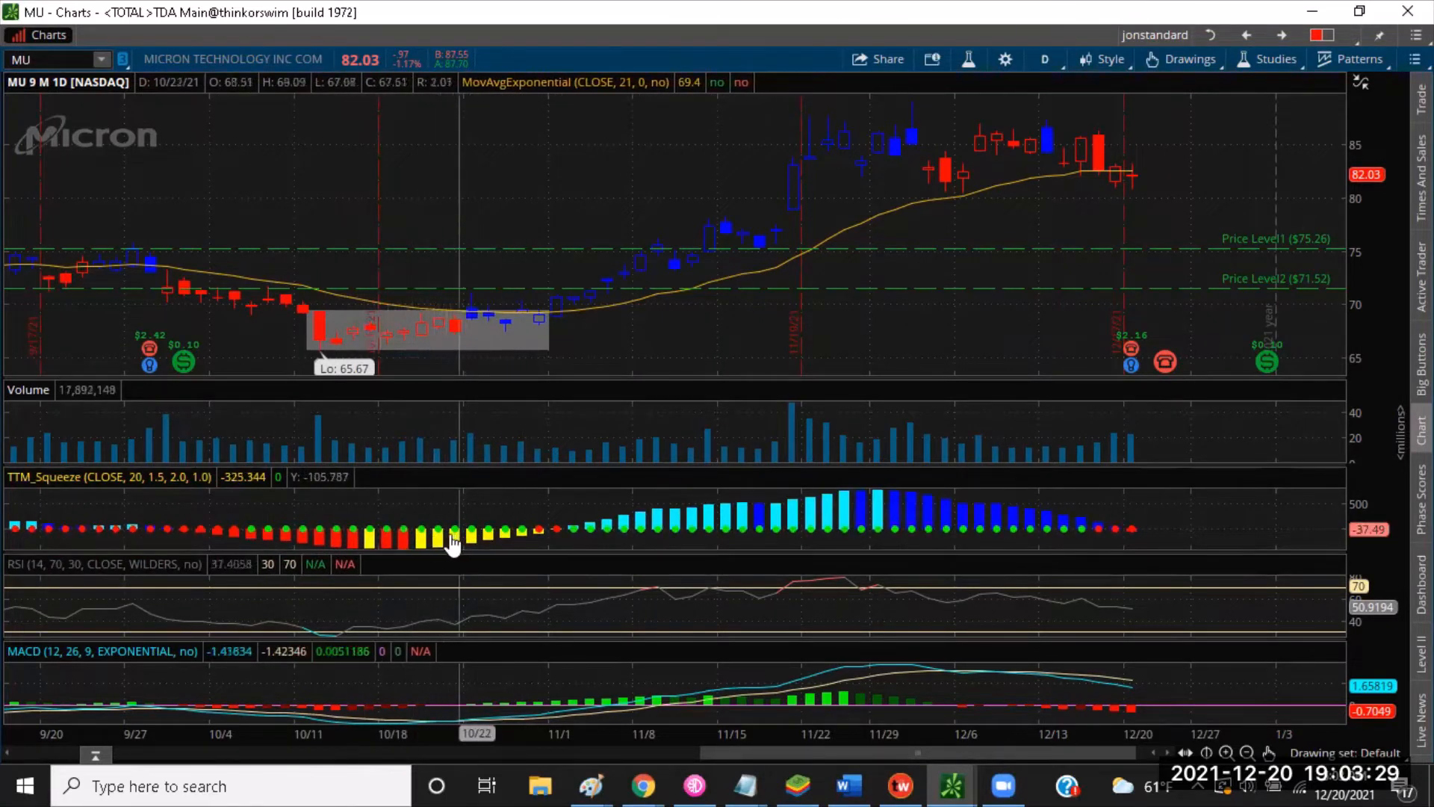
{"action": "mouse_move", "coordinate": [484, 343]}
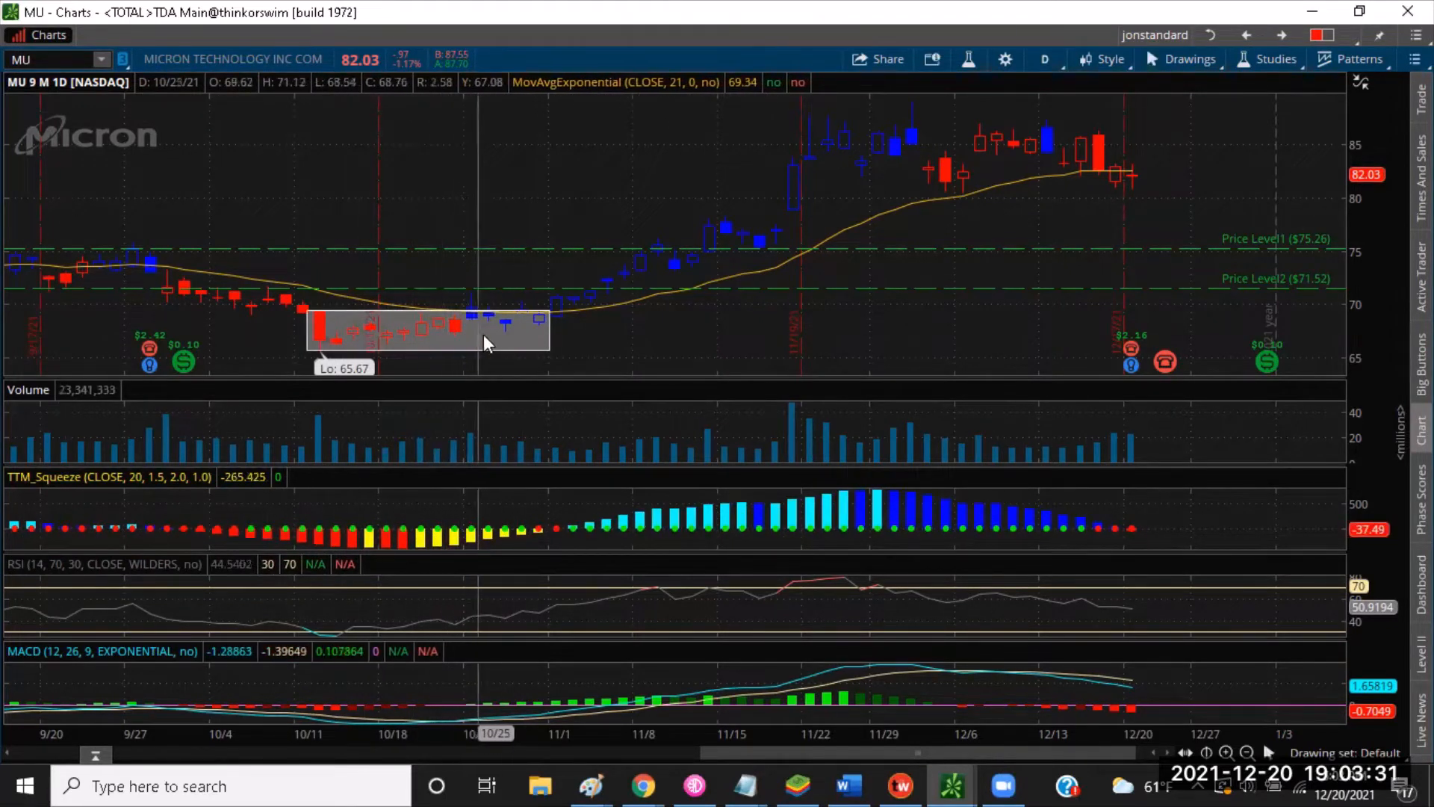
{"action": "mouse_move", "coordinate": [471, 329]}
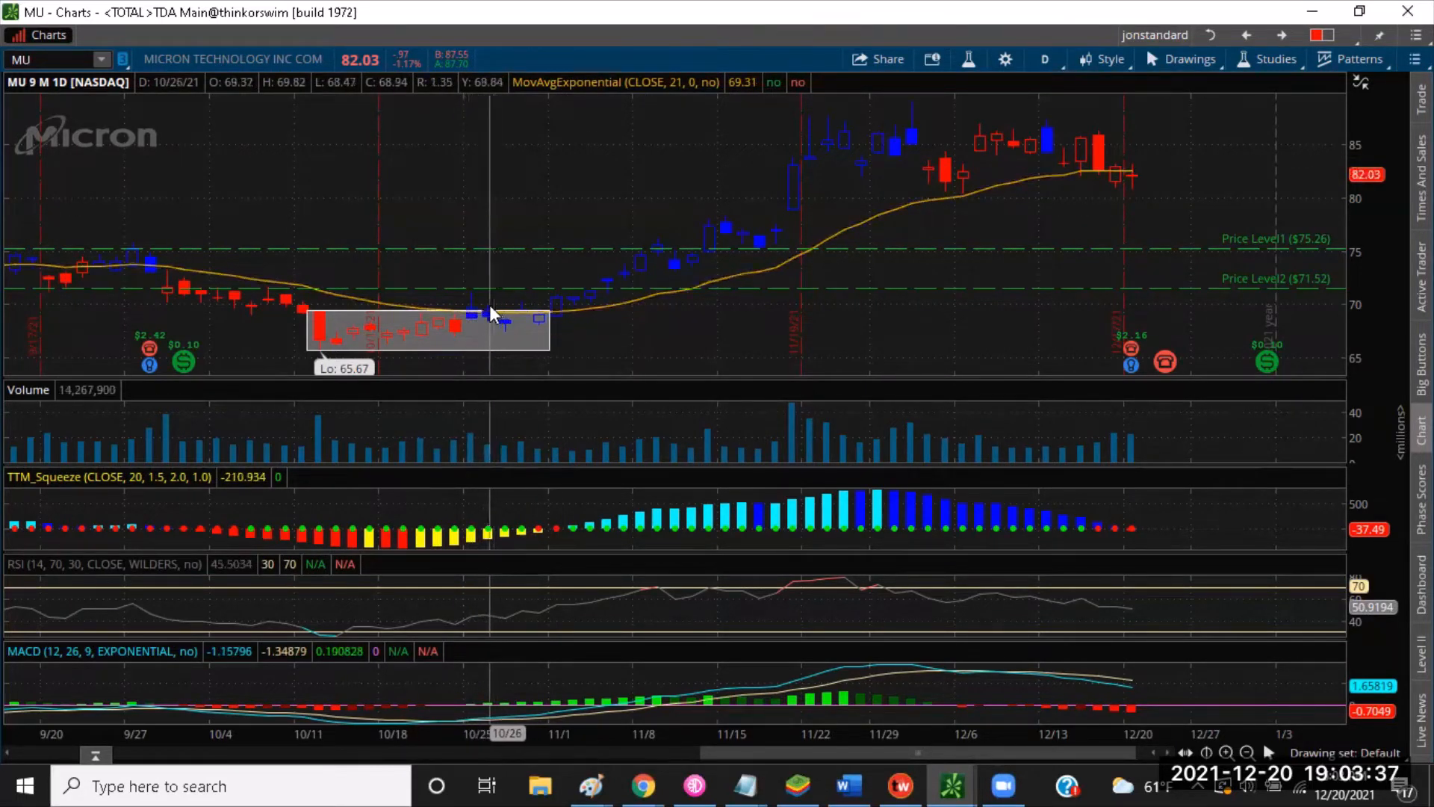
{"action": "mouse_move", "coordinate": [538, 324]}
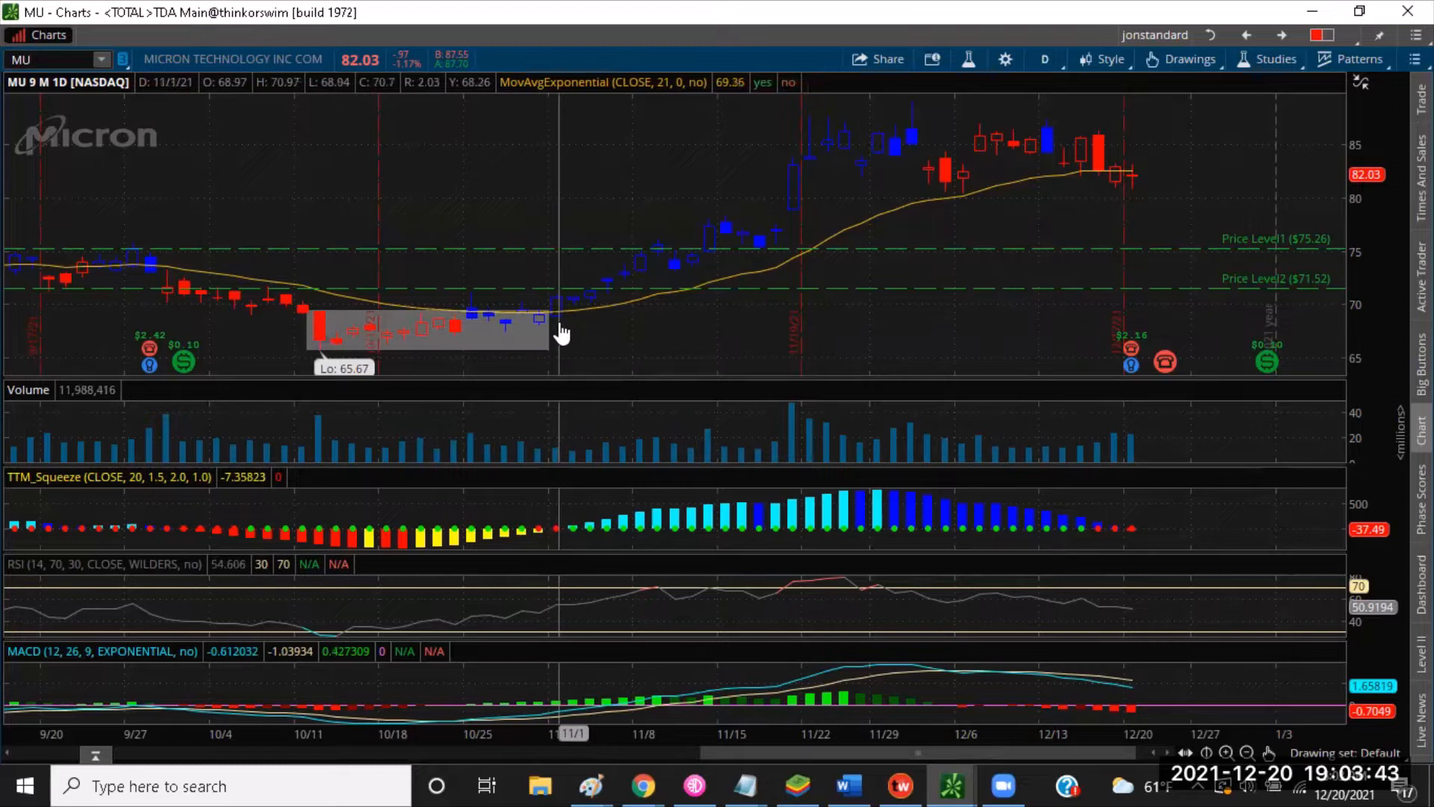
{"action": "mouse_move", "coordinate": [574, 356]}
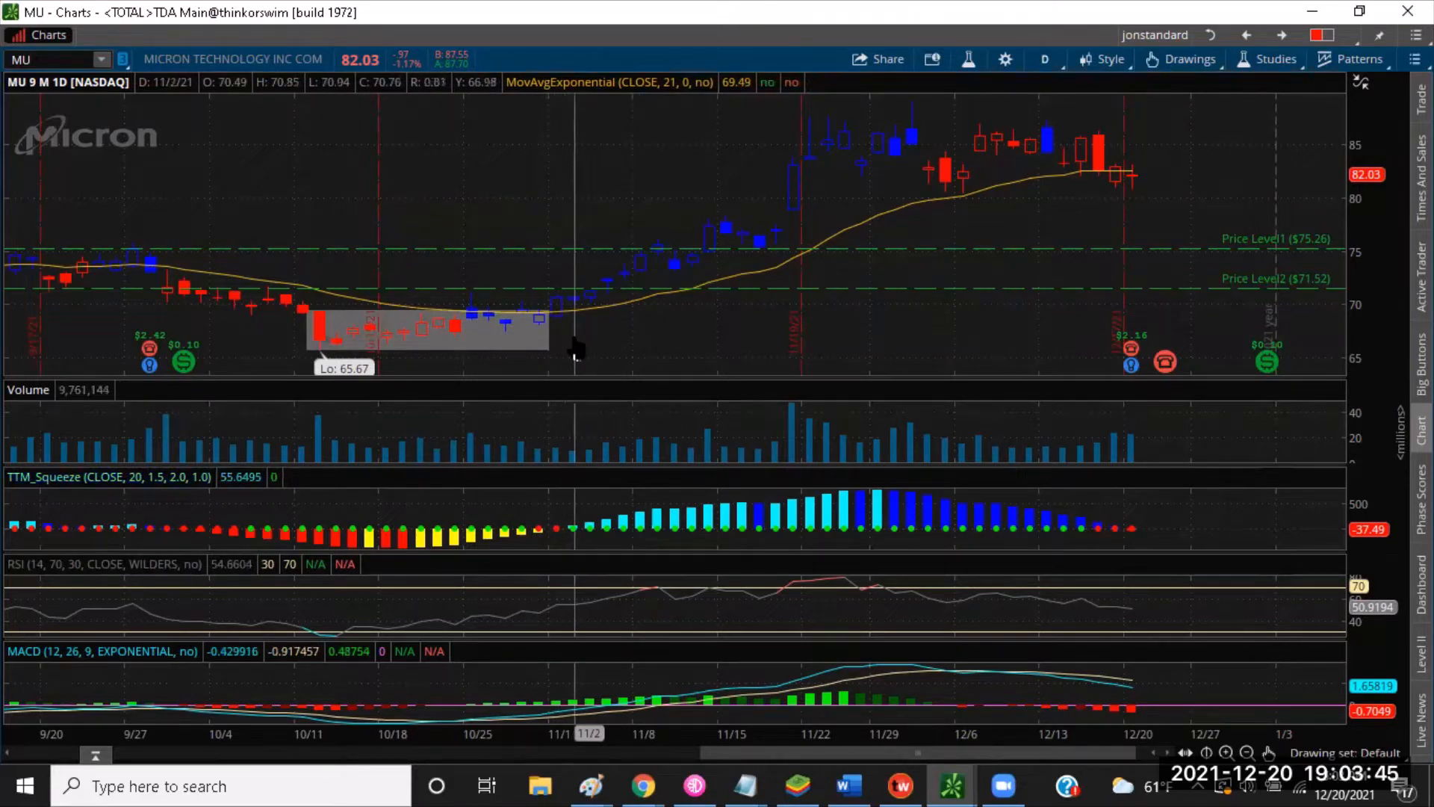
{"action": "mouse_move", "coordinate": [577, 535]}
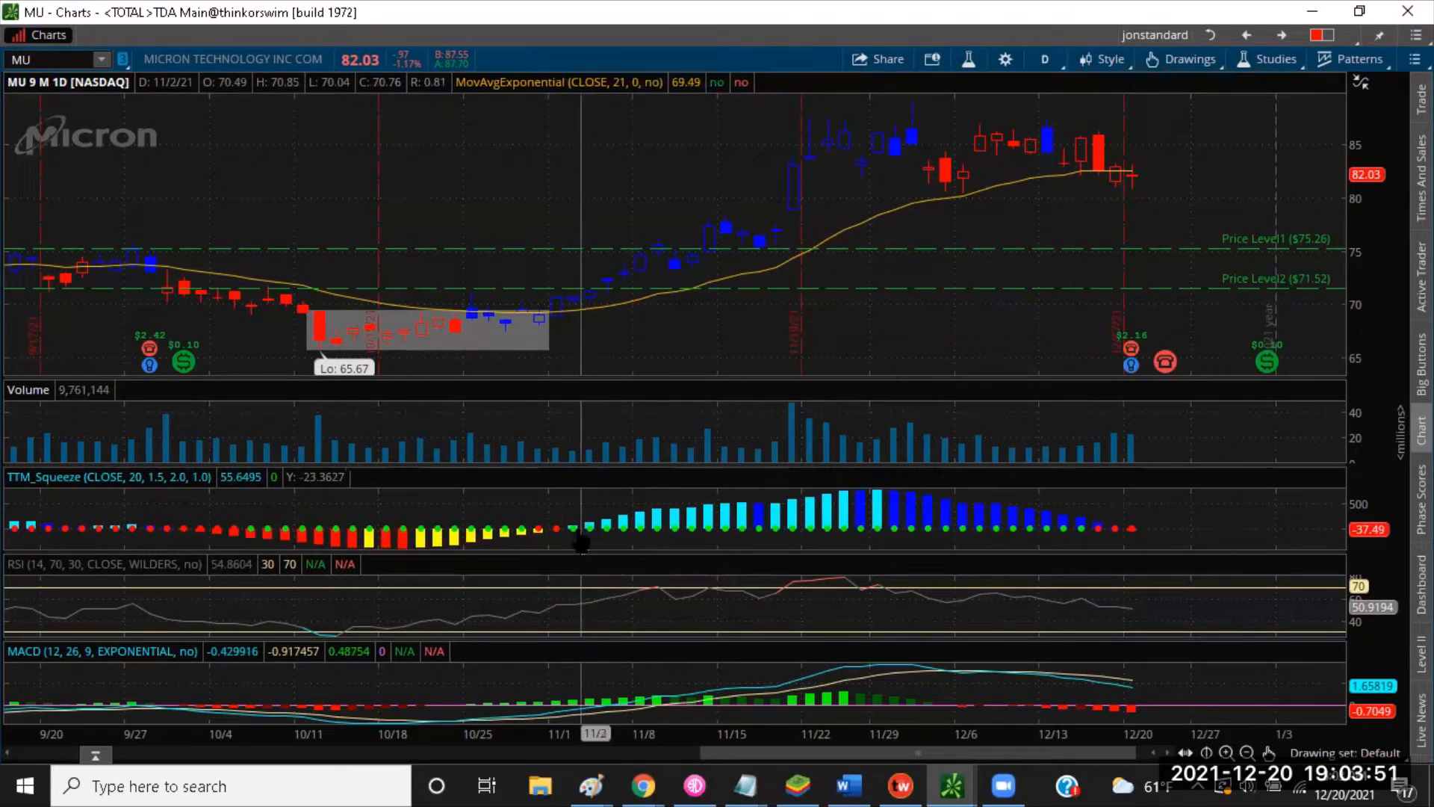
{"action": "mouse_move", "coordinate": [610, 534]}
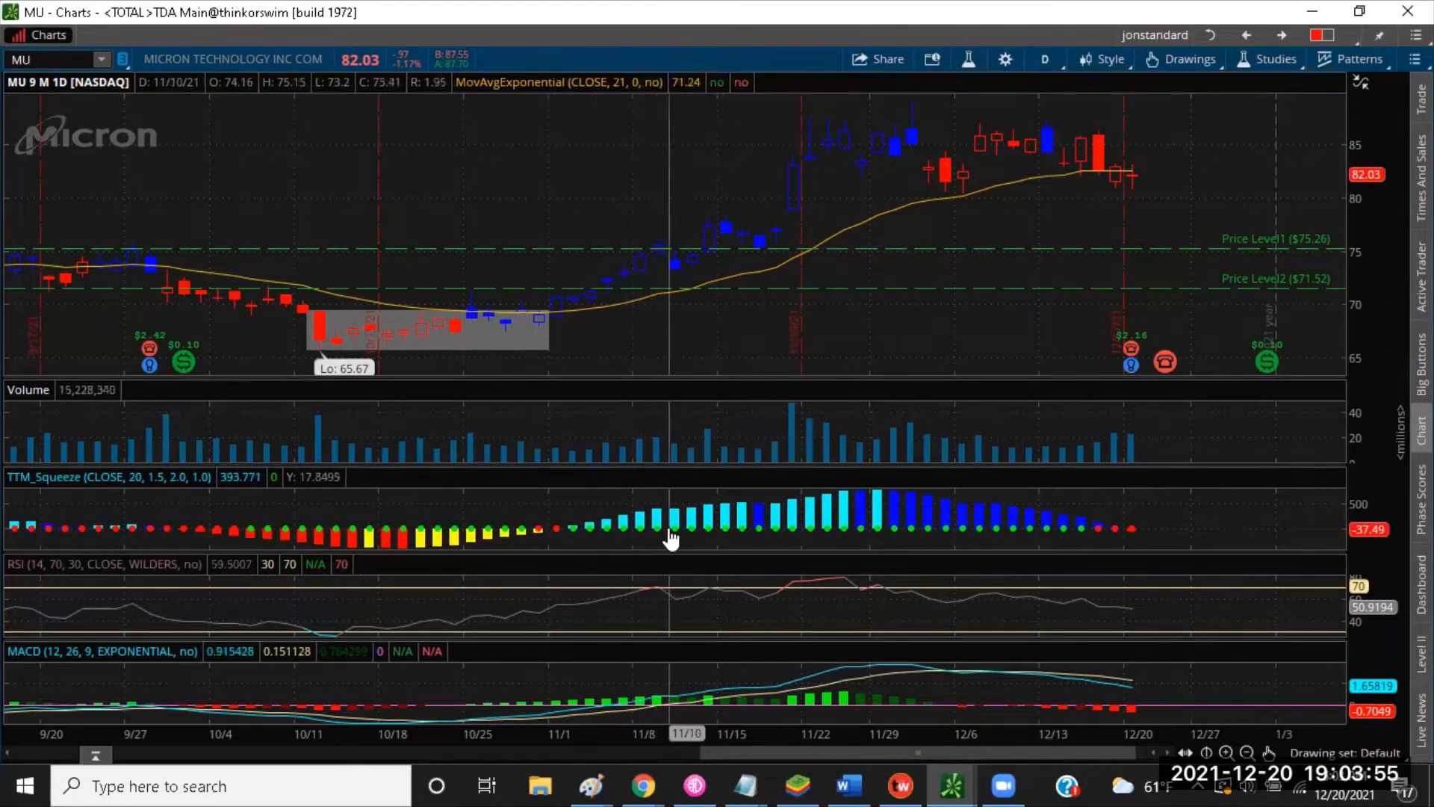
{"action": "mouse_move", "coordinate": [758, 535]}
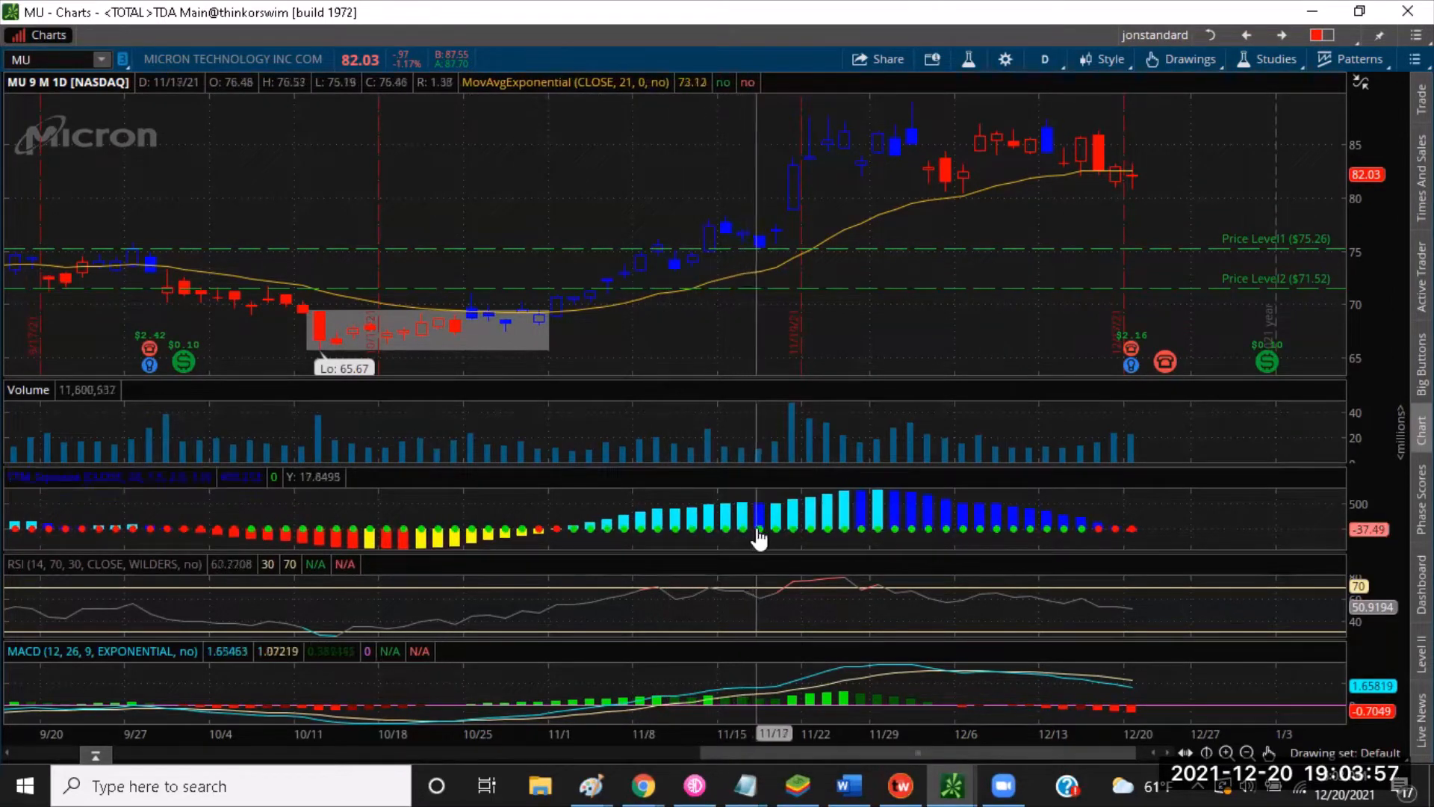
{"action": "mouse_move", "coordinate": [748, 524]}
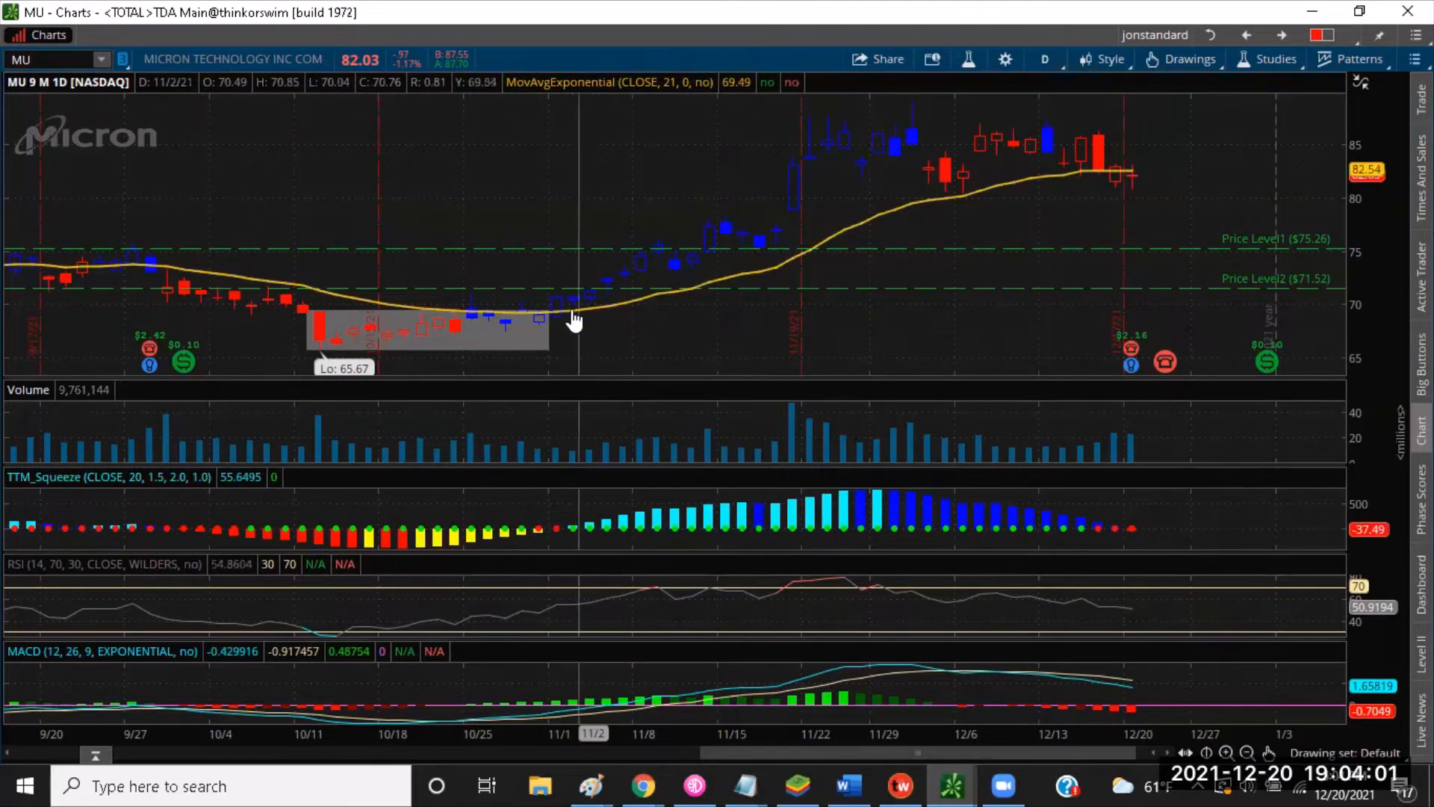
{"action": "mouse_move", "coordinate": [560, 309]}
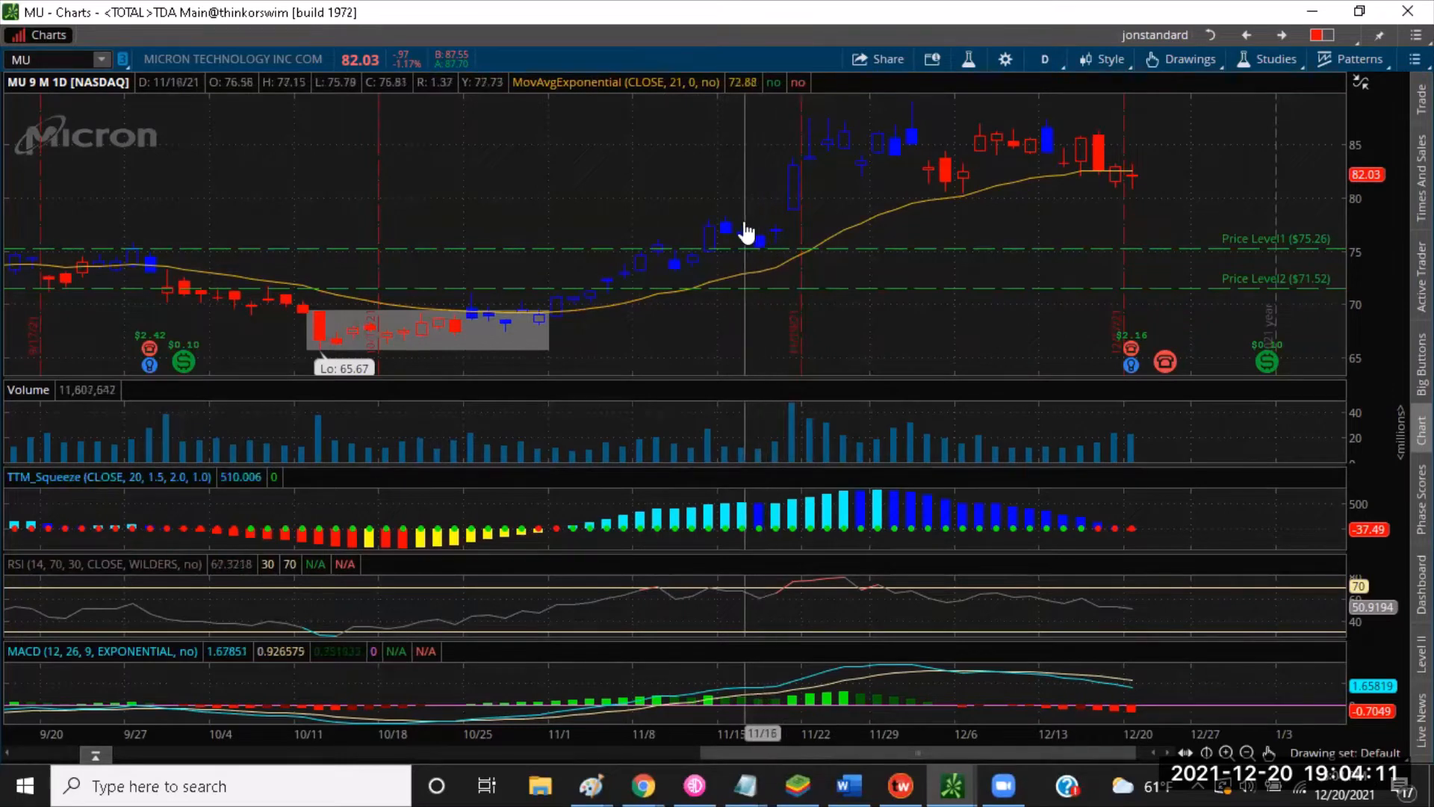
{"action": "mouse_move", "coordinate": [675, 254]}
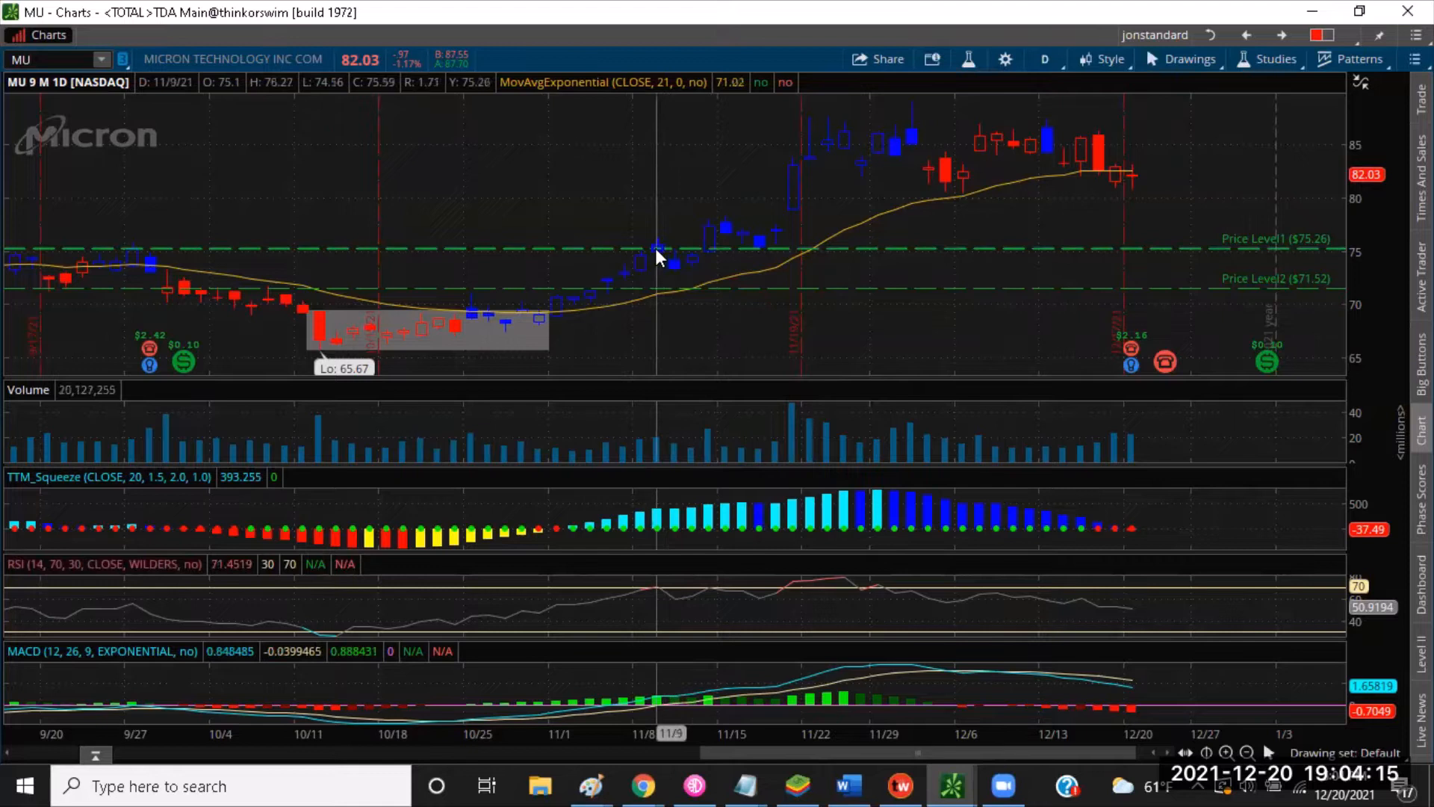
{"action": "mouse_move", "coordinate": [666, 256]}
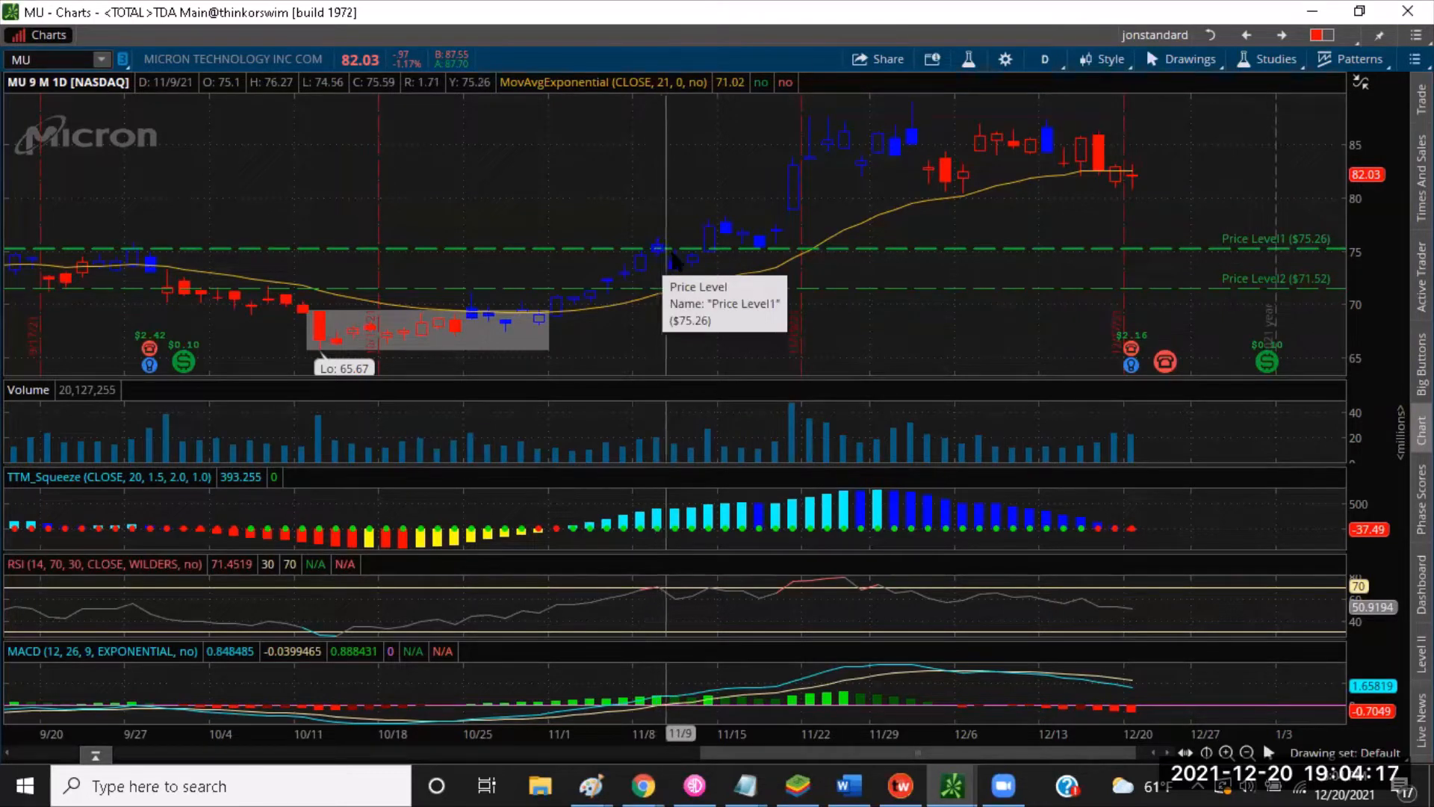
{"action": "mouse_move", "coordinate": [737, 266]}
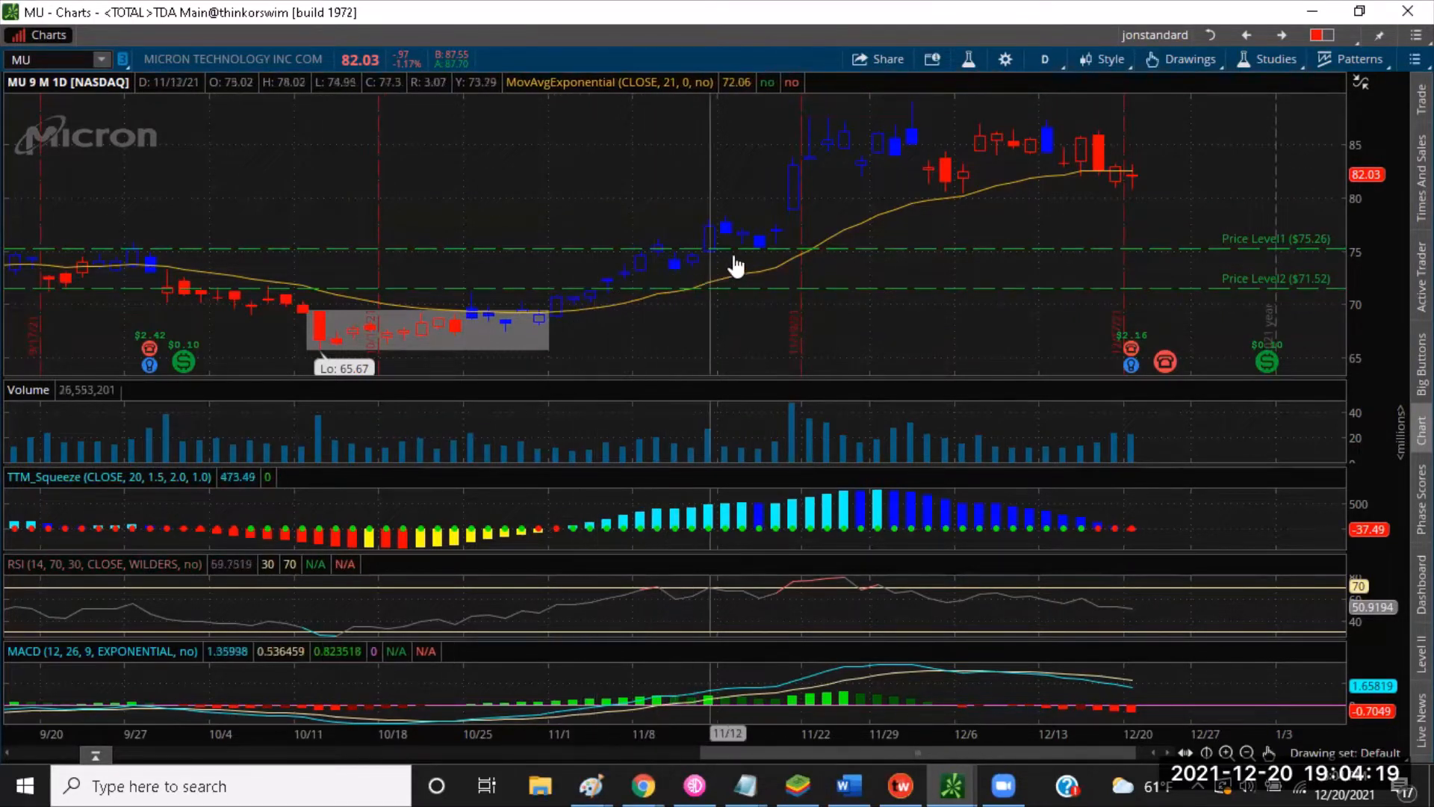
{"action": "mouse_move", "coordinate": [766, 249]}
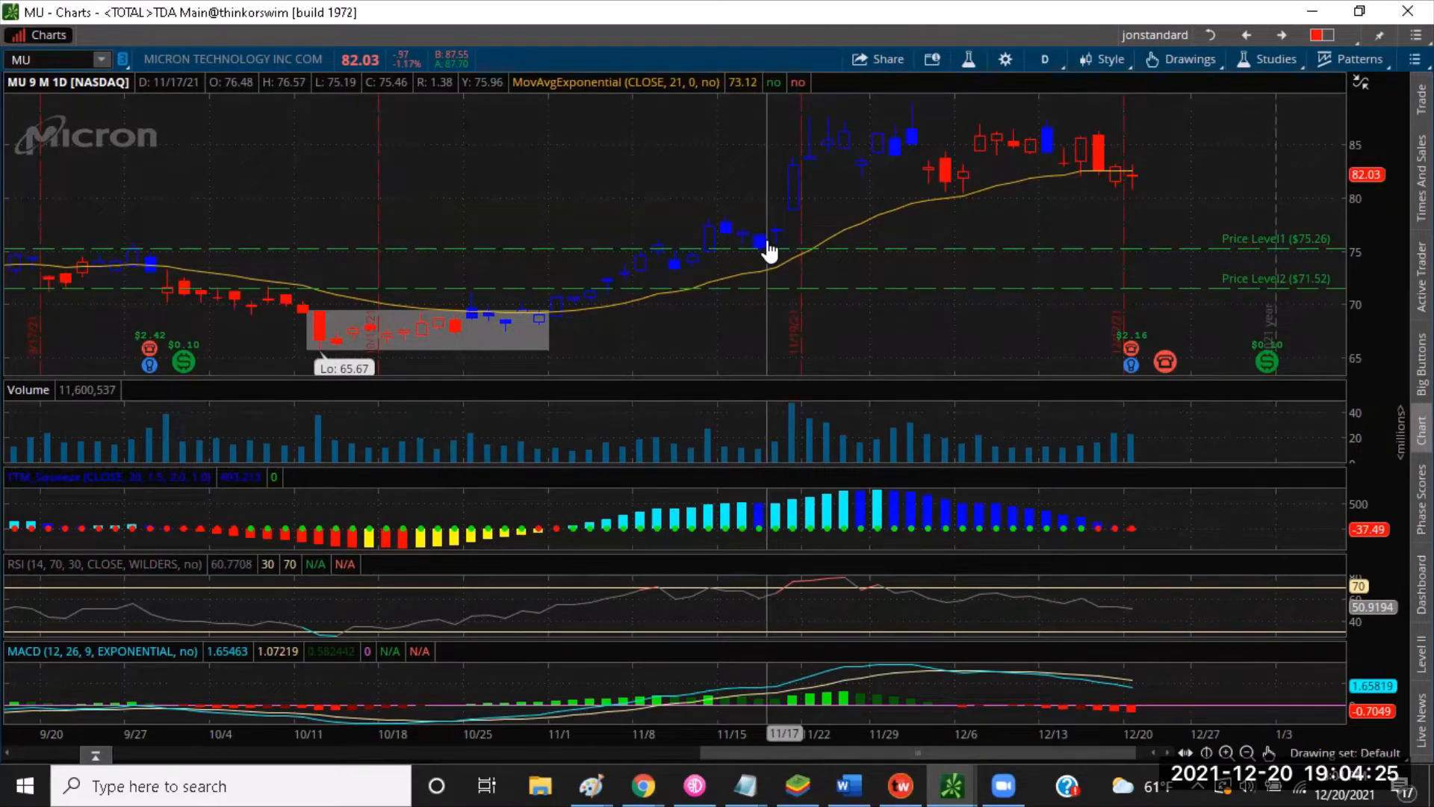
{"action": "mouse_move", "coordinate": [761, 538]}
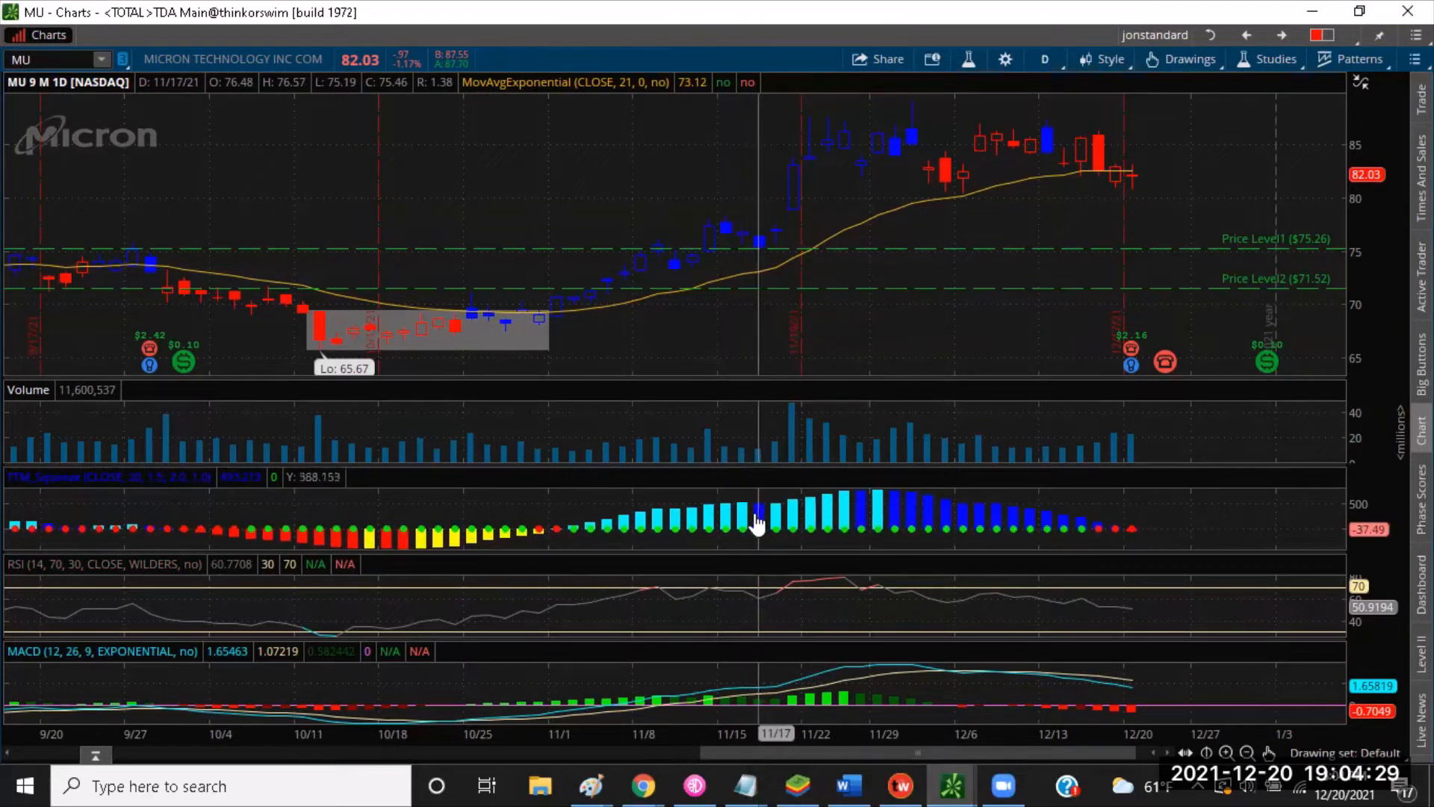
{"action": "mouse_move", "coordinate": [654, 535]}
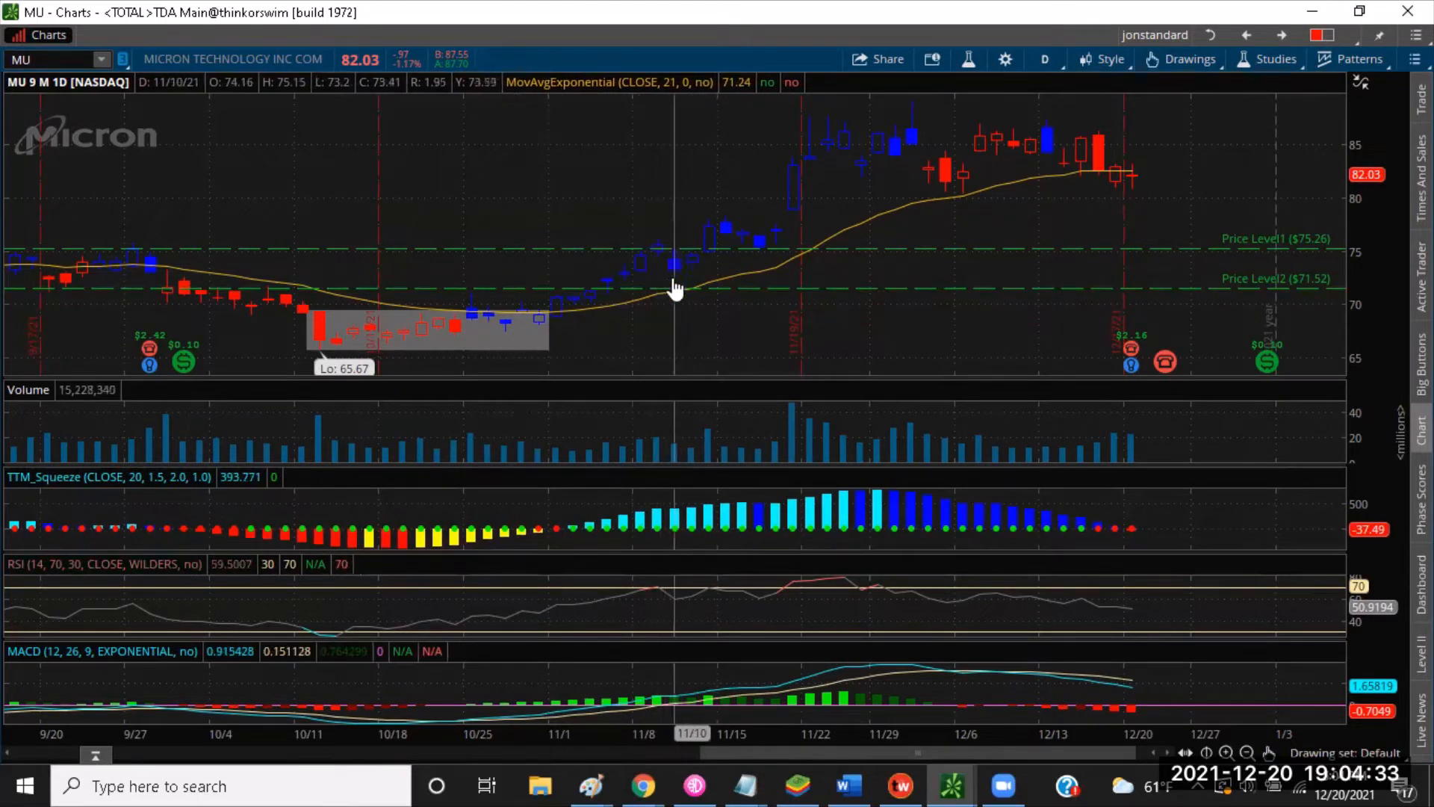
{"action": "mouse_move", "coordinate": [699, 530]}
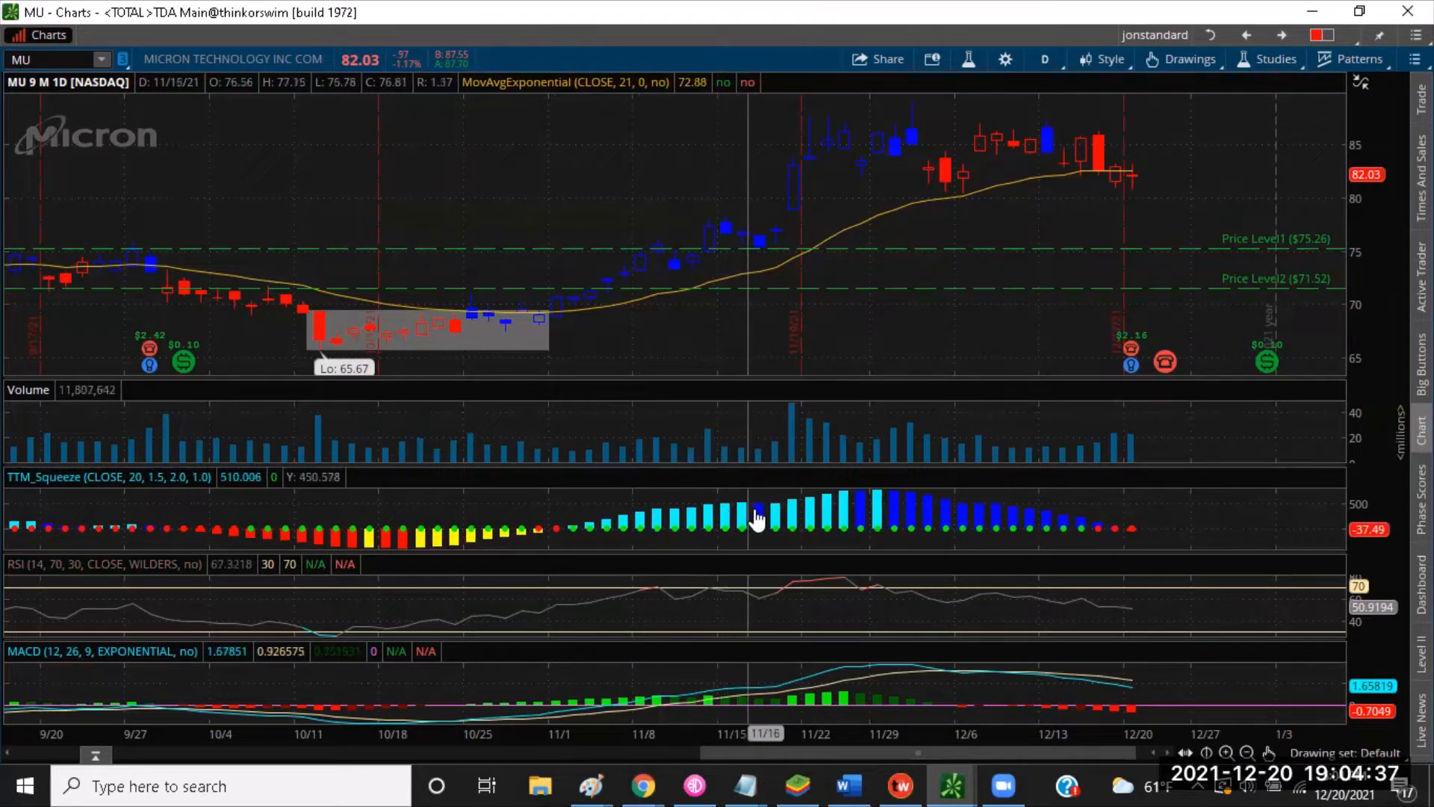
{"action": "mouse_move", "coordinate": [762, 553]}
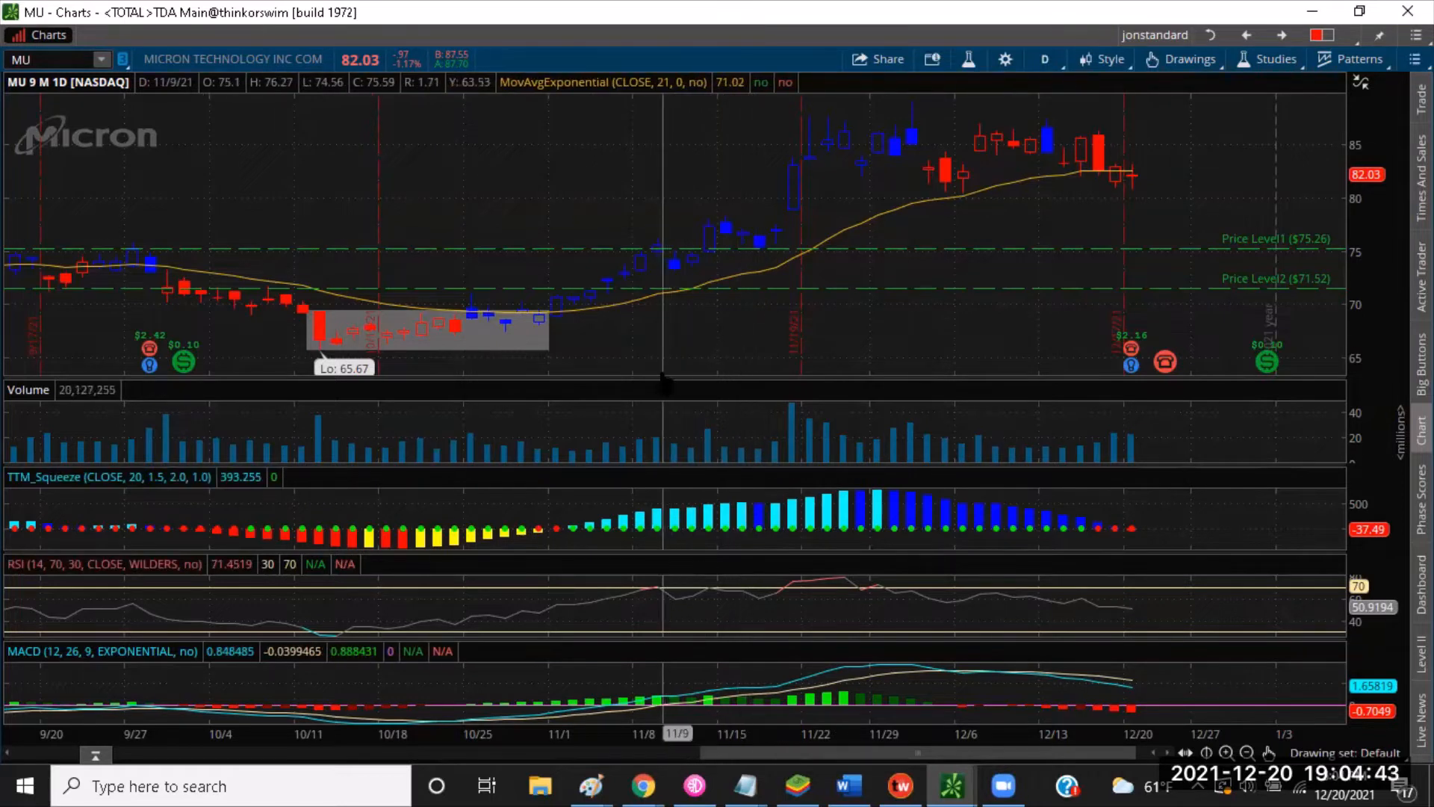
{"action": "mouse_move", "coordinate": [563, 319]}
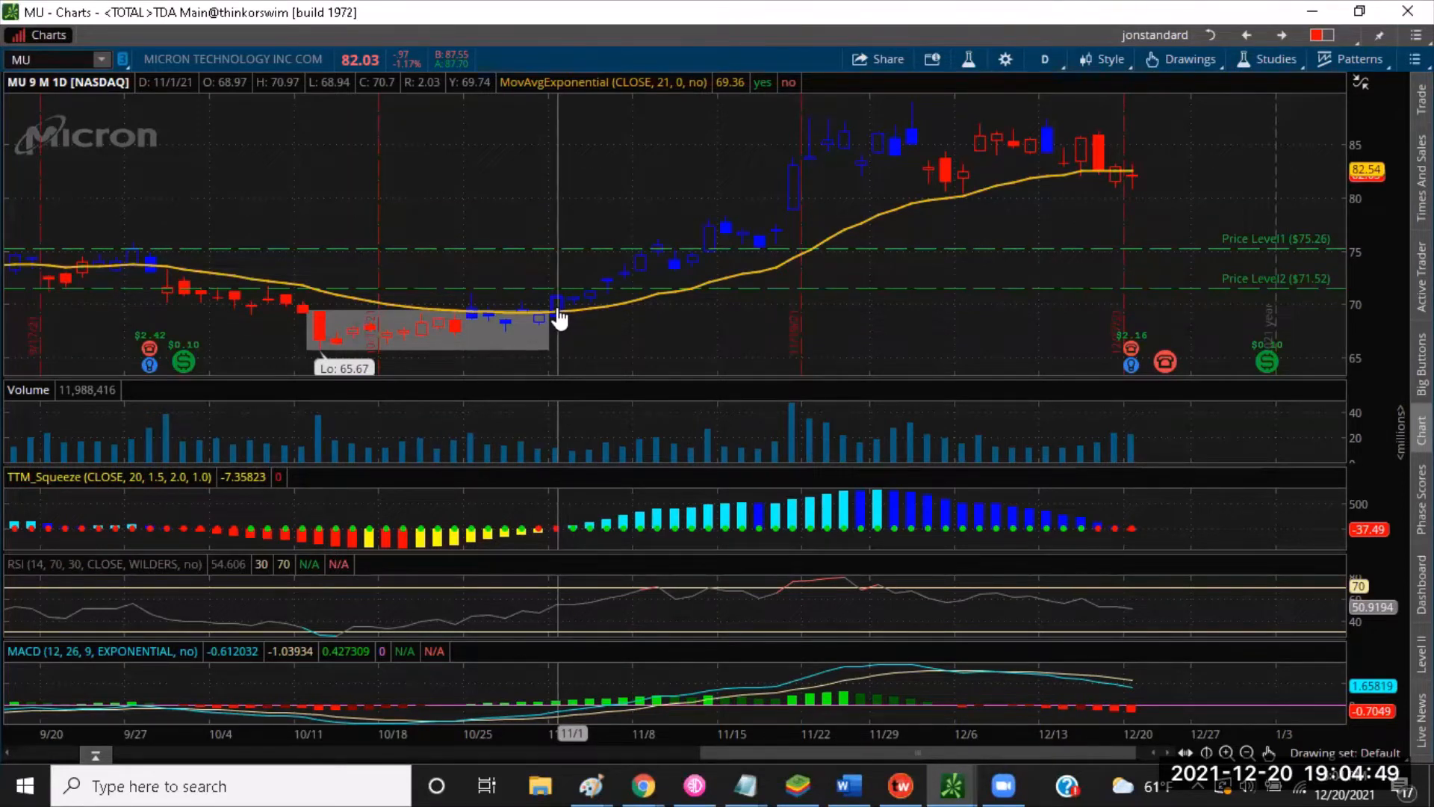
{"action": "mouse_move", "coordinate": [682, 279]}
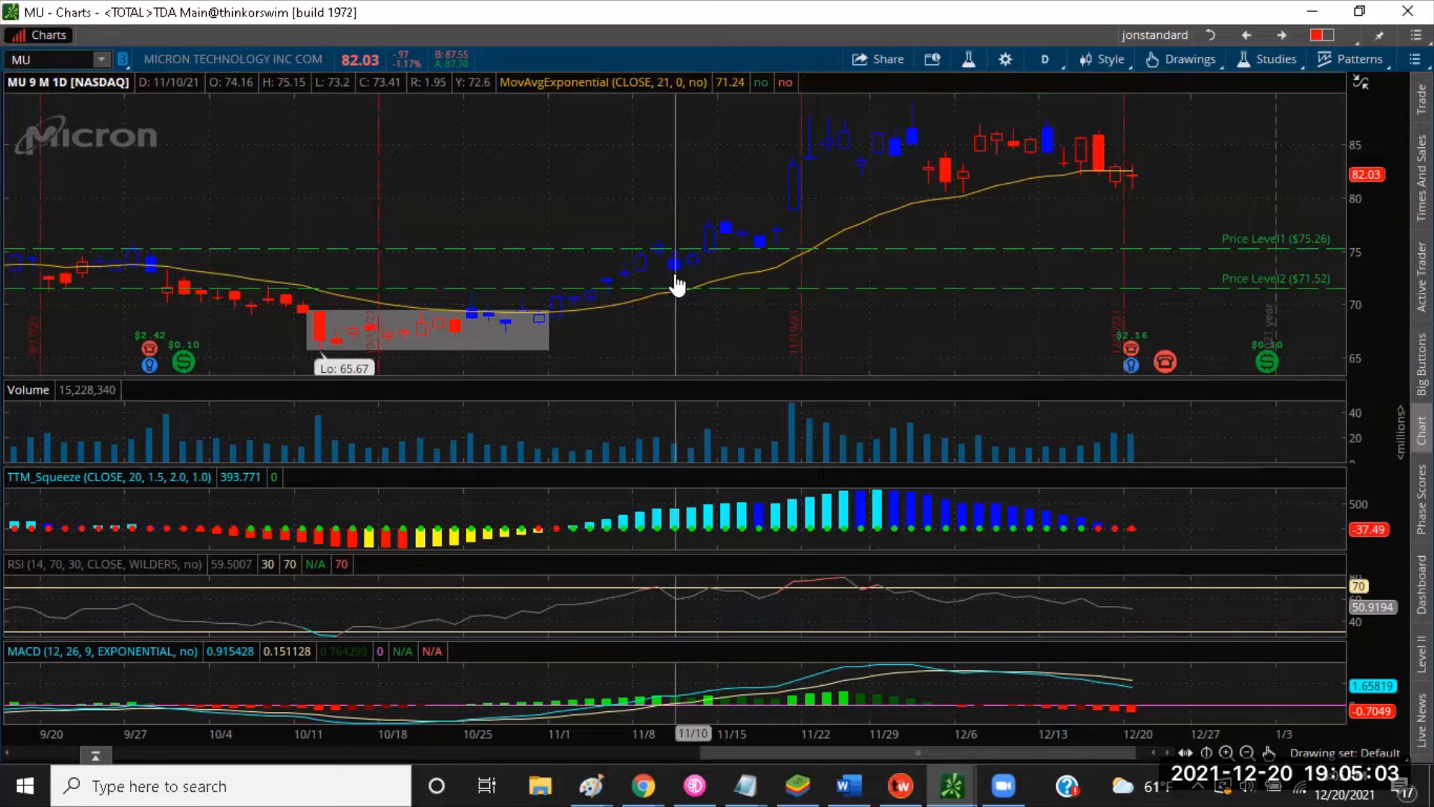
{"action": "mouse_move", "coordinate": [720, 239]}
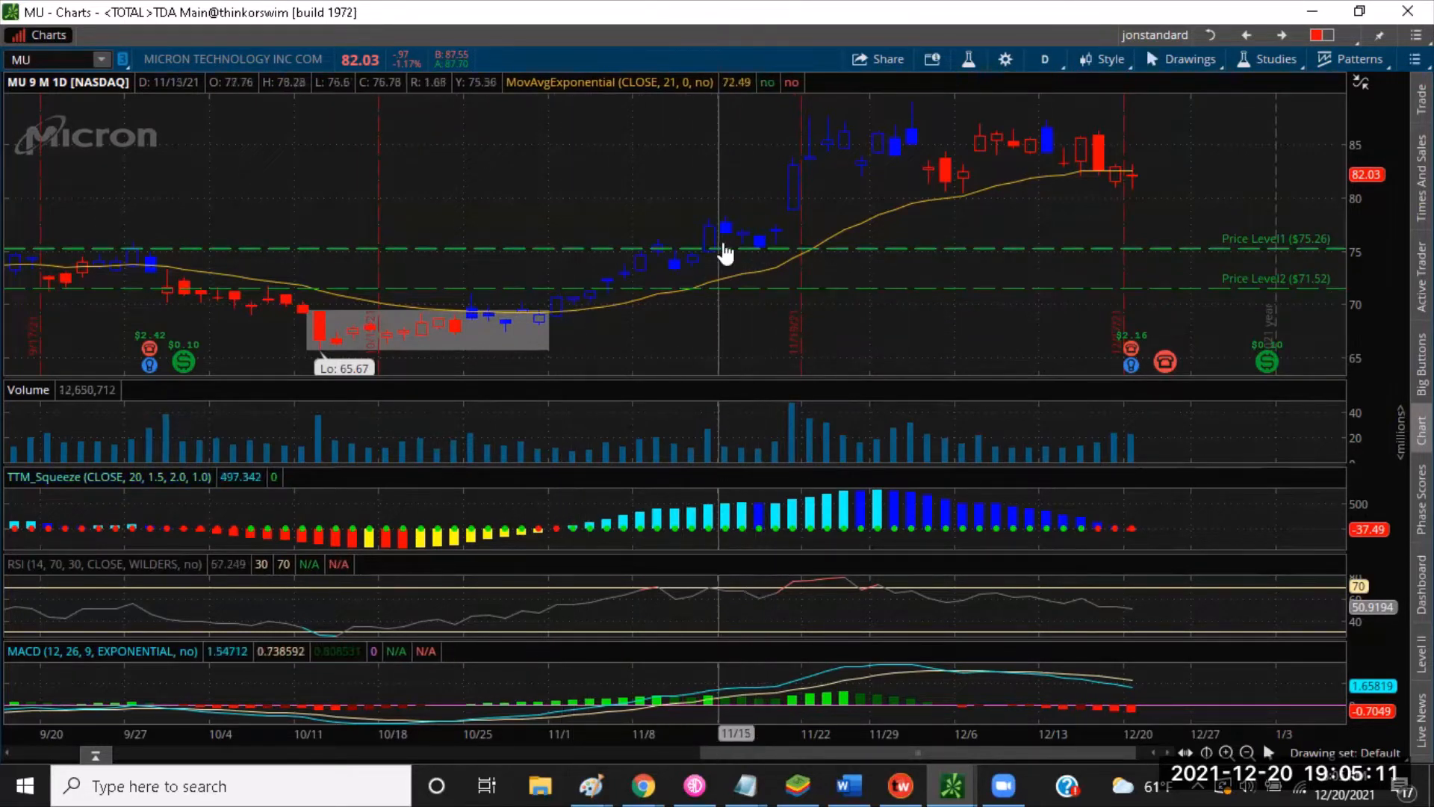
{"action": "mouse_move", "coordinate": [776, 251]}
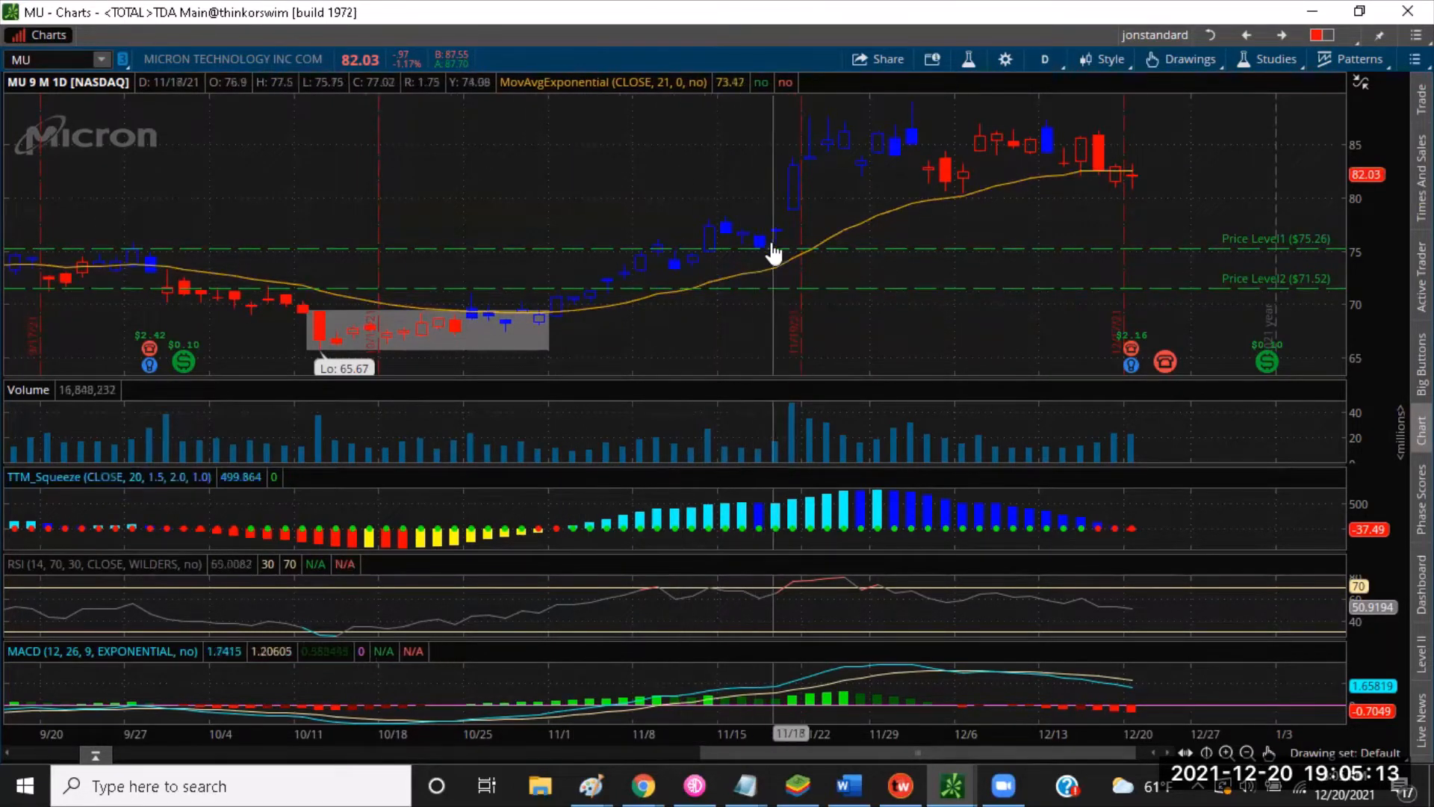
{"action": "mouse_move", "coordinate": [796, 178]}
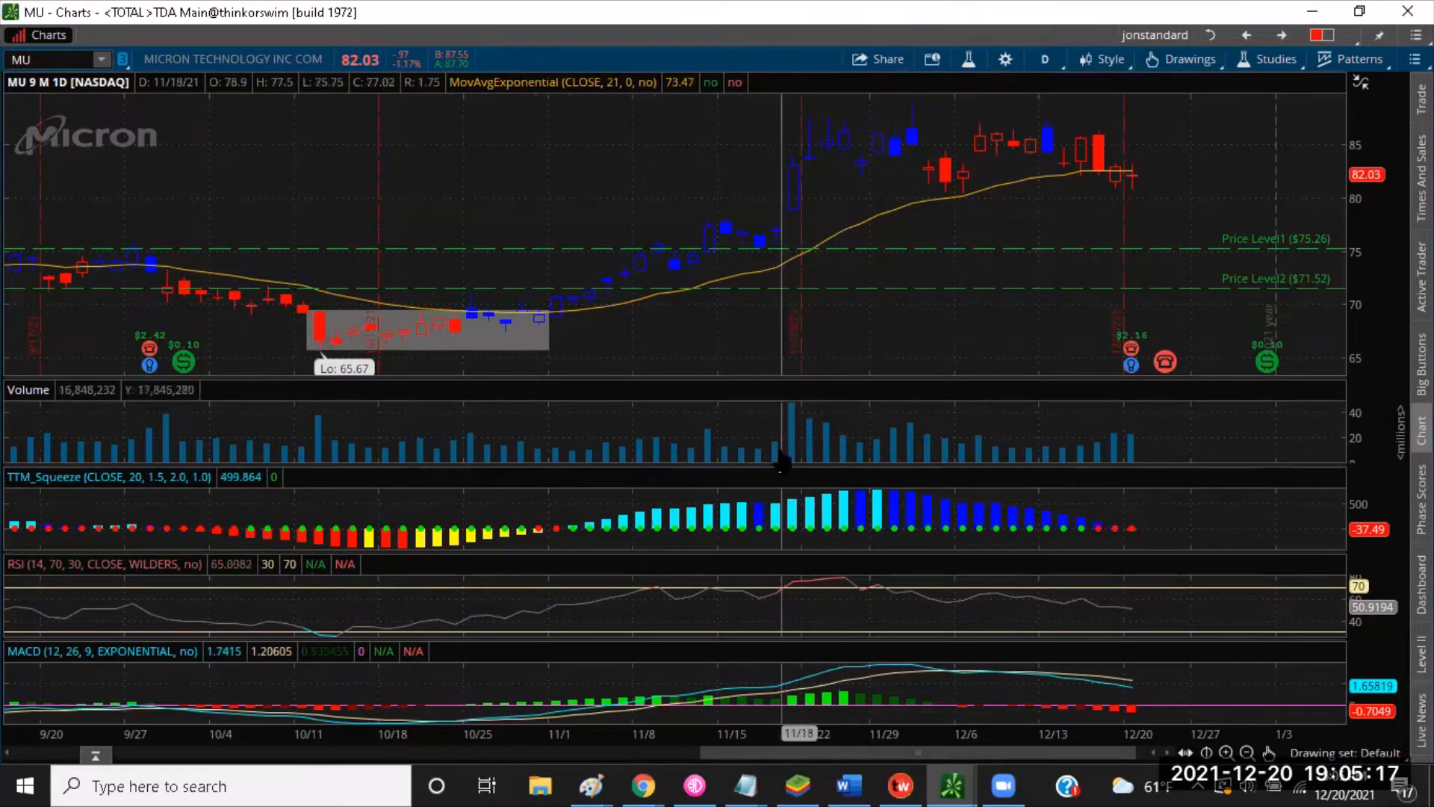
{"action": "mouse_move", "coordinate": [858, 520]}
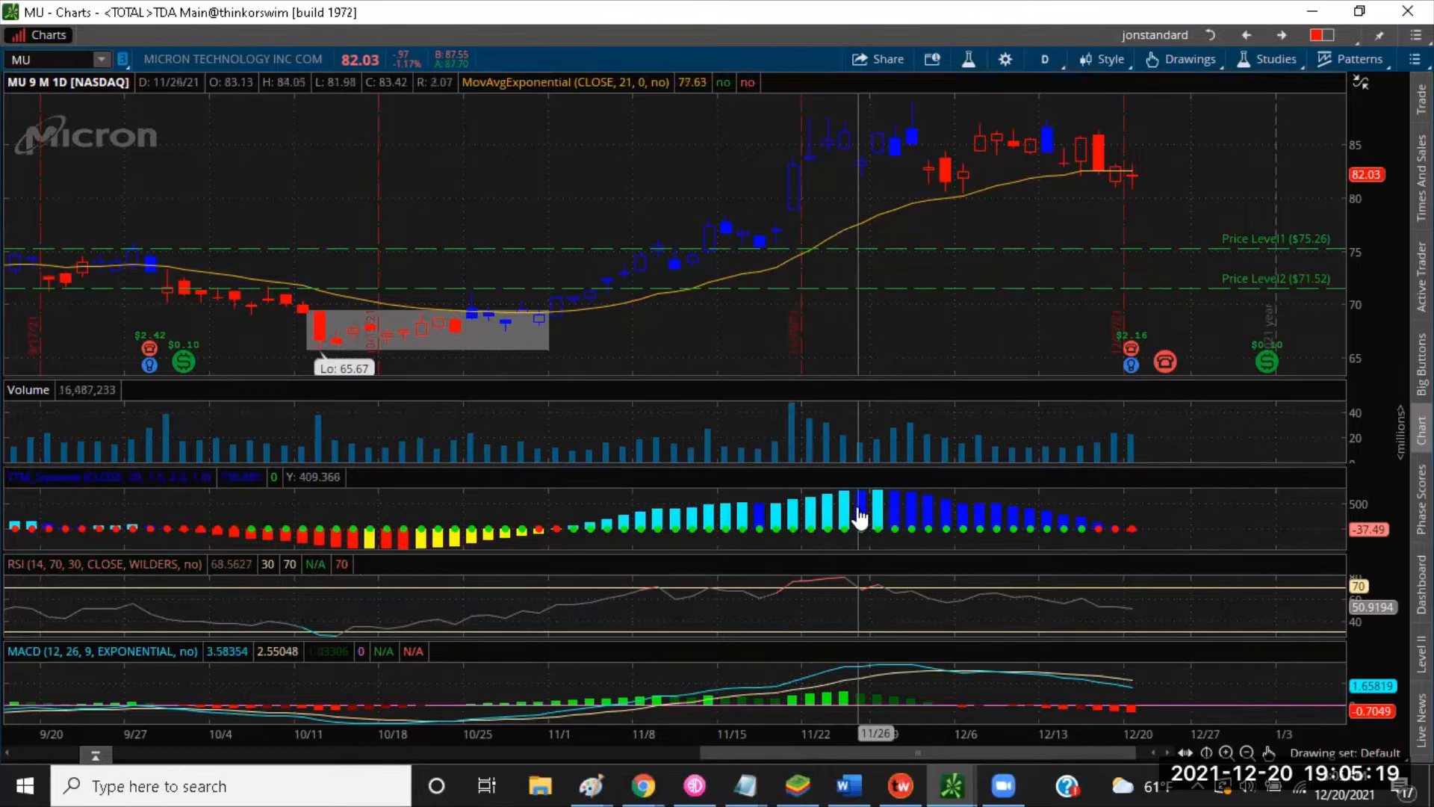
{"action": "mouse_move", "coordinate": [845, 531]}
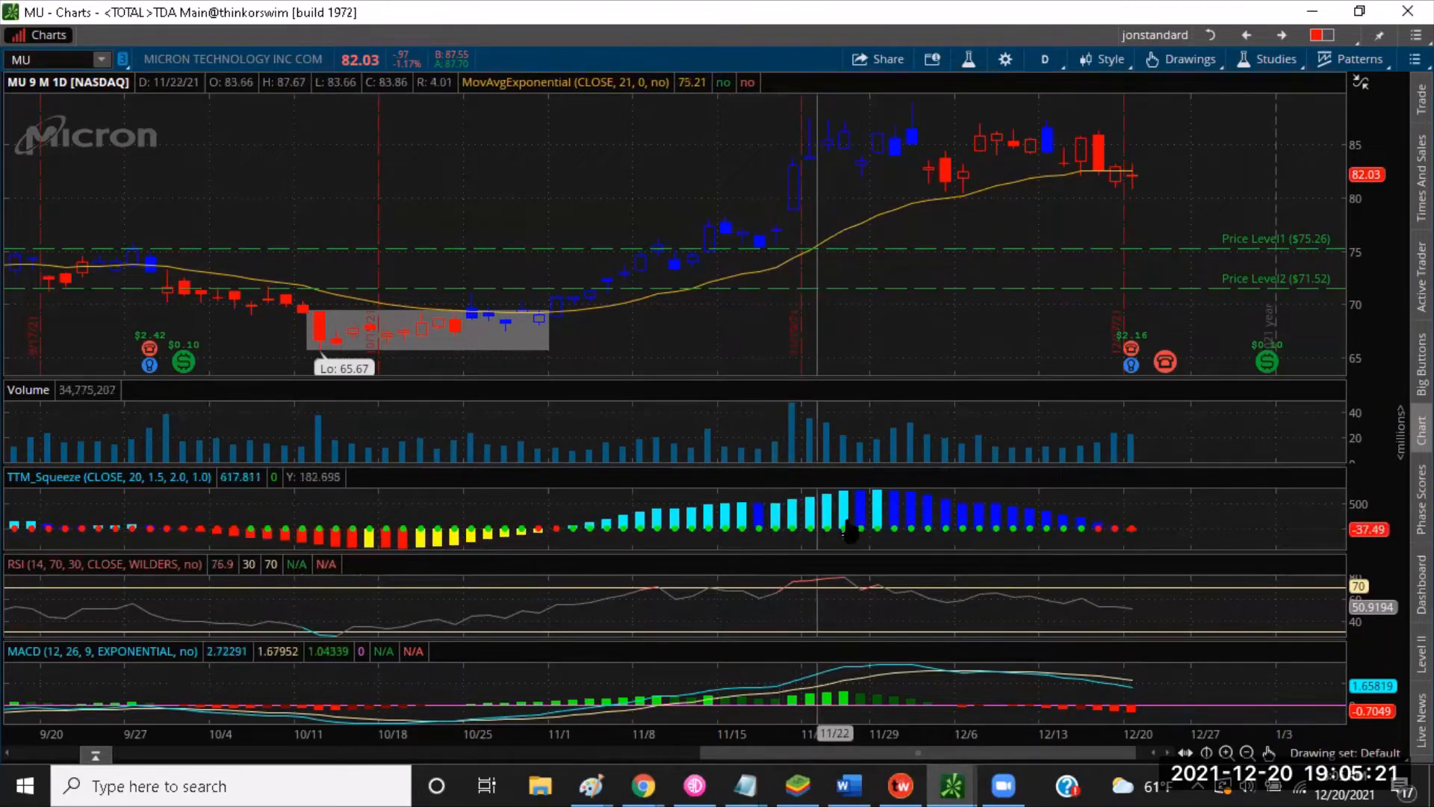
{"action": "mouse_move", "coordinate": [792, 526]}
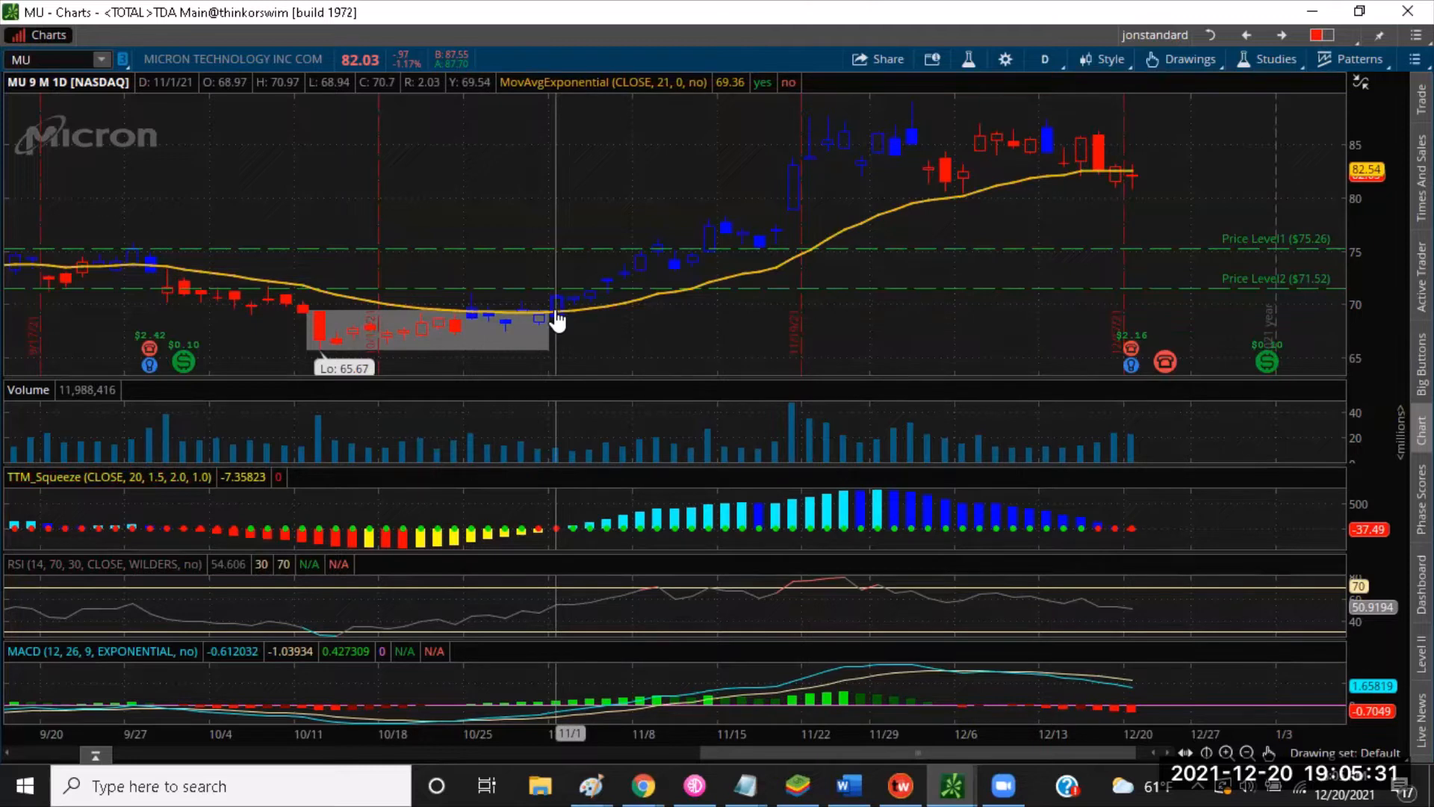
{"action": "mouse_move", "coordinate": [611, 314]}
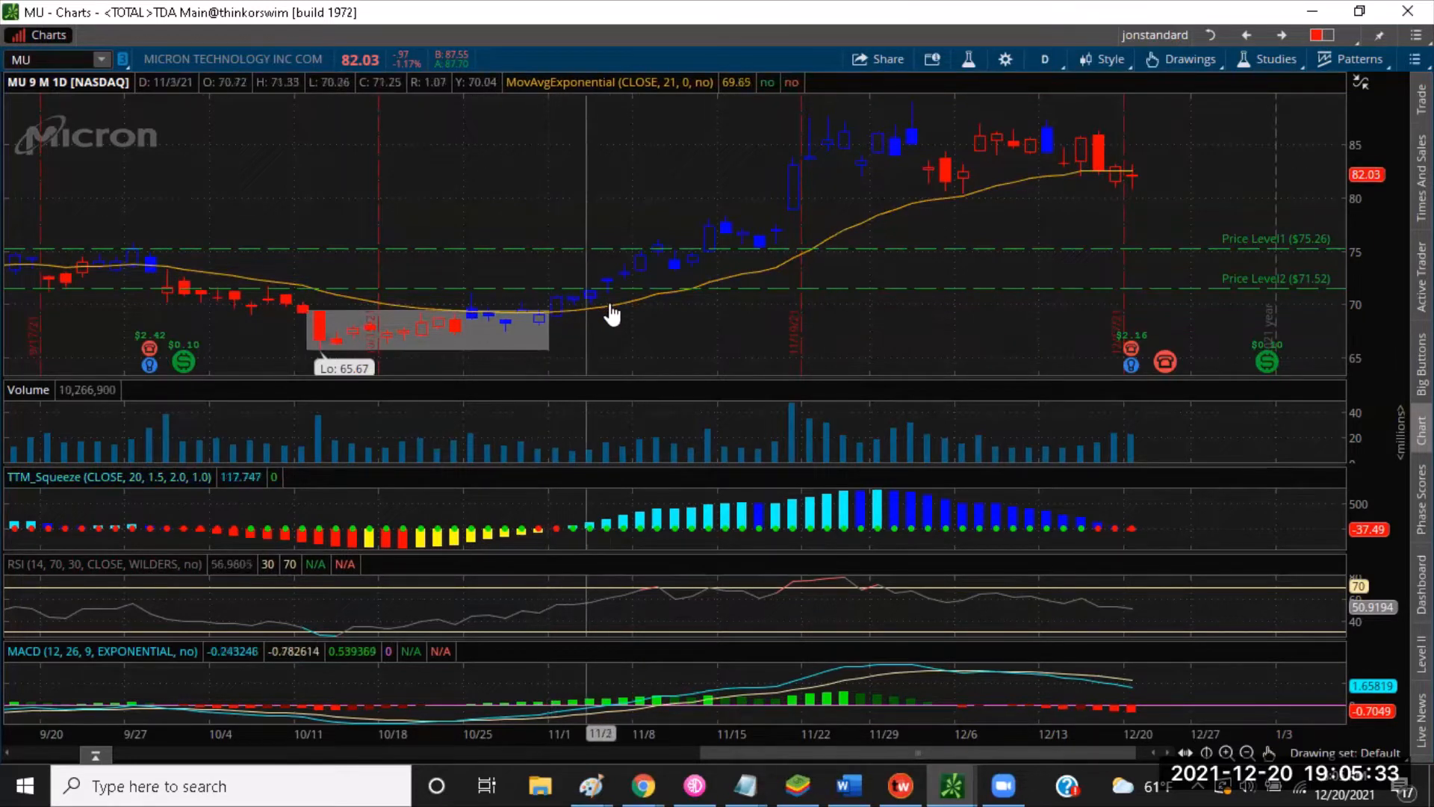
{"action": "mouse_move", "coordinate": [759, 284]}
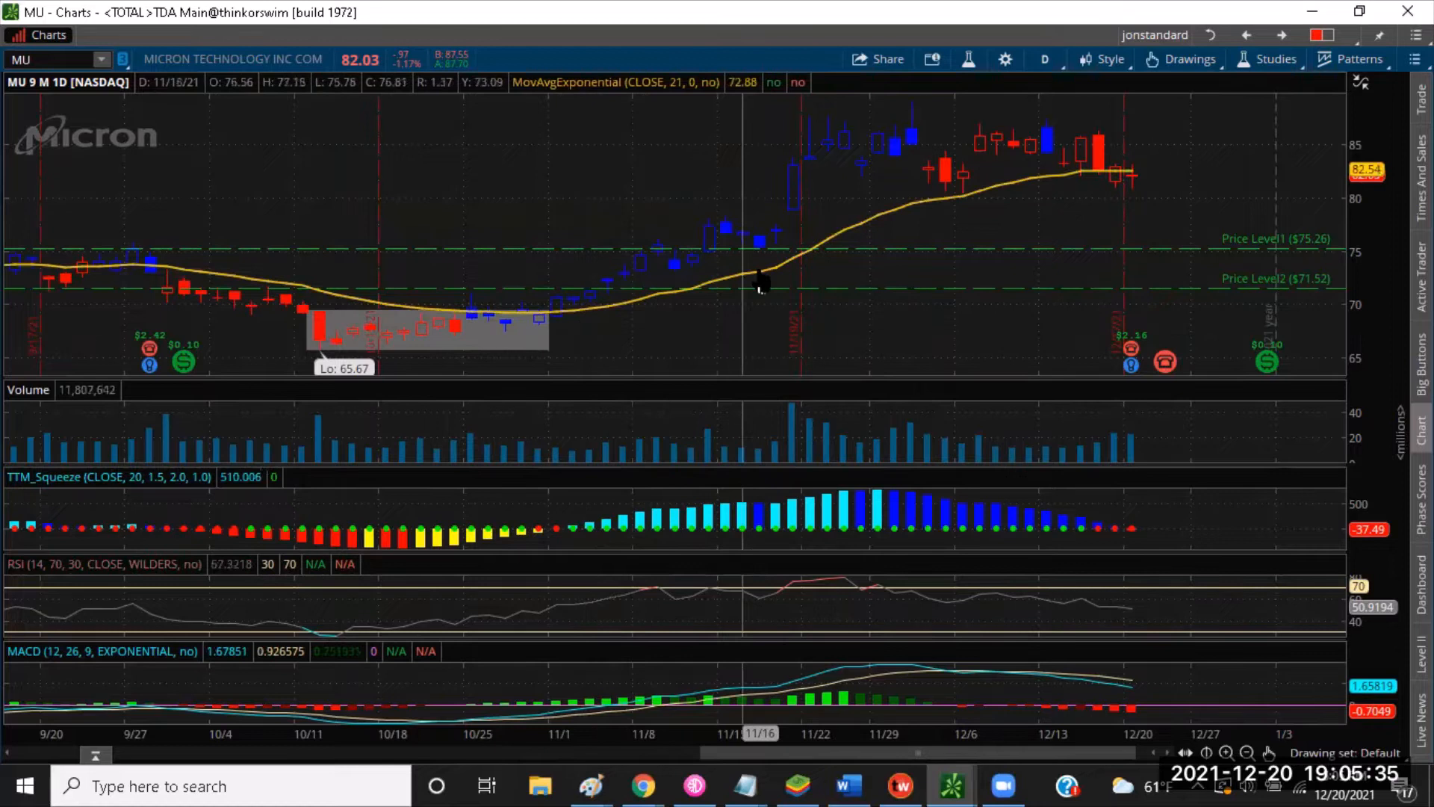
{"action": "mouse_move", "coordinate": [1120, 178]}
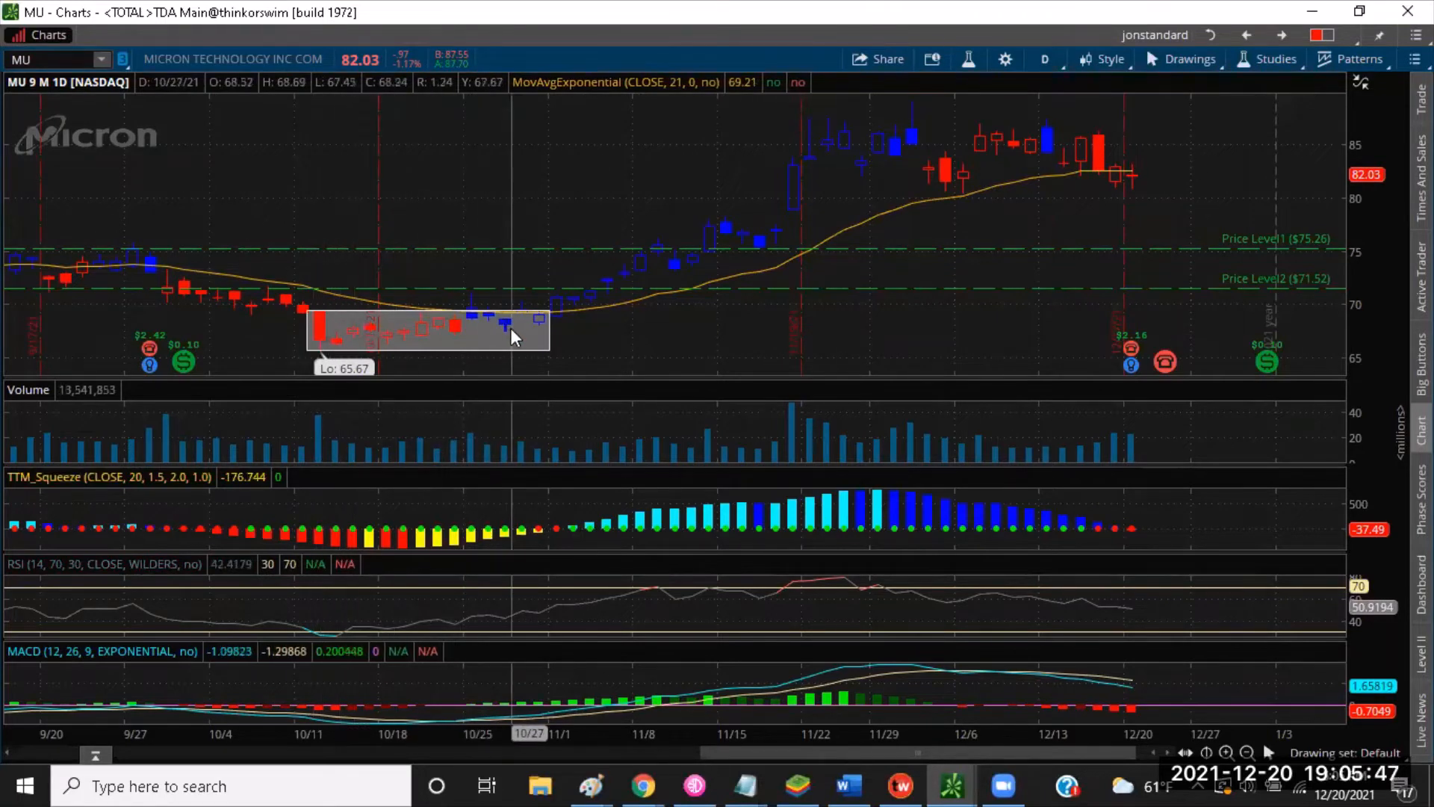
{"action": "mouse_move", "coordinate": [426, 613]}
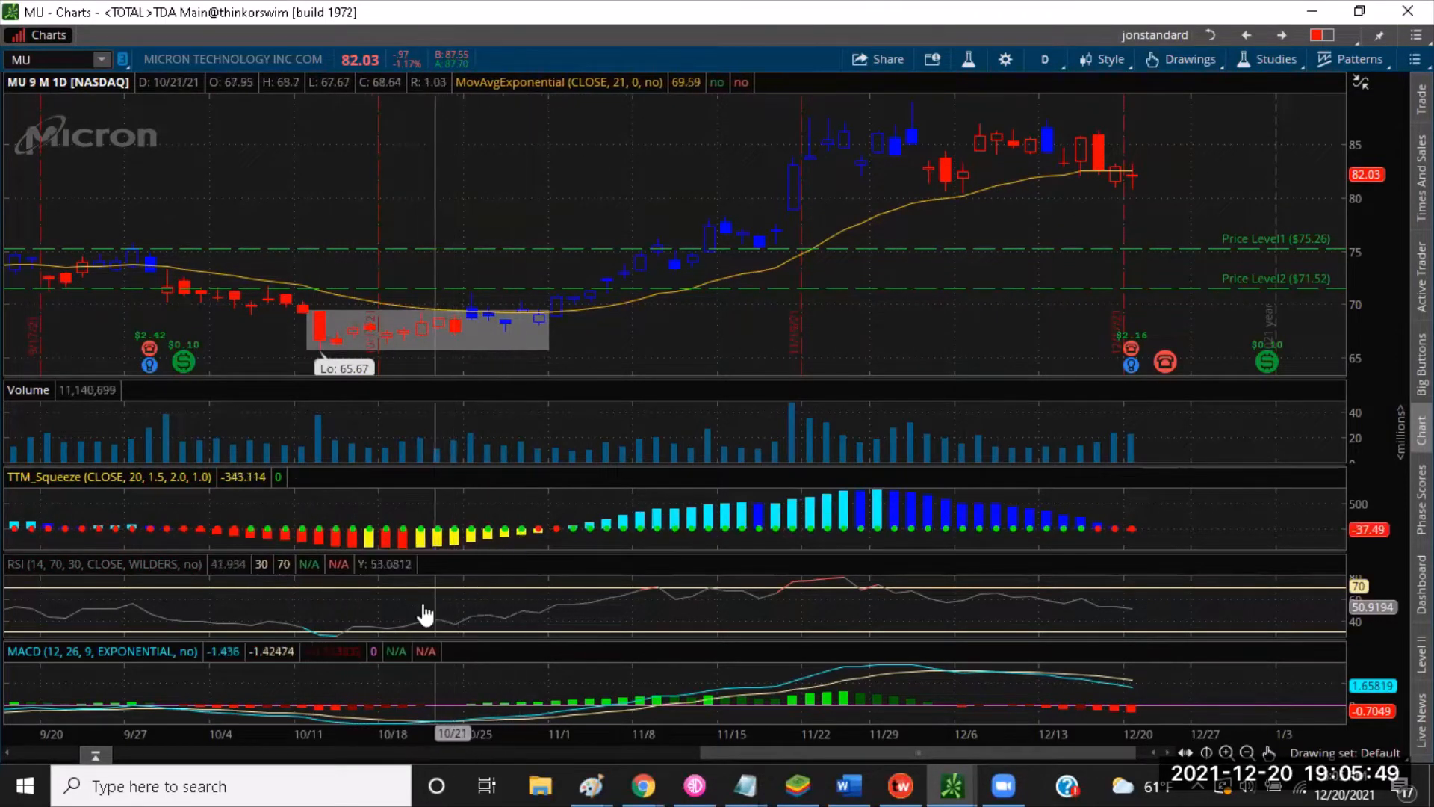
{"action": "mouse_move", "coordinate": [586, 592]}
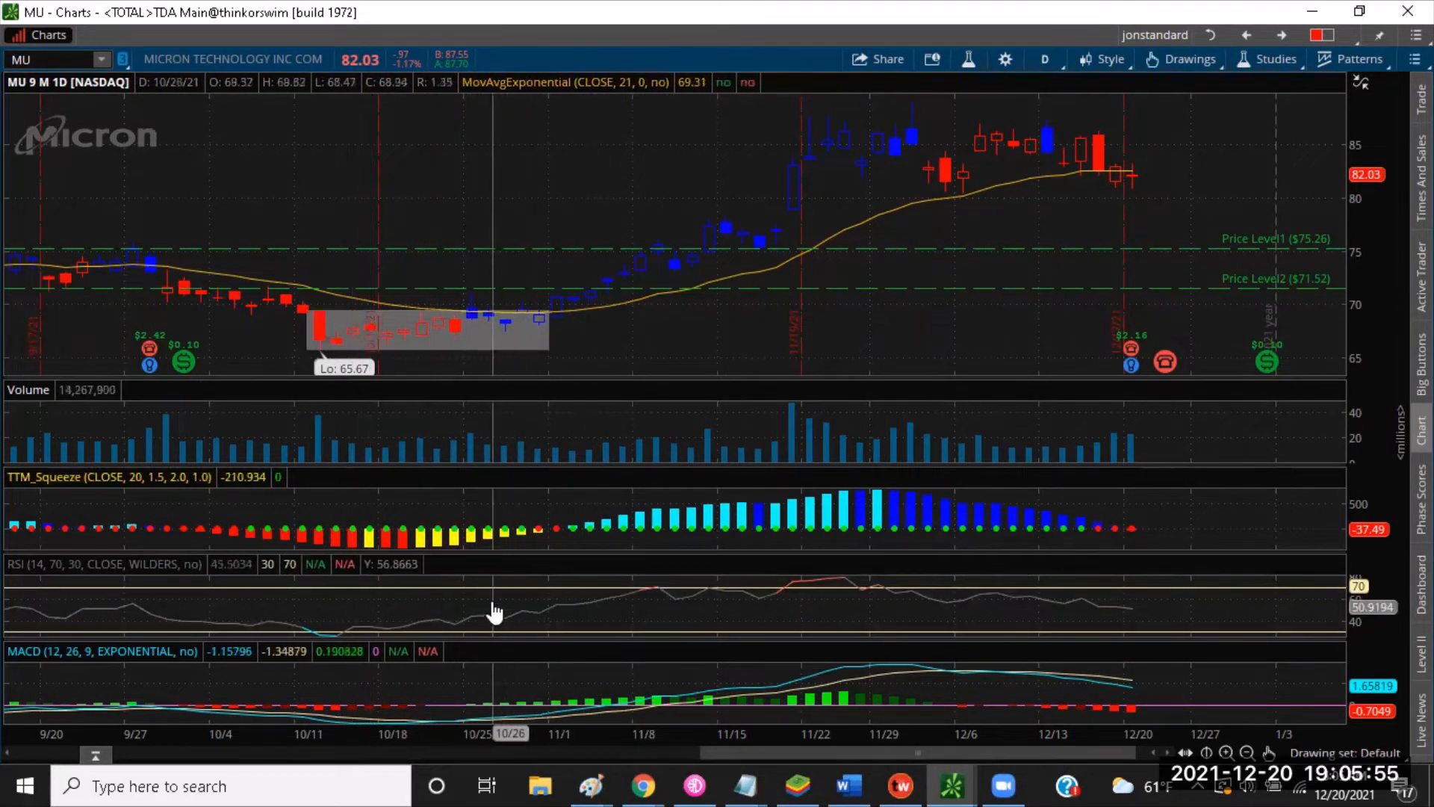
{"action": "mouse_move", "coordinate": [247, 539]}
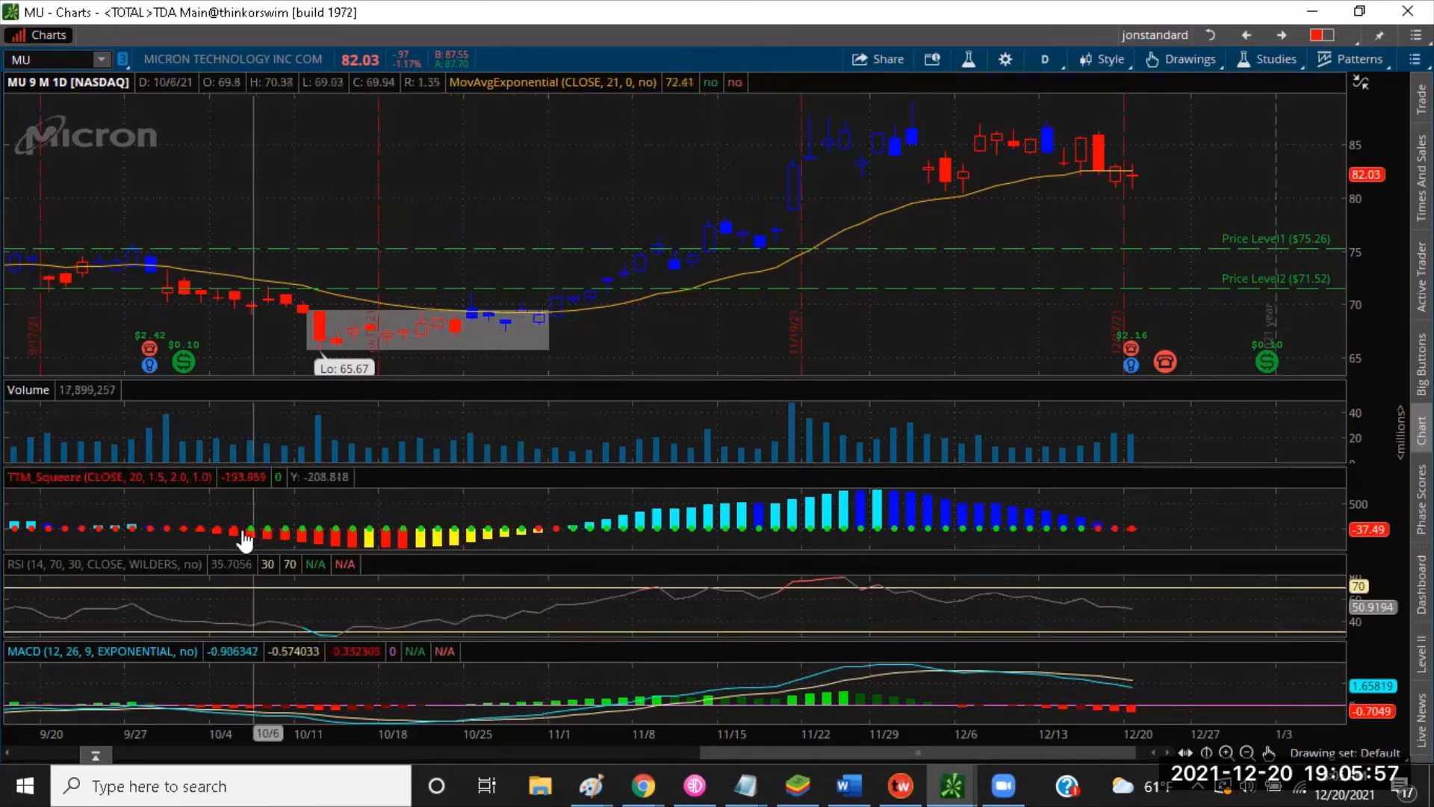
{"action": "mouse_move", "coordinate": [293, 653]}
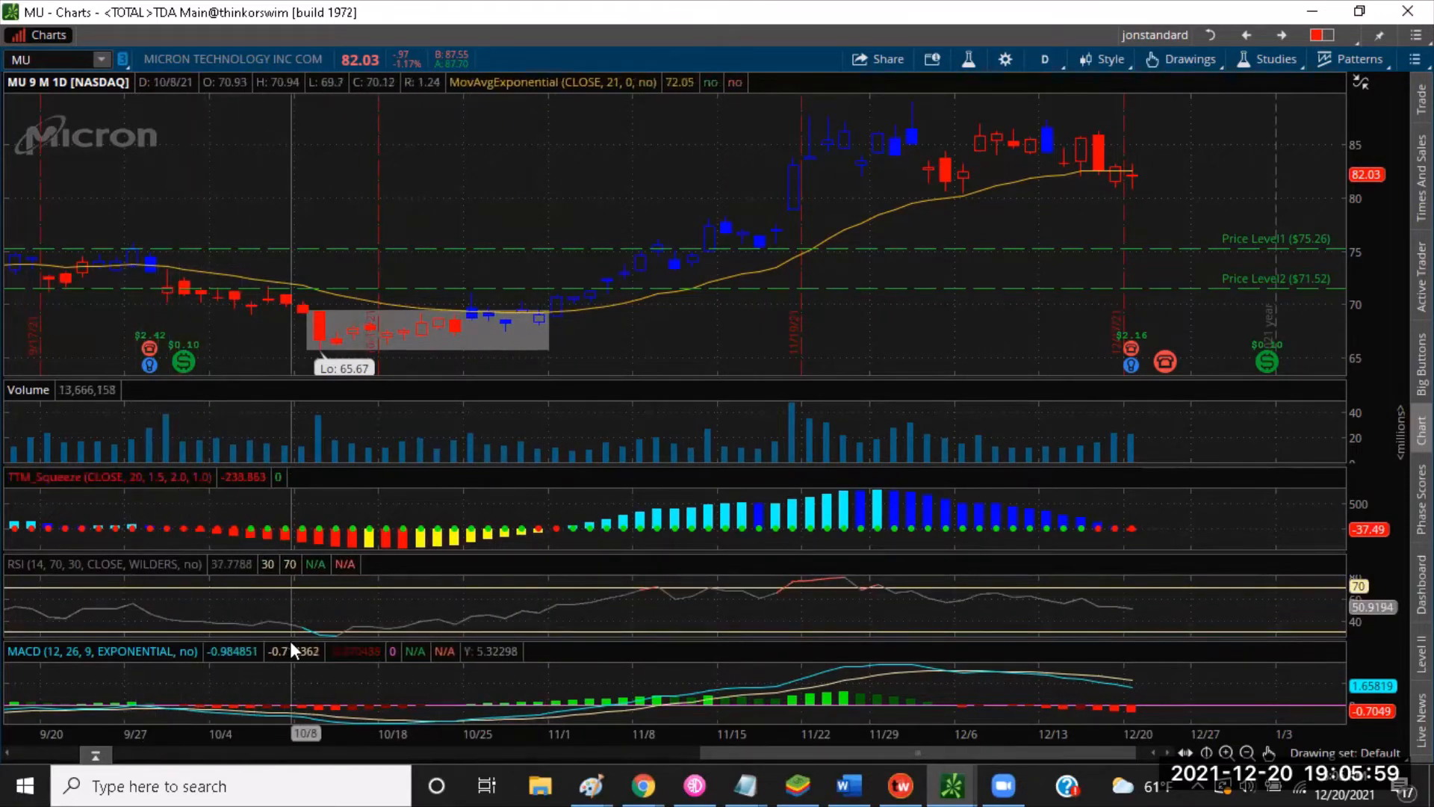
{"action": "mouse_move", "coordinate": [194, 539]}
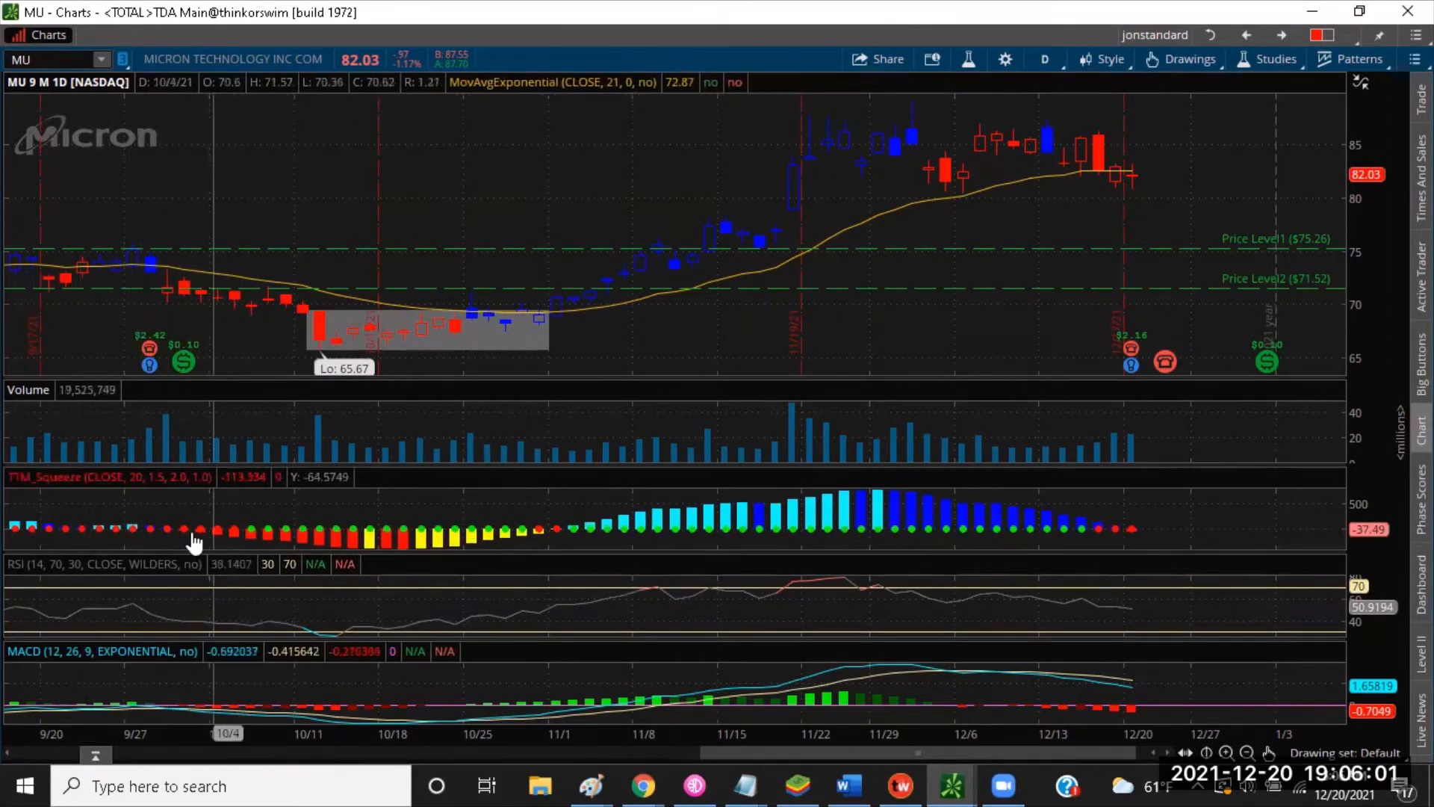
{"action": "mouse_move", "coordinate": [435, 572]}
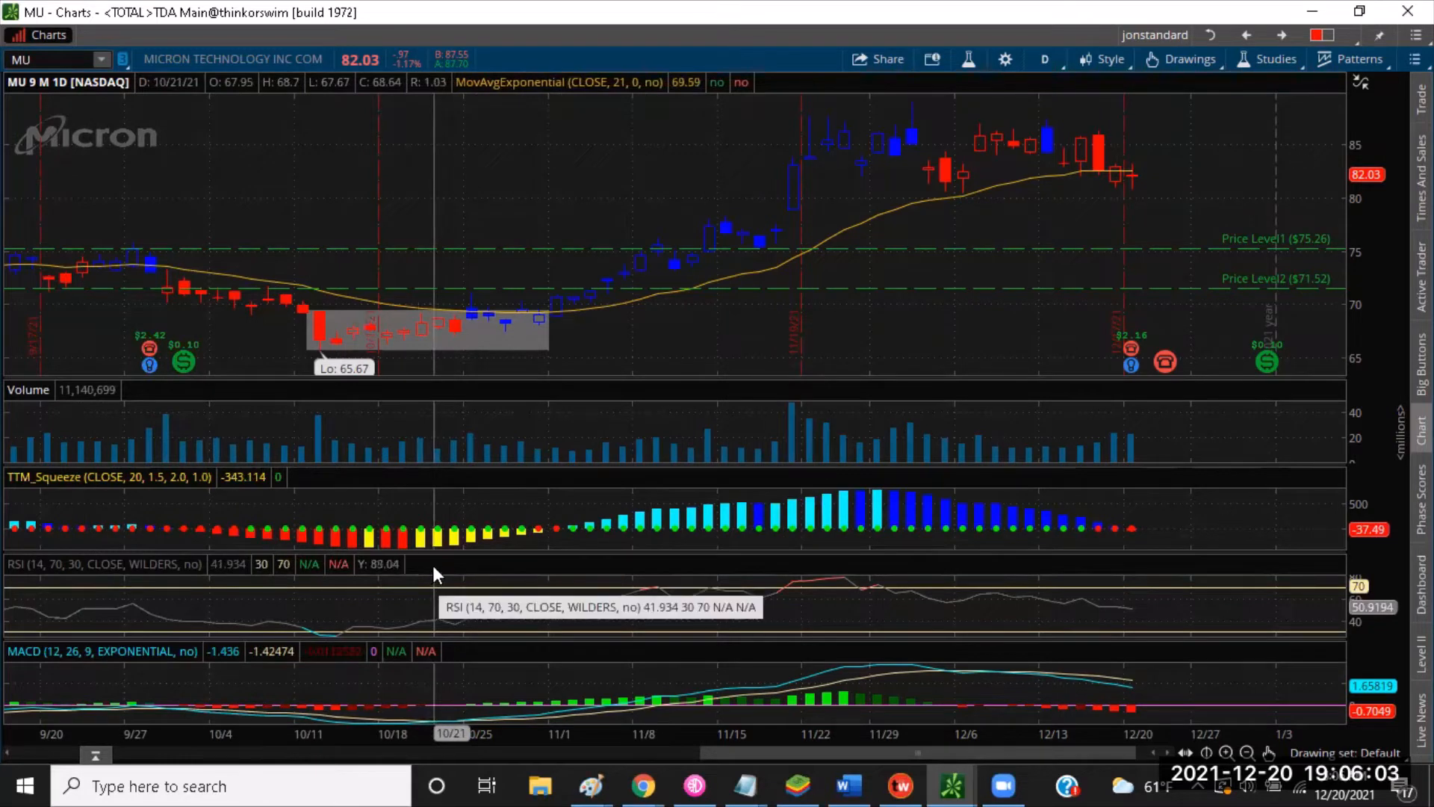
{"action": "mouse_move", "coordinate": [1057, 547]}
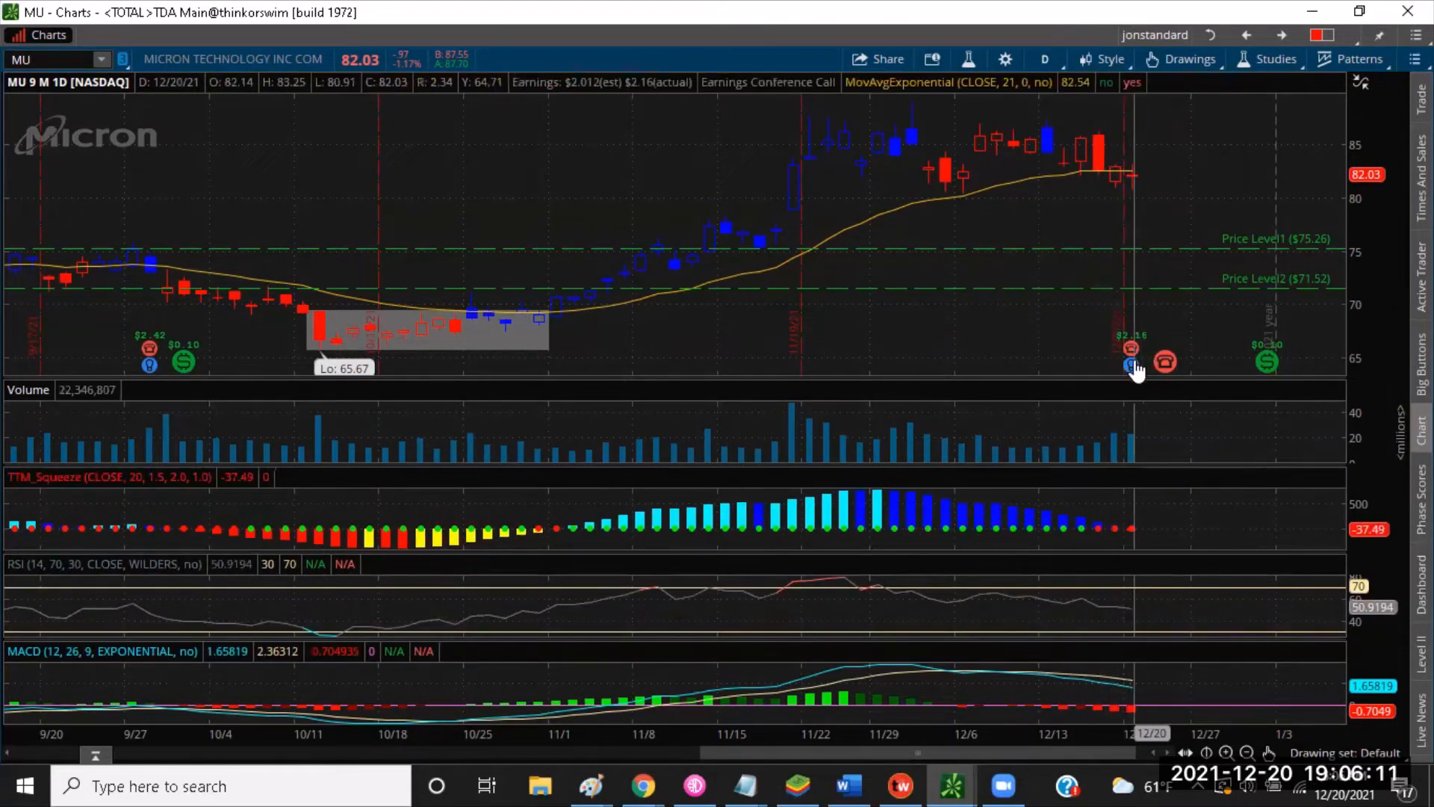
{"action": "mouse_move", "coordinate": [1236, 251]}
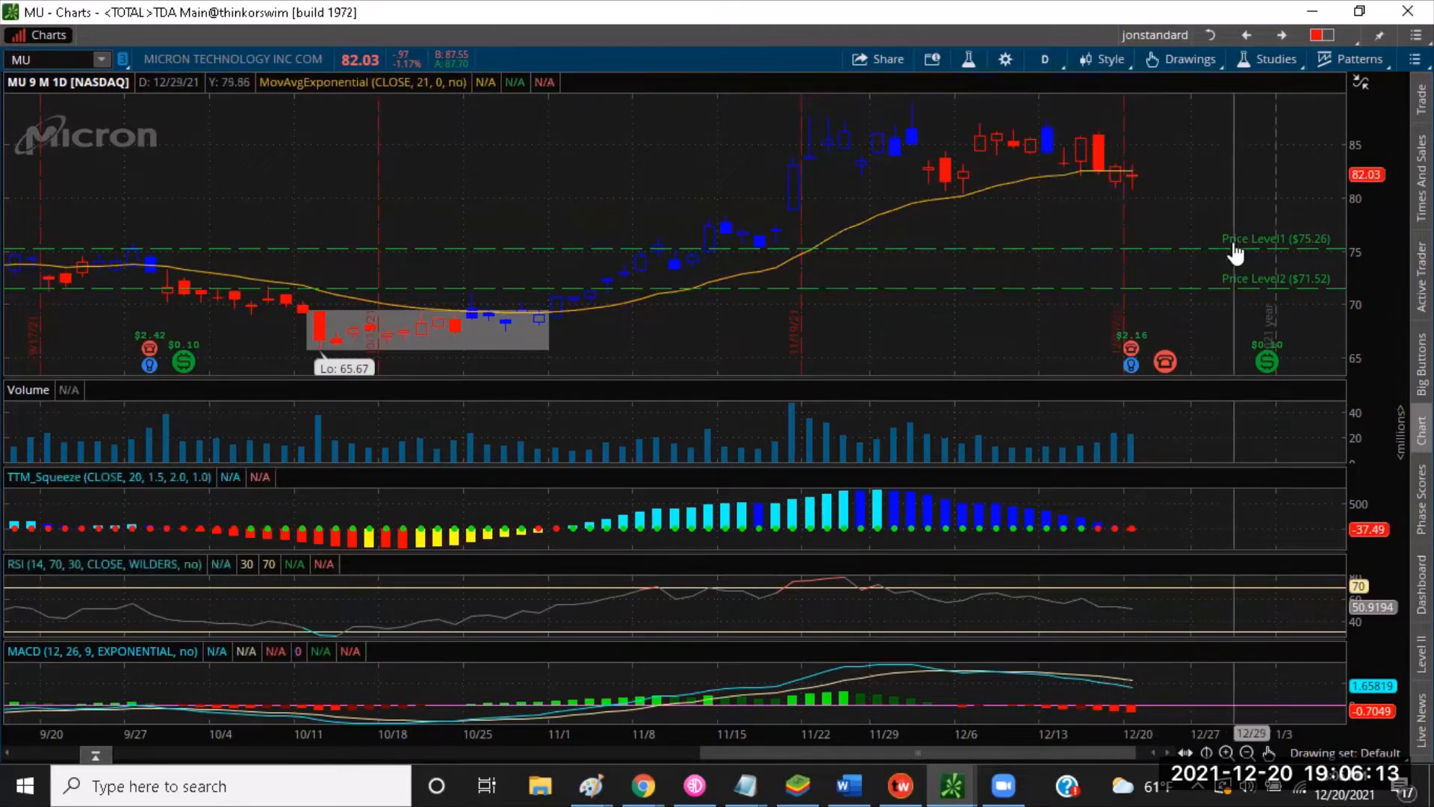
{"action": "mouse_move", "coordinate": [1184, 236]}
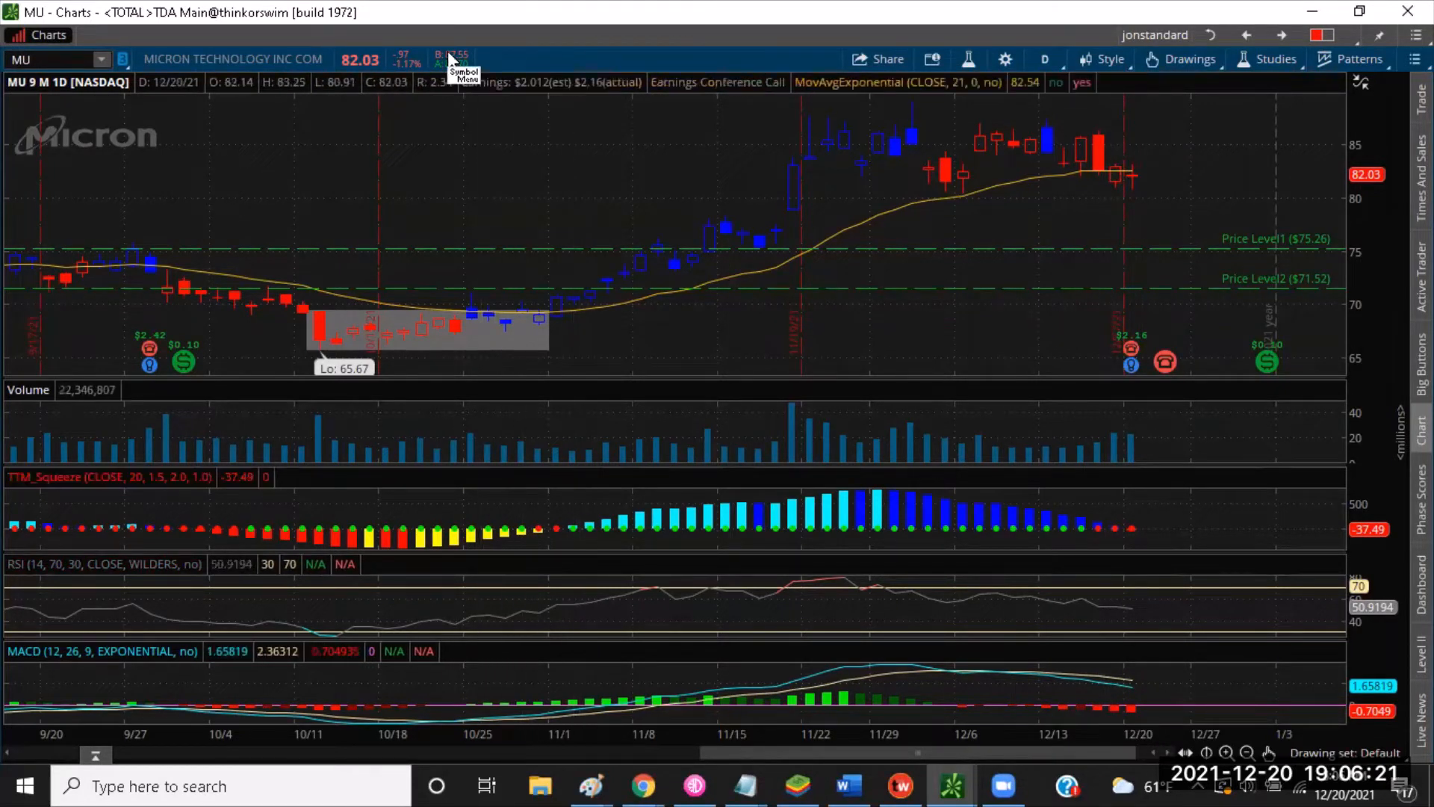
{"action": "mouse_move", "coordinate": [499, 39]}
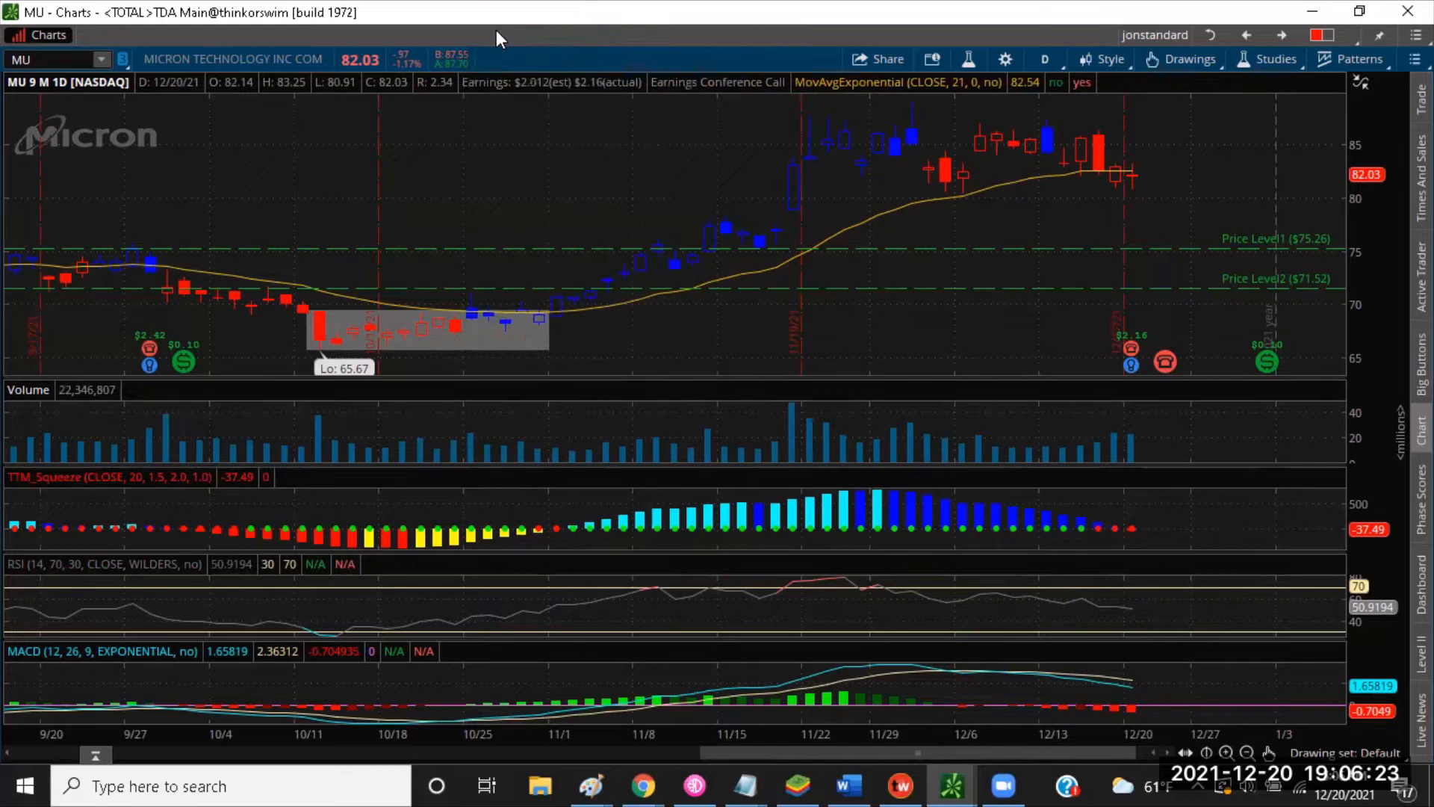
{"action": "mouse_move", "coordinate": [1021, 302]}
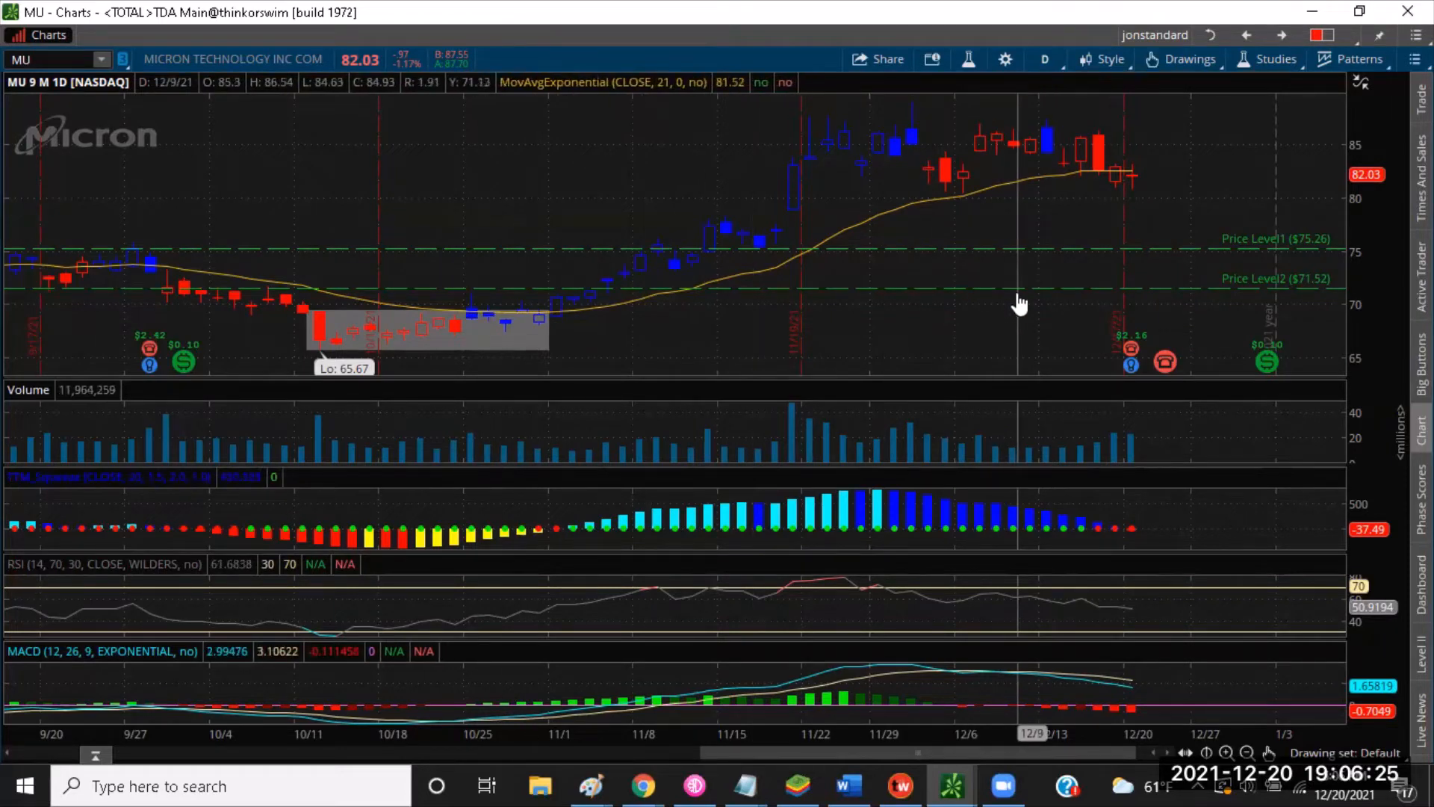
{"action": "mouse_move", "coordinate": [1122, 553]}
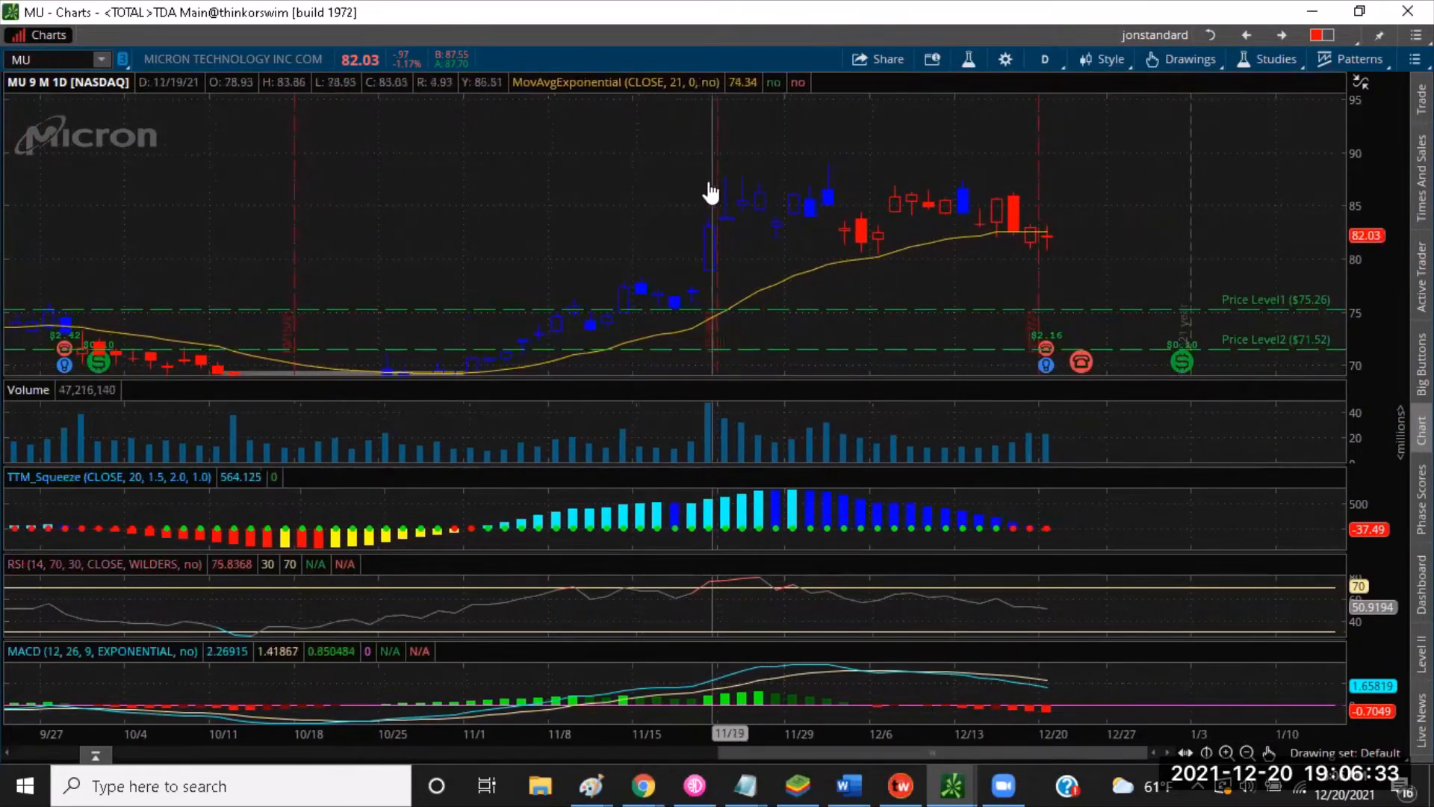
- Right-click the chart to reach the rectangle drawing tool
{"action": "right_click", "coordinate": [711, 192]}
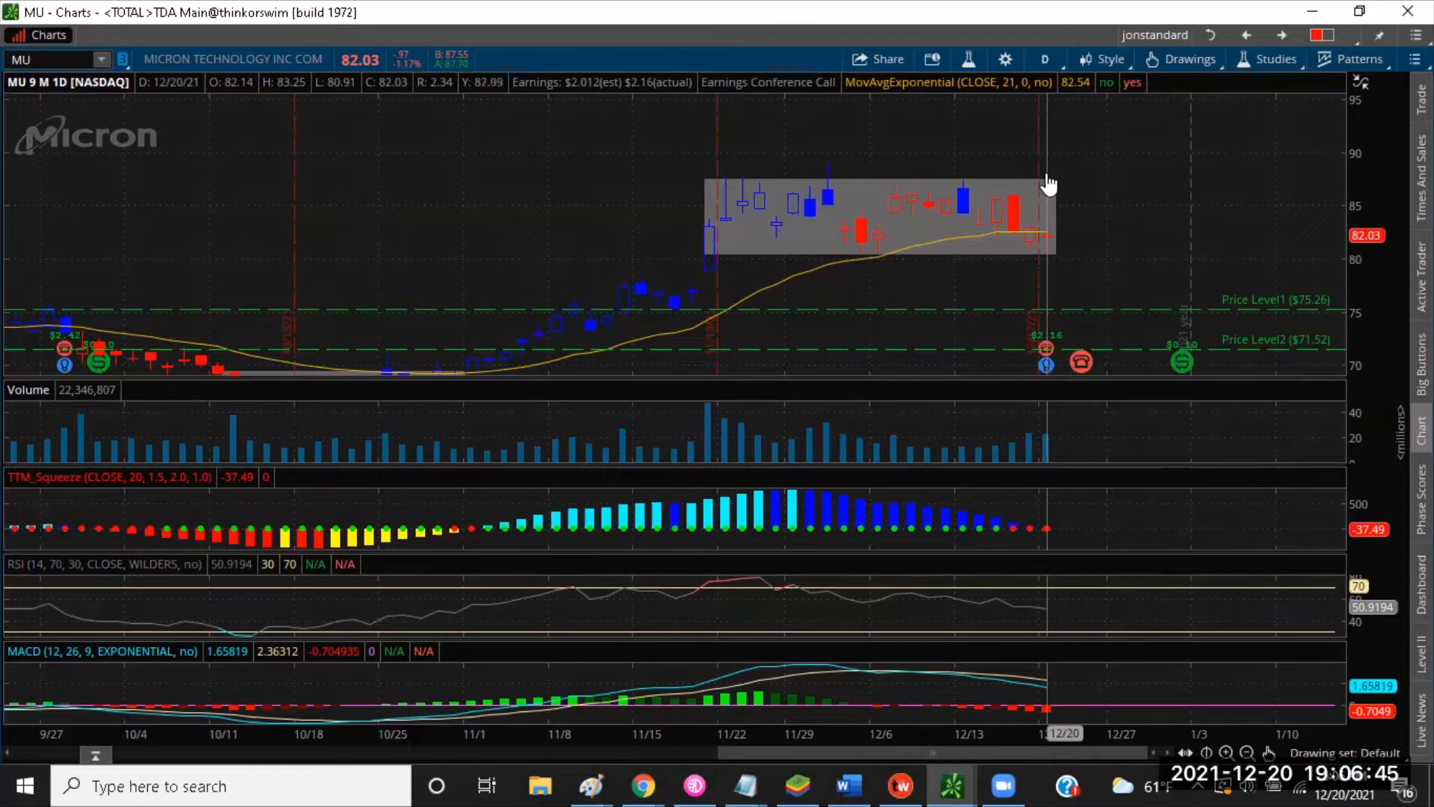
{"action": "mouse_move", "coordinate": [1048, 189]}
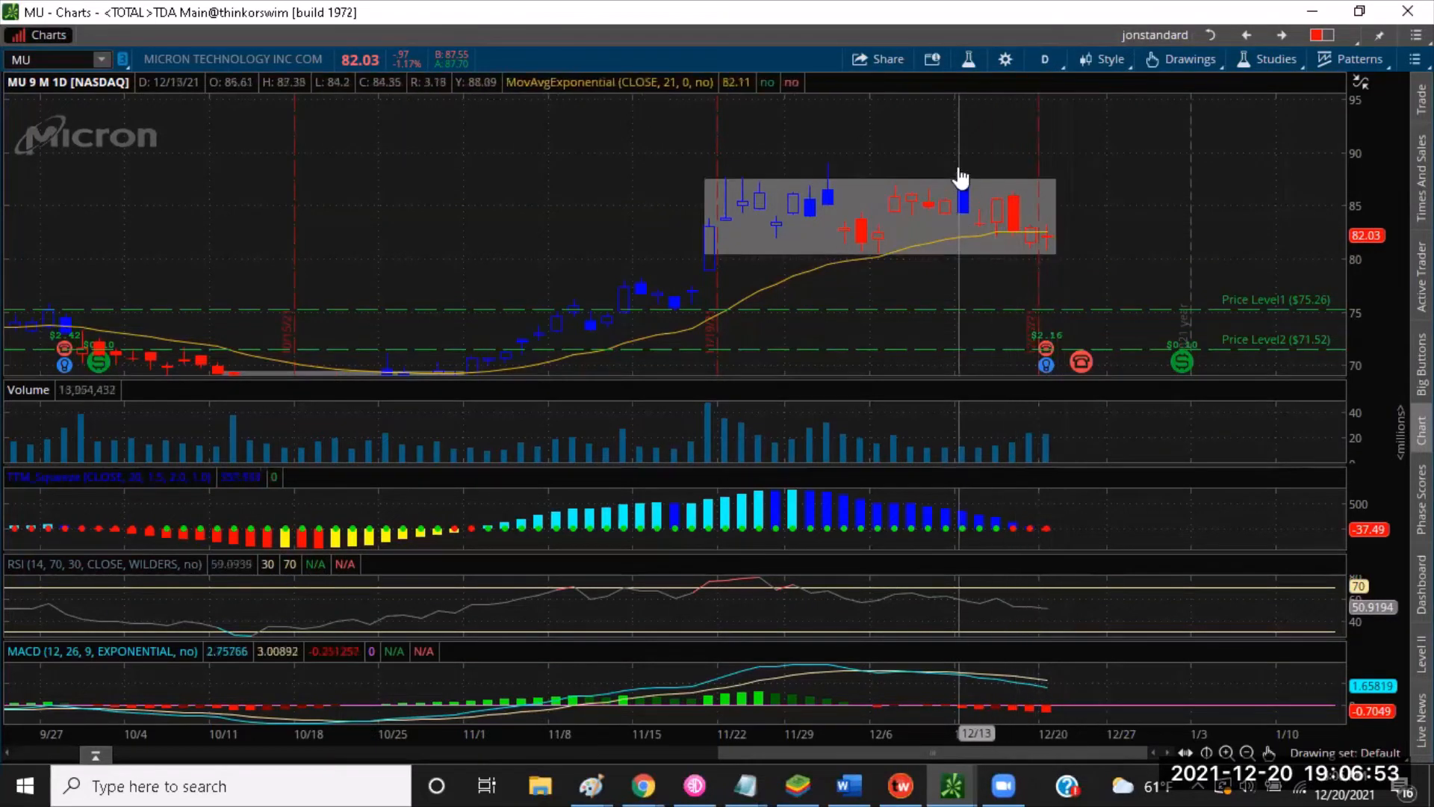
{"action": "mouse_move", "coordinate": [944, 303]}
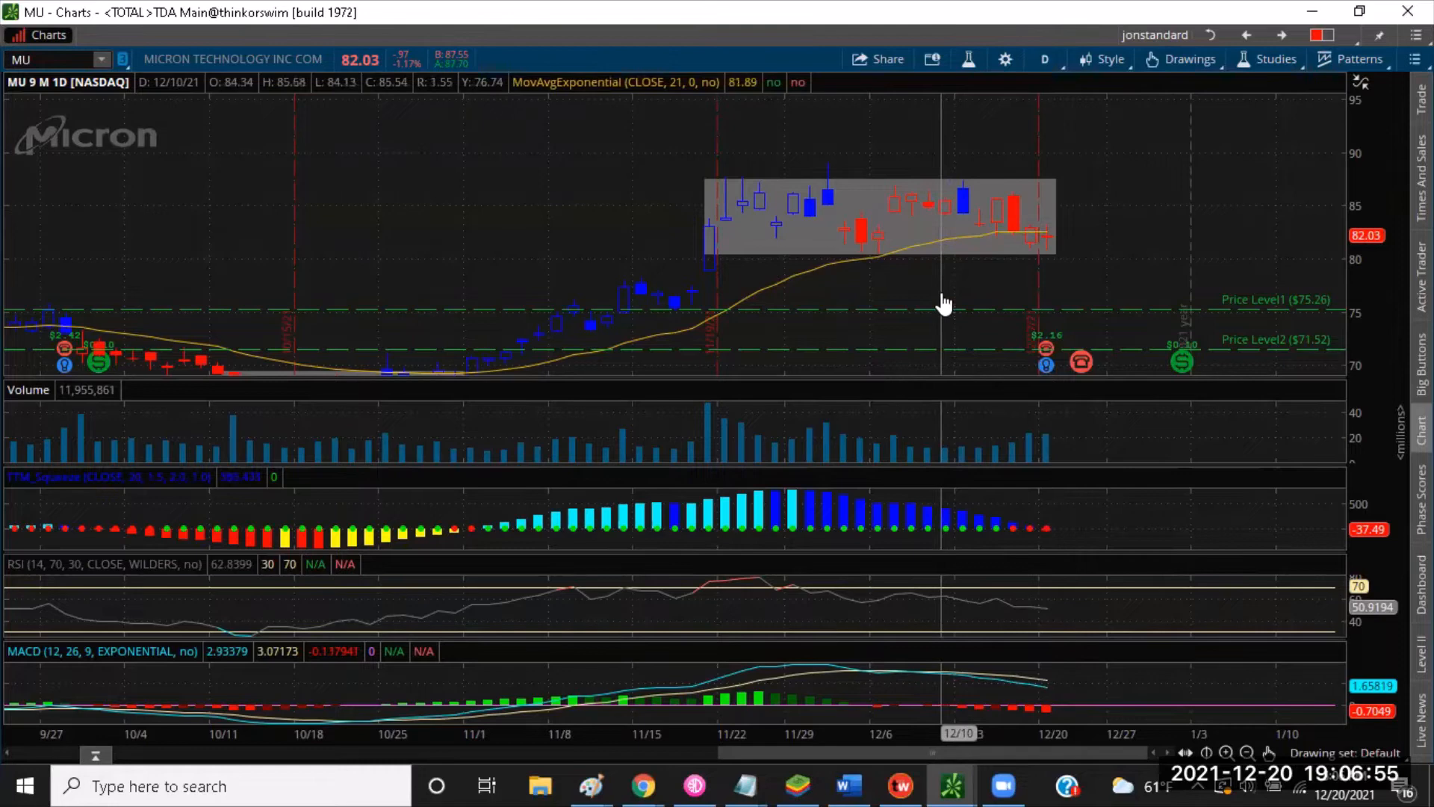
{"action": "mouse_move", "coordinate": [1022, 537]}
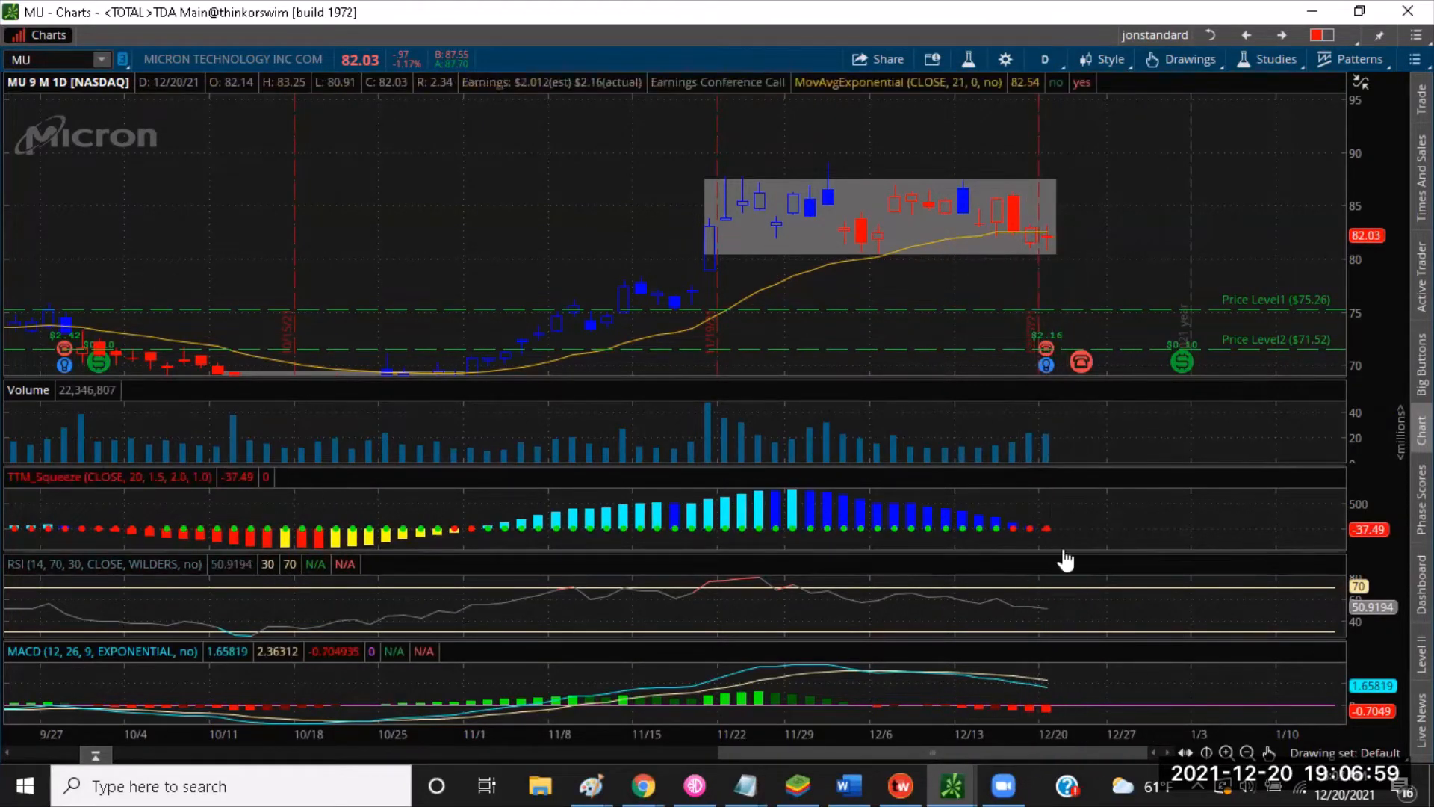
{"action": "mouse_move", "coordinate": [1052, 548]}
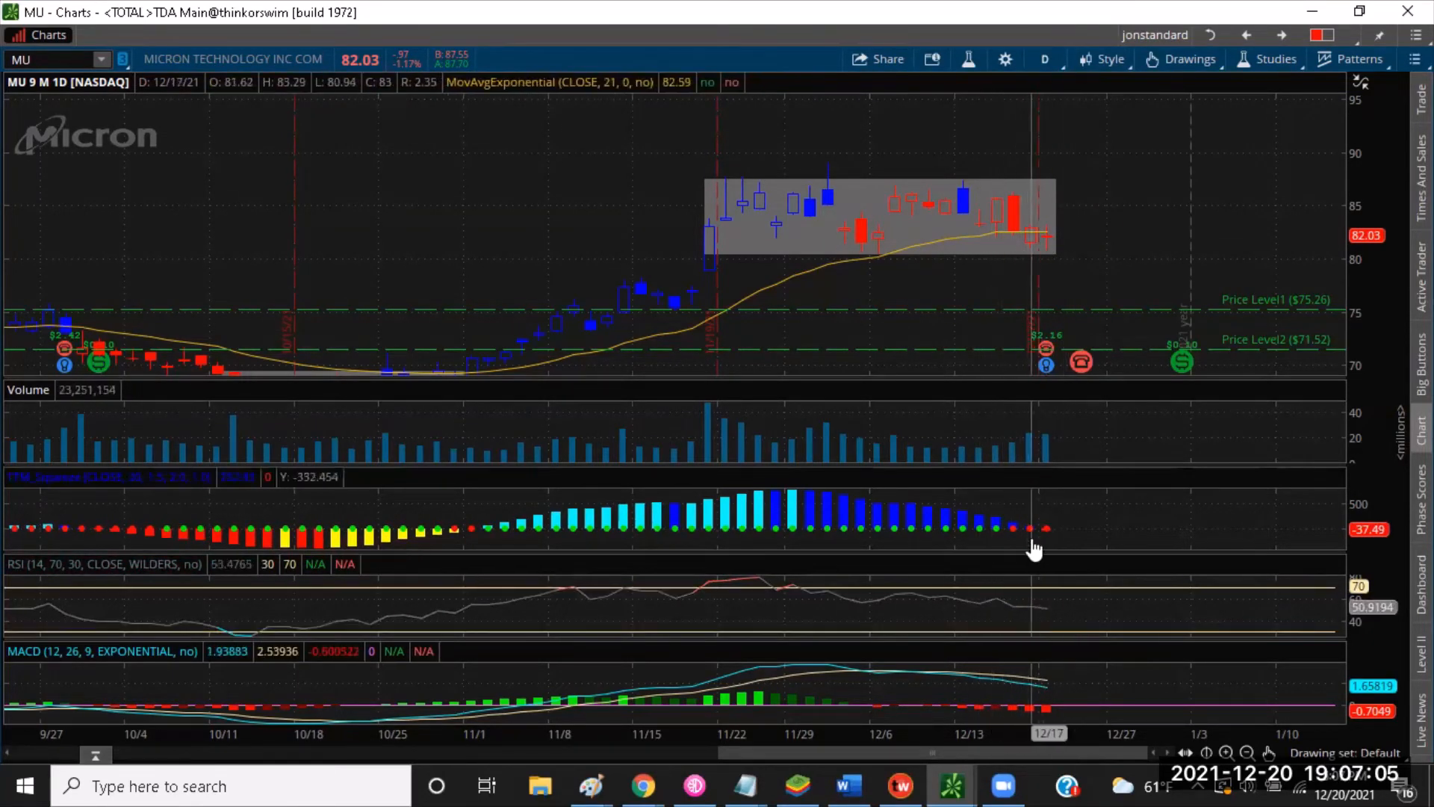
{"action": "mouse_move", "coordinate": [743, 427]}
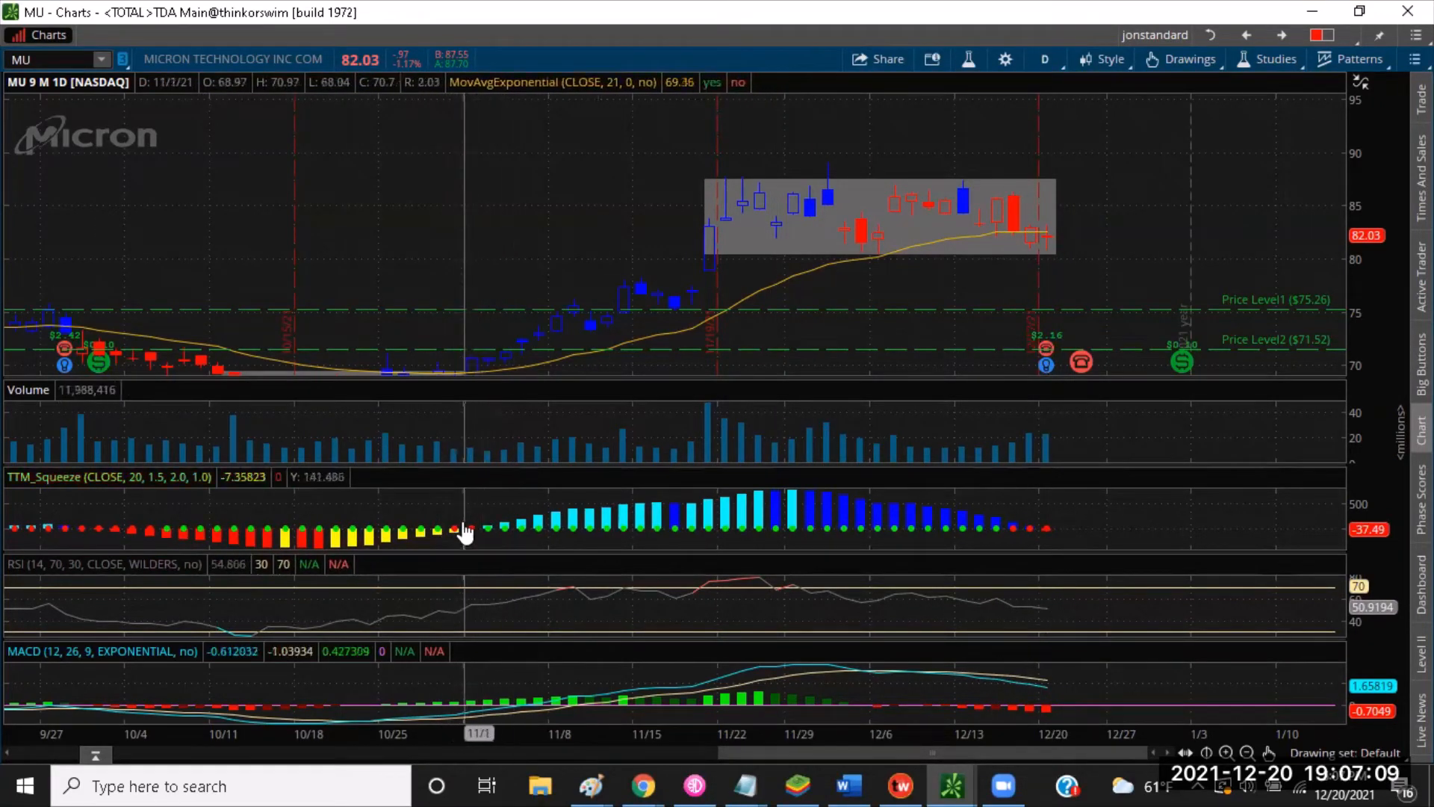
{"action": "mouse_move", "coordinate": [352, 550]}
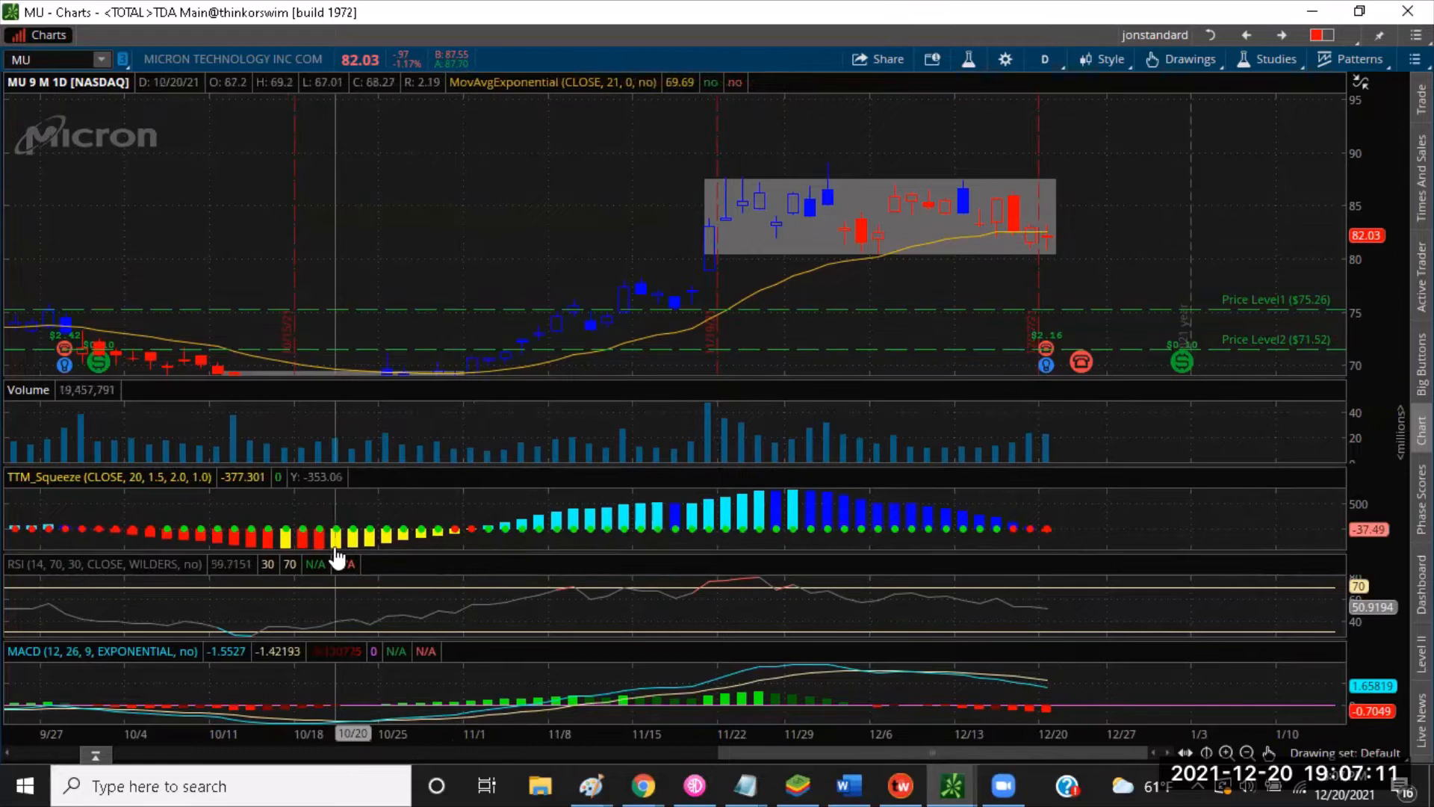
{"action": "mouse_move", "coordinate": [439, 535]}
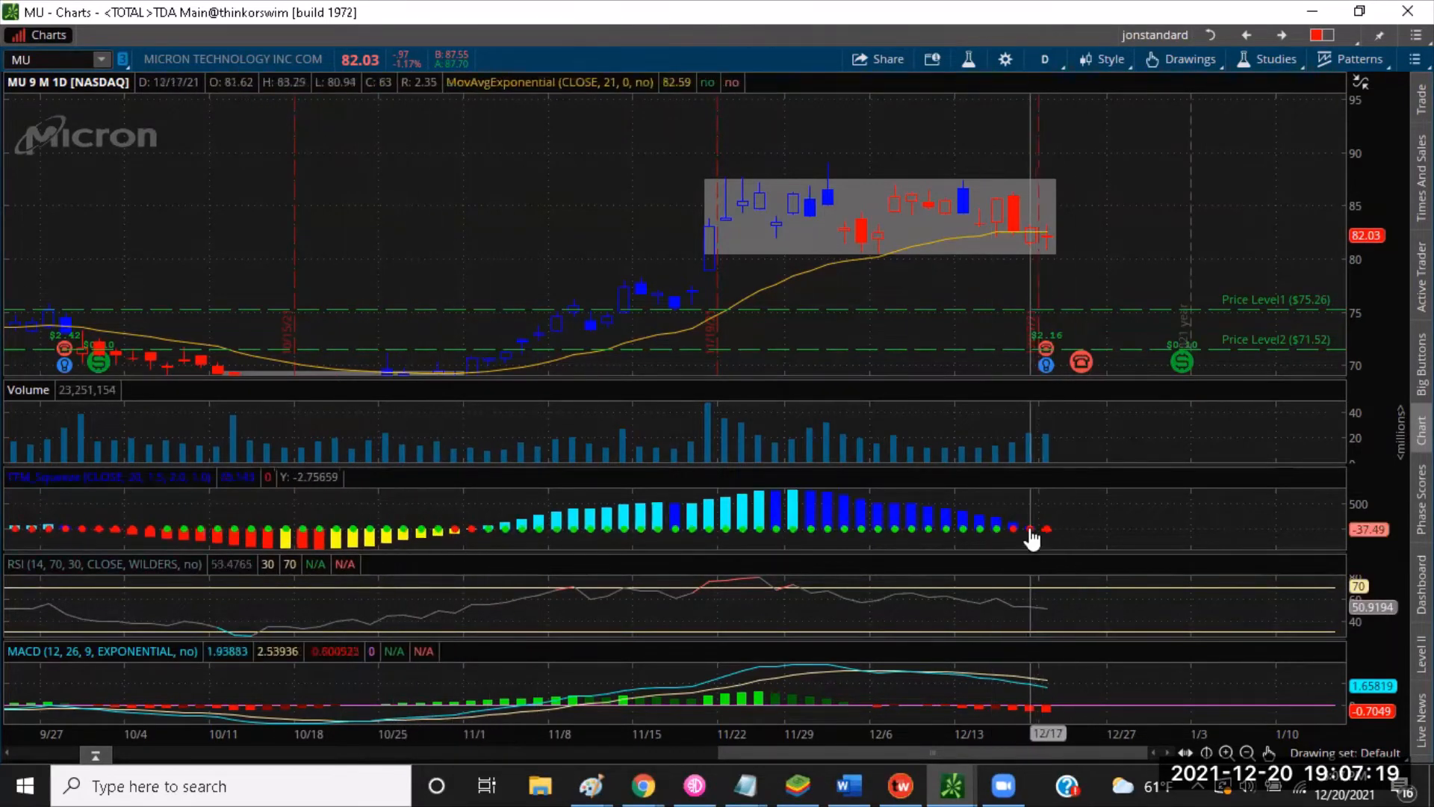
{"action": "mouse_move", "coordinate": [931, 107]}
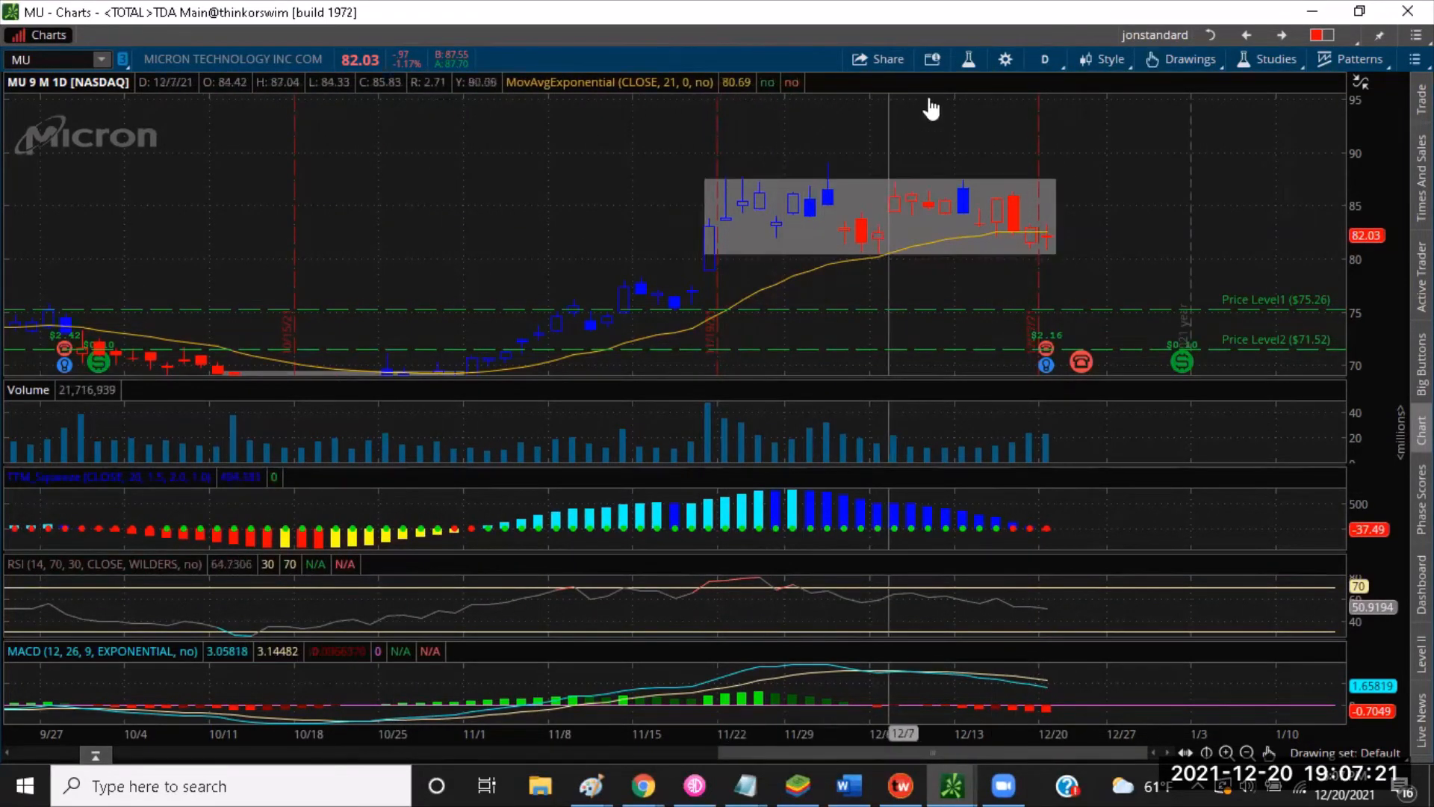
- View MU on 1 D : 5m bars briefly, then return to 9 M : 1D daily candles
{"action": "left_click", "coordinate": [1044, 59]}
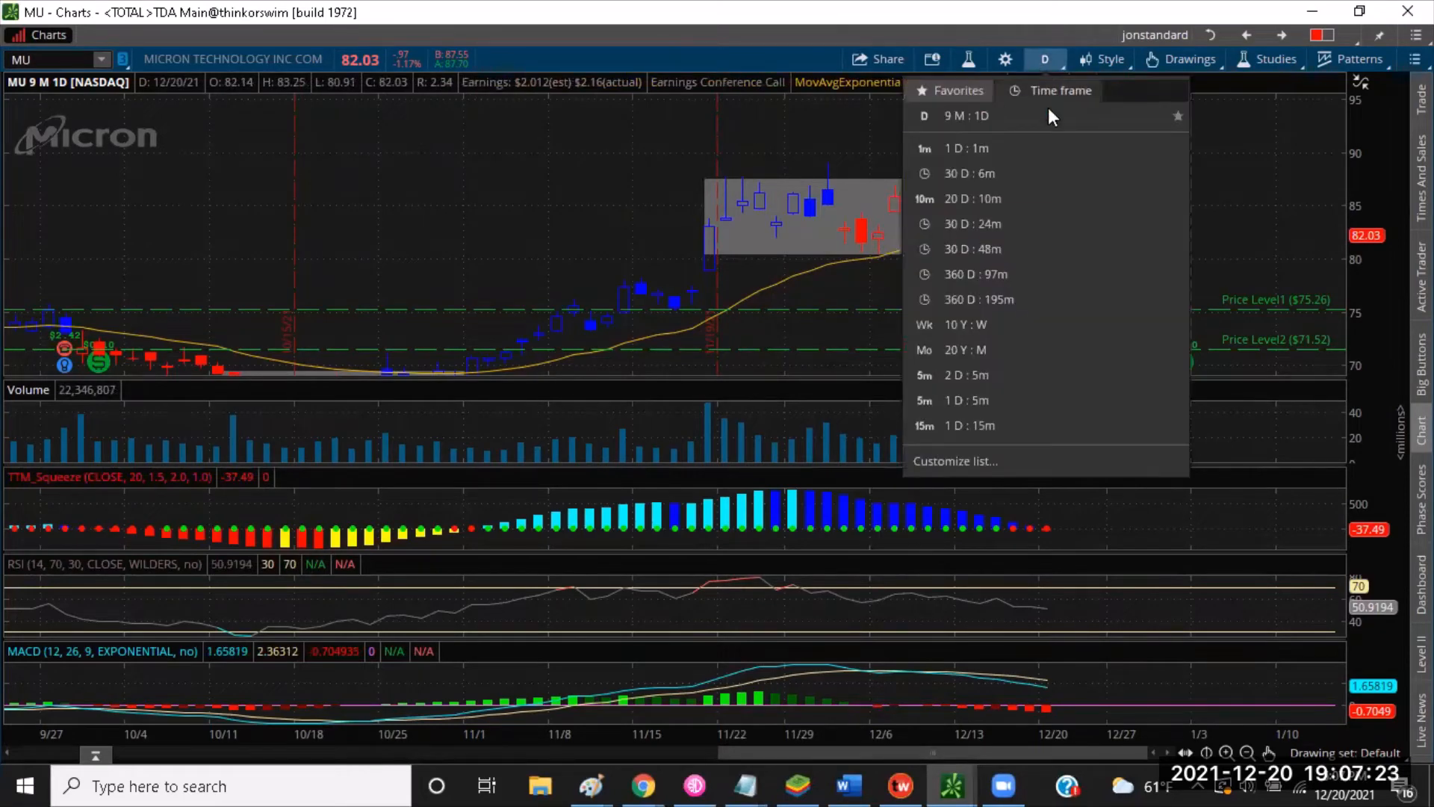
{"action": "mouse_move", "coordinate": [966, 401]}
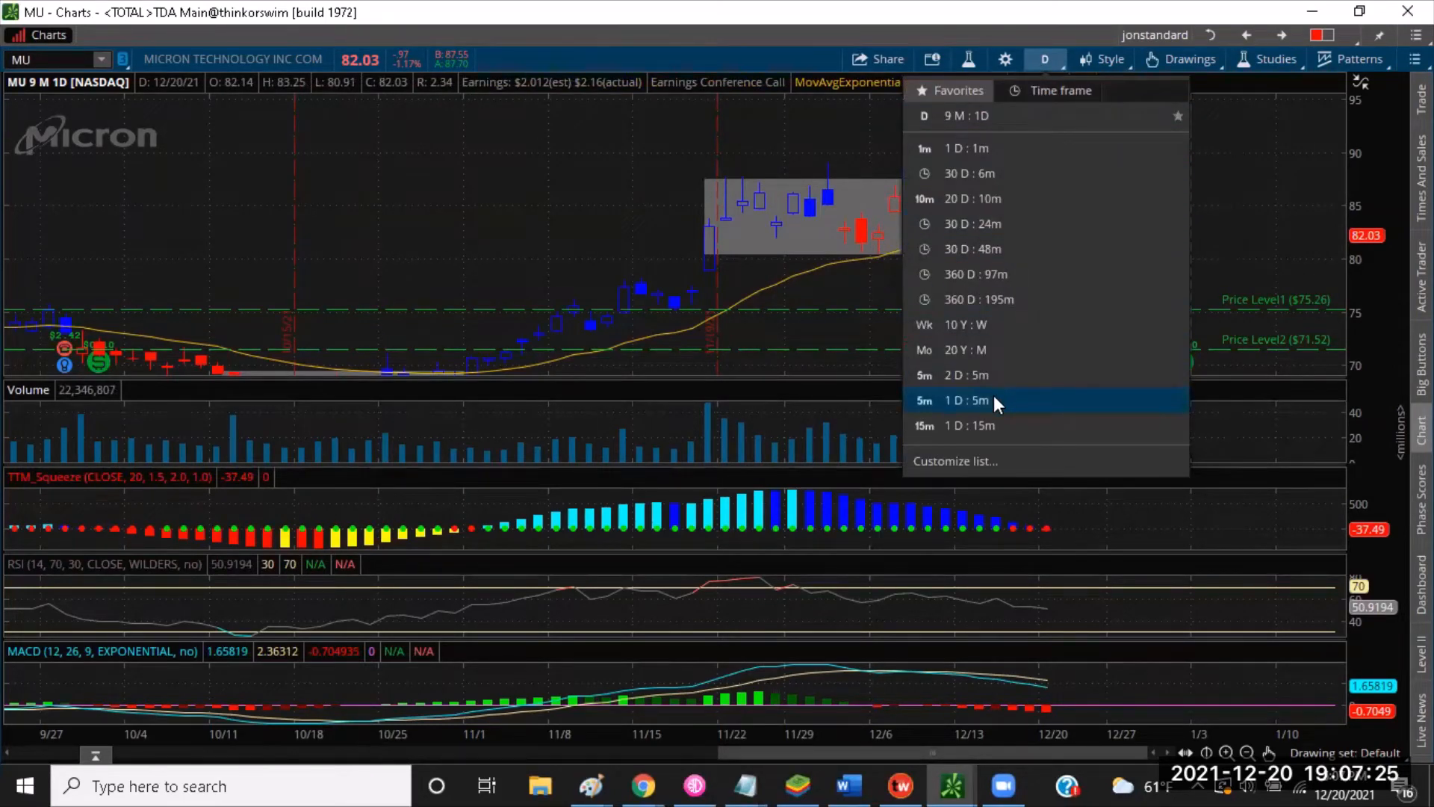
{"action": "left_click", "coordinate": [967, 400]}
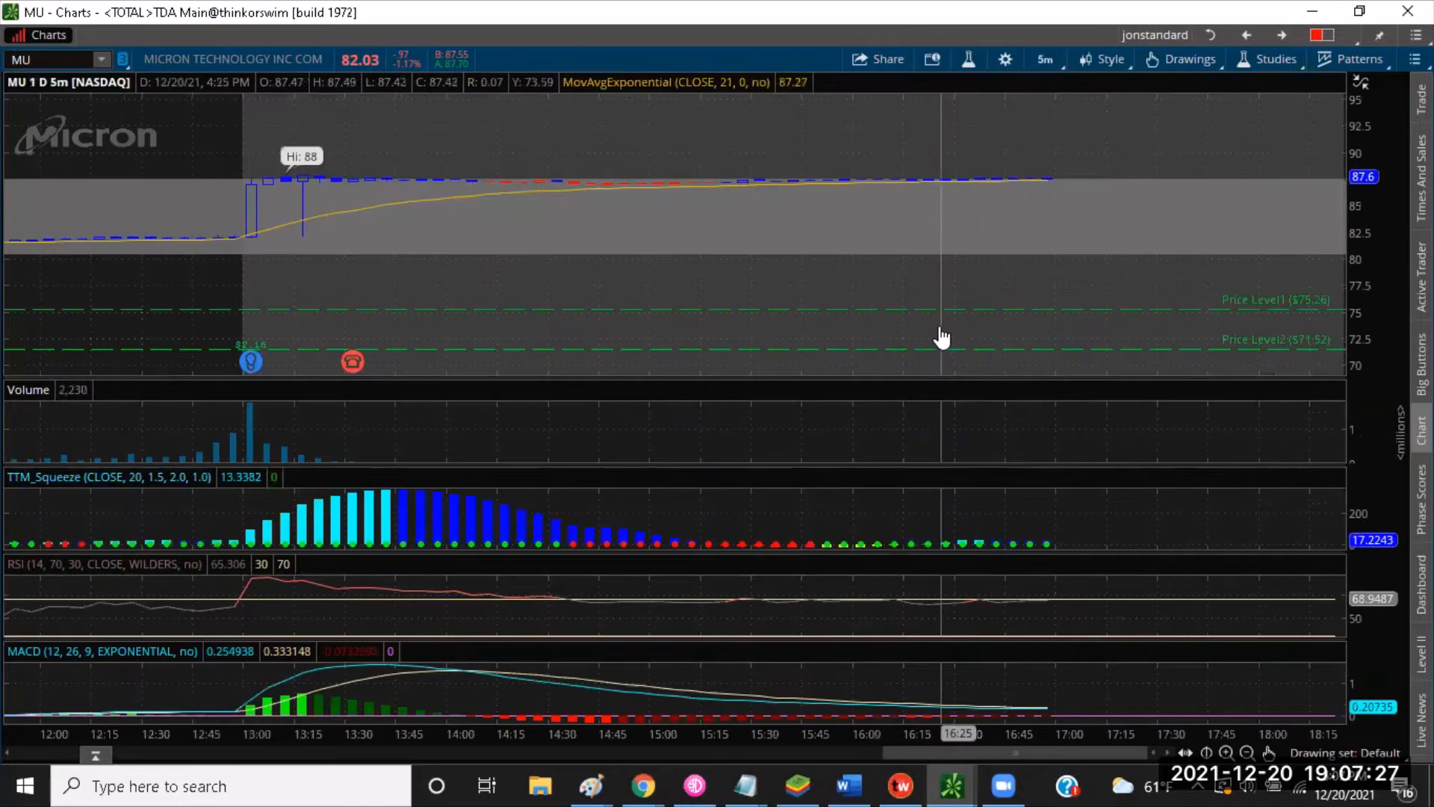
{"action": "mouse_move", "coordinate": [233, 142]}
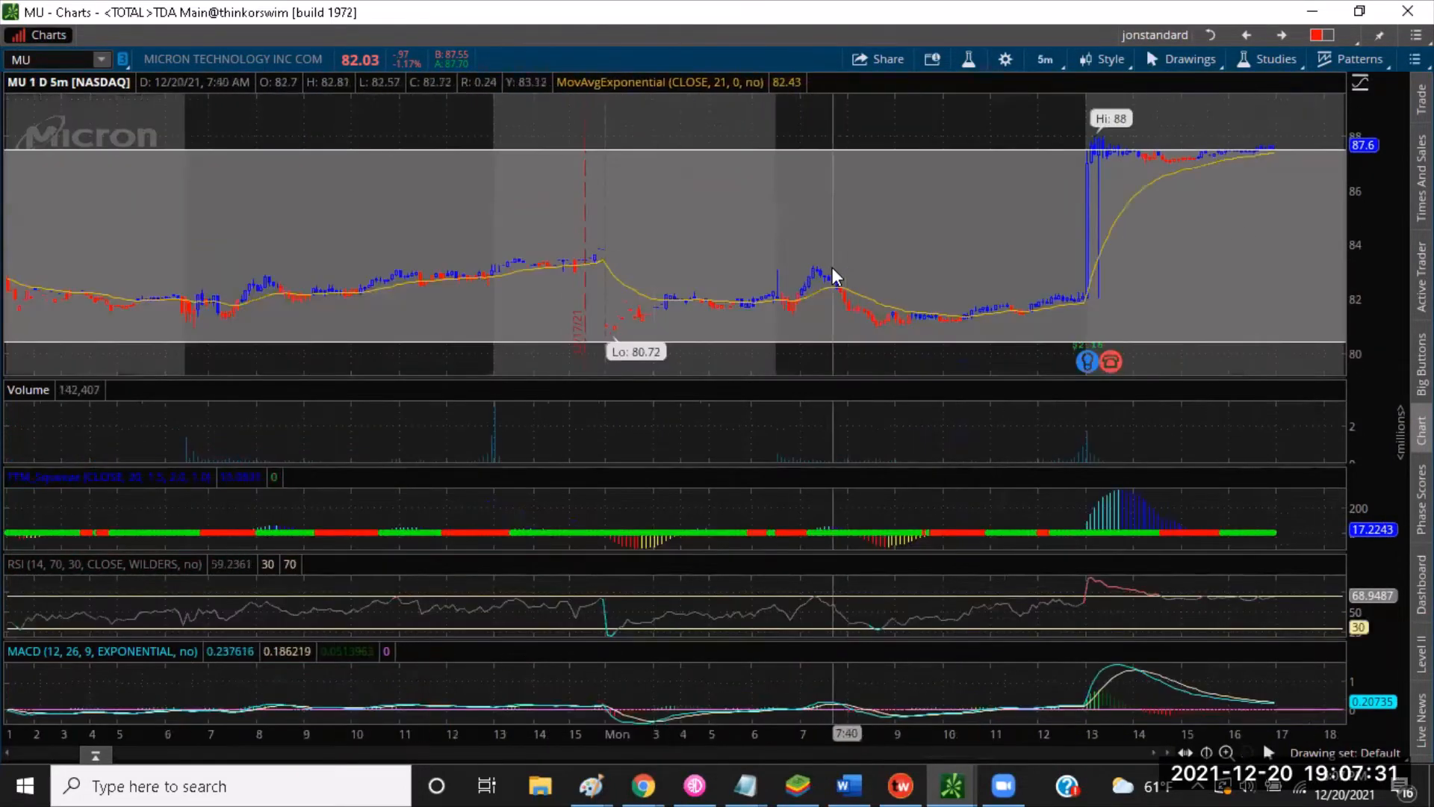
{"action": "mouse_move", "coordinate": [781, 251]}
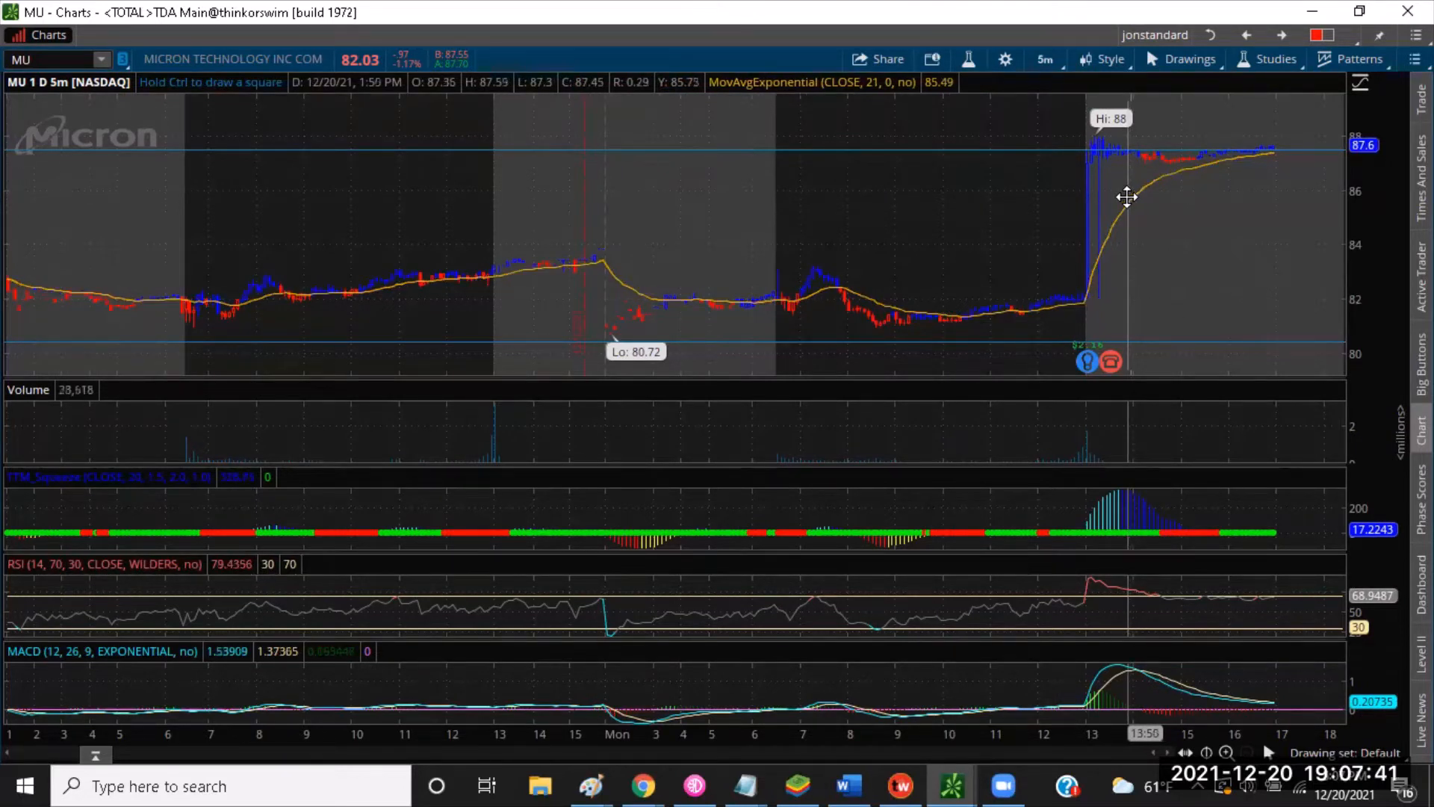
{"action": "mouse_move", "coordinate": [969, 143]}
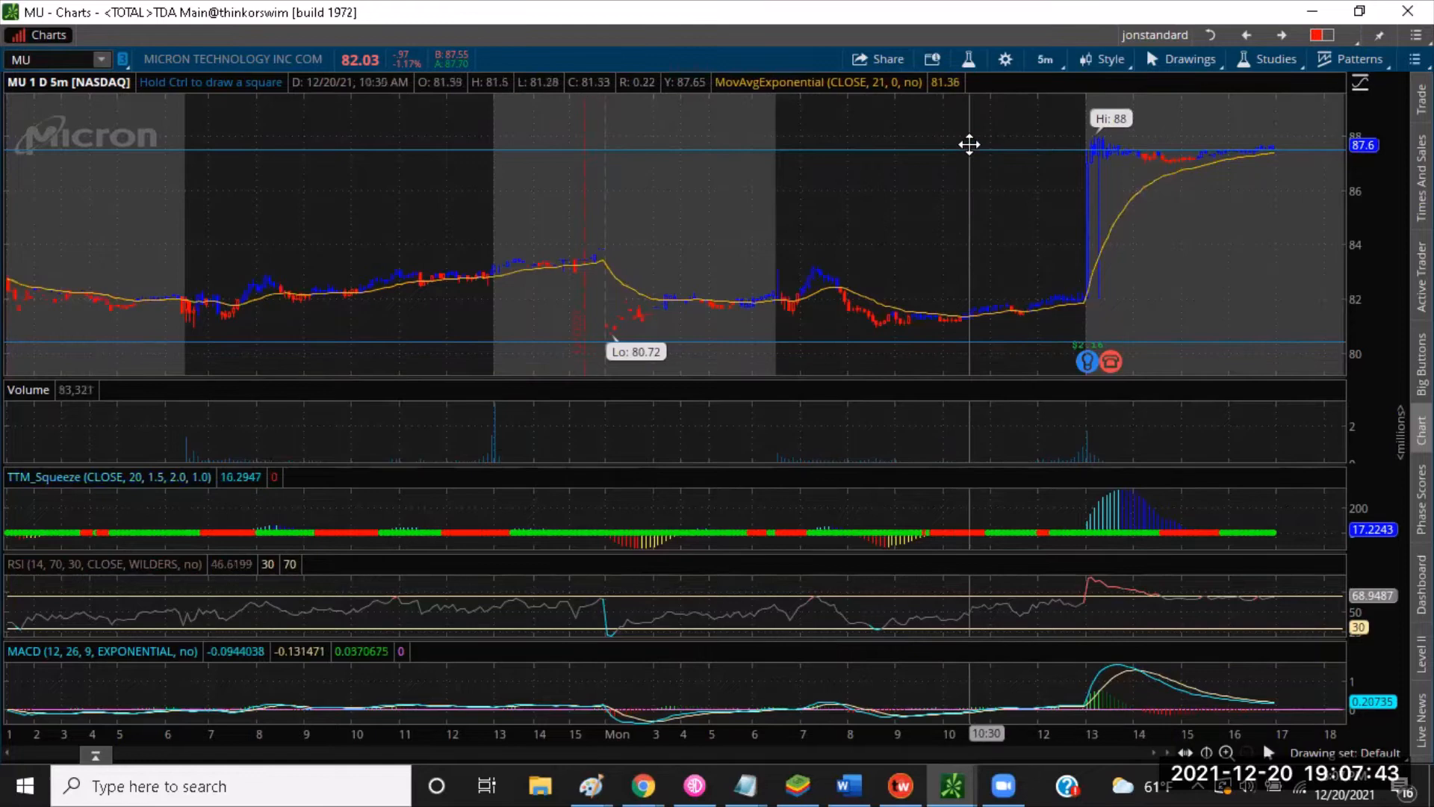
{"action": "left_click", "coordinate": [1044, 58]}
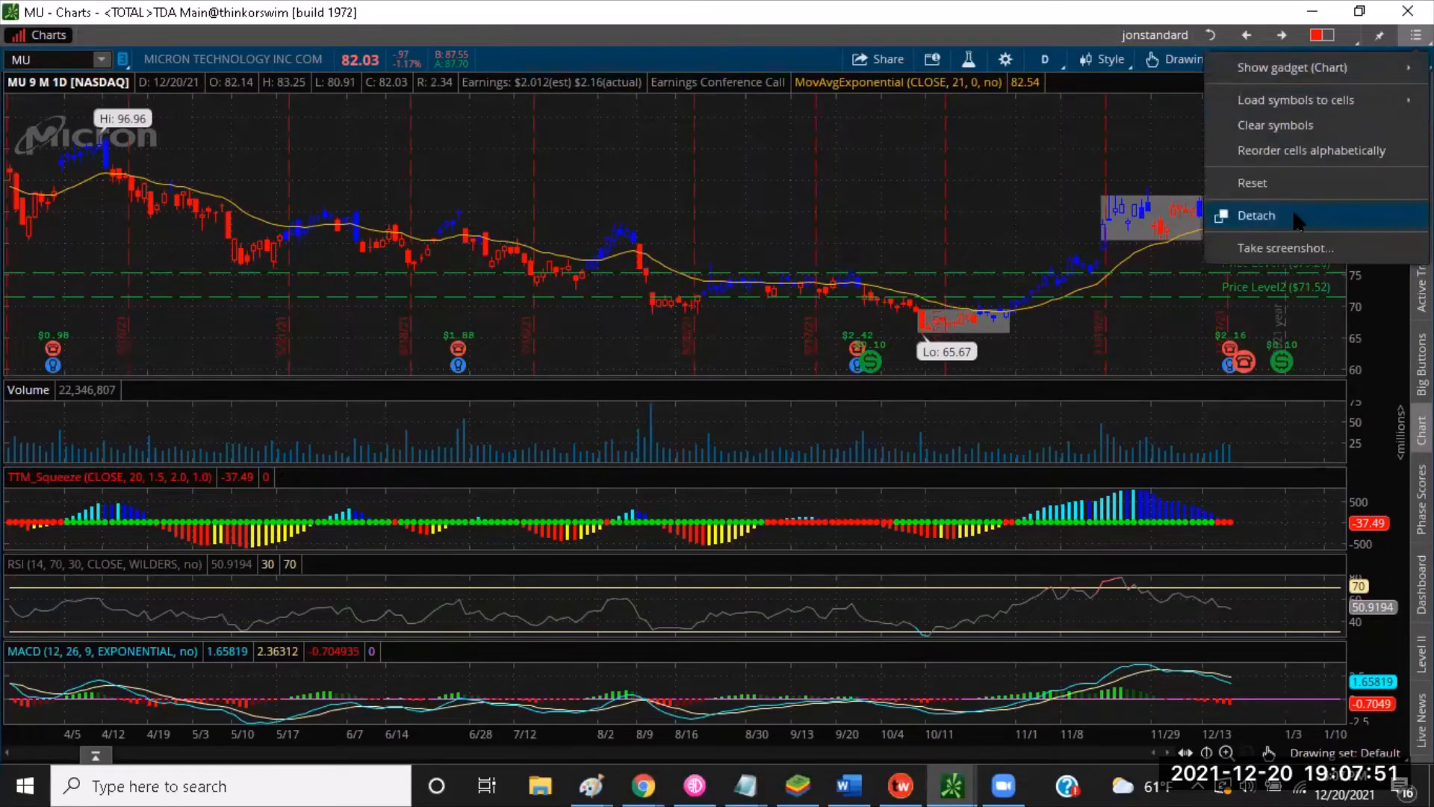
- Detach the MU chart into its own window and maximize it
{"action": "left_click", "coordinate": [1256, 215]}
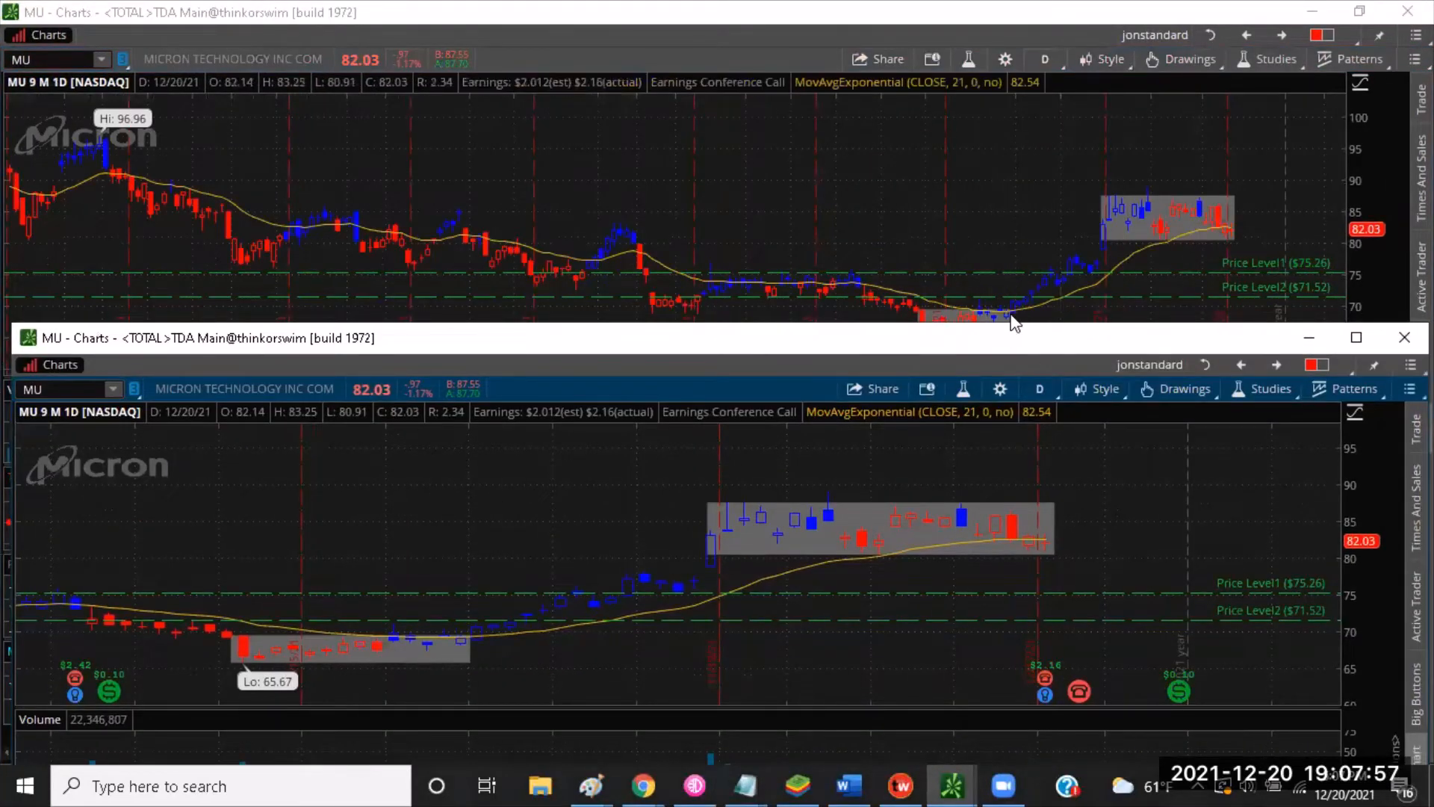
{"action": "left_click", "coordinate": [1043, 59]}
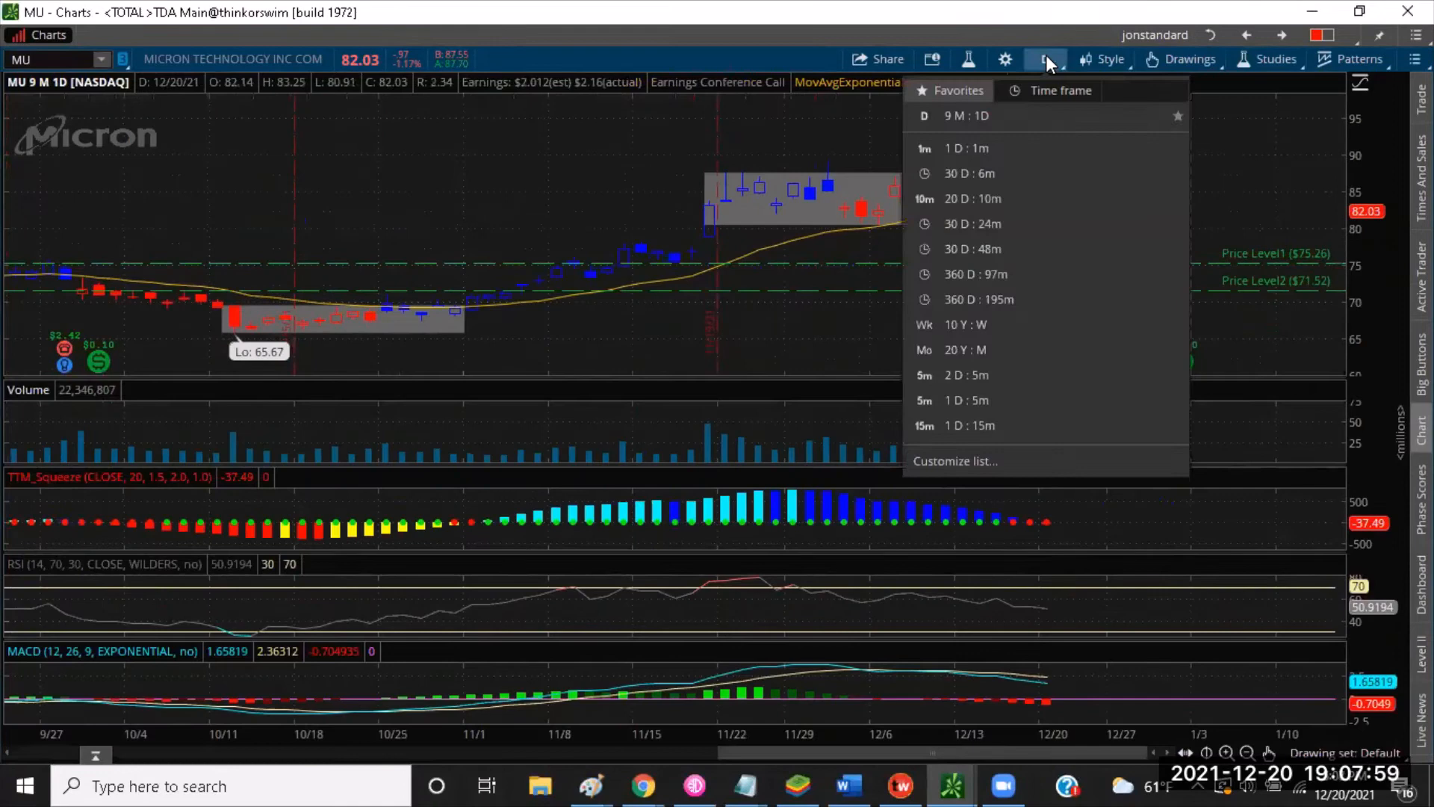
- Set MovAvgExponential length 9, add a 20-period SimpleMovingAvg, and apply
{"action": "left_click", "coordinate": [1275, 58]}
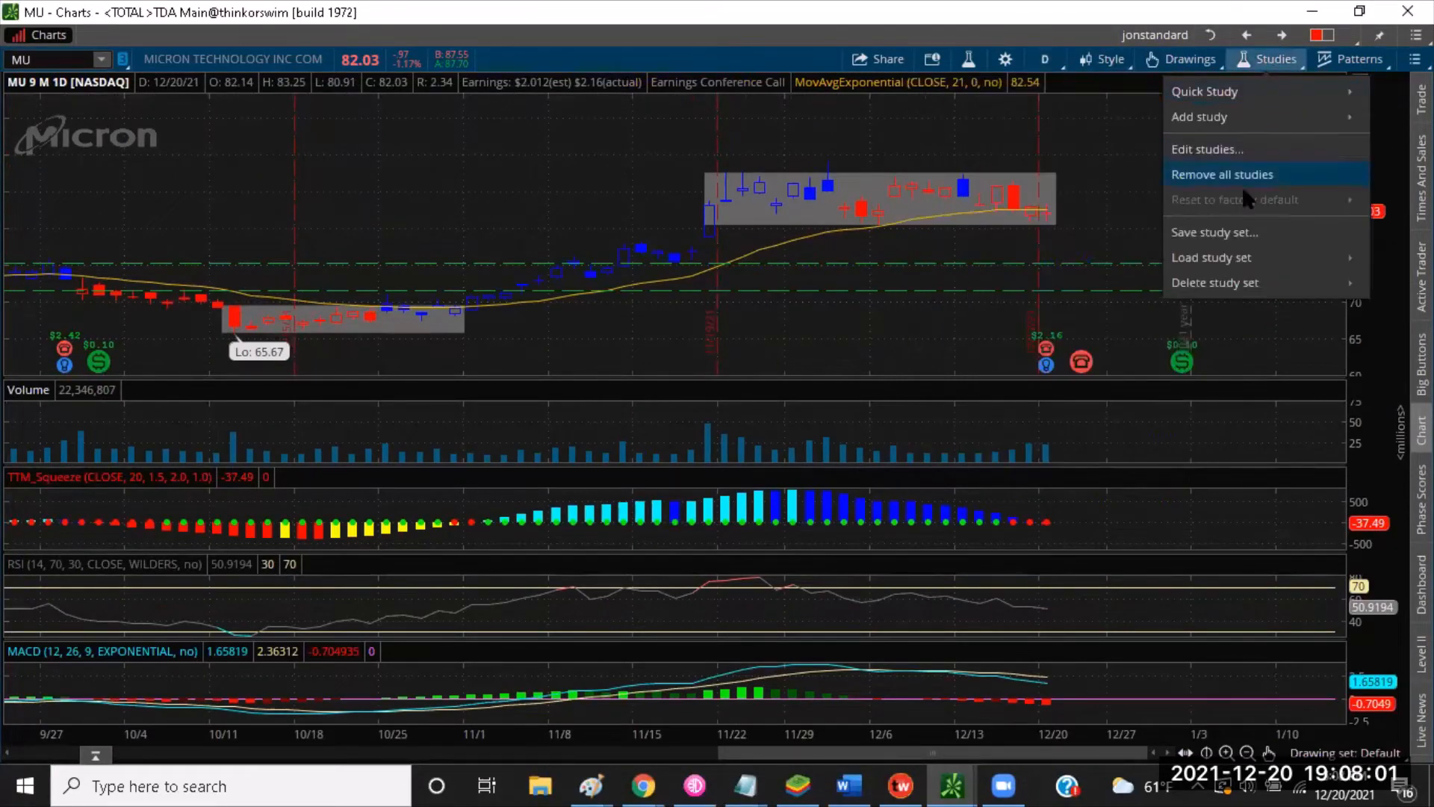
{"action": "left_click", "coordinate": [1206, 148]}
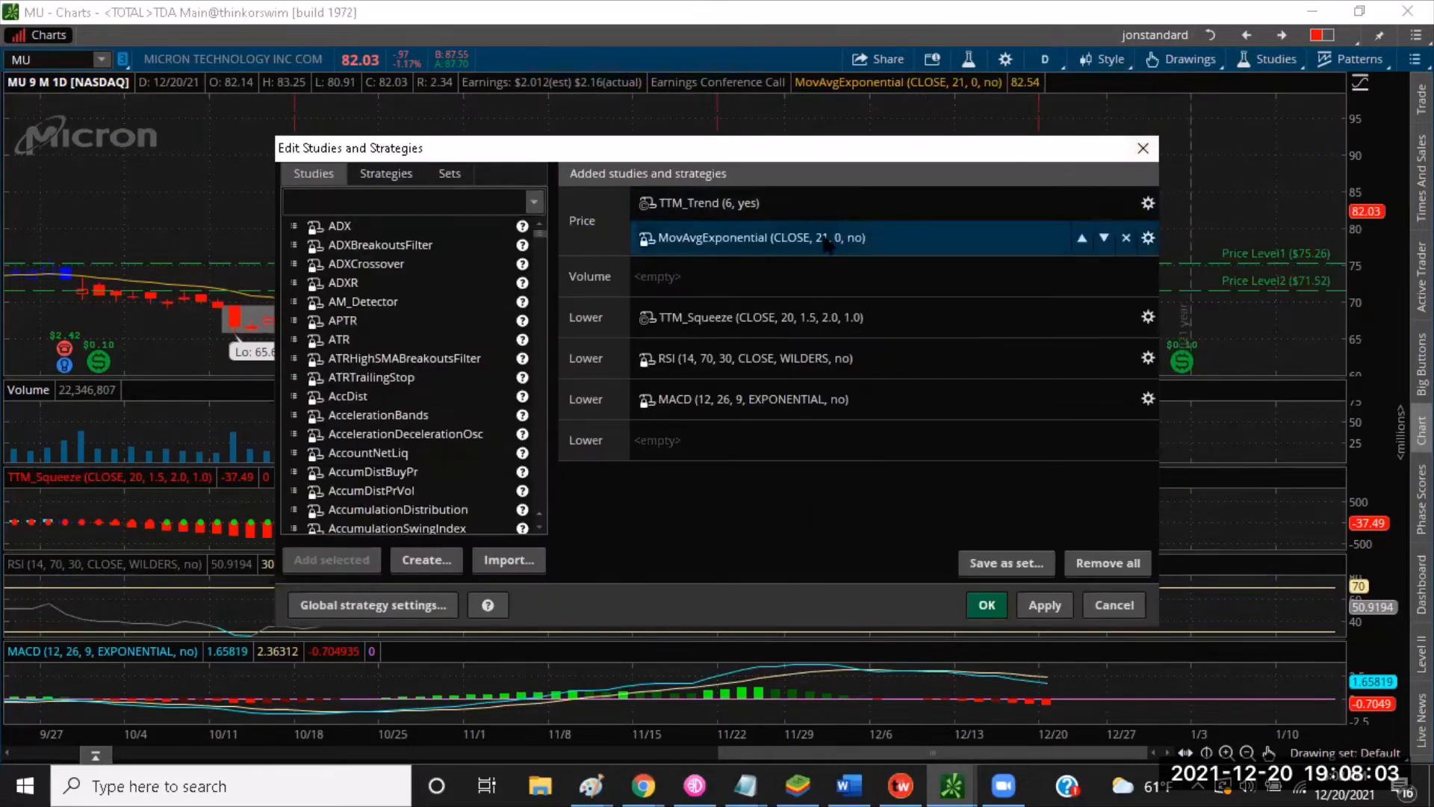
{"action": "left_click", "coordinate": [1147, 238]}
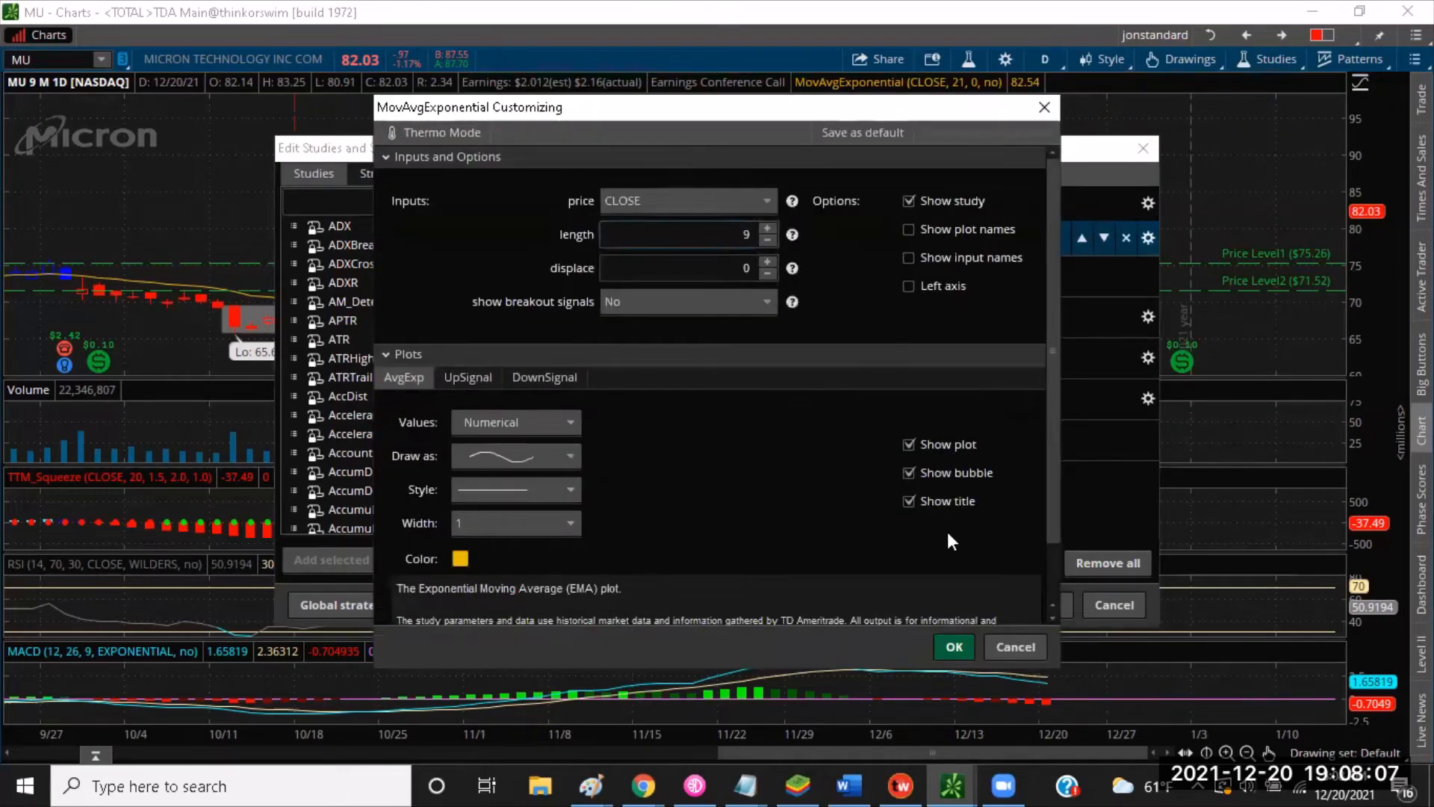
{"action": "mouse_move", "coordinate": [954, 647]}
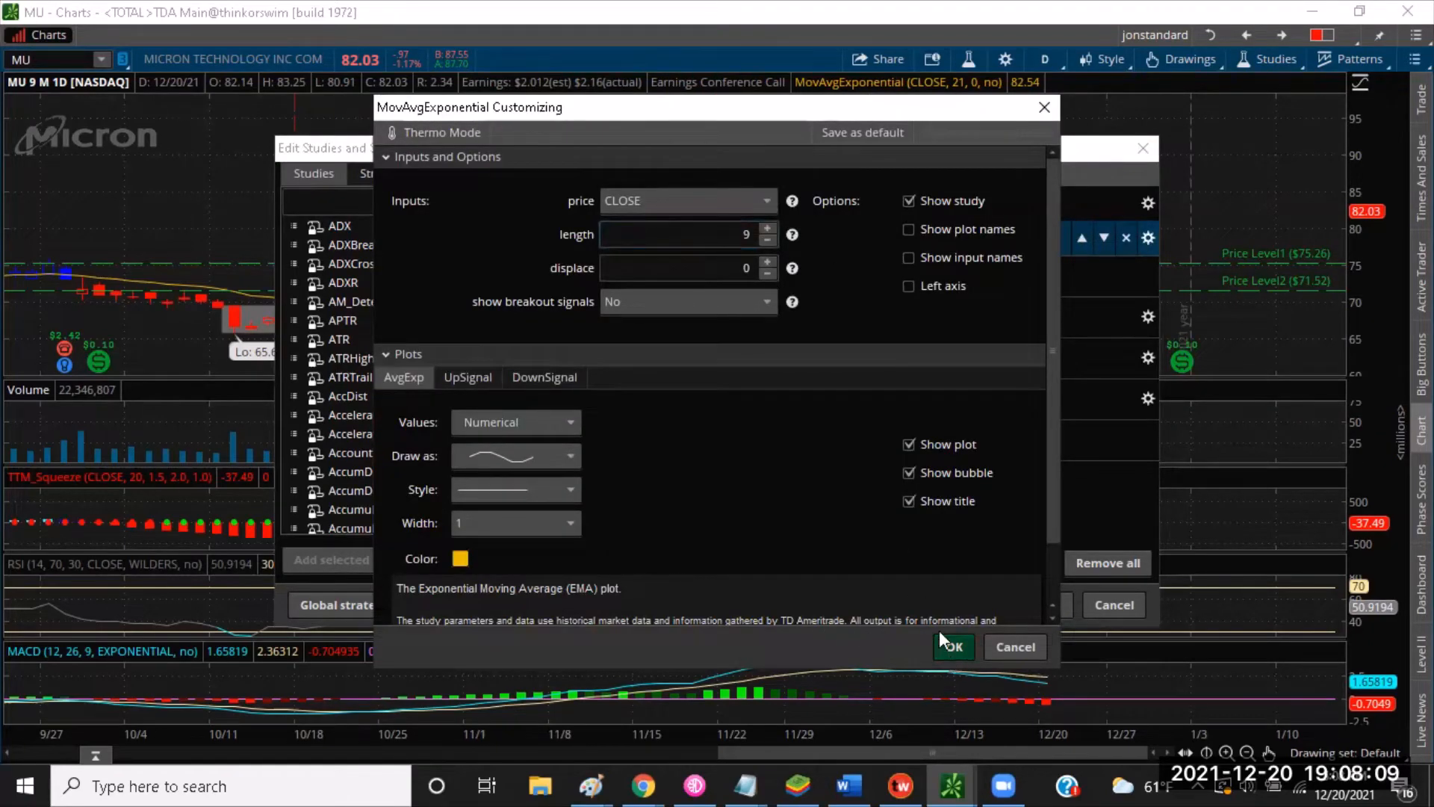
{"action": "left_click", "coordinate": [951, 646]}
{"action": "type", "text": "simple"}
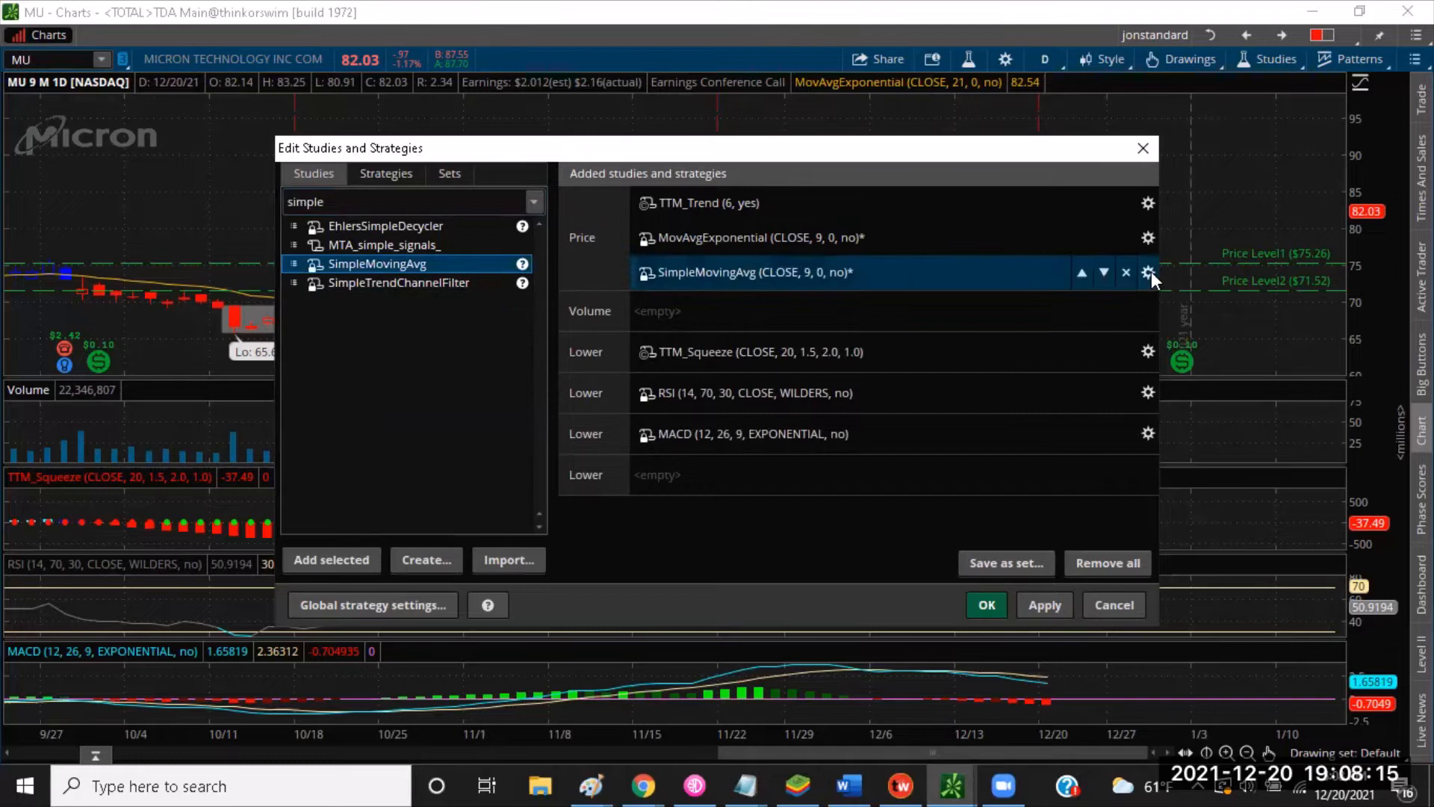
{"action": "left_click", "coordinate": [1149, 272]}
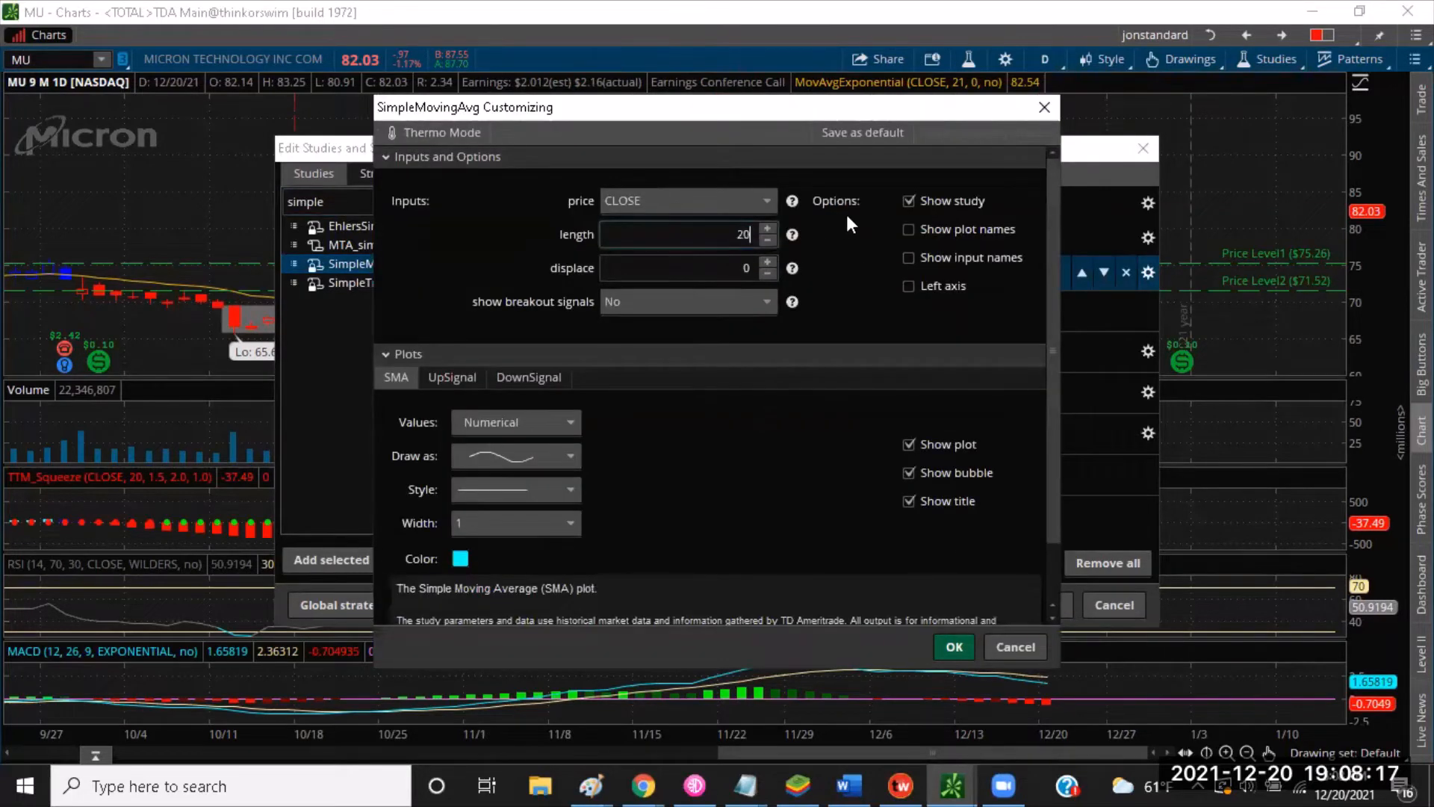
{"action": "left_click", "coordinate": [460, 557]}
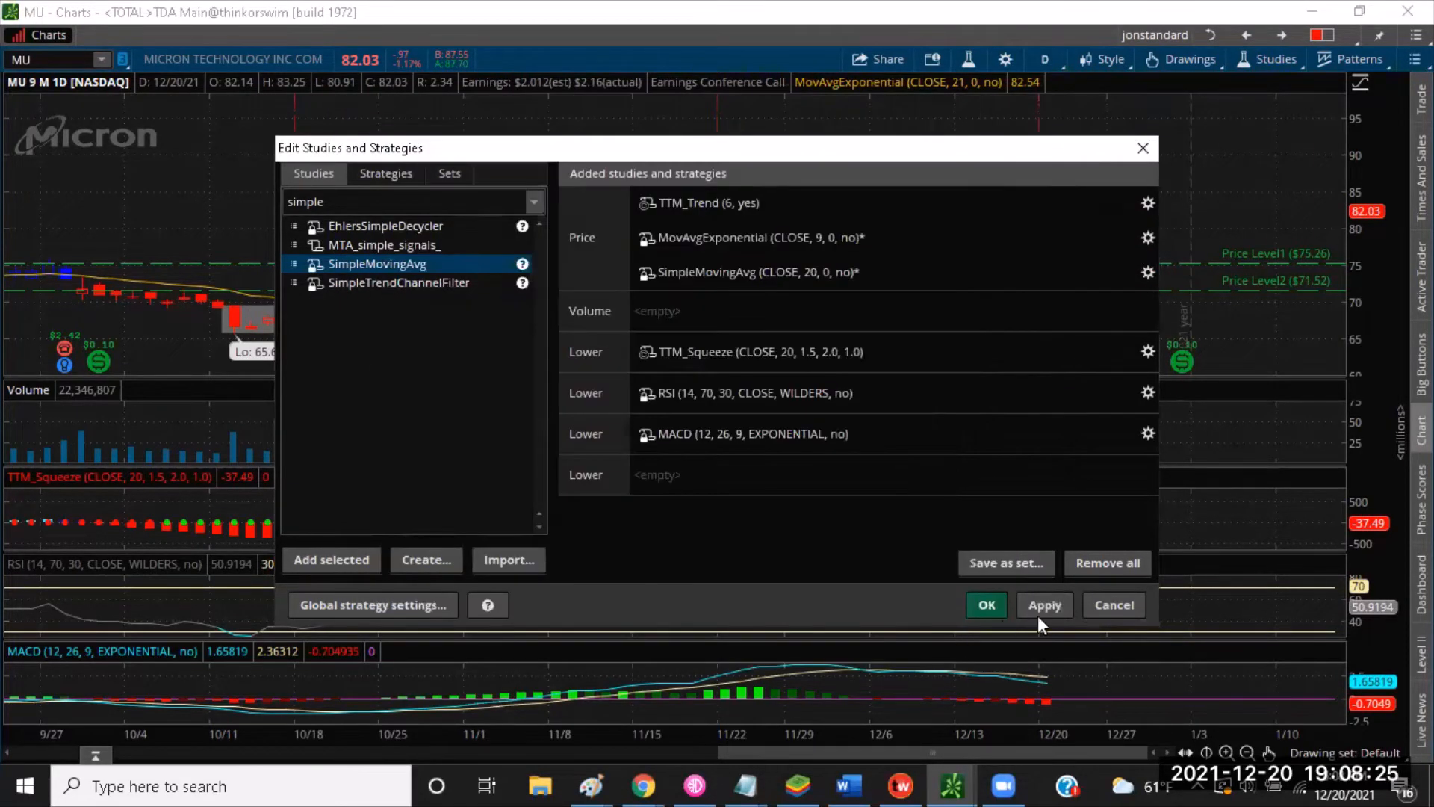
{"action": "left_click", "coordinate": [984, 605]}
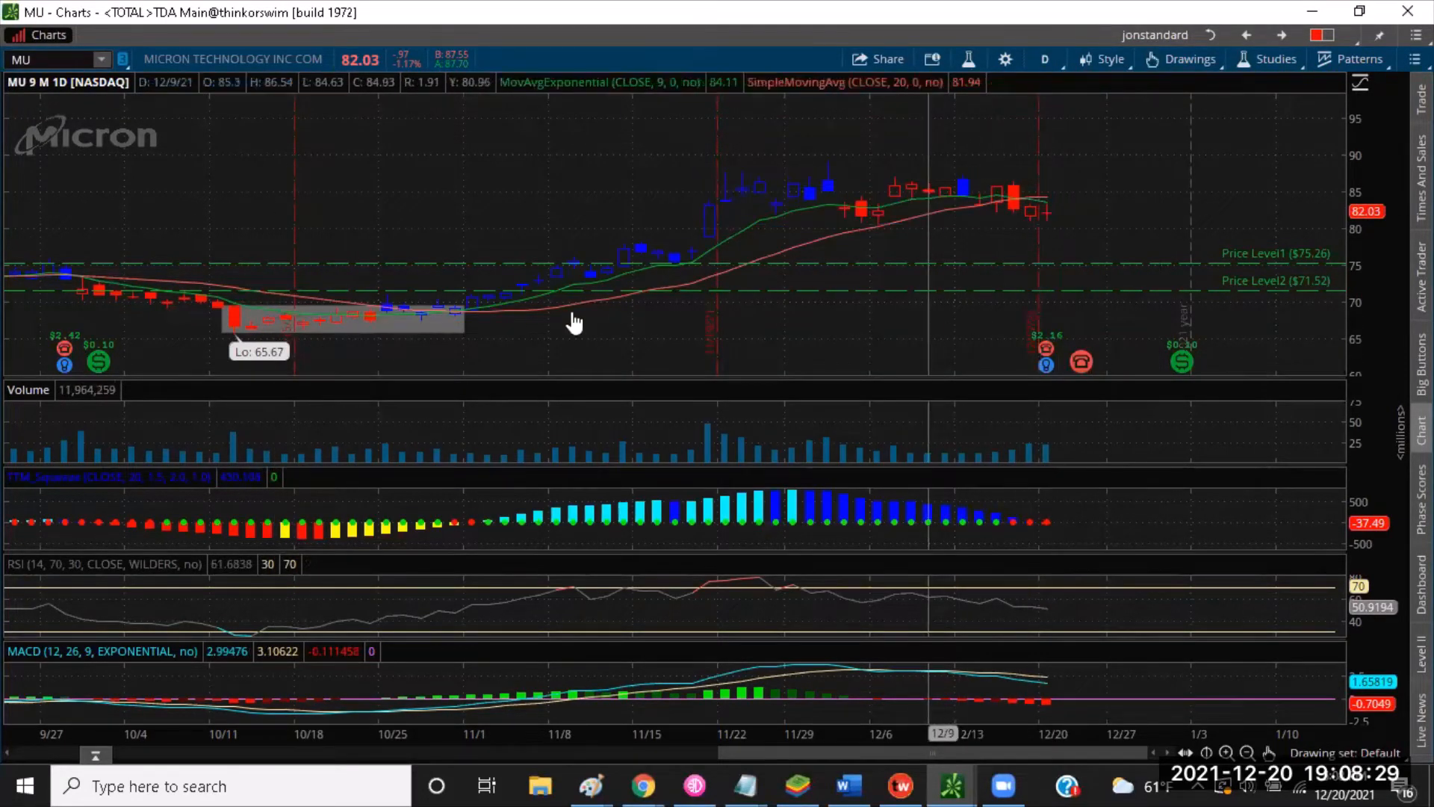
{"action": "mouse_move", "coordinate": [432, 322]}
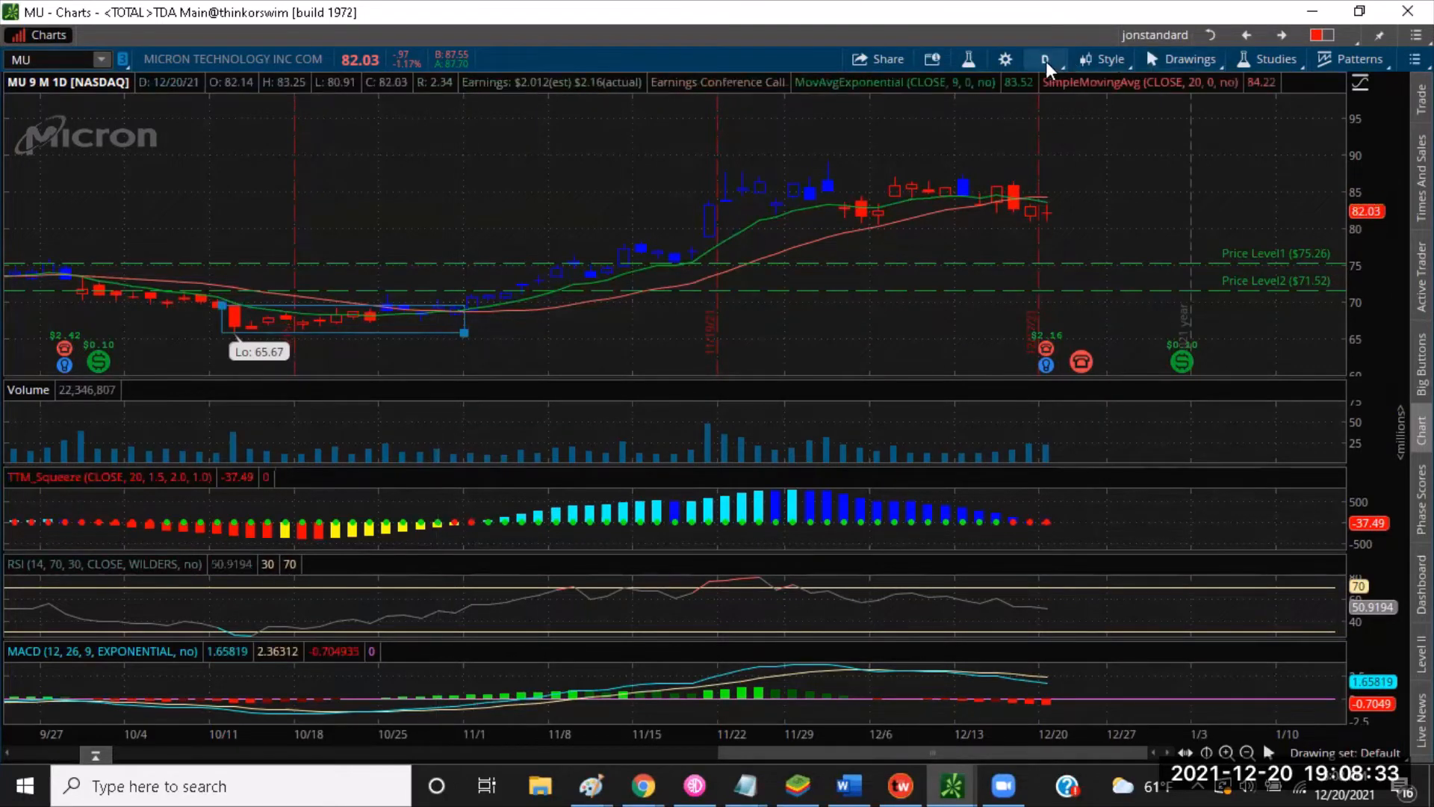
- Switch the MU chart to the 1 D : 5m timeframe
{"action": "left_click", "coordinate": [1045, 58]}
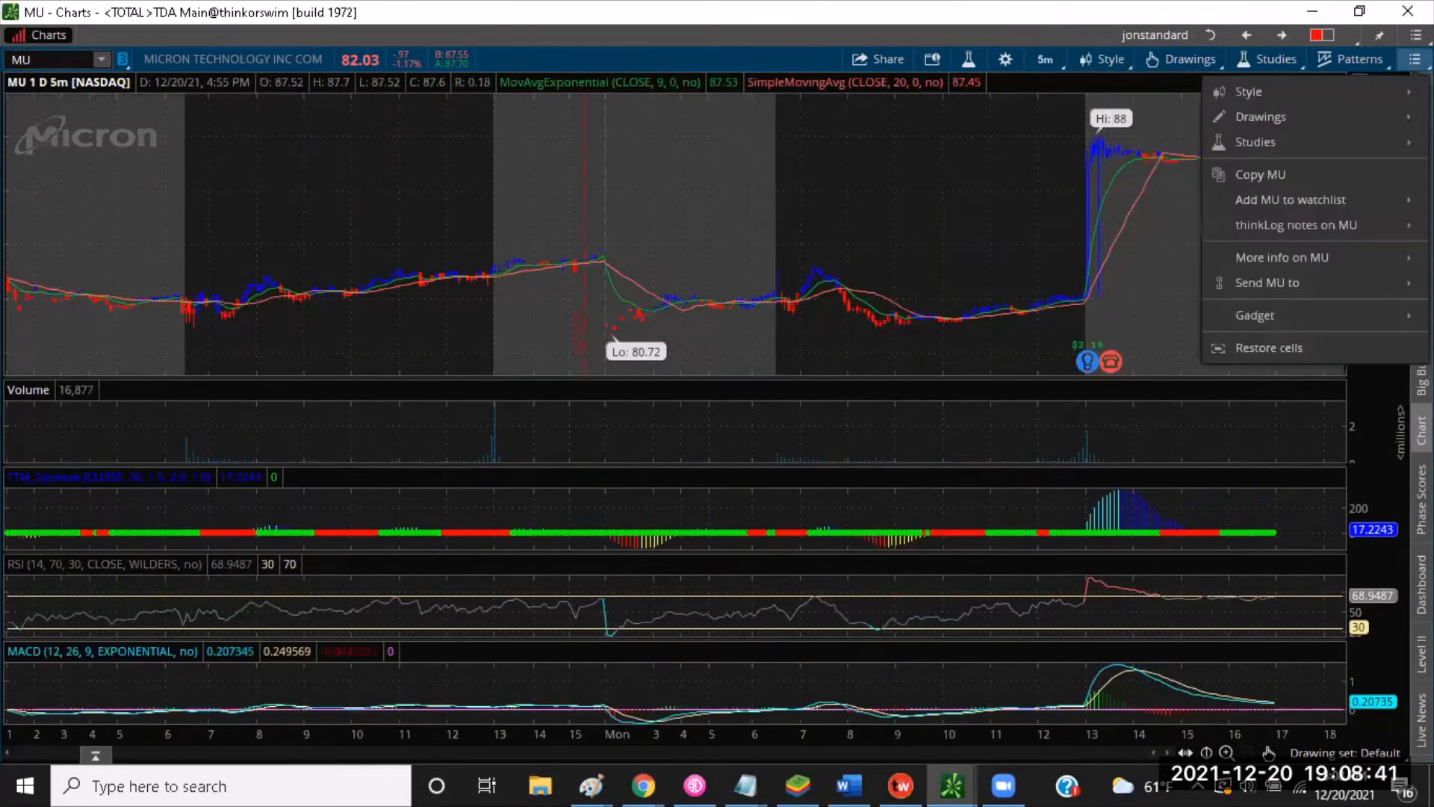
{"action": "left_click", "coordinate": [1249, 91]}
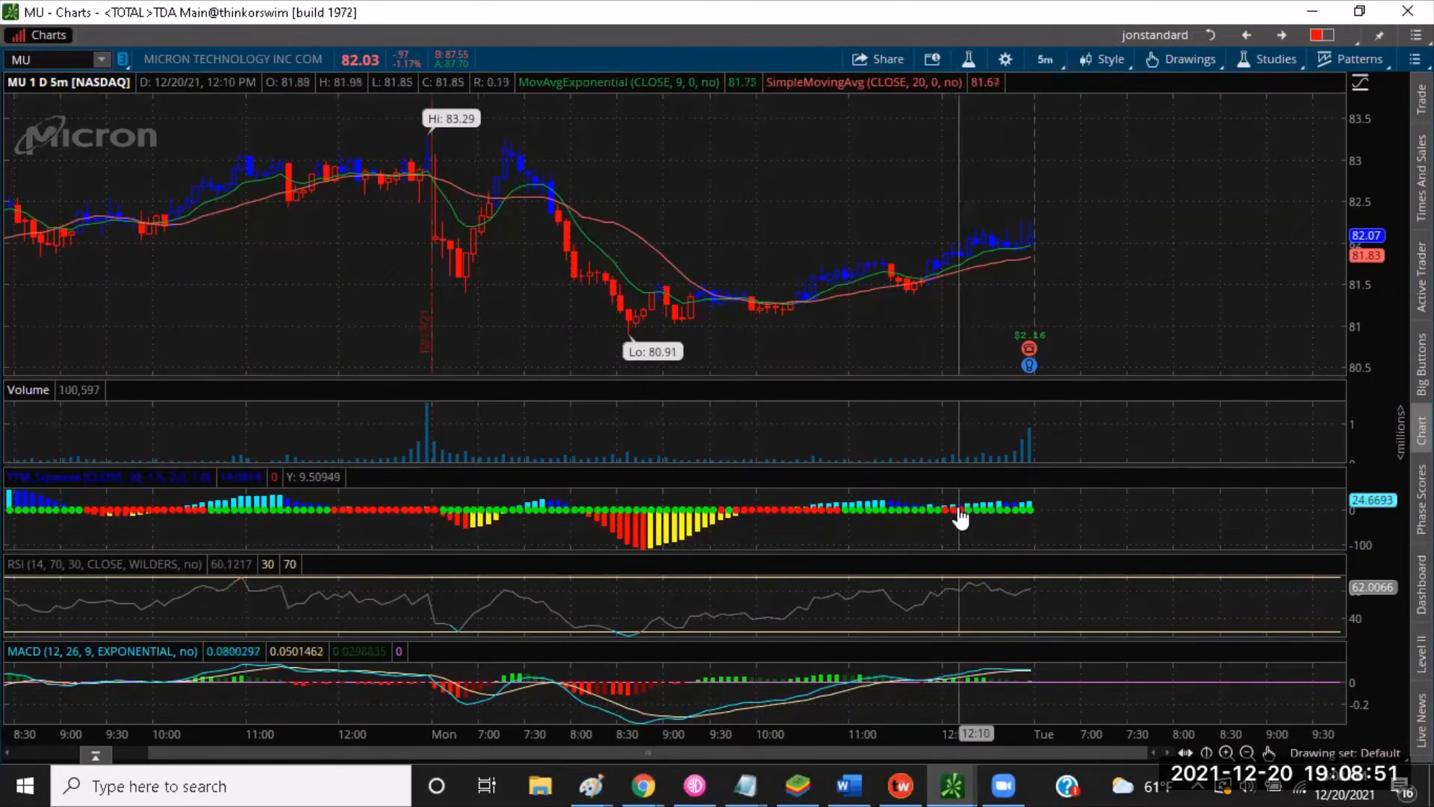
{"action": "mouse_move", "coordinate": [798, 512]}
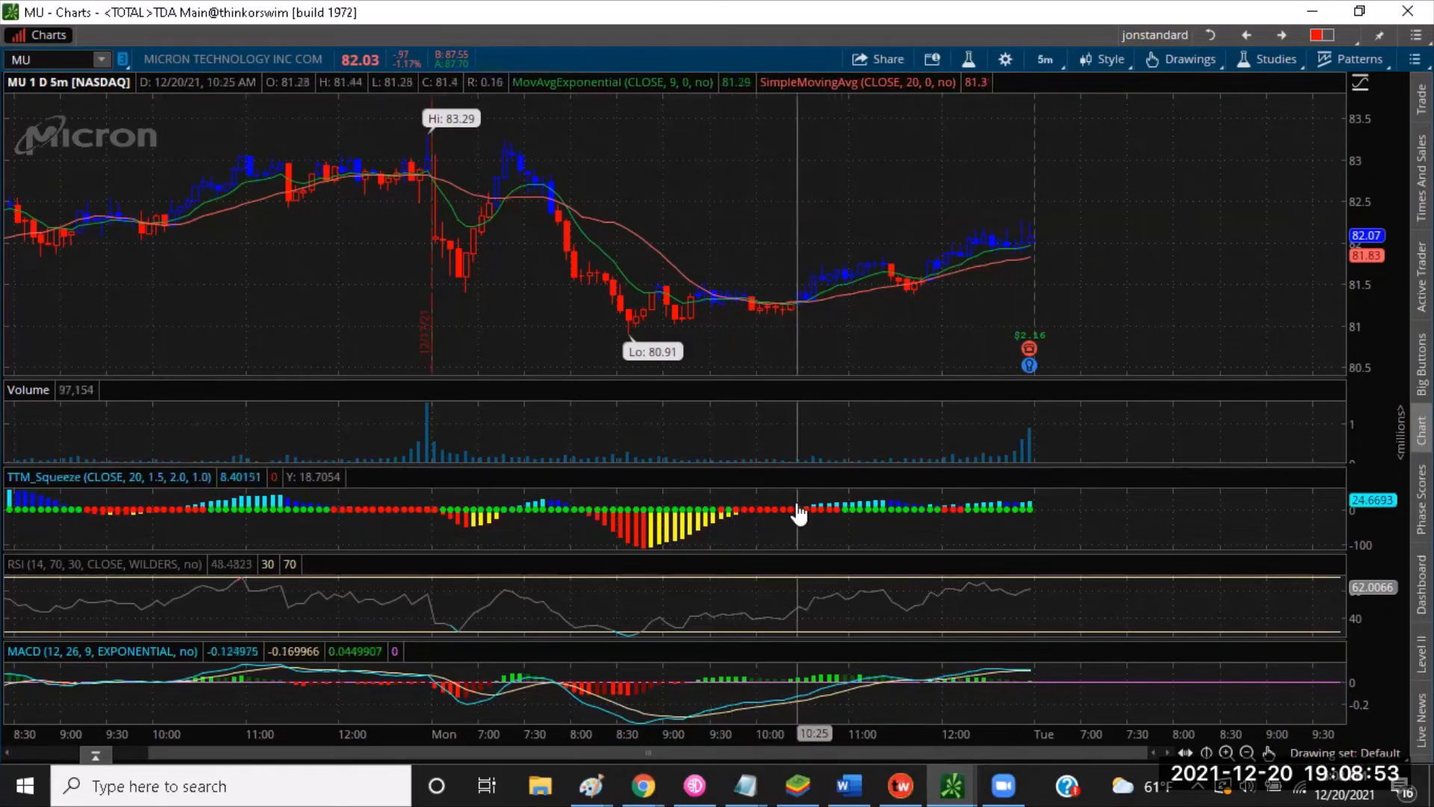
{"action": "mouse_move", "coordinate": [423, 517]}
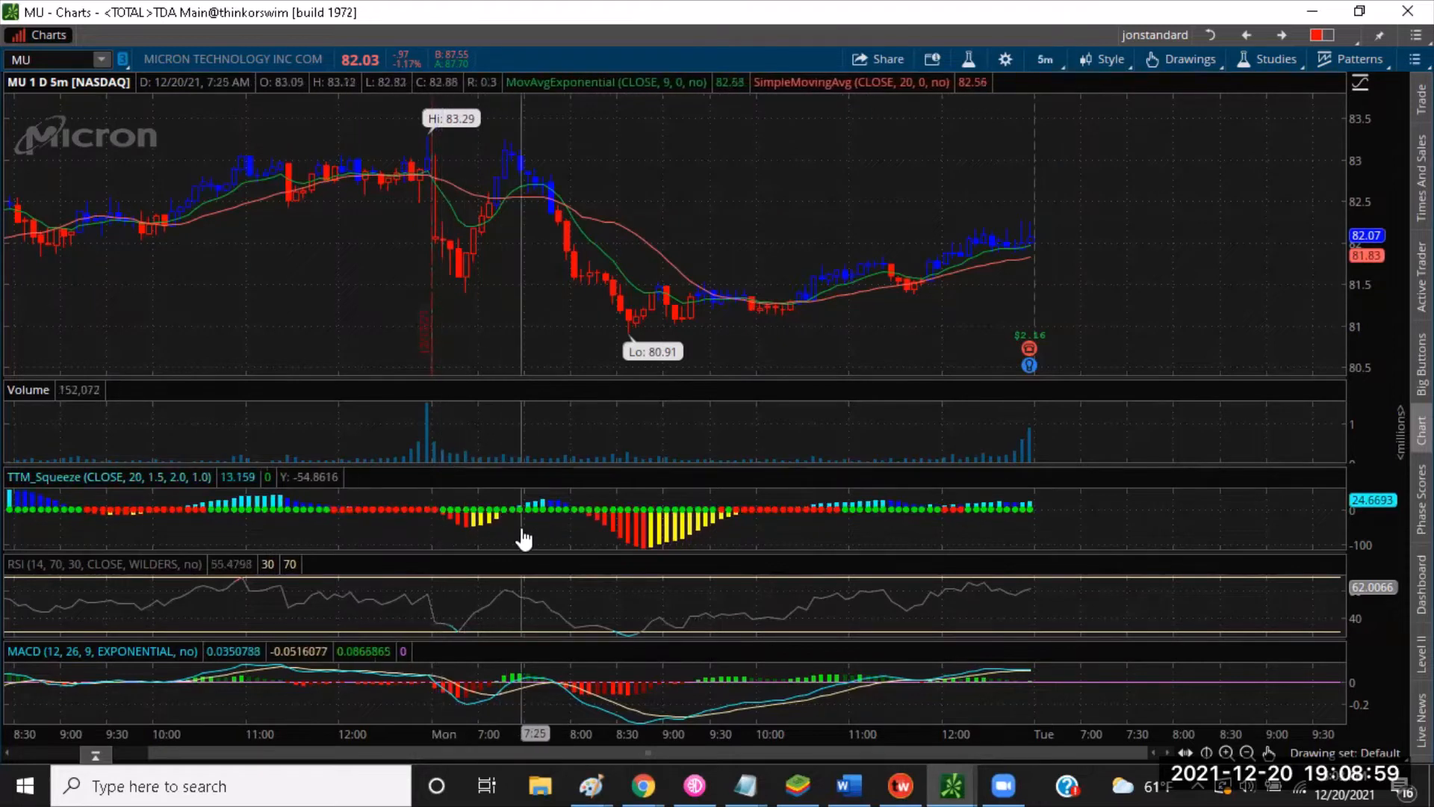
{"action": "mouse_move", "coordinate": [435, 522]}
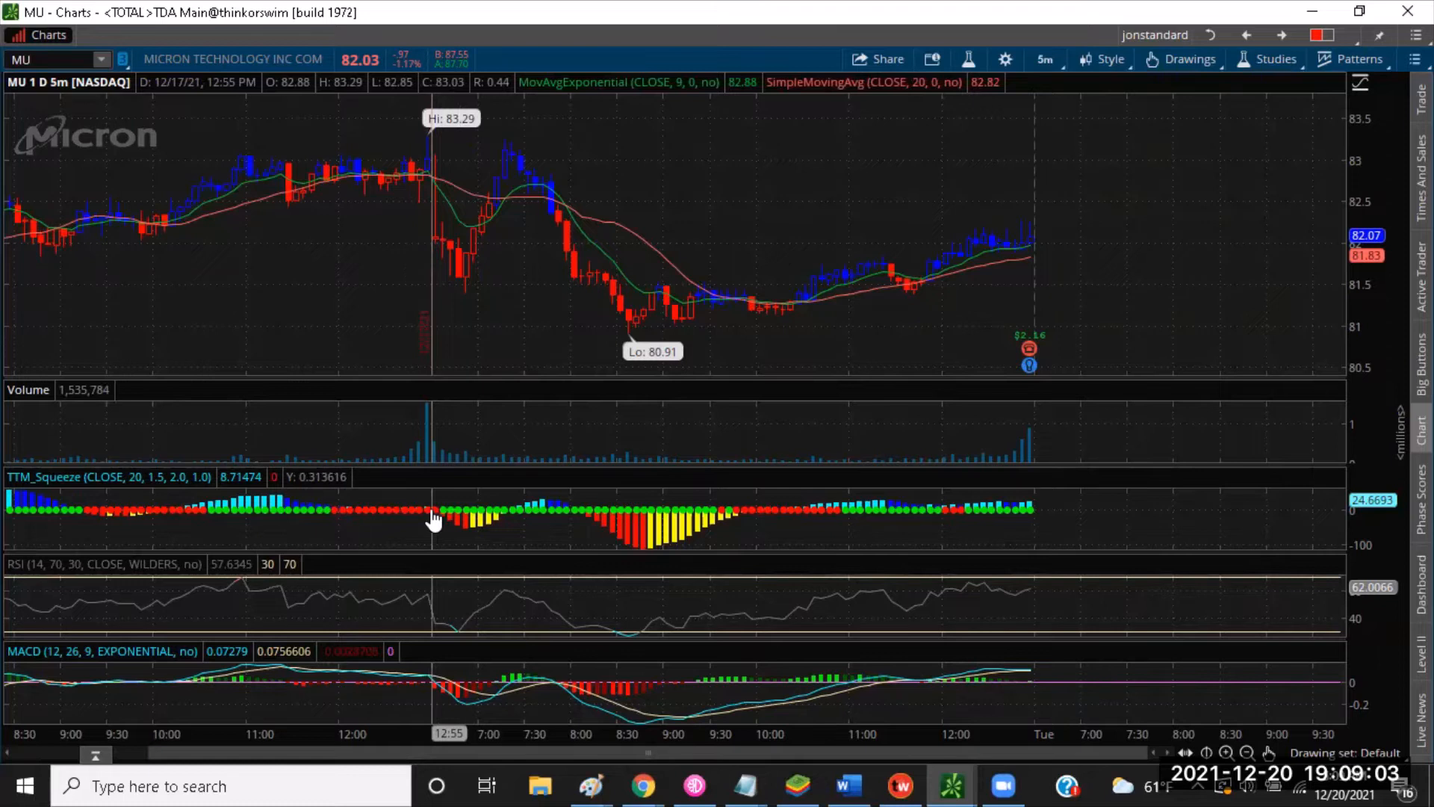
{"action": "mouse_move", "coordinate": [353, 513]}
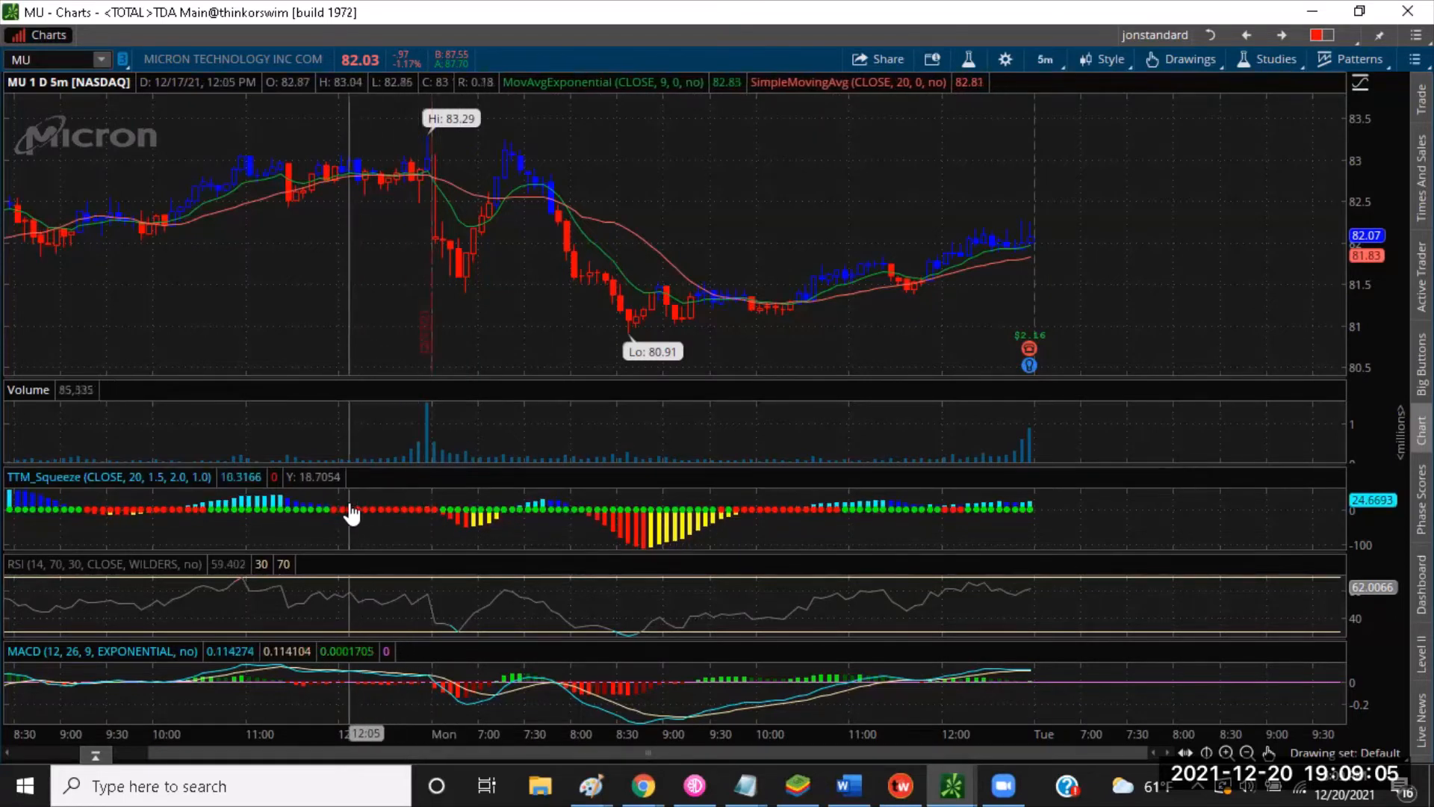
{"action": "mouse_move", "coordinate": [443, 520]}
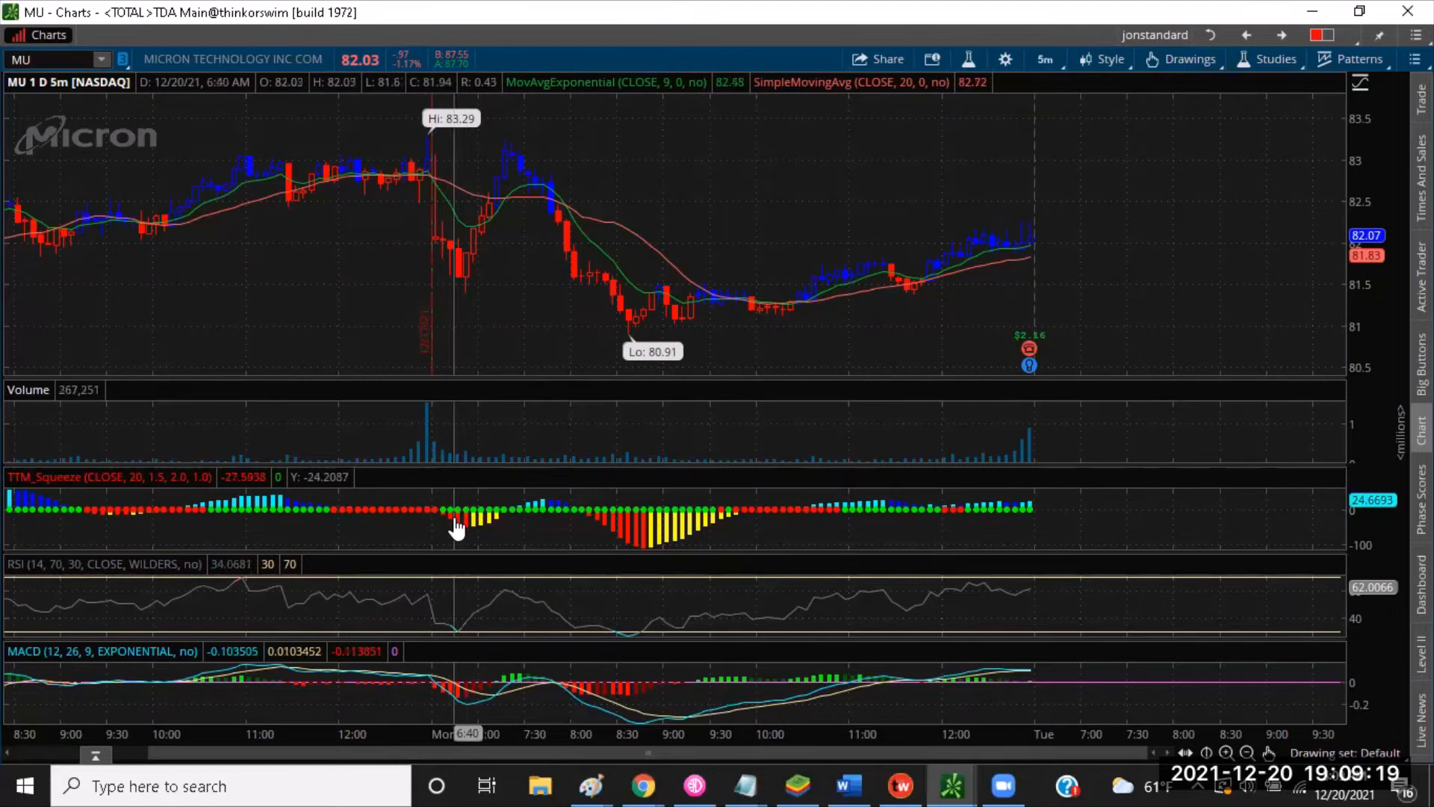
{"action": "mouse_move", "coordinate": [494, 520]}
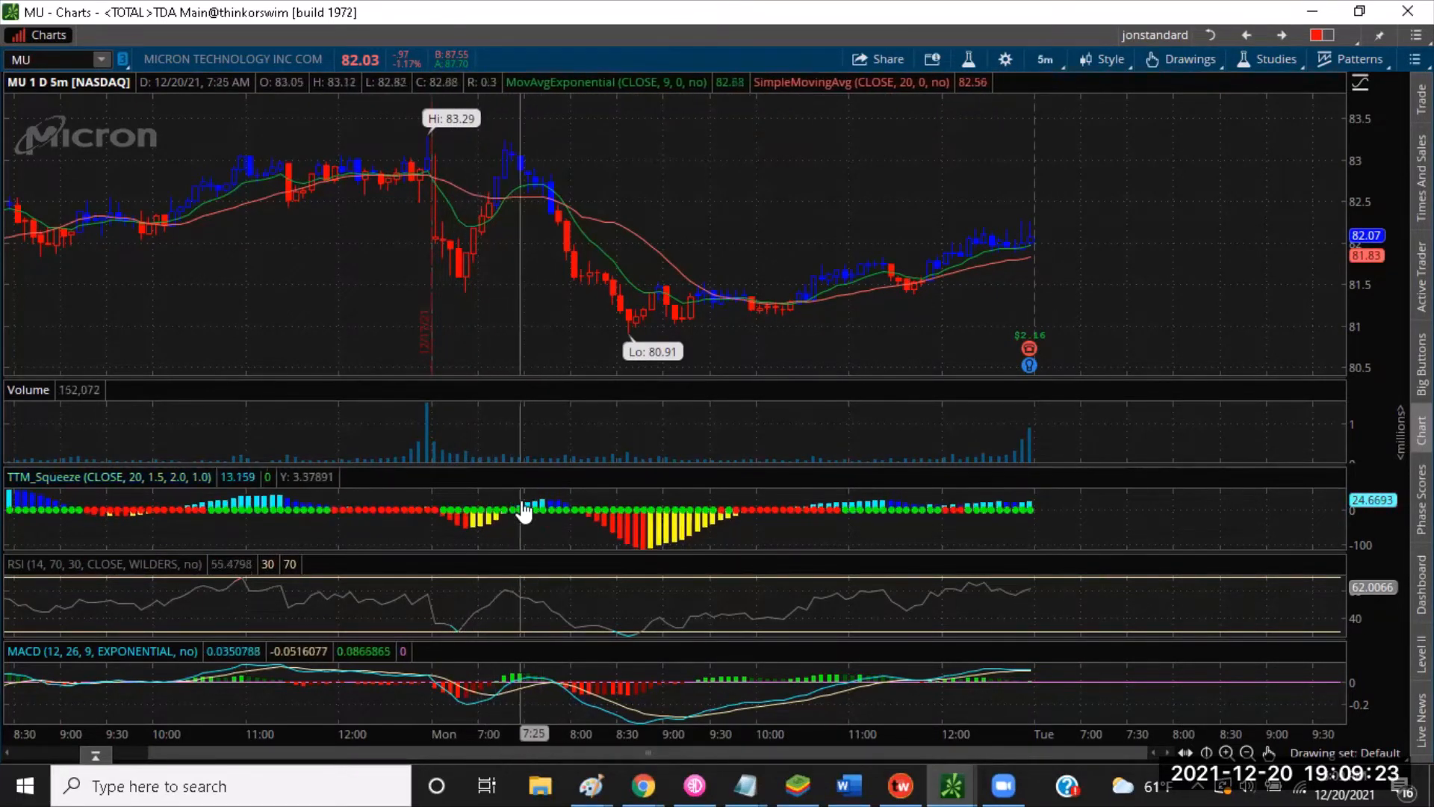
{"action": "mouse_move", "coordinate": [576, 517]}
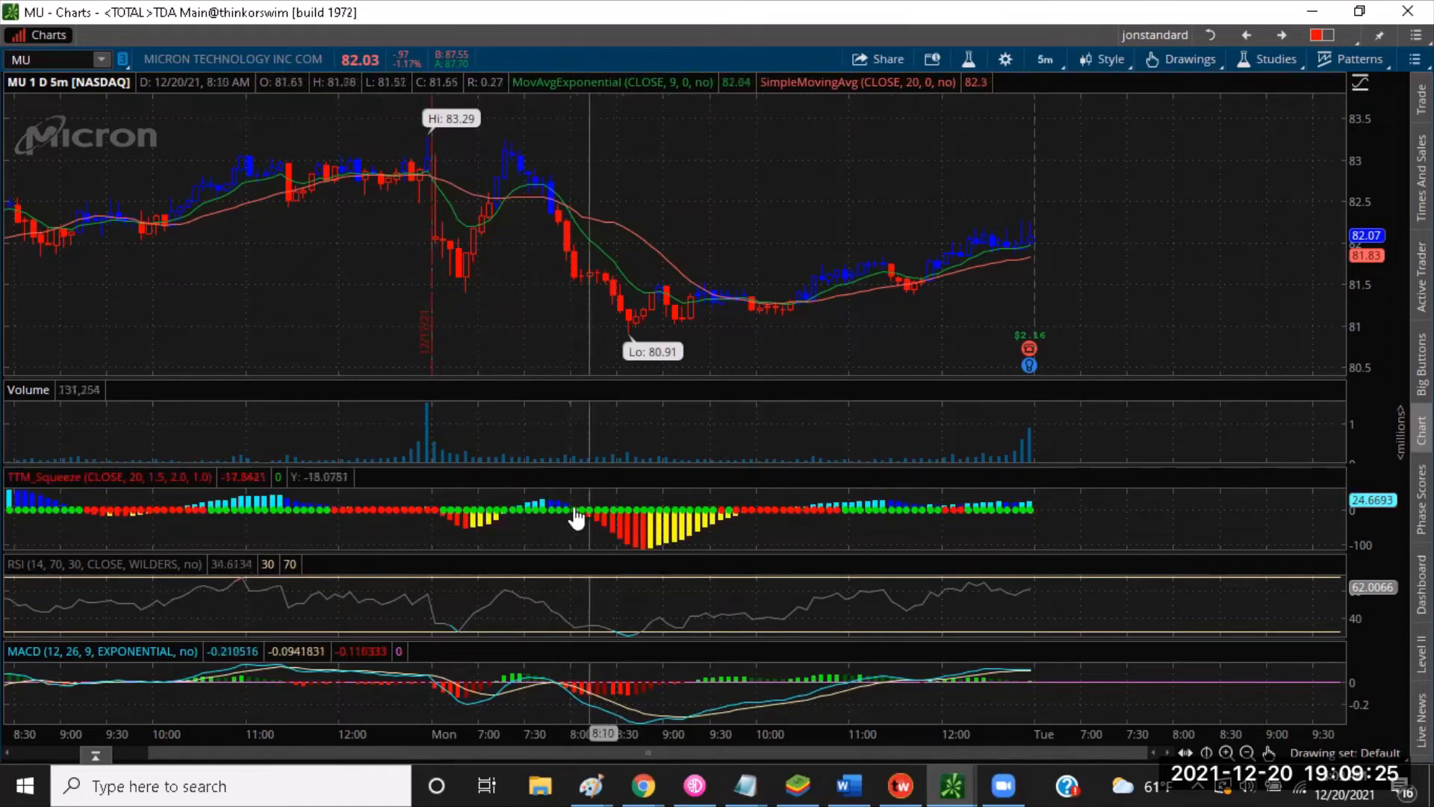
{"action": "mouse_move", "coordinate": [699, 529]}
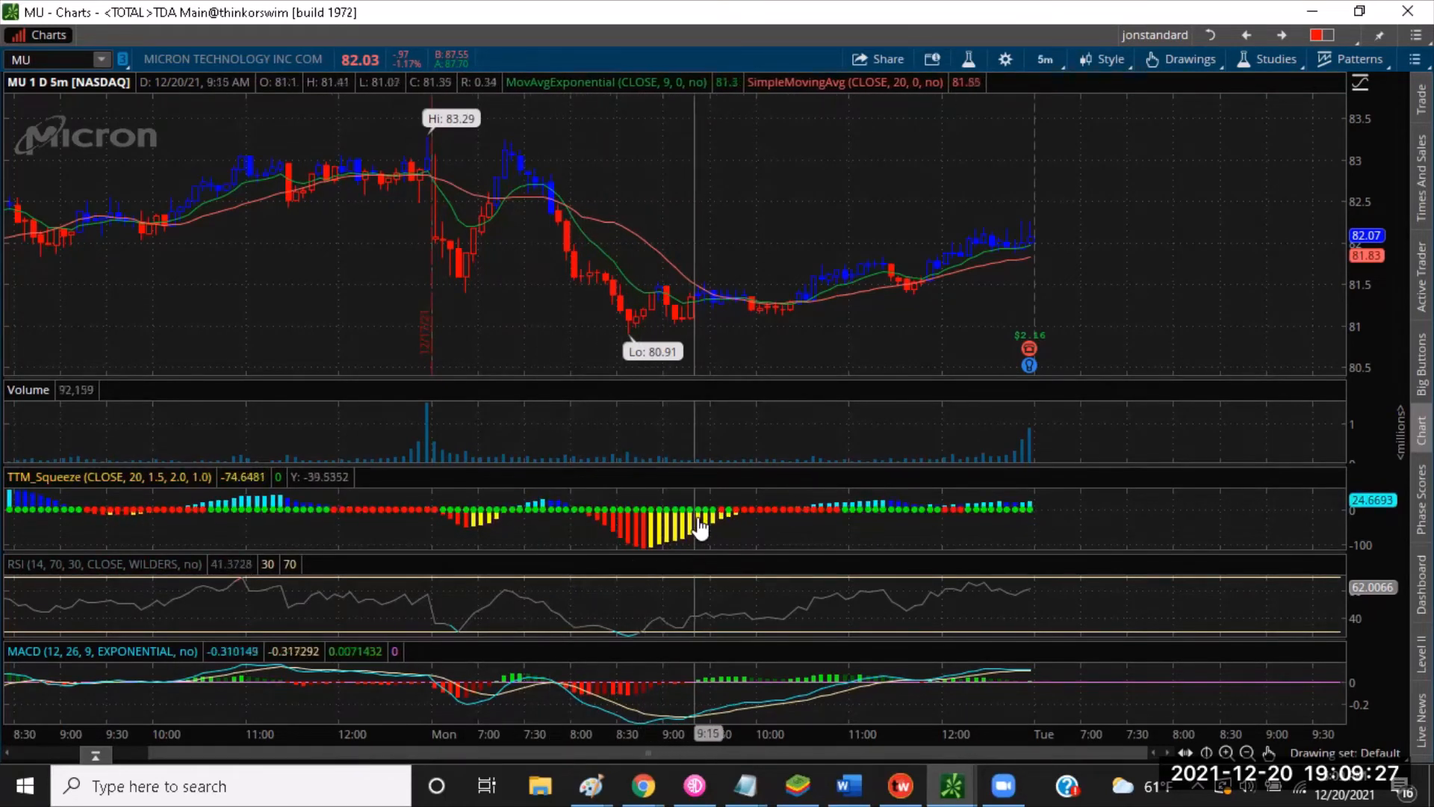
{"action": "mouse_move", "coordinate": [741, 524]}
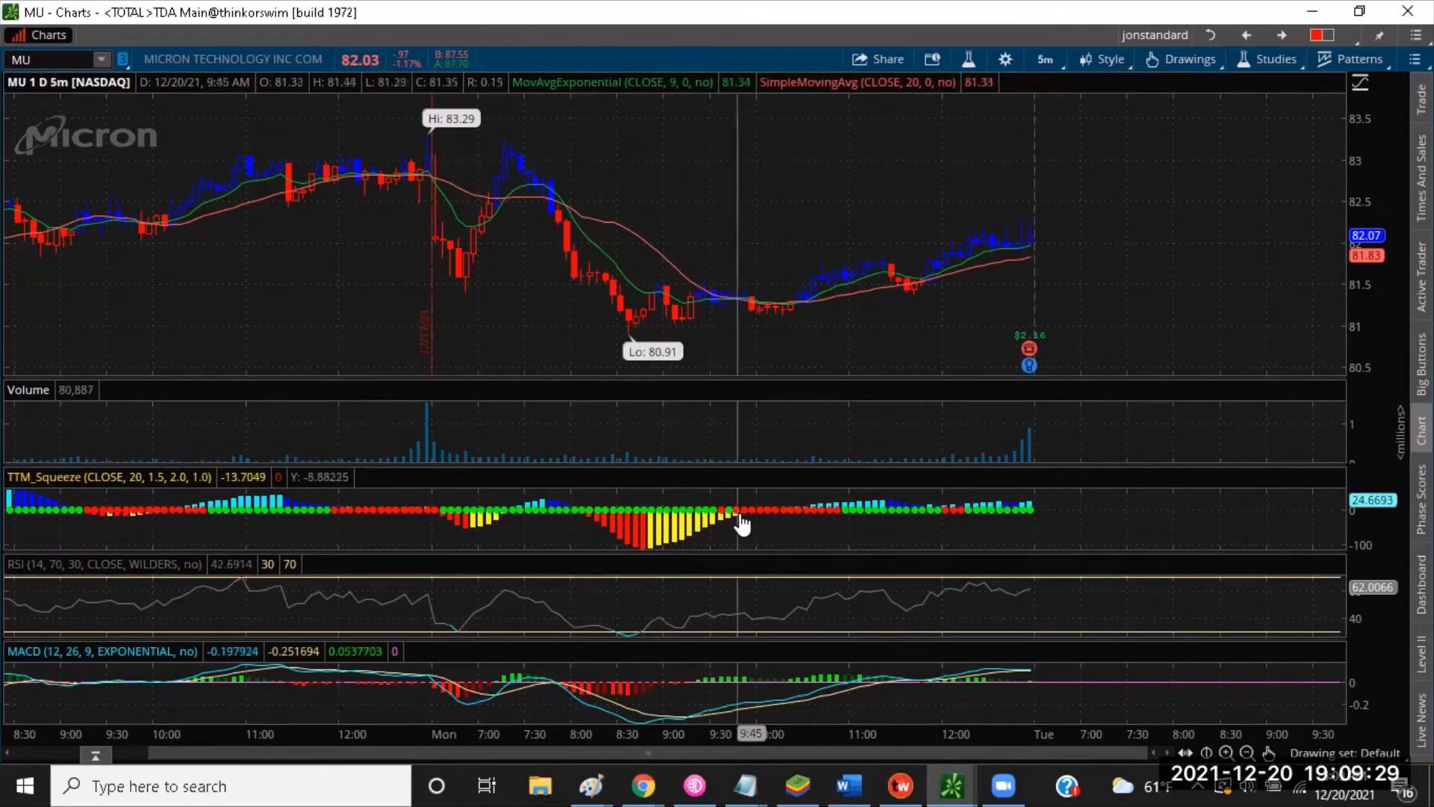
{"action": "mouse_move", "coordinate": [719, 295]}
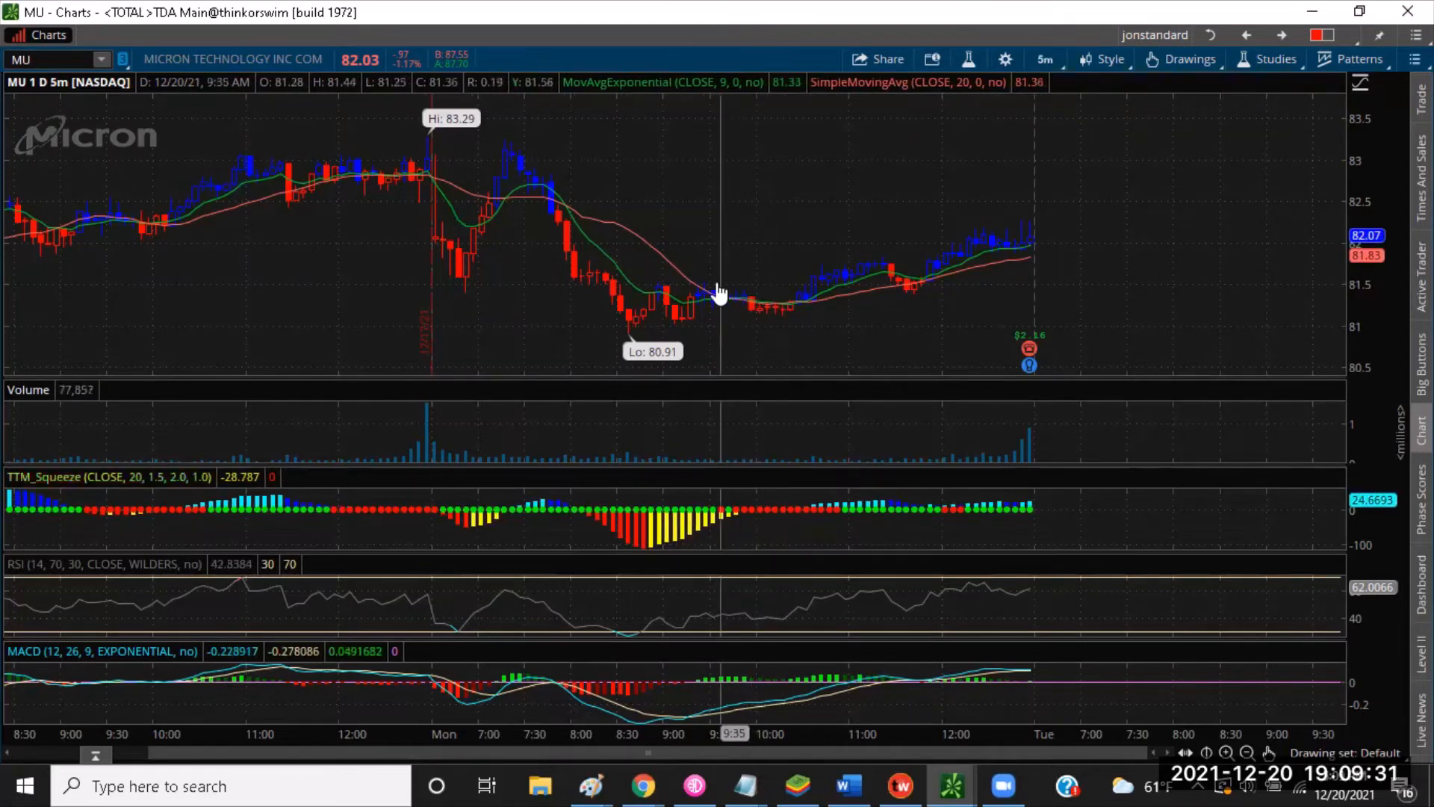
{"action": "right_click", "coordinate": [723, 292]}
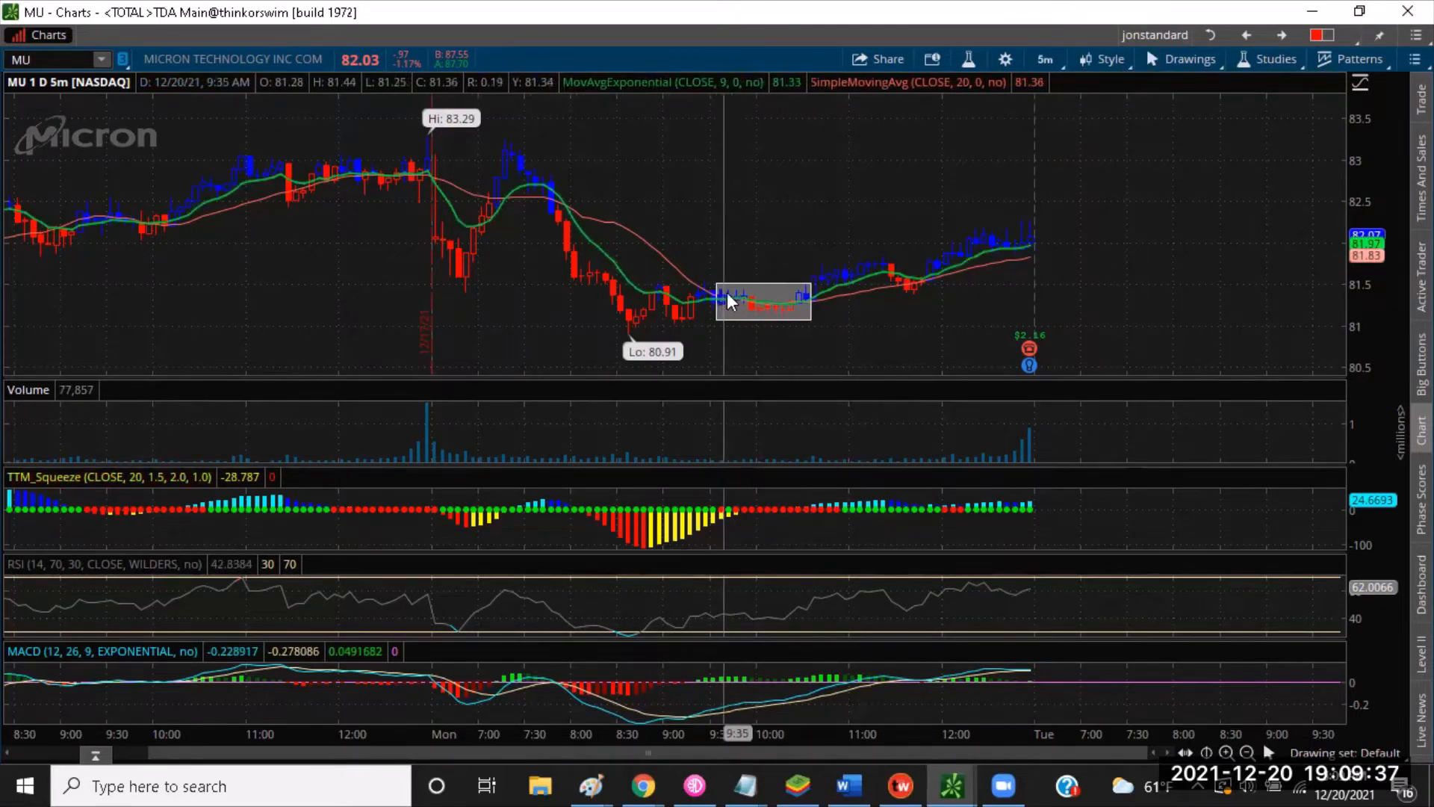
{"action": "mouse_move", "coordinate": [768, 301]}
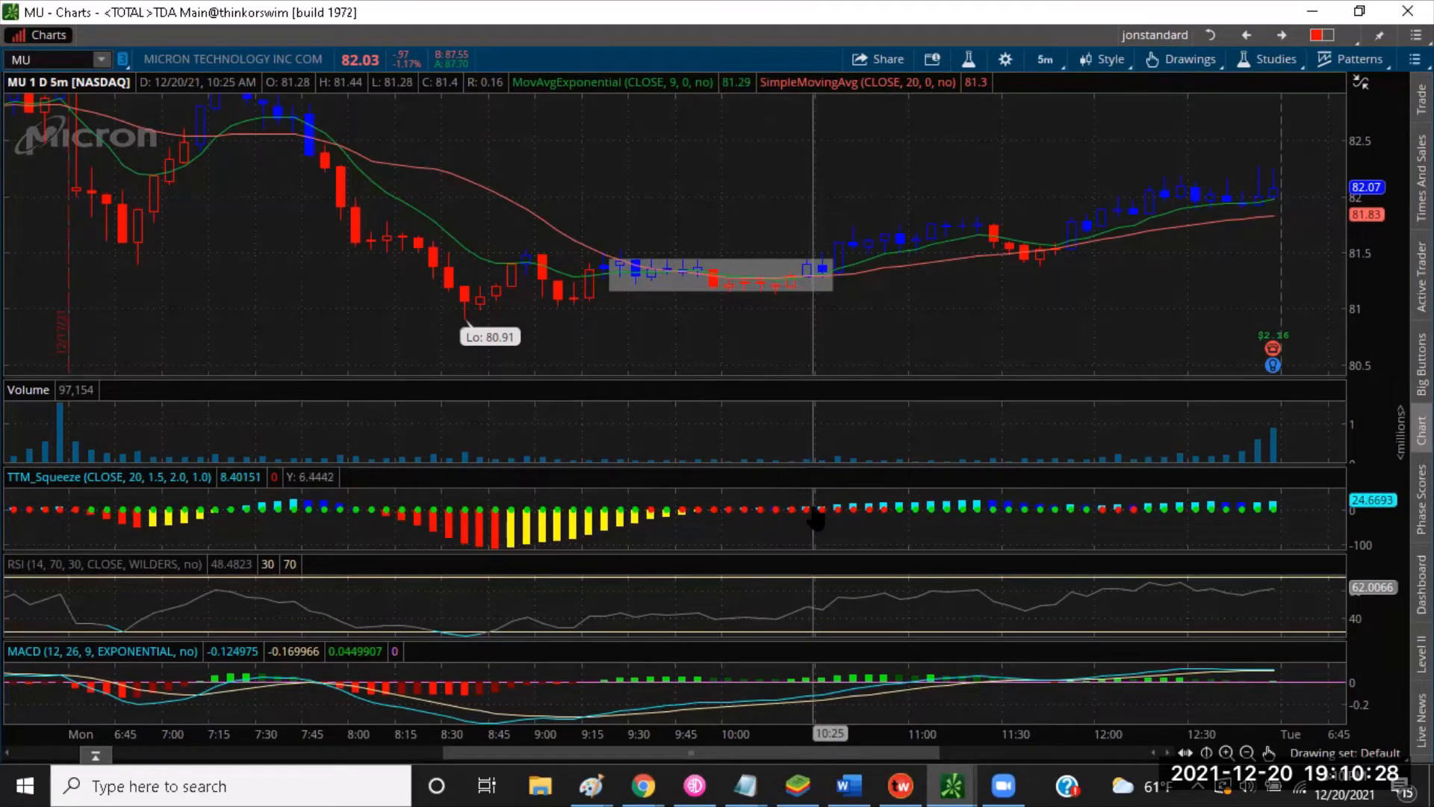
{"action": "mouse_move", "coordinate": [832, 520]}
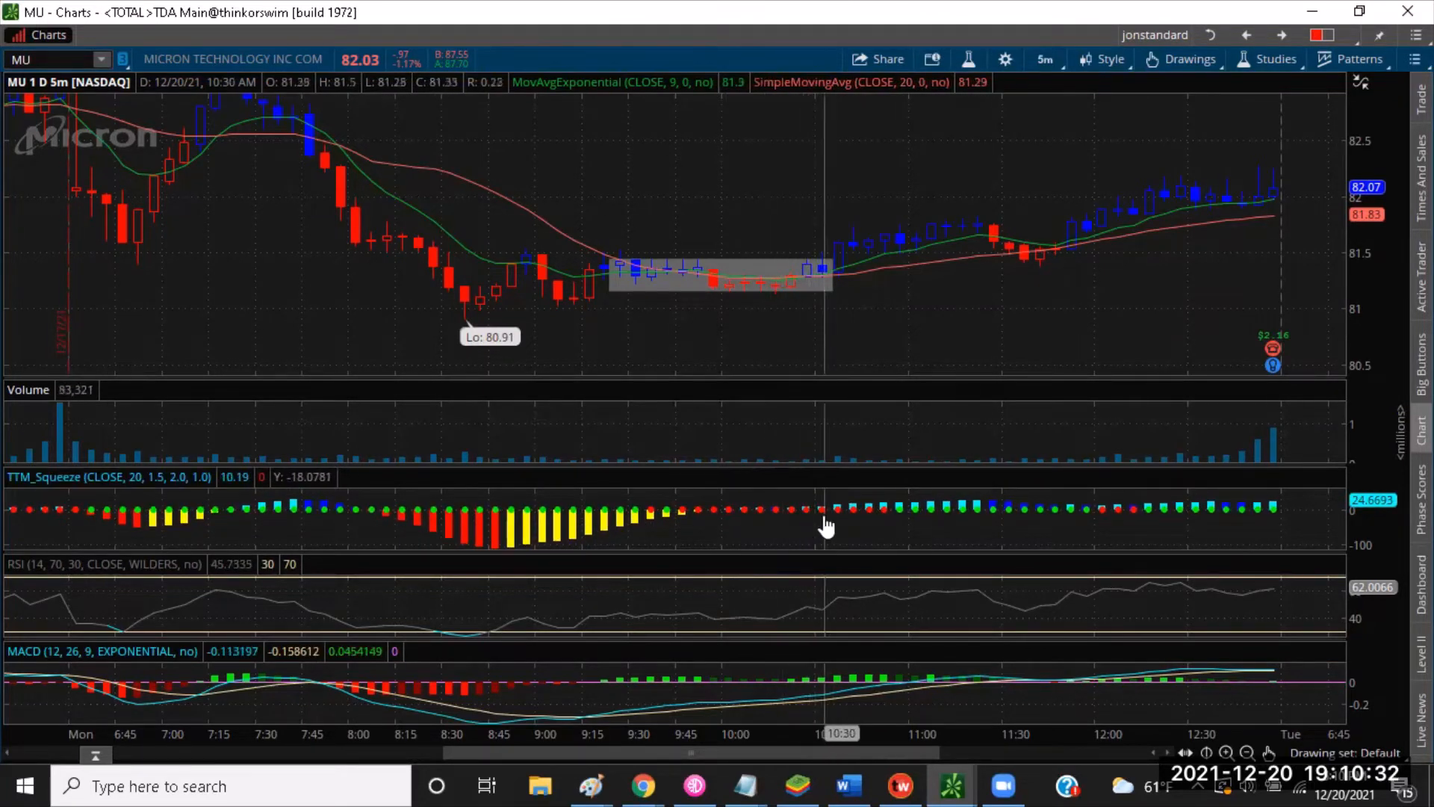
{"action": "mouse_move", "coordinate": [826, 522]}
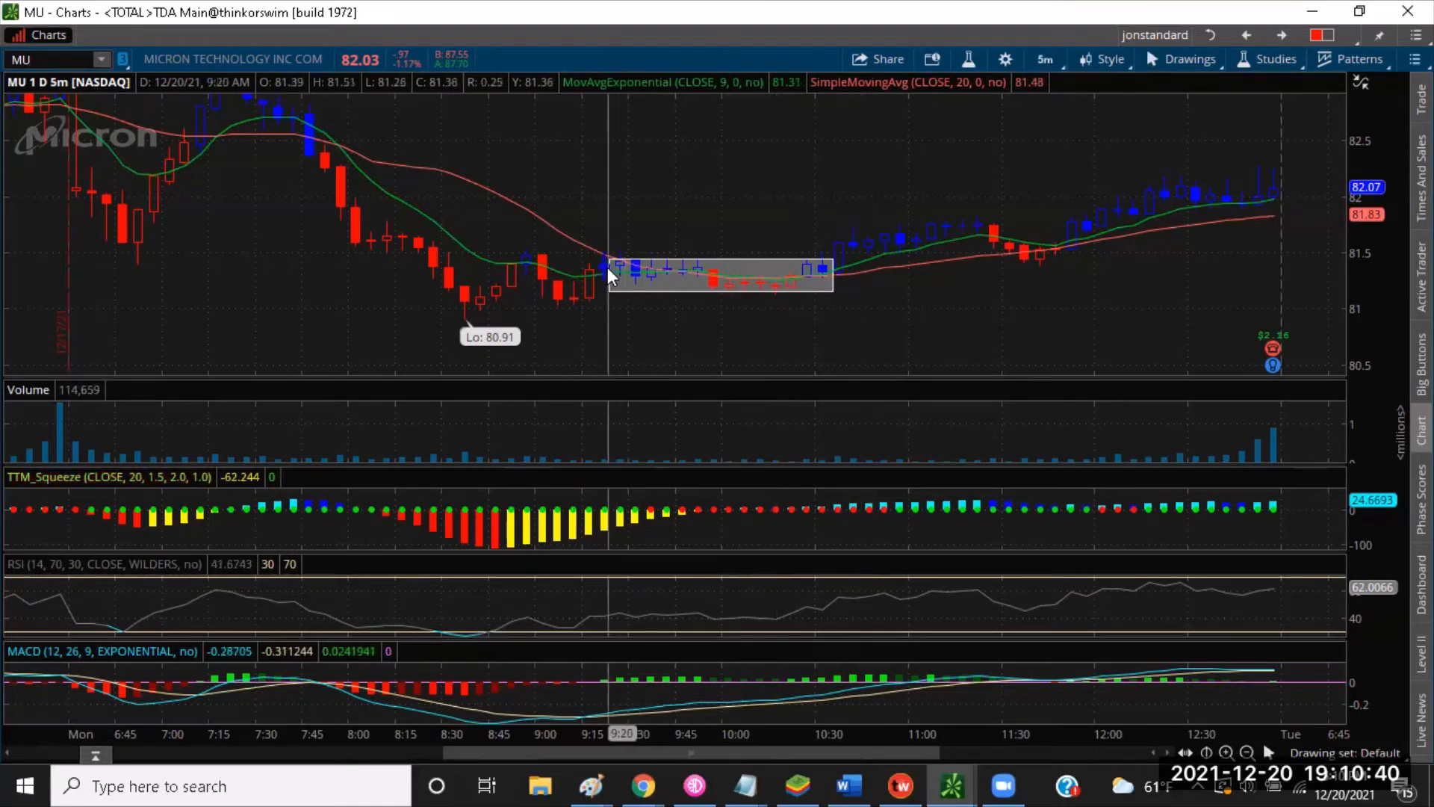
{"action": "mouse_move", "coordinate": [652, 279]}
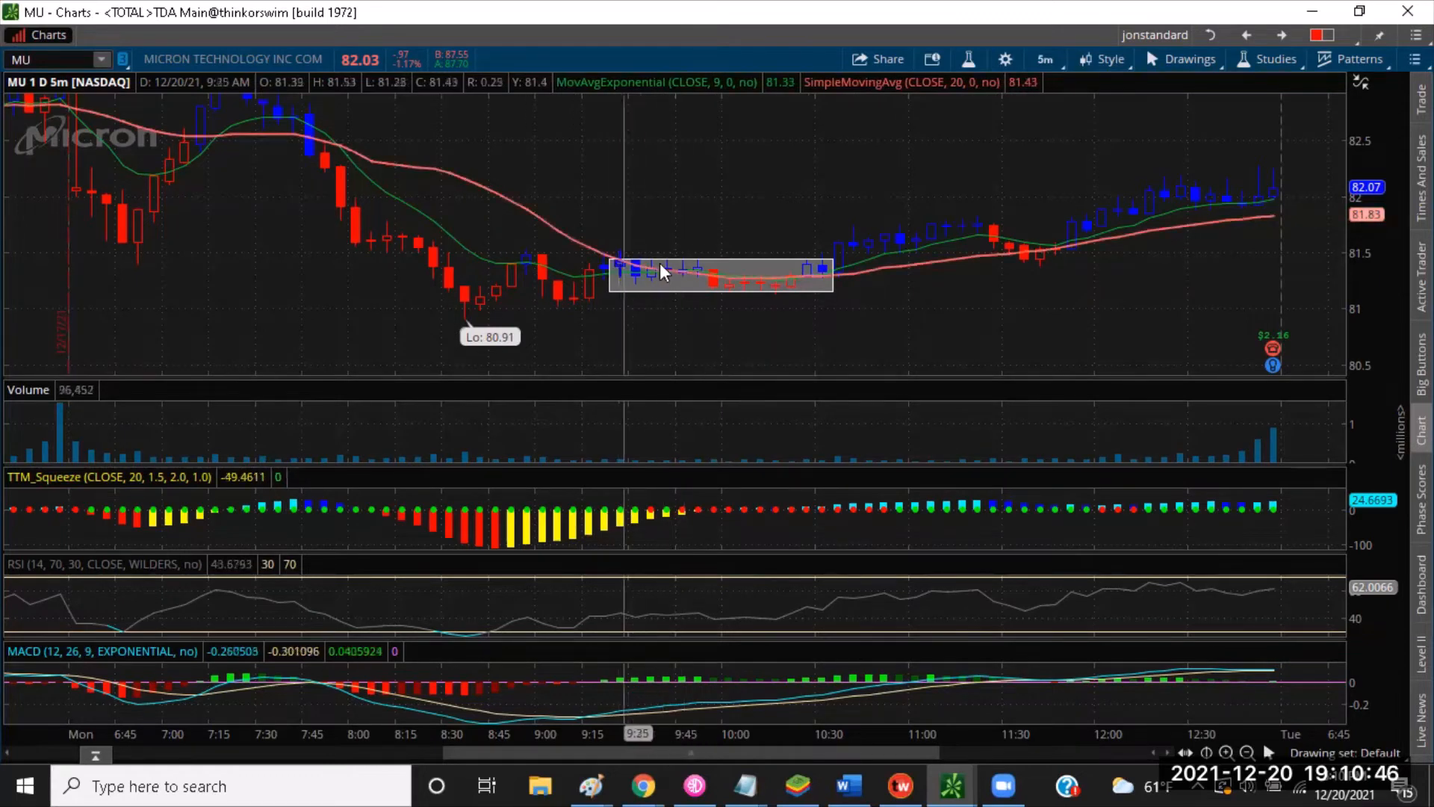
{"action": "mouse_move", "coordinate": [614, 279]}
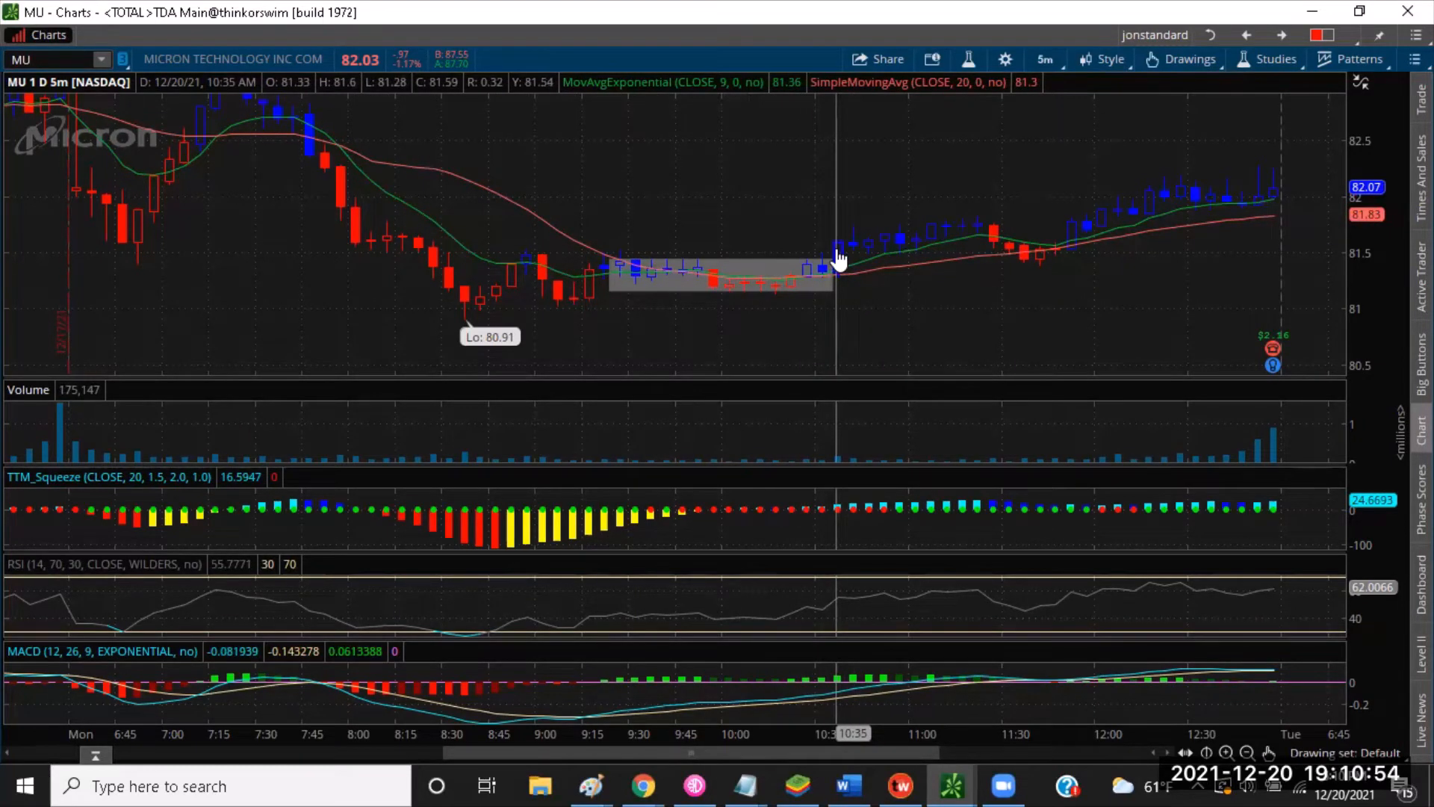
{"action": "mouse_move", "coordinate": [837, 255]}
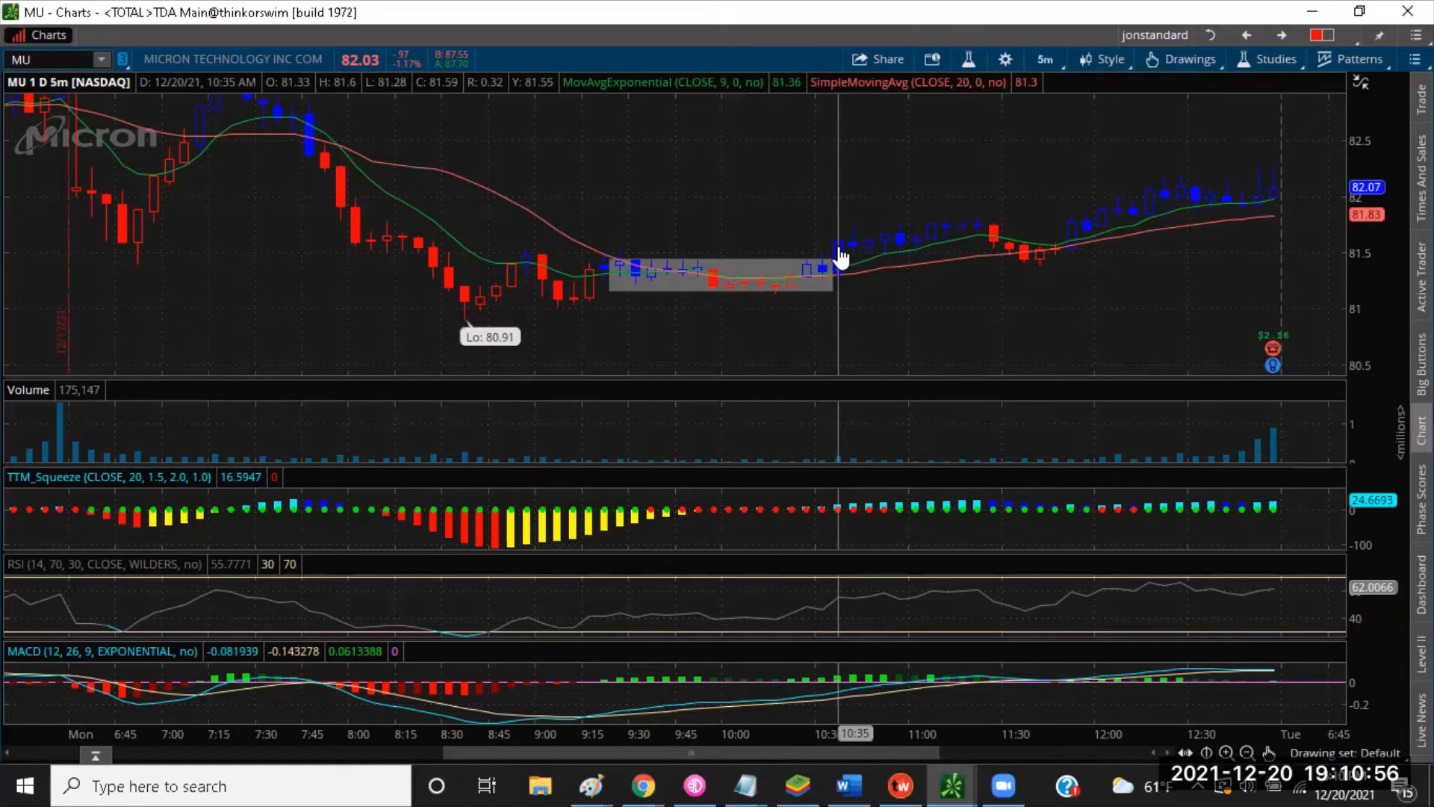
{"action": "mouse_move", "coordinate": [839, 254]}
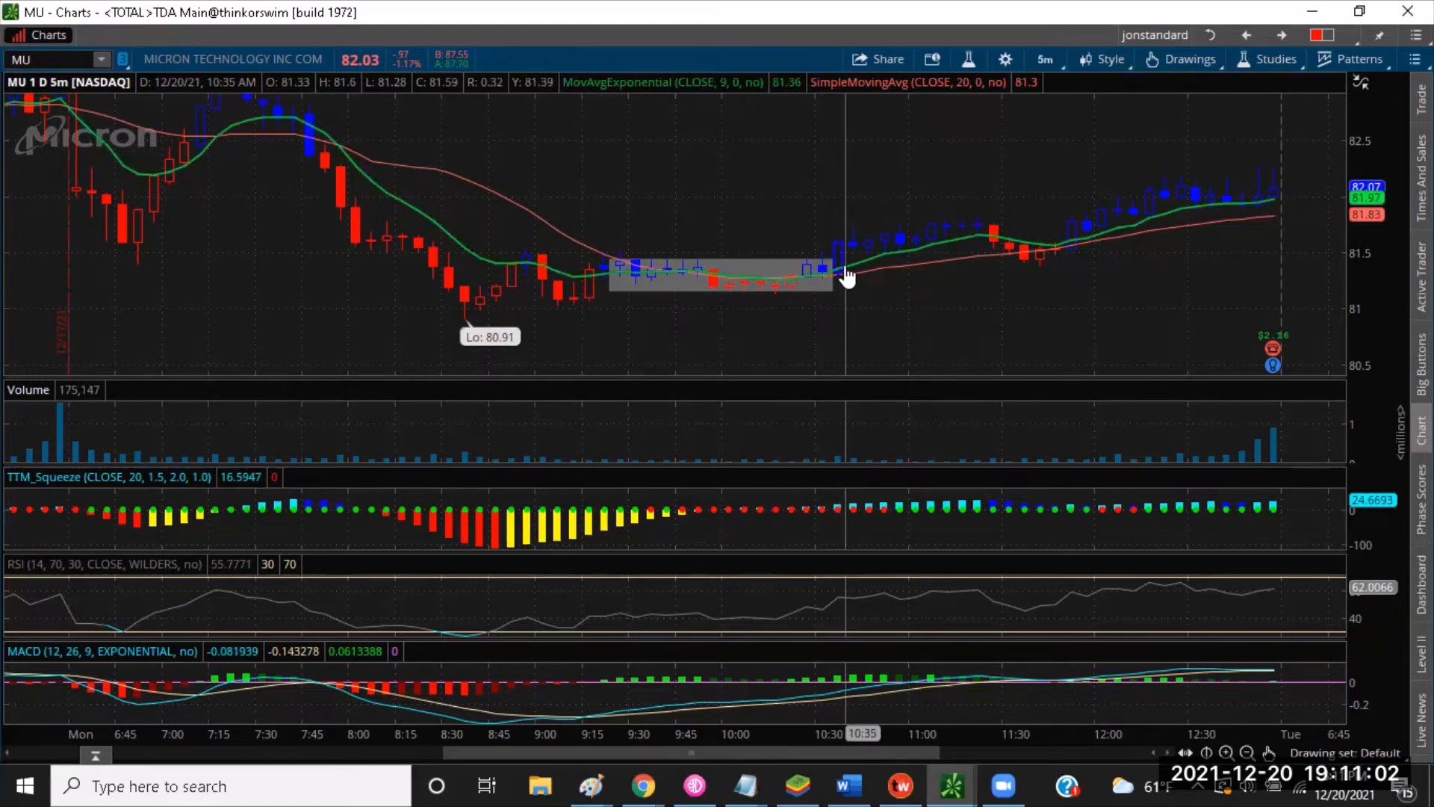
{"action": "mouse_move", "coordinate": [840, 266]}
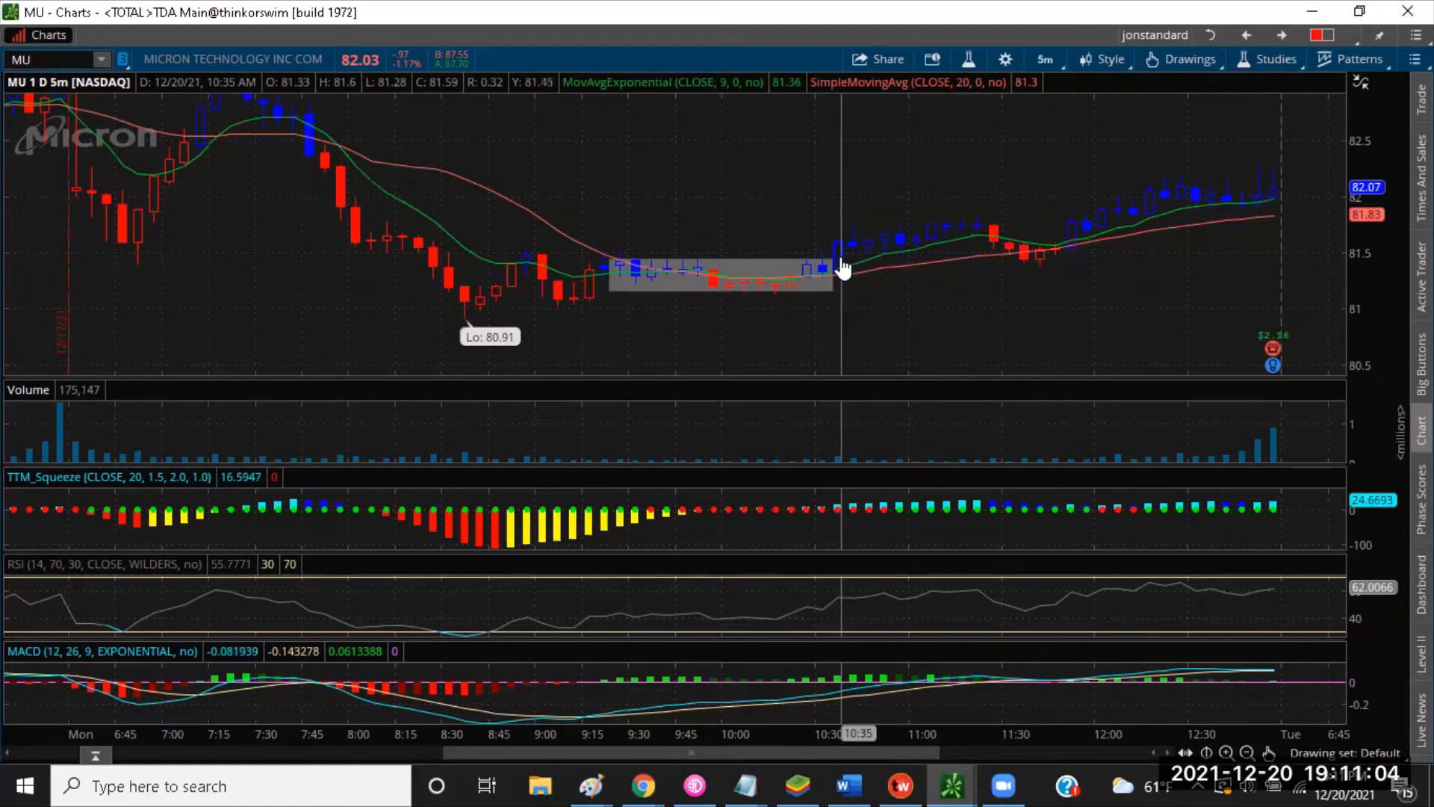
{"action": "mouse_move", "coordinate": [819, 522]}
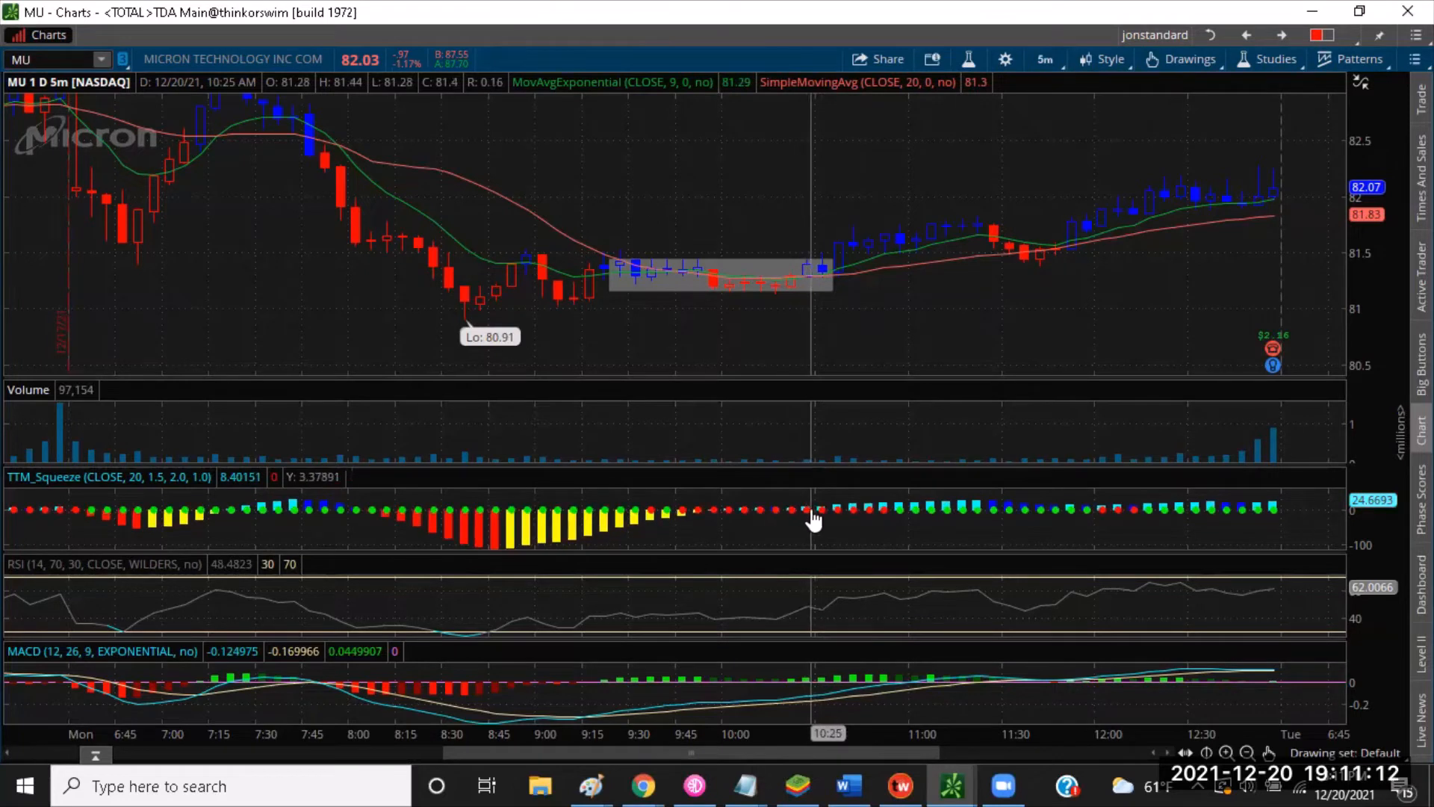
{"action": "mouse_move", "coordinate": [838, 520]}
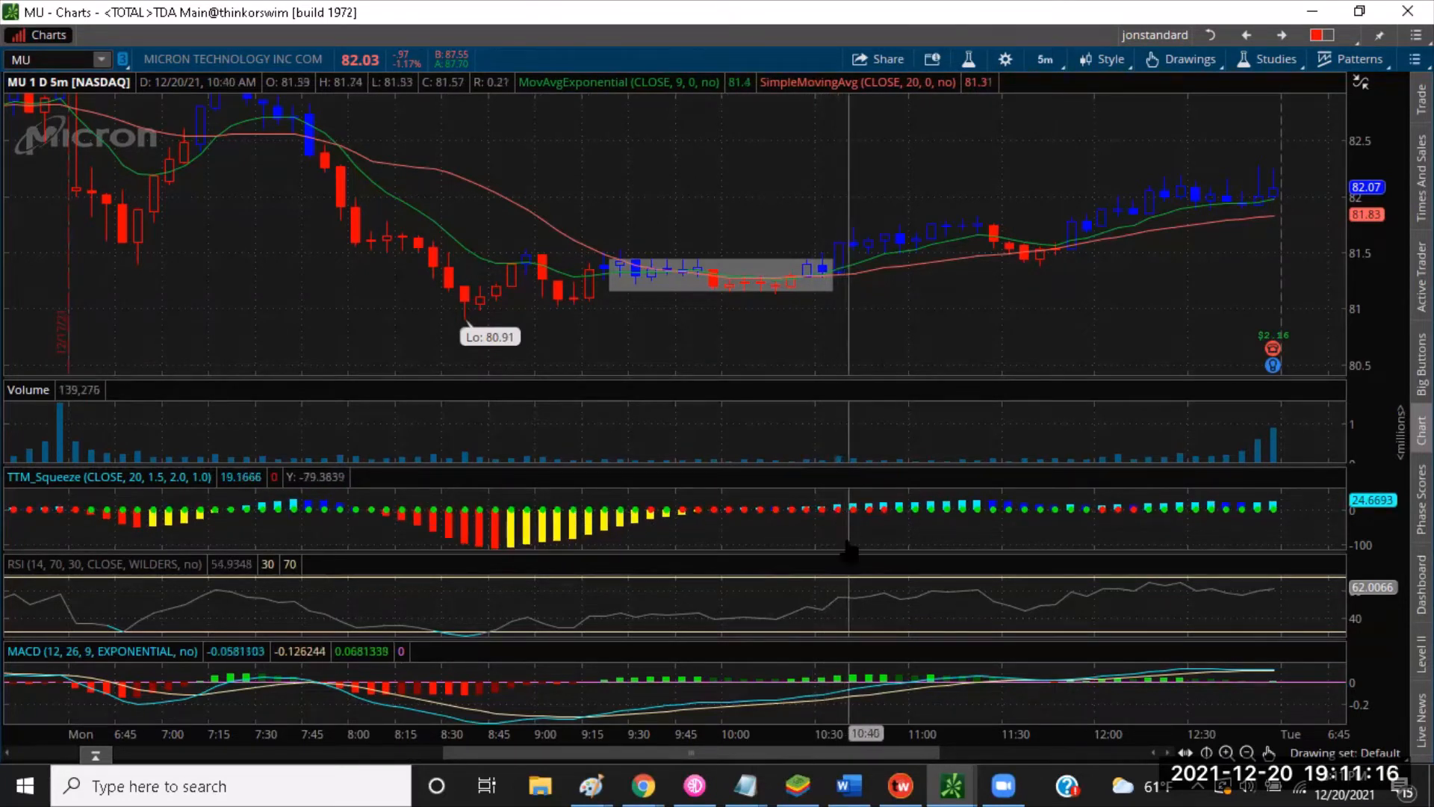
{"action": "mouse_move", "coordinate": [860, 280]}
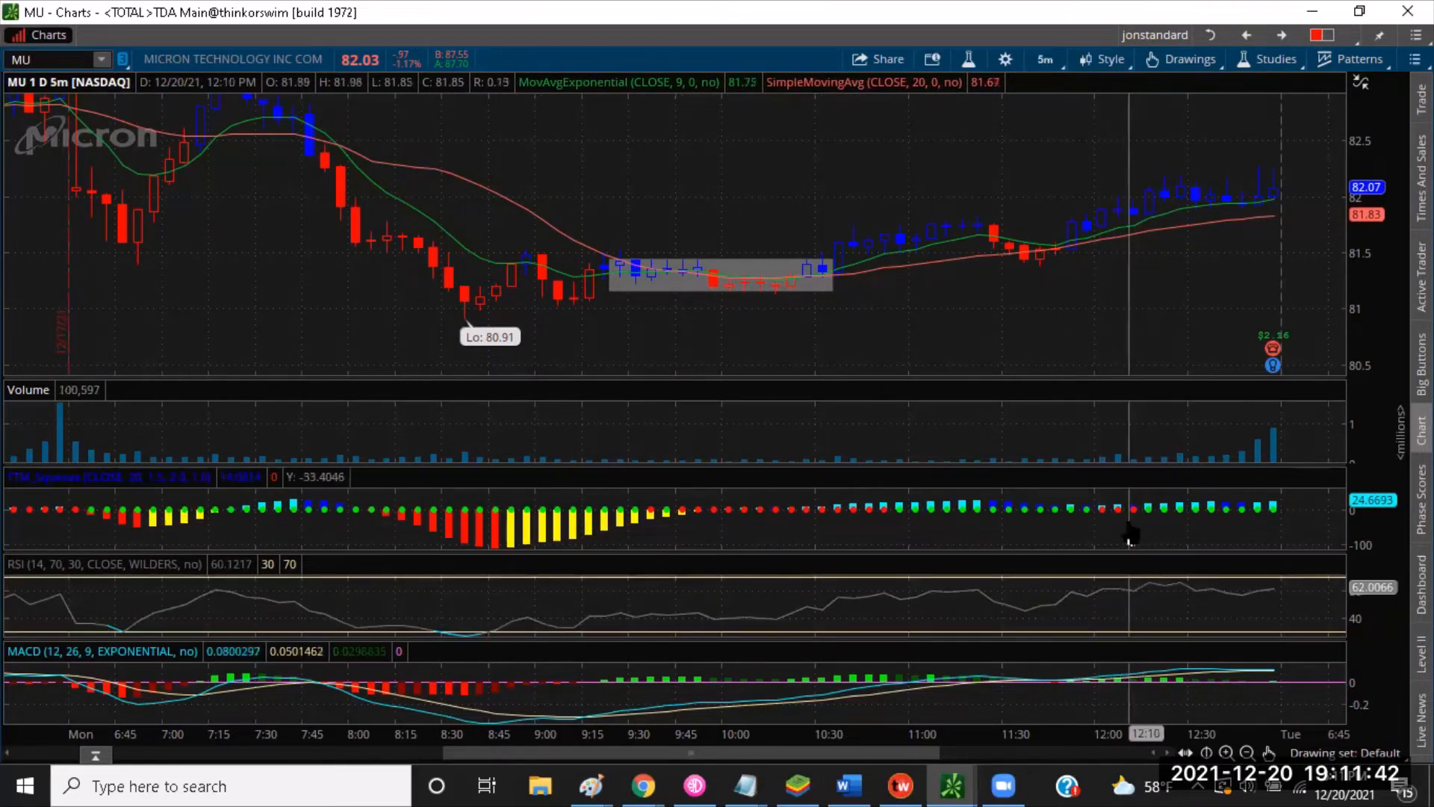
{"action": "mouse_move", "coordinate": [1137, 520]}
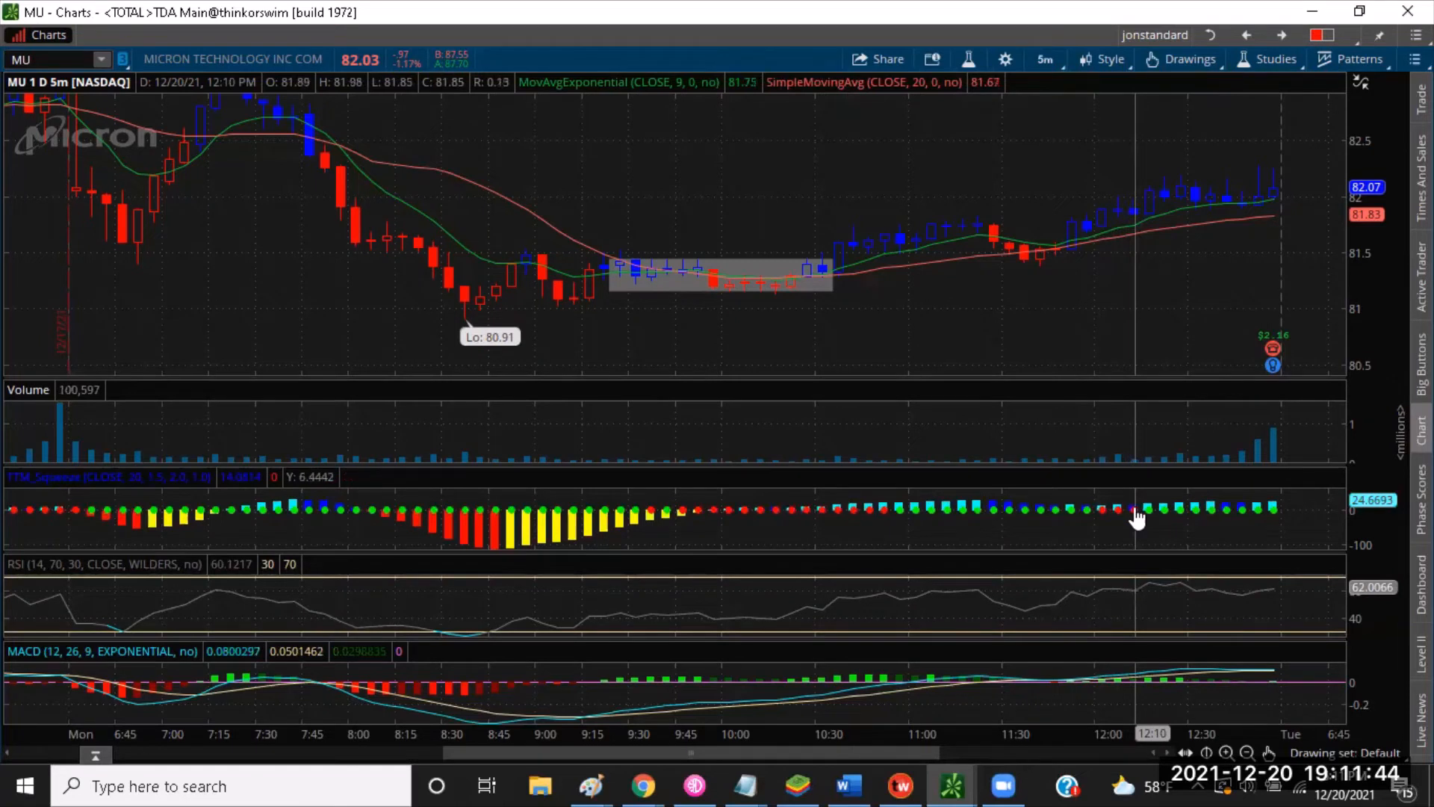
{"action": "mouse_move", "coordinate": [1122, 594]}
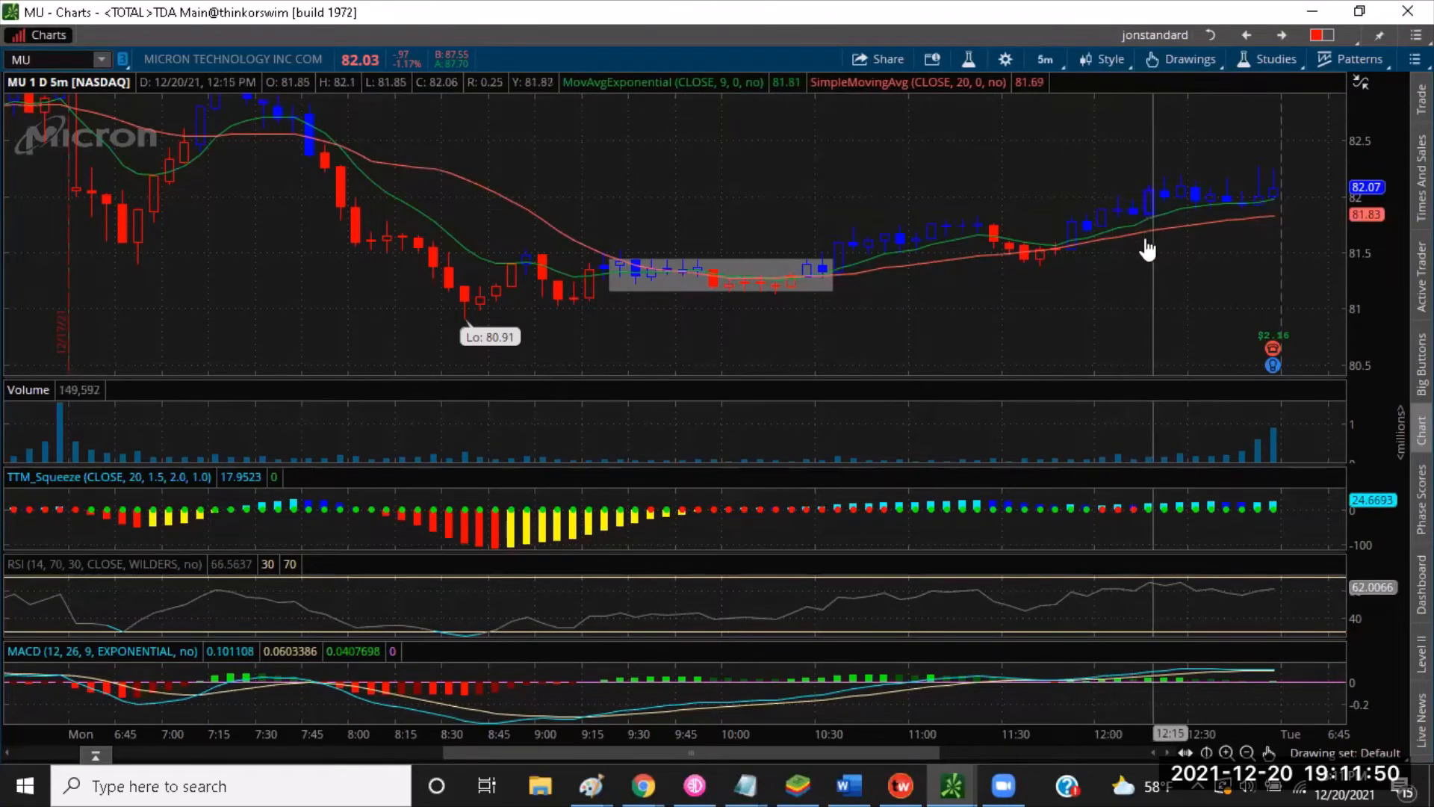
{"action": "mouse_move", "coordinate": [1146, 226]}
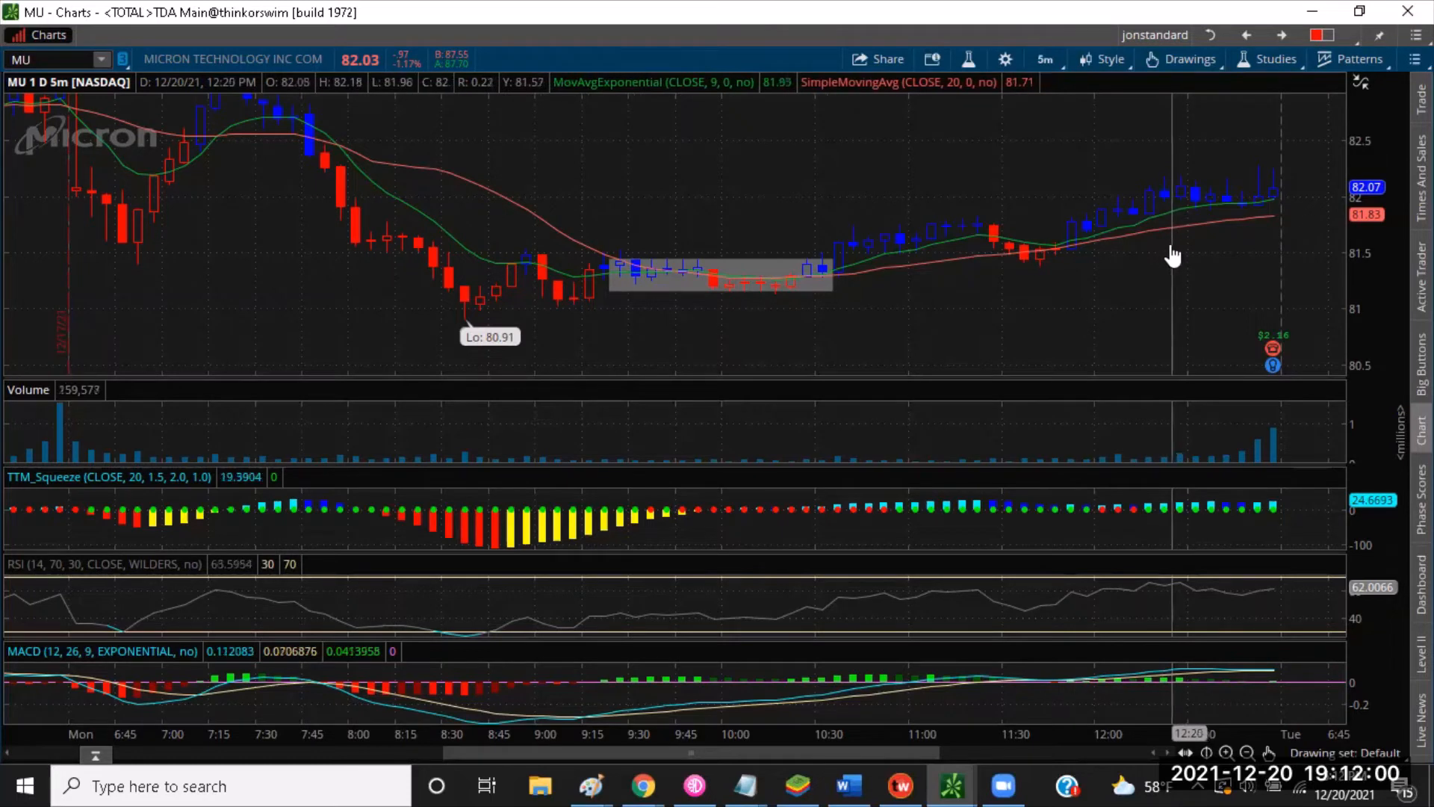
{"action": "mouse_move", "coordinate": [1112, 242]}
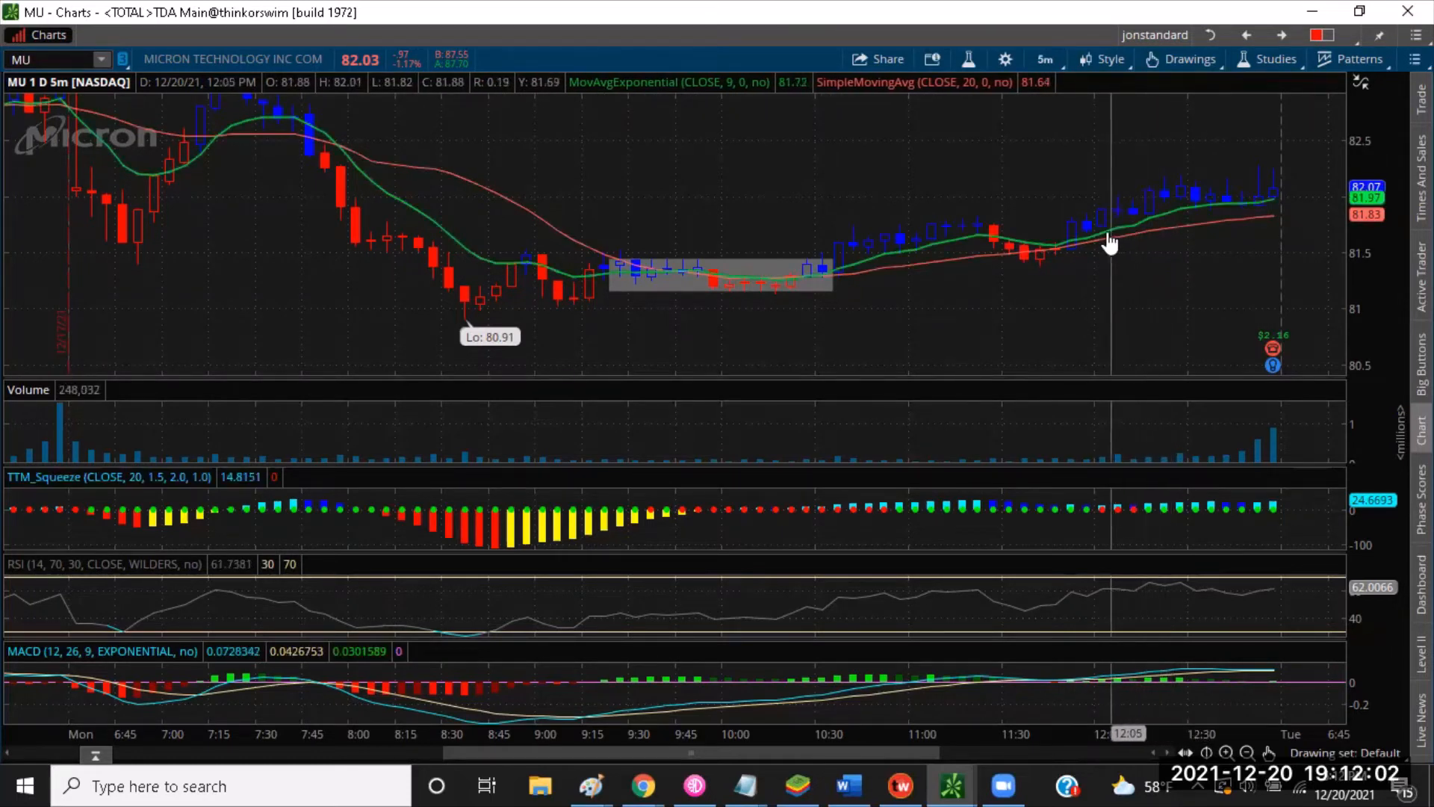
{"action": "mouse_move", "coordinate": [928, 199]}
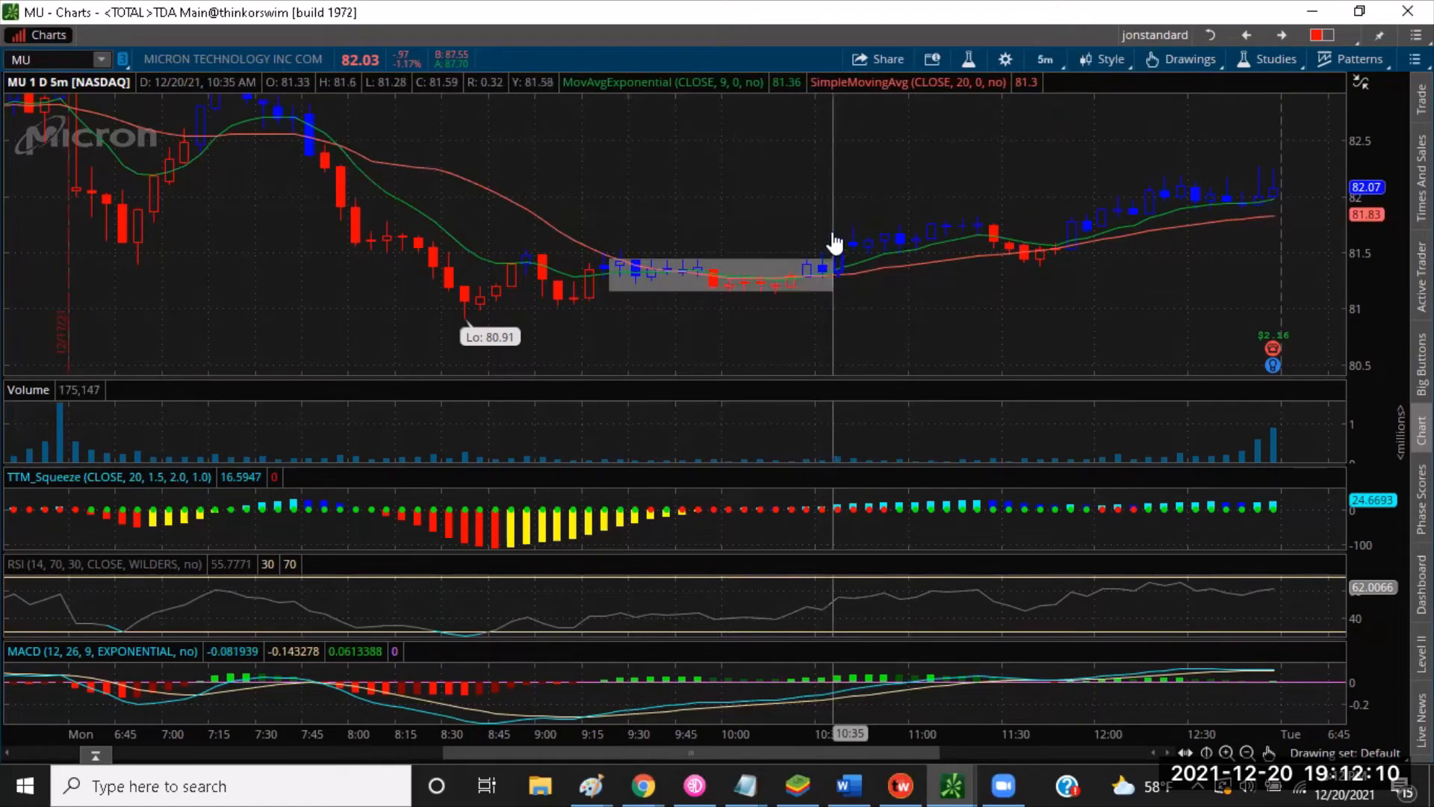
{"action": "mouse_move", "coordinate": [850, 270]}
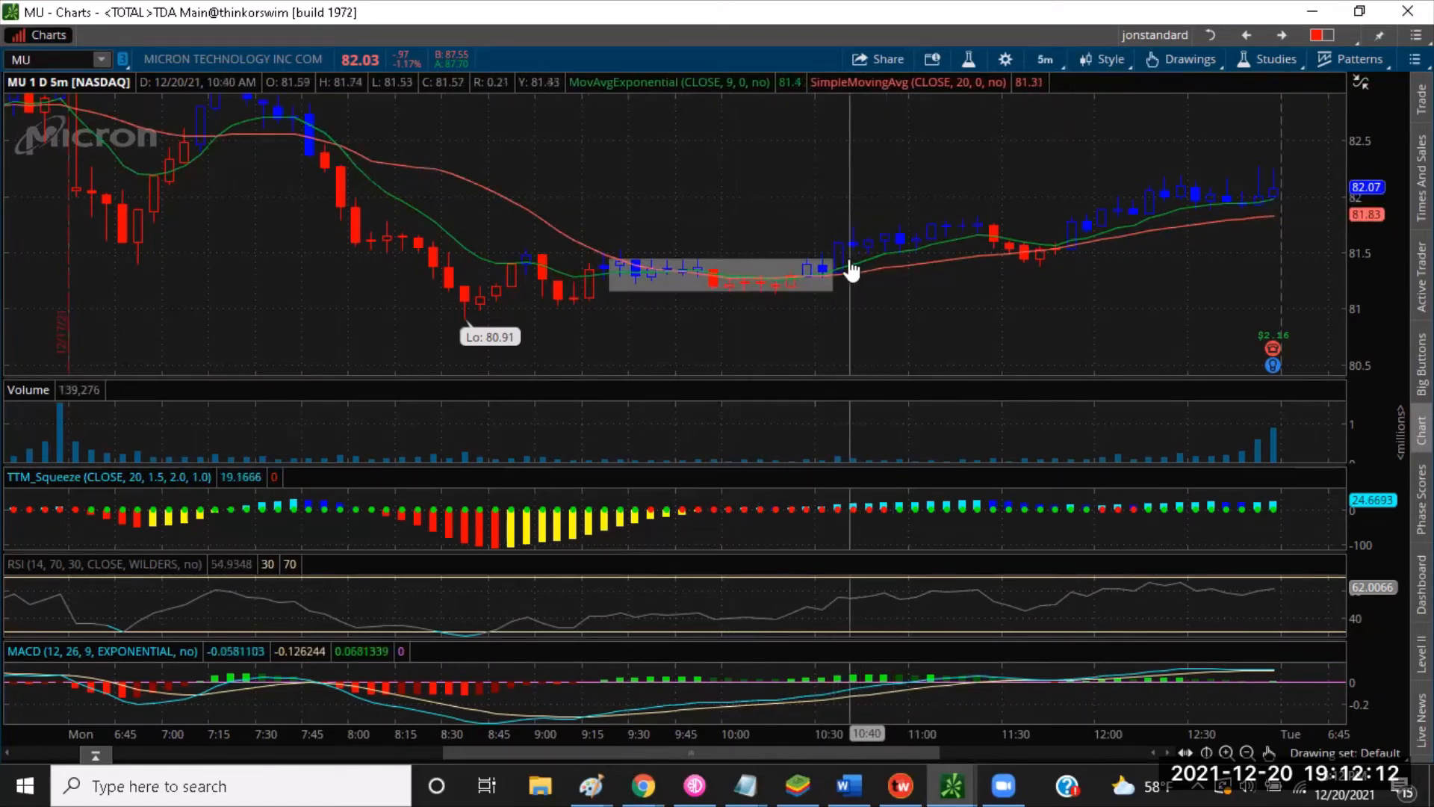
{"action": "mouse_move", "coordinate": [840, 272]}
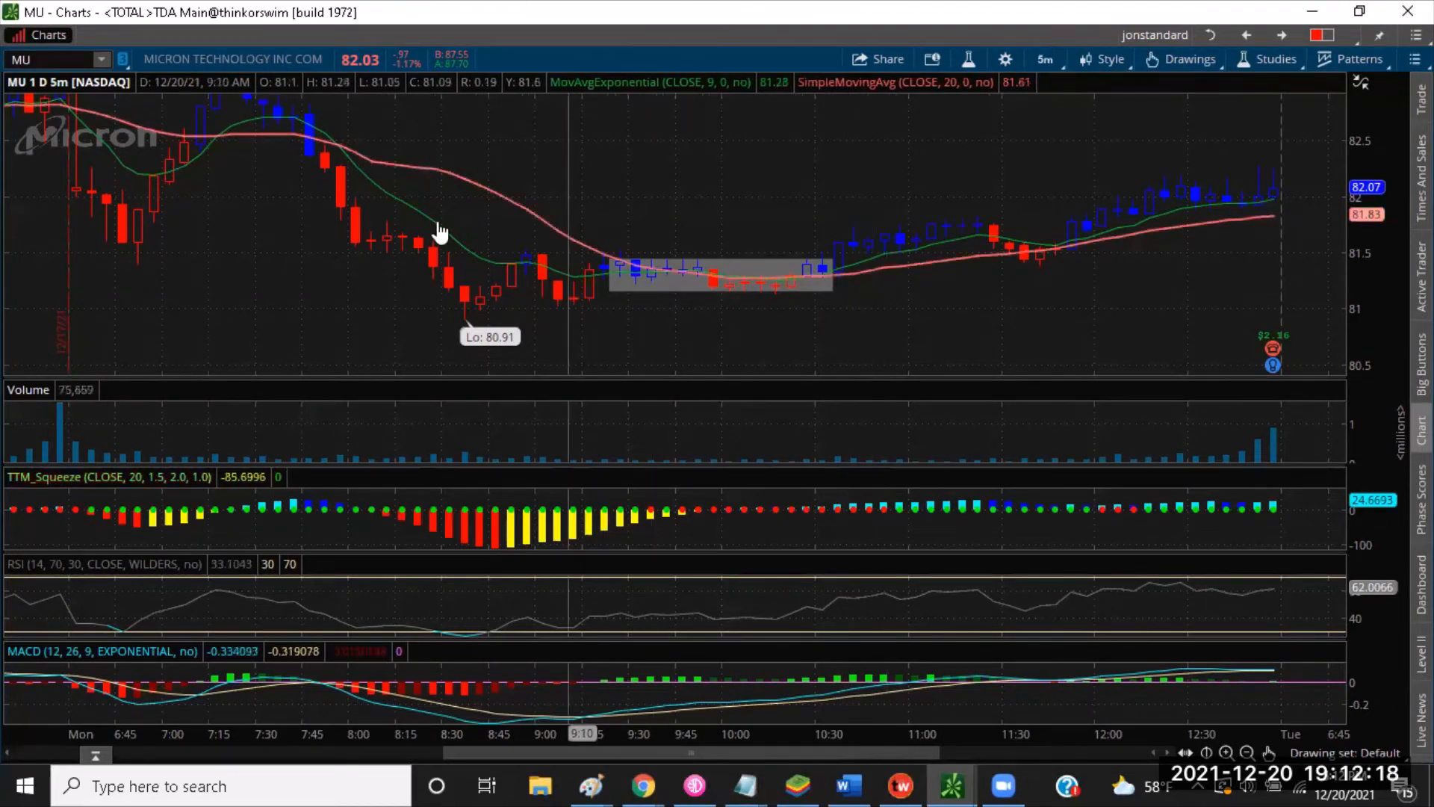
{"action": "mouse_move", "coordinate": [339, 164]}
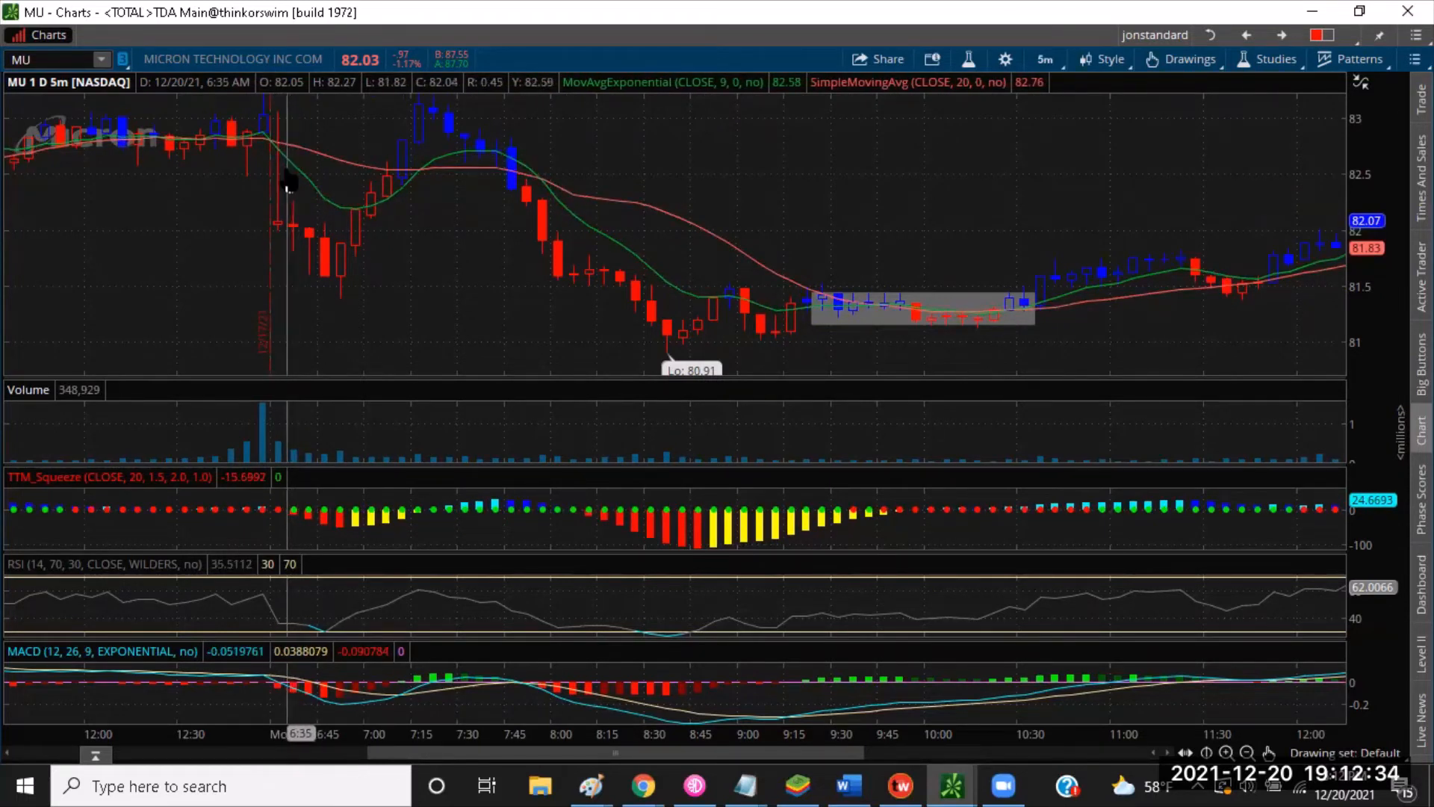
{"action": "mouse_move", "coordinate": [280, 199]}
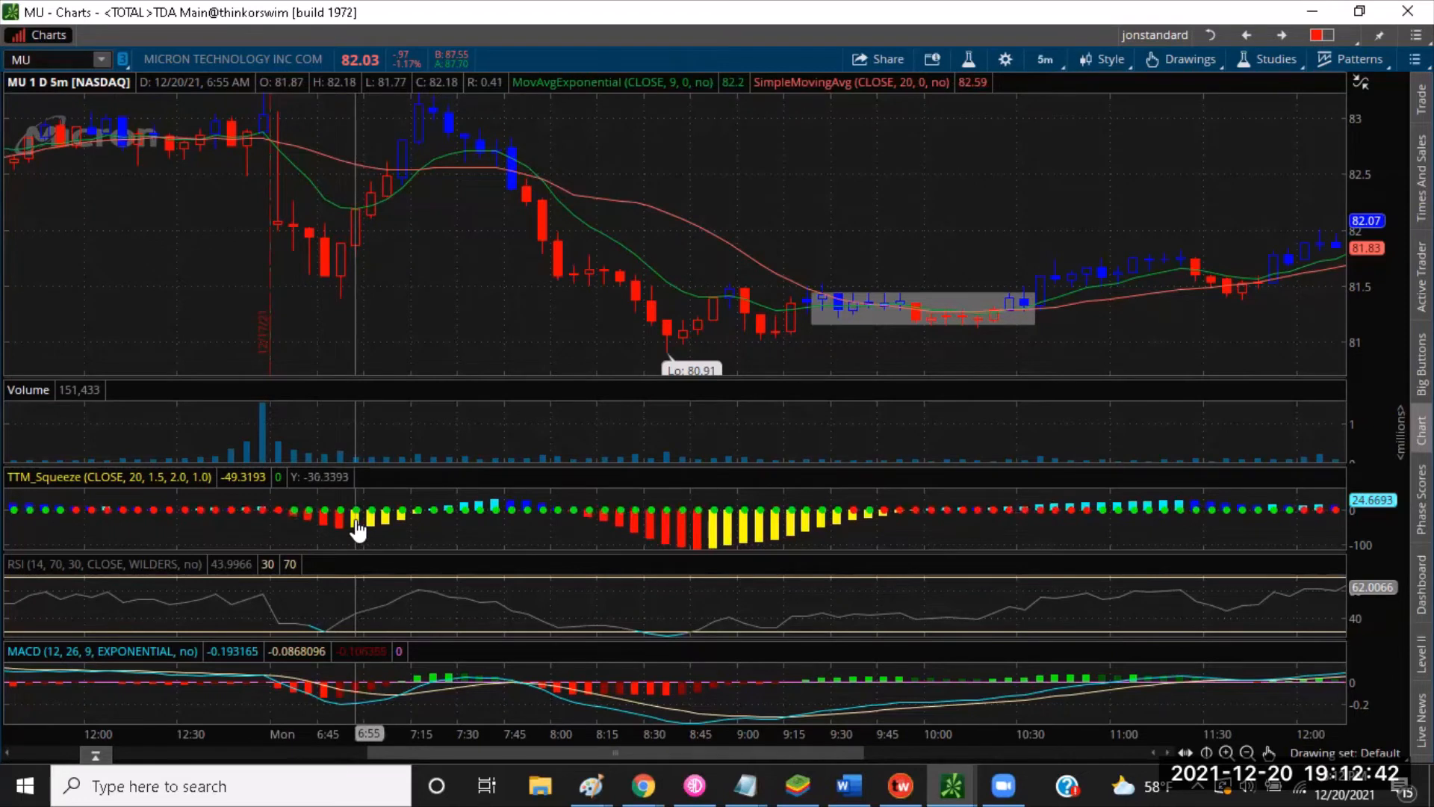
{"action": "mouse_move", "coordinate": [359, 302]}
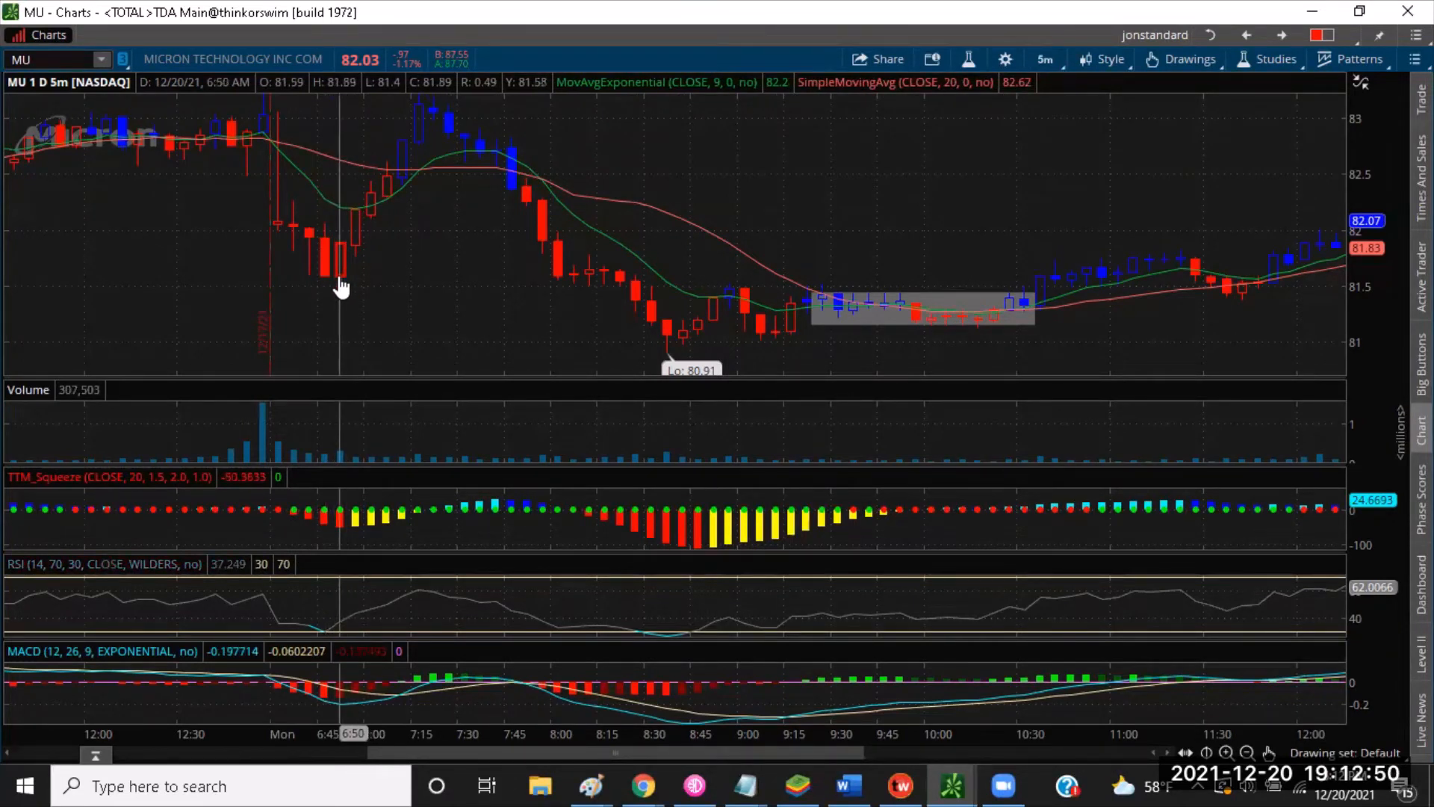
{"action": "mouse_move", "coordinate": [349, 274]}
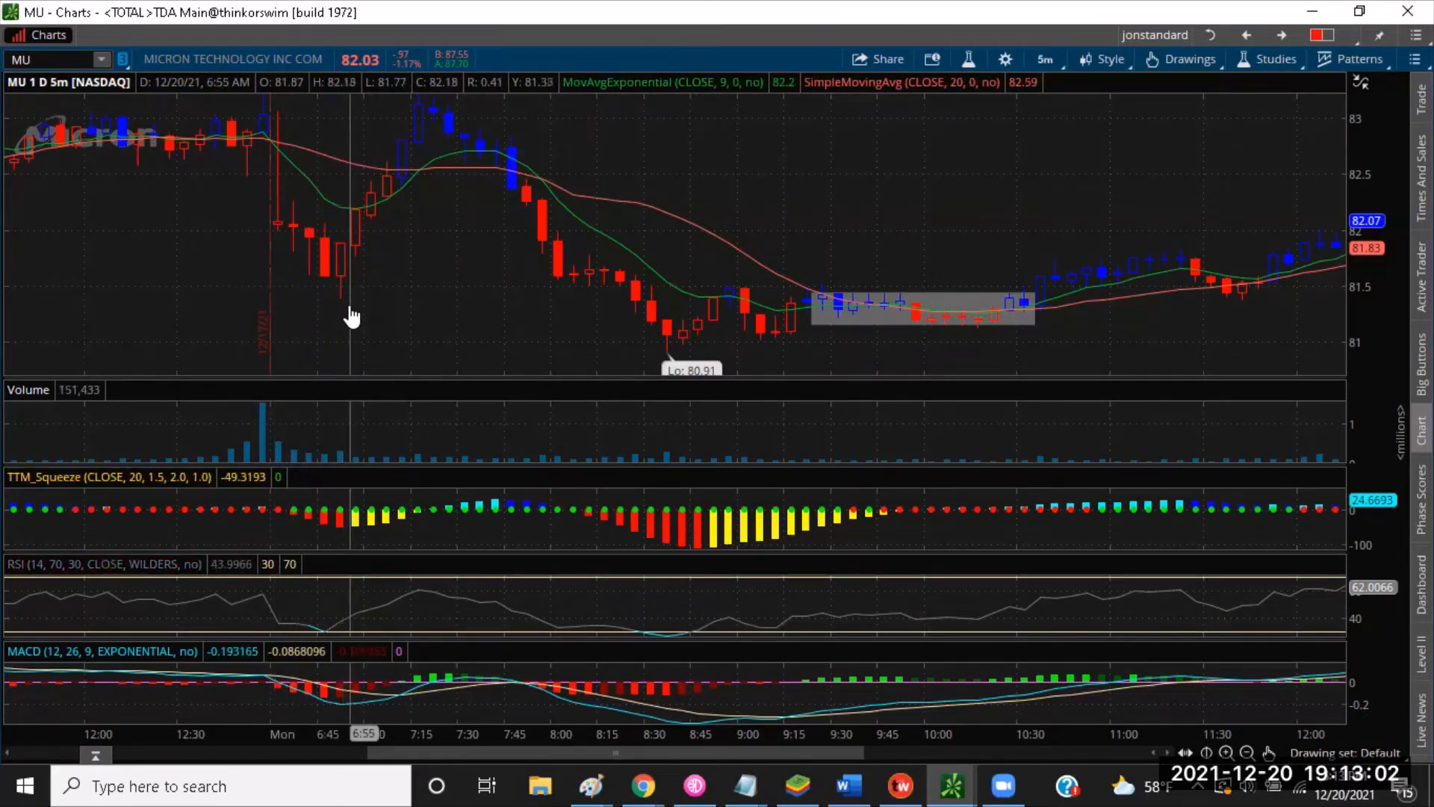
{"action": "mouse_move", "coordinate": [339, 300]}
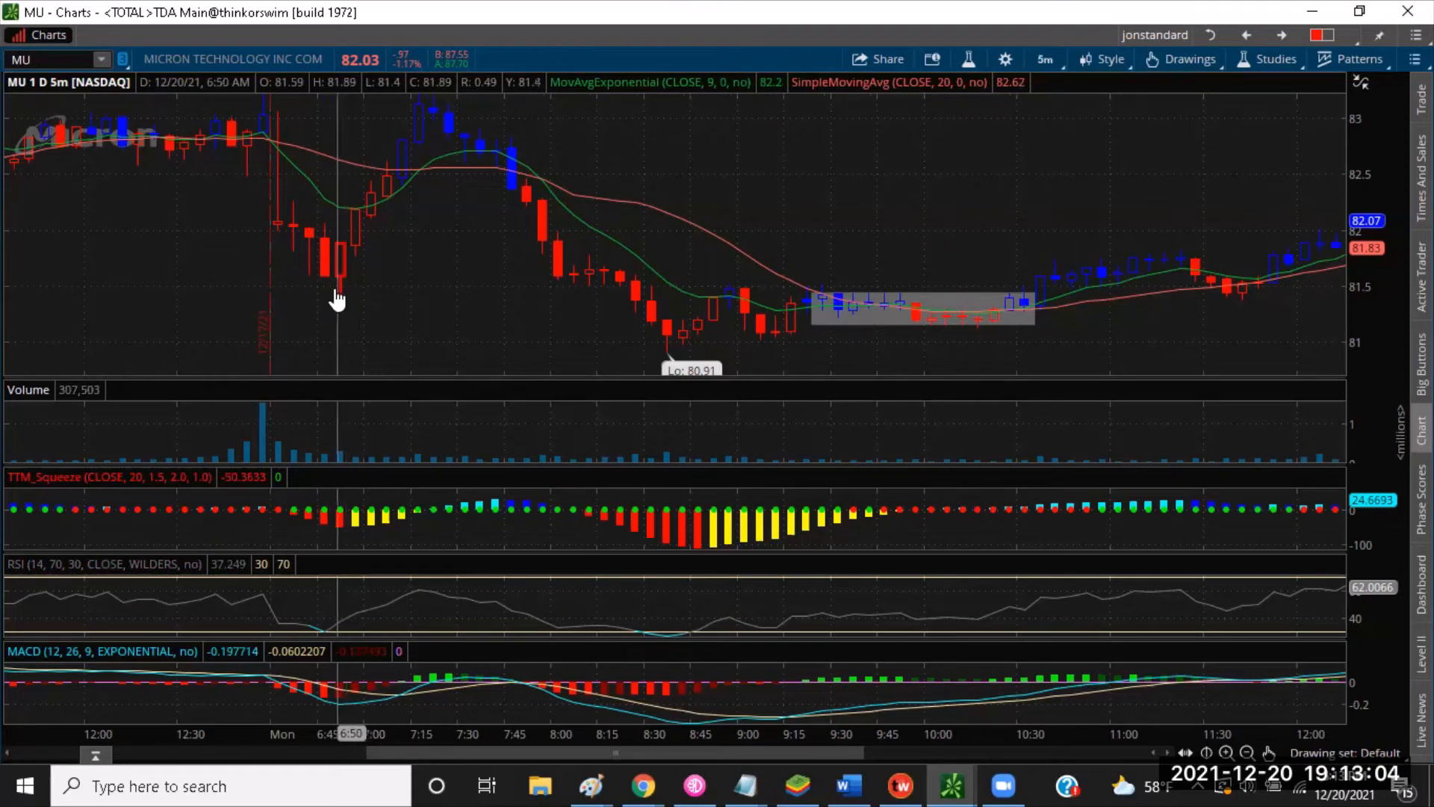
{"action": "mouse_move", "coordinate": [423, 284]}
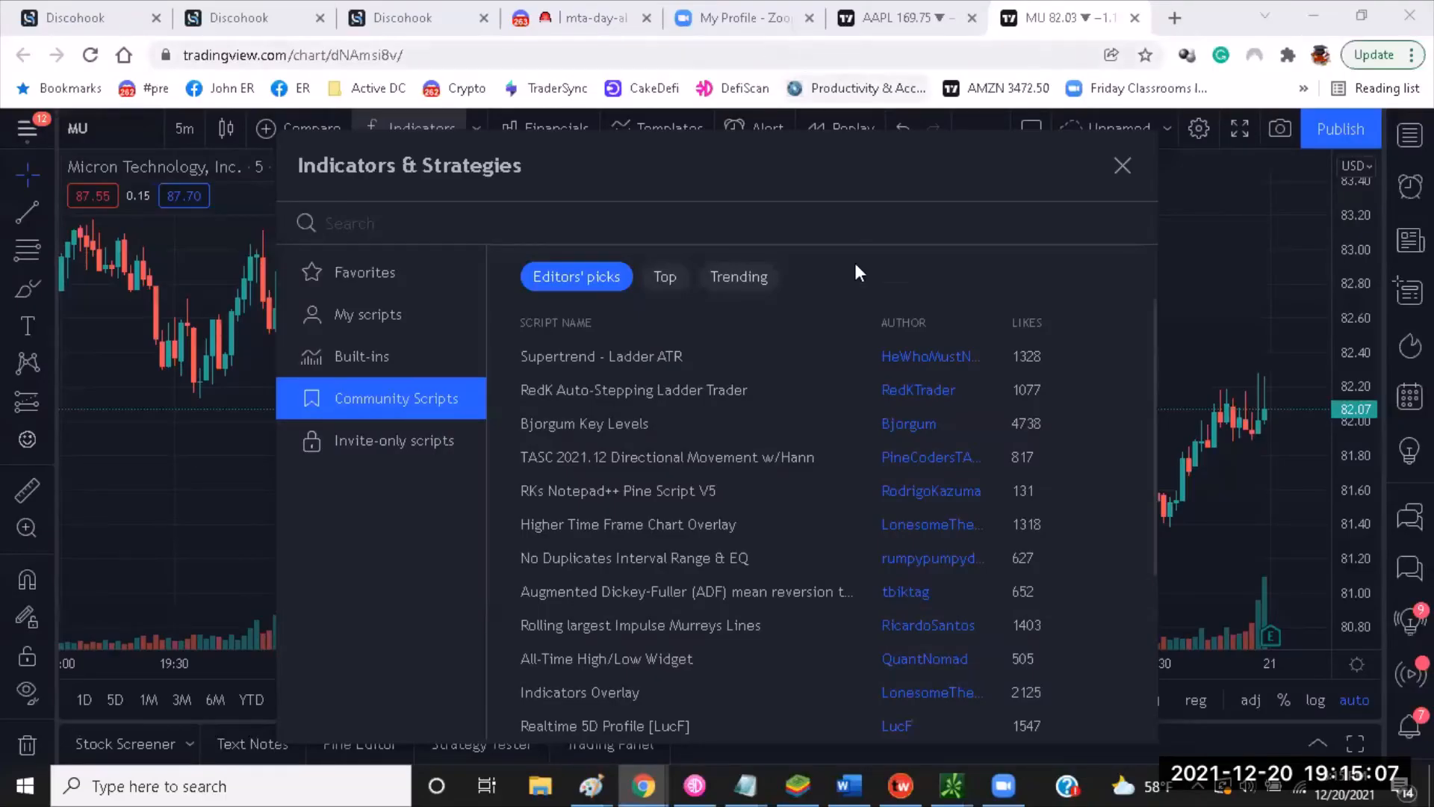
{"action": "mouse_move", "coordinate": [738, 276]}
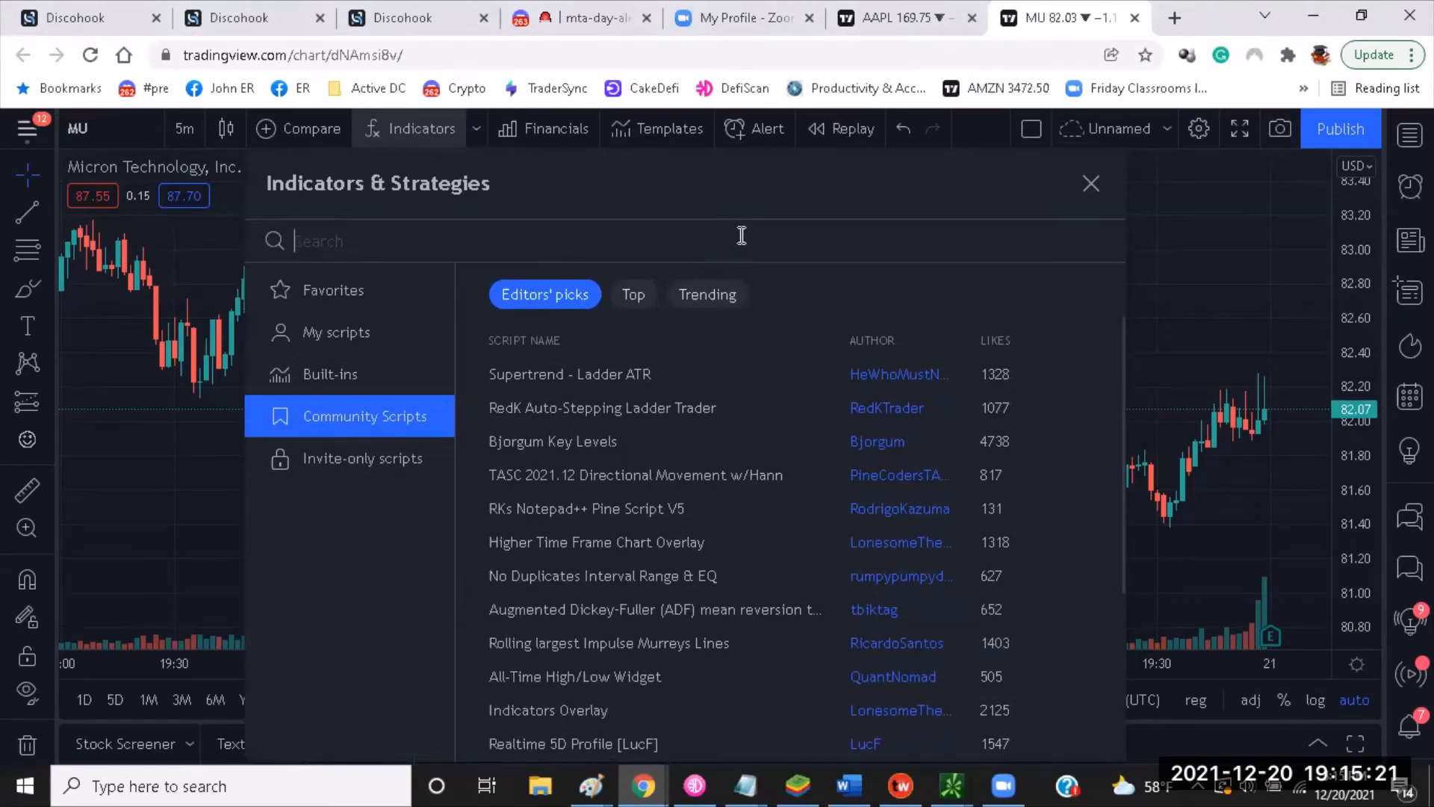
- Add TTM Squeeze and Exponential Moving Averages indicators to the TradingView MU chart
{"action": "type", "text": "ttm"}
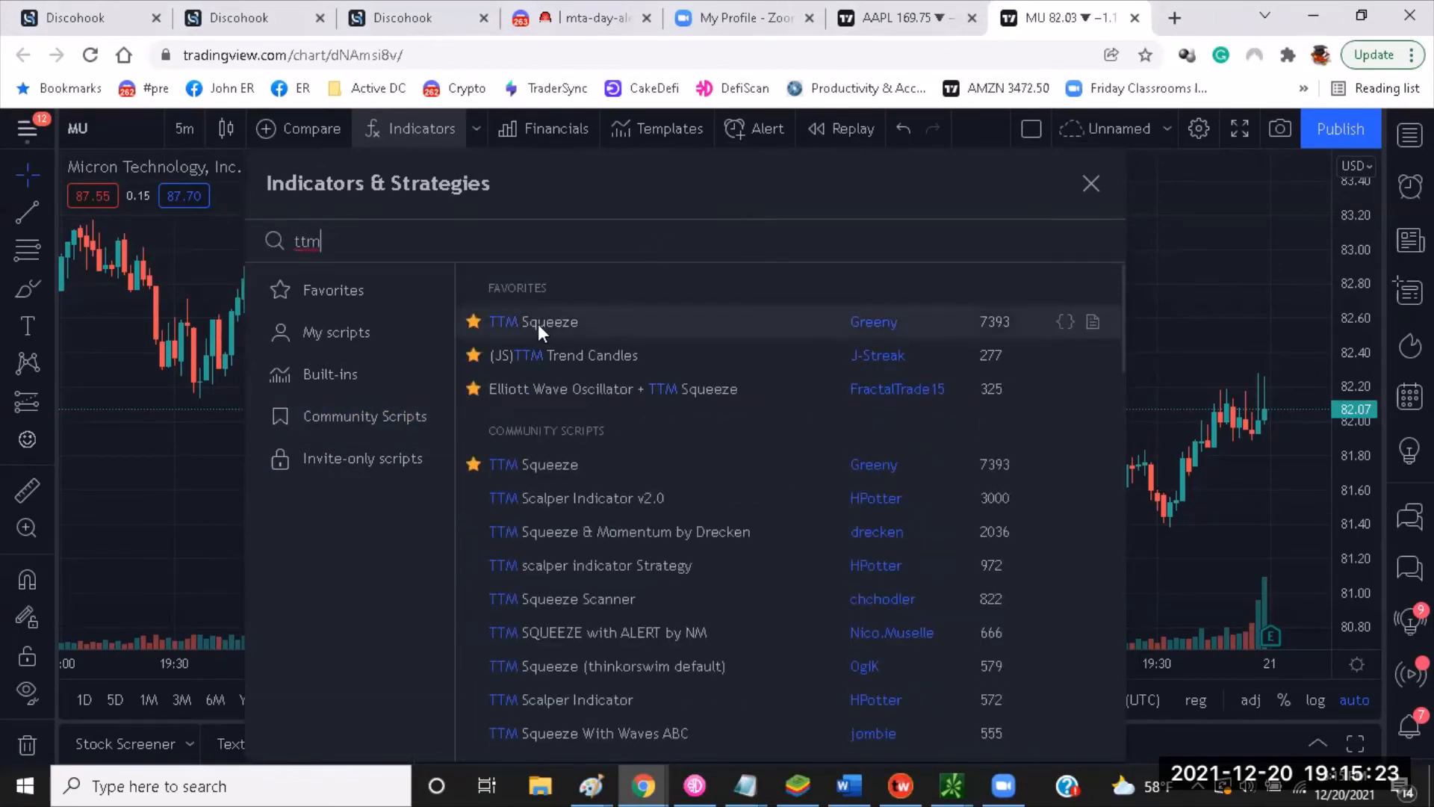
{"action": "left_click", "coordinate": [534, 321]}
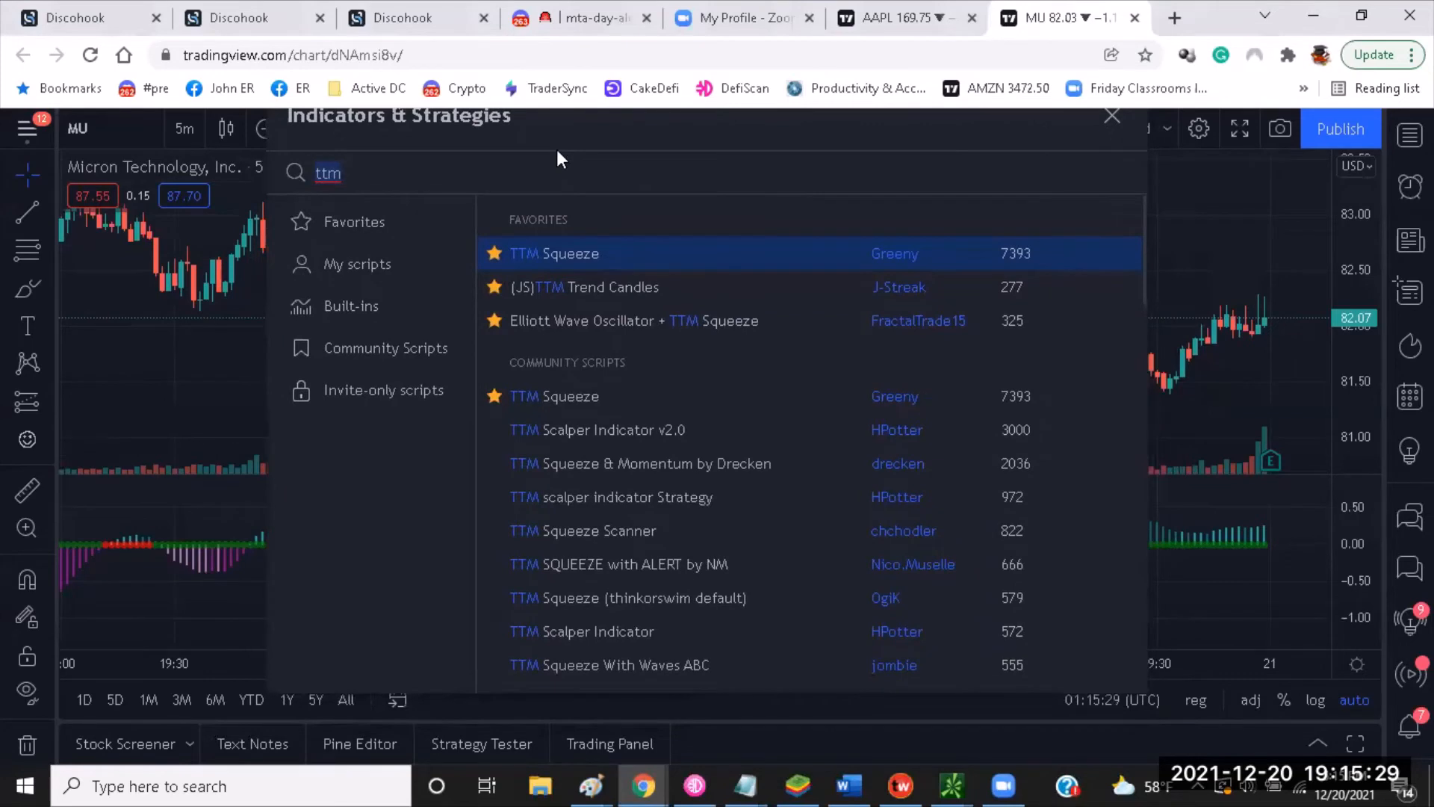
{"action": "type", "text": "exp"}
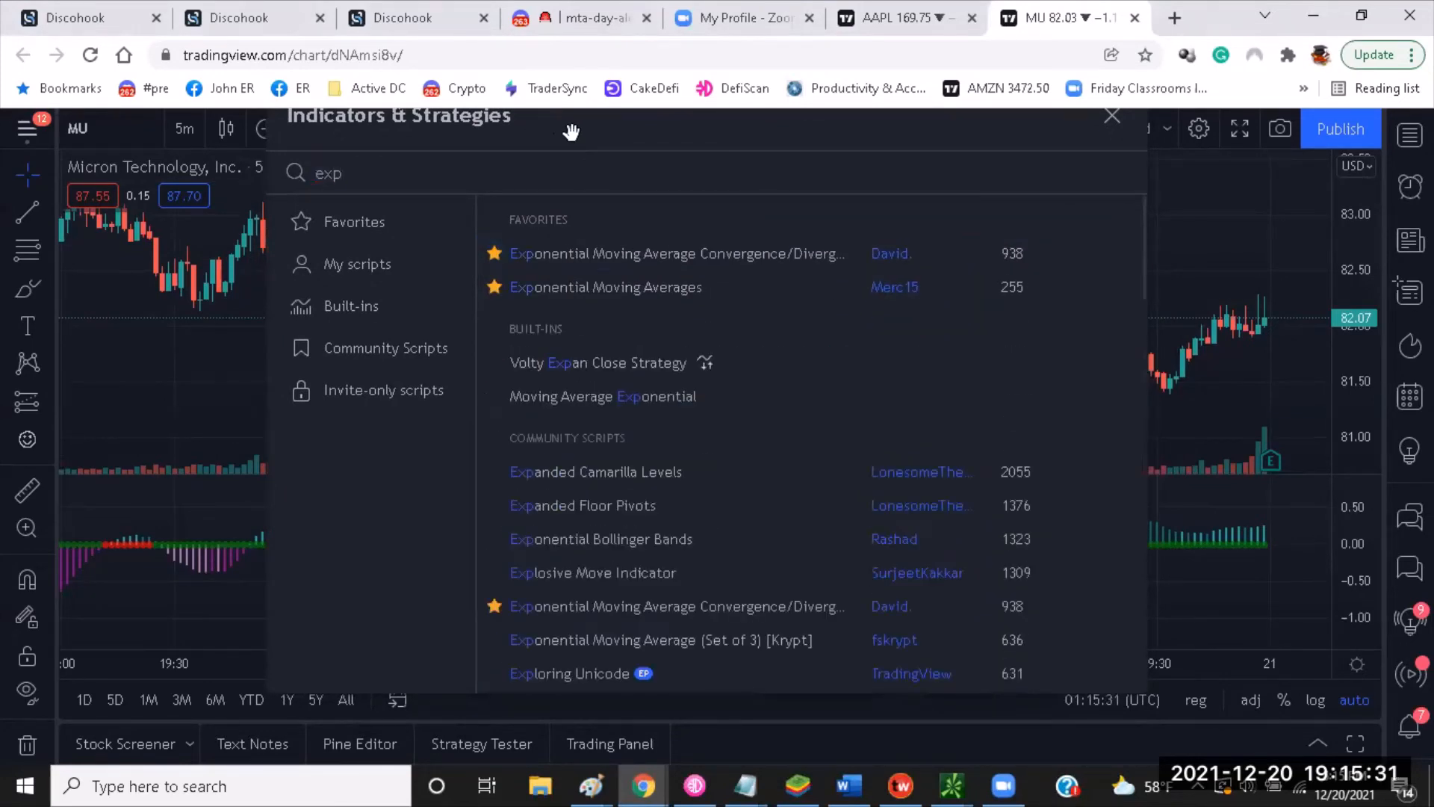
{"action": "left_click", "coordinate": [605, 286]}
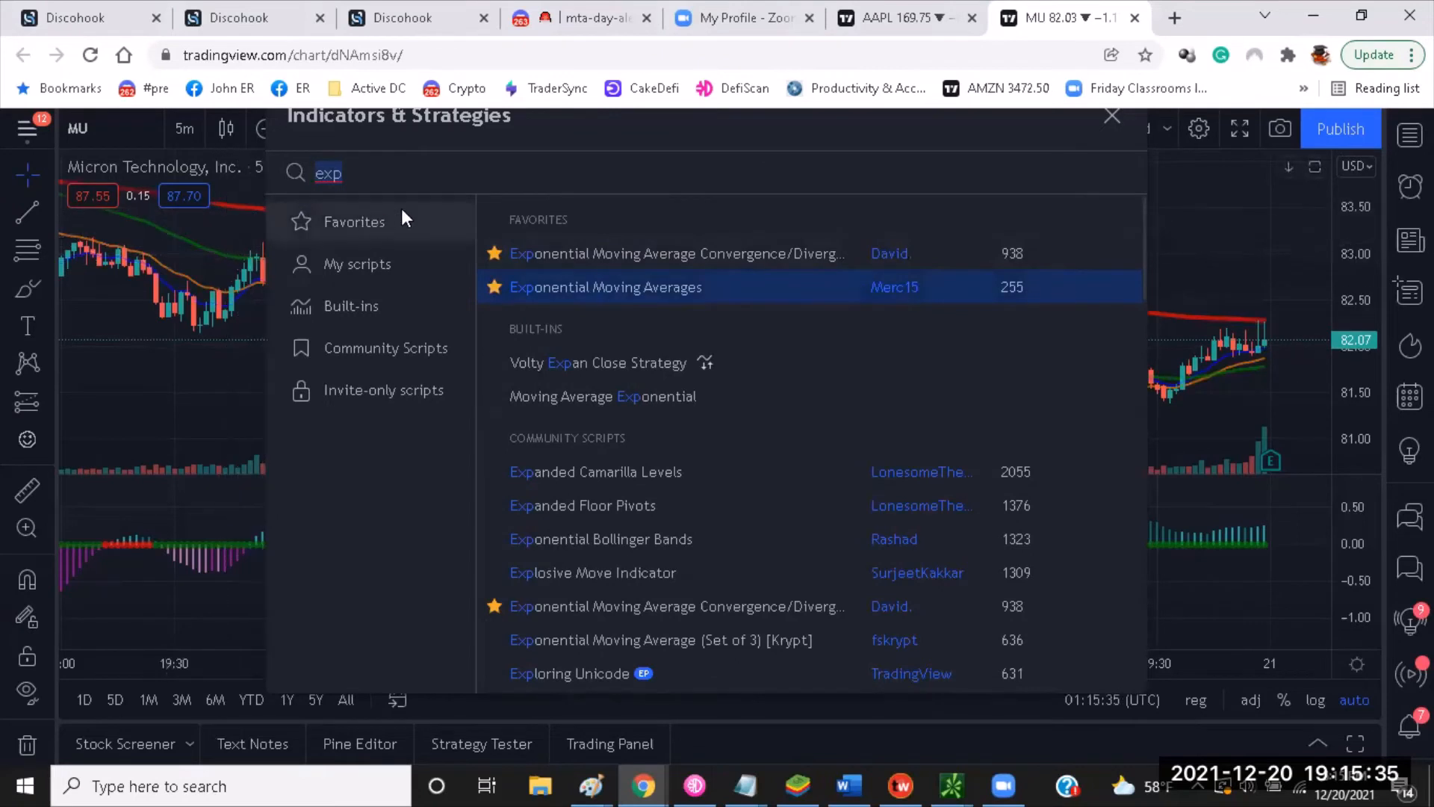
- Search for RSI and MACD indicators to add them
{"action": "type", "text": "rsi"}
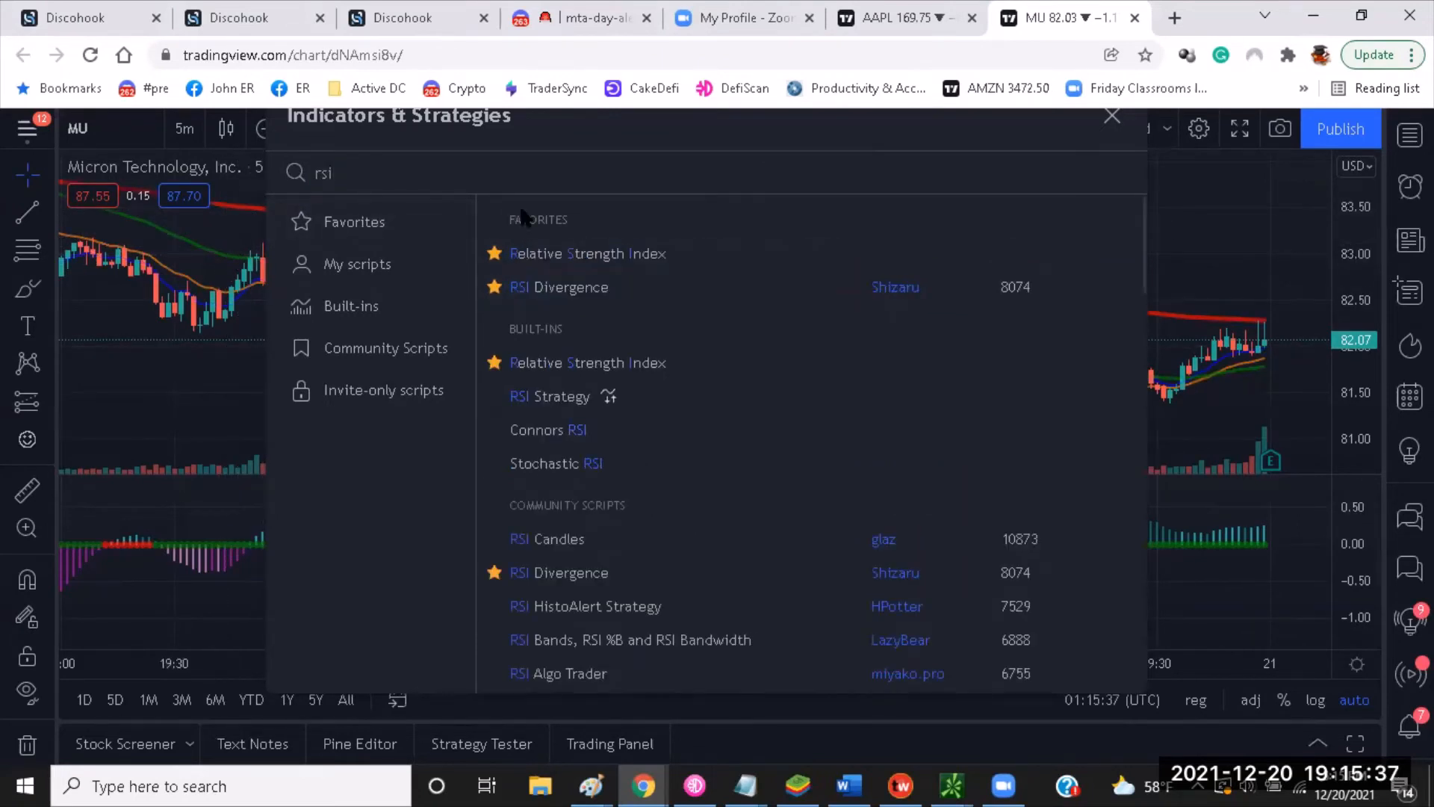
{"action": "mouse_move", "coordinate": [587, 254]}
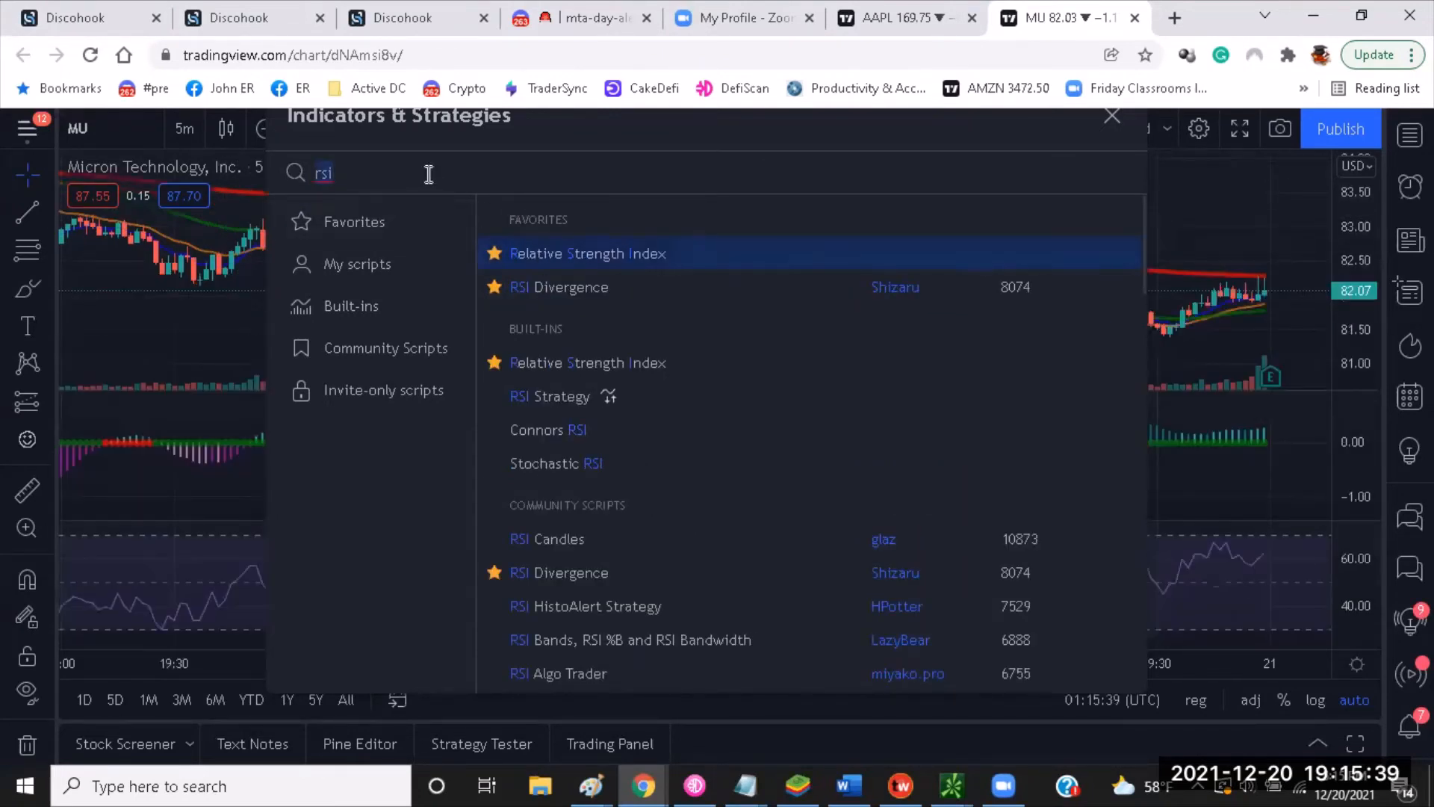
{"action": "type", "text": "macd"}
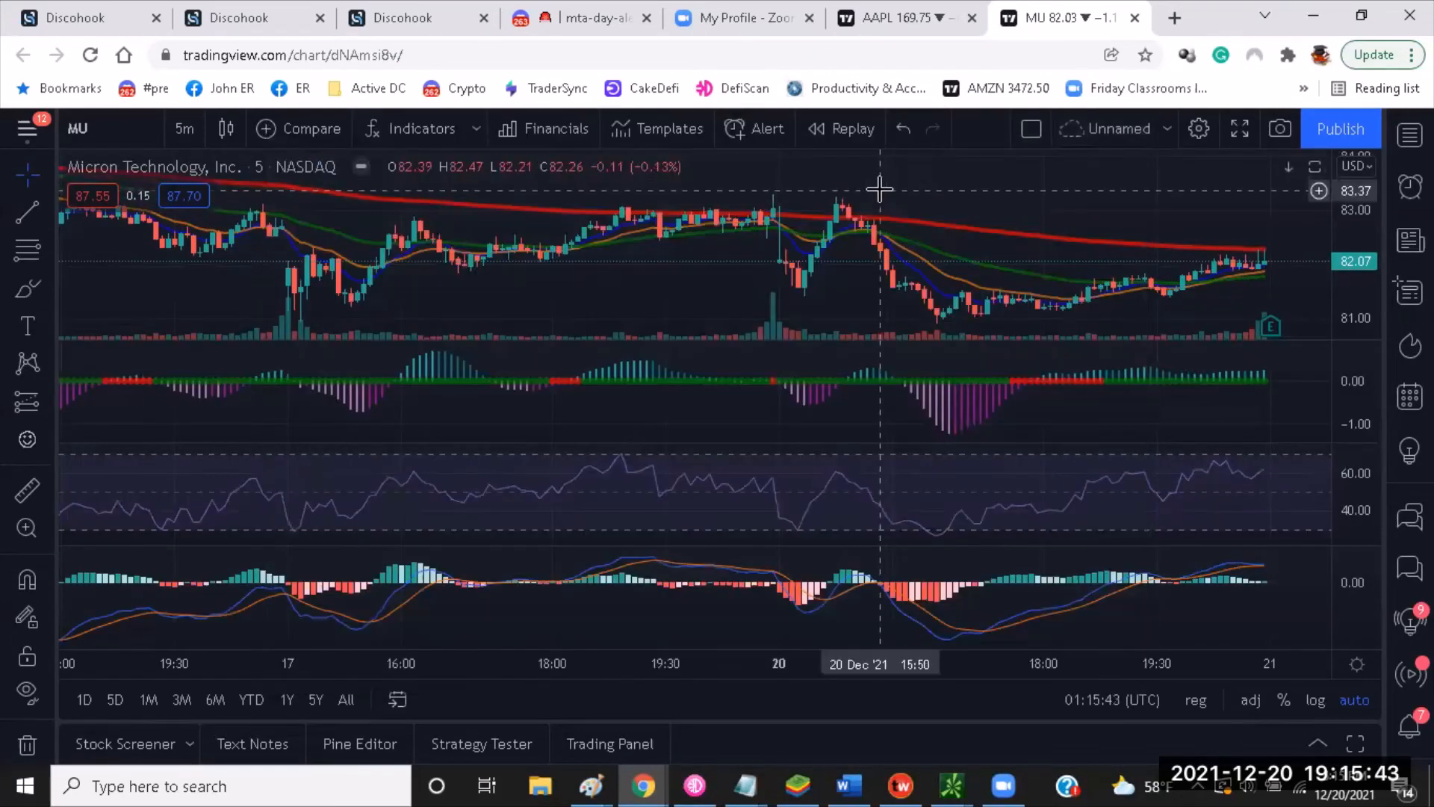
{"action": "mouse_move", "coordinate": [845, 462]}
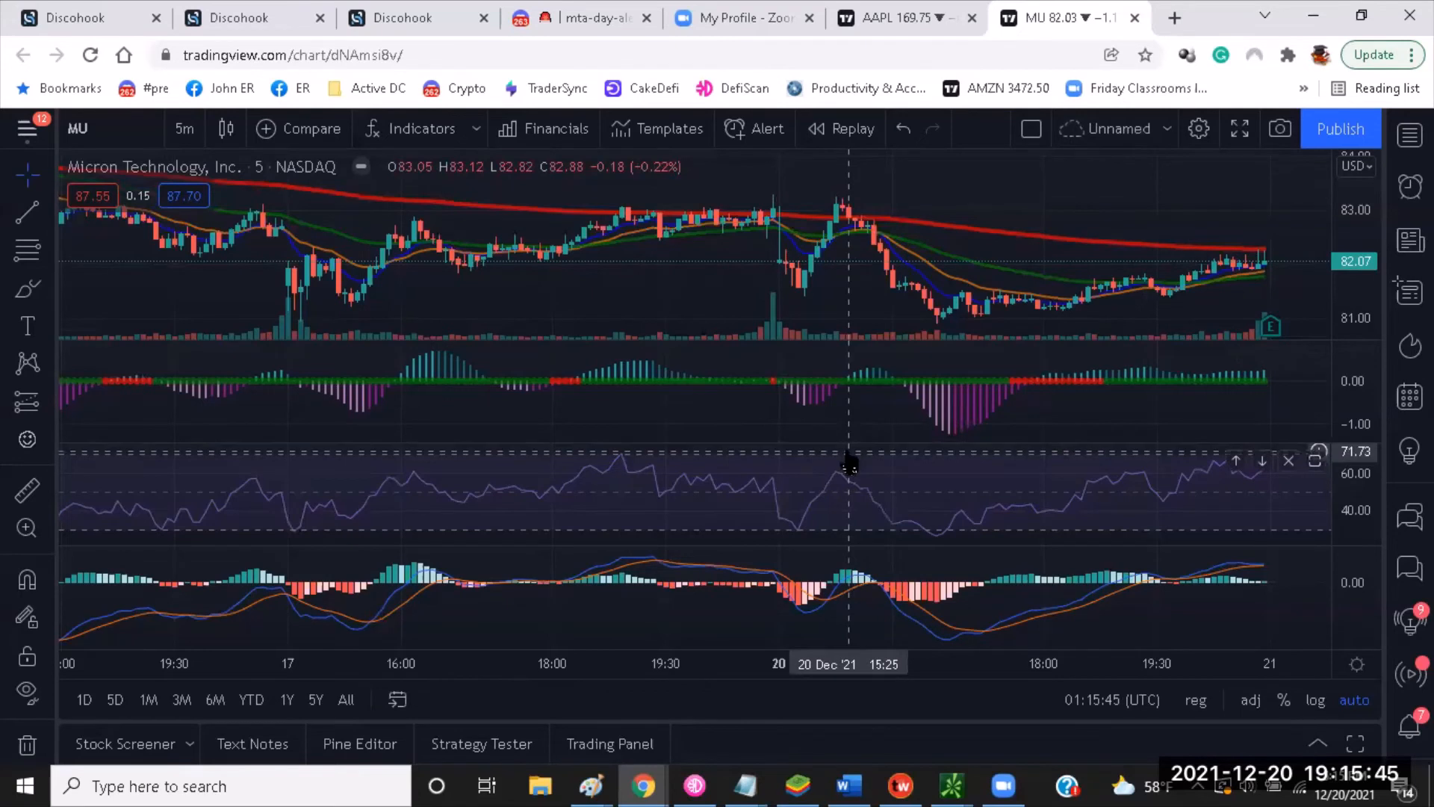
{"action": "mouse_move", "coordinate": [846, 331]}
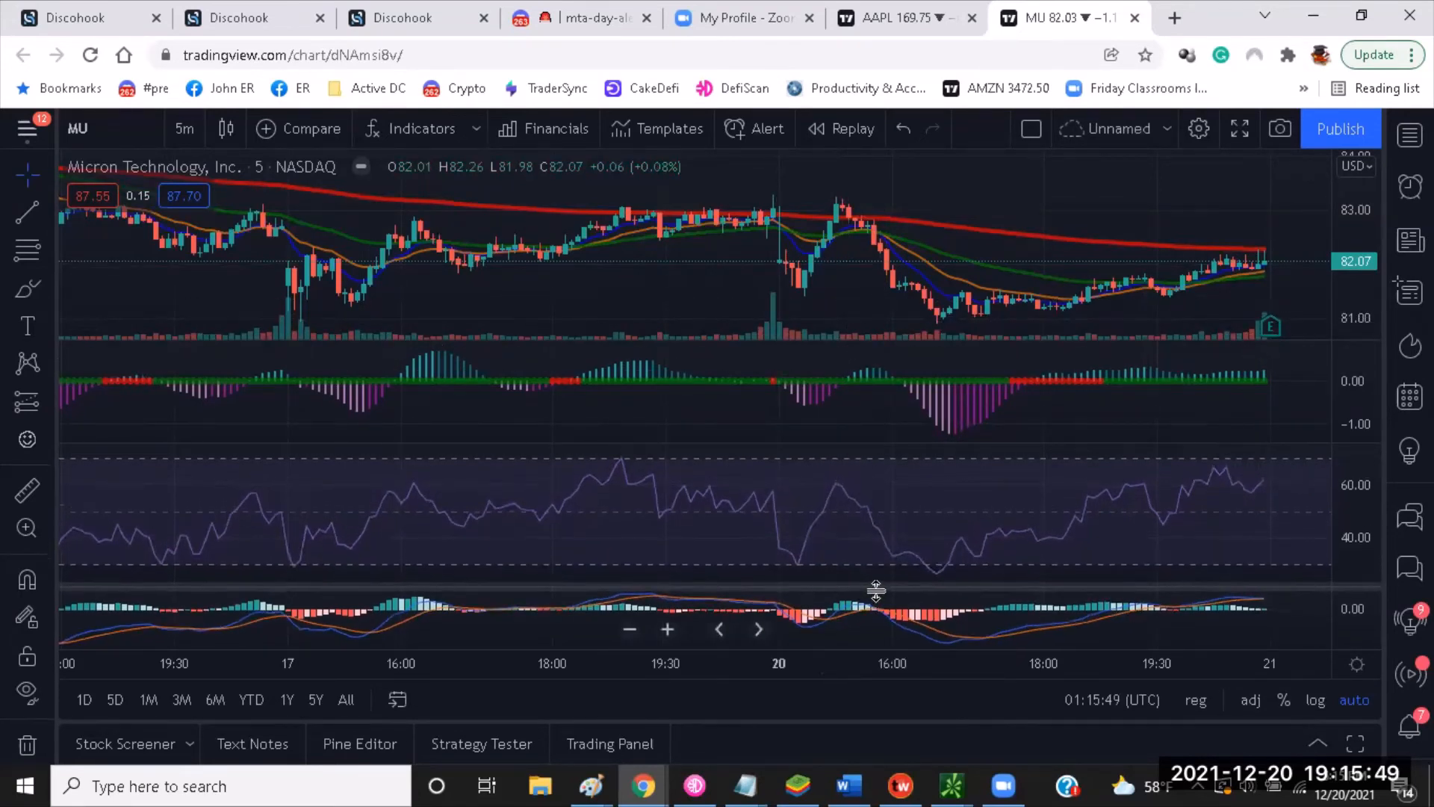
{"action": "mouse_move", "coordinate": [839, 471]}
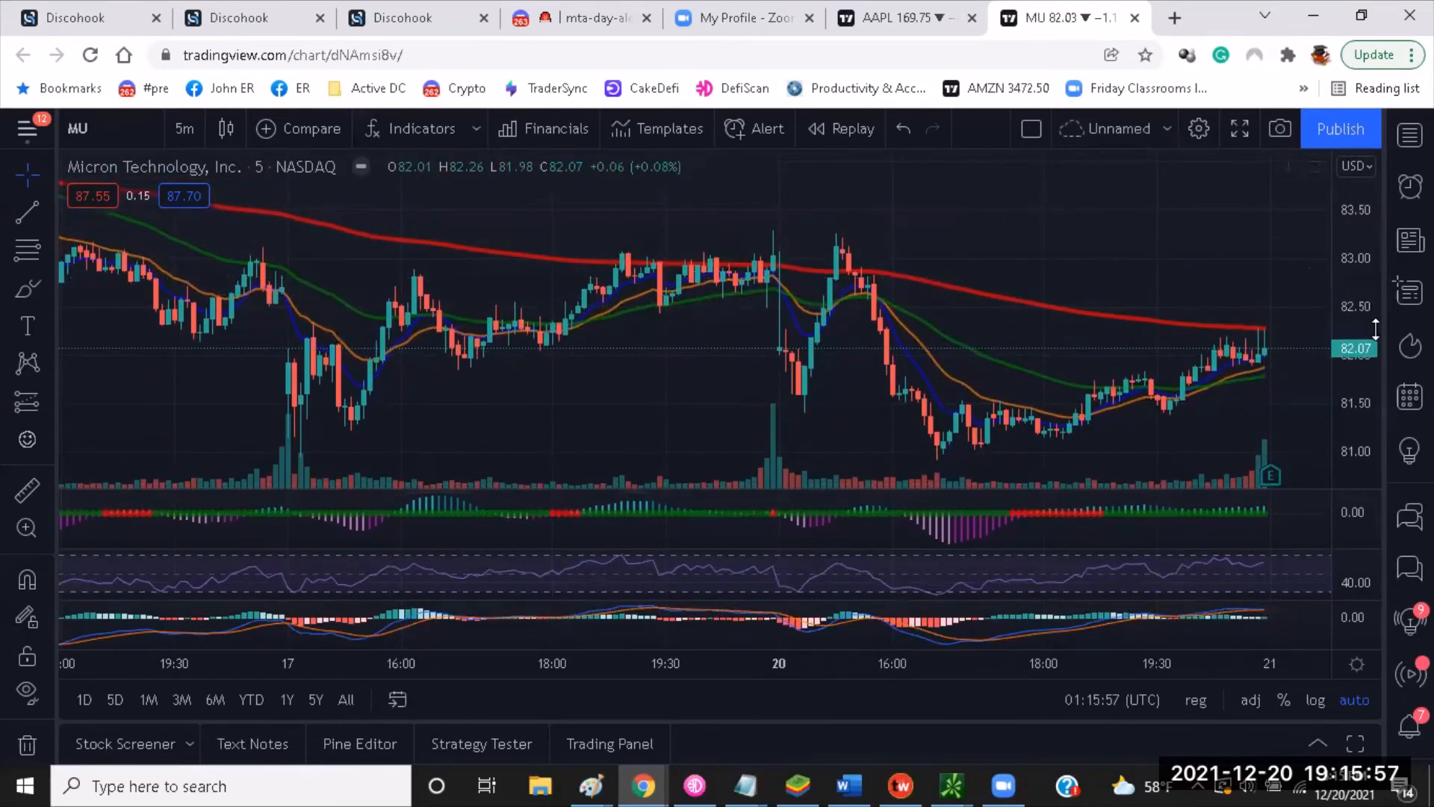
{"action": "mouse_move", "coordinate": [952, 291]}
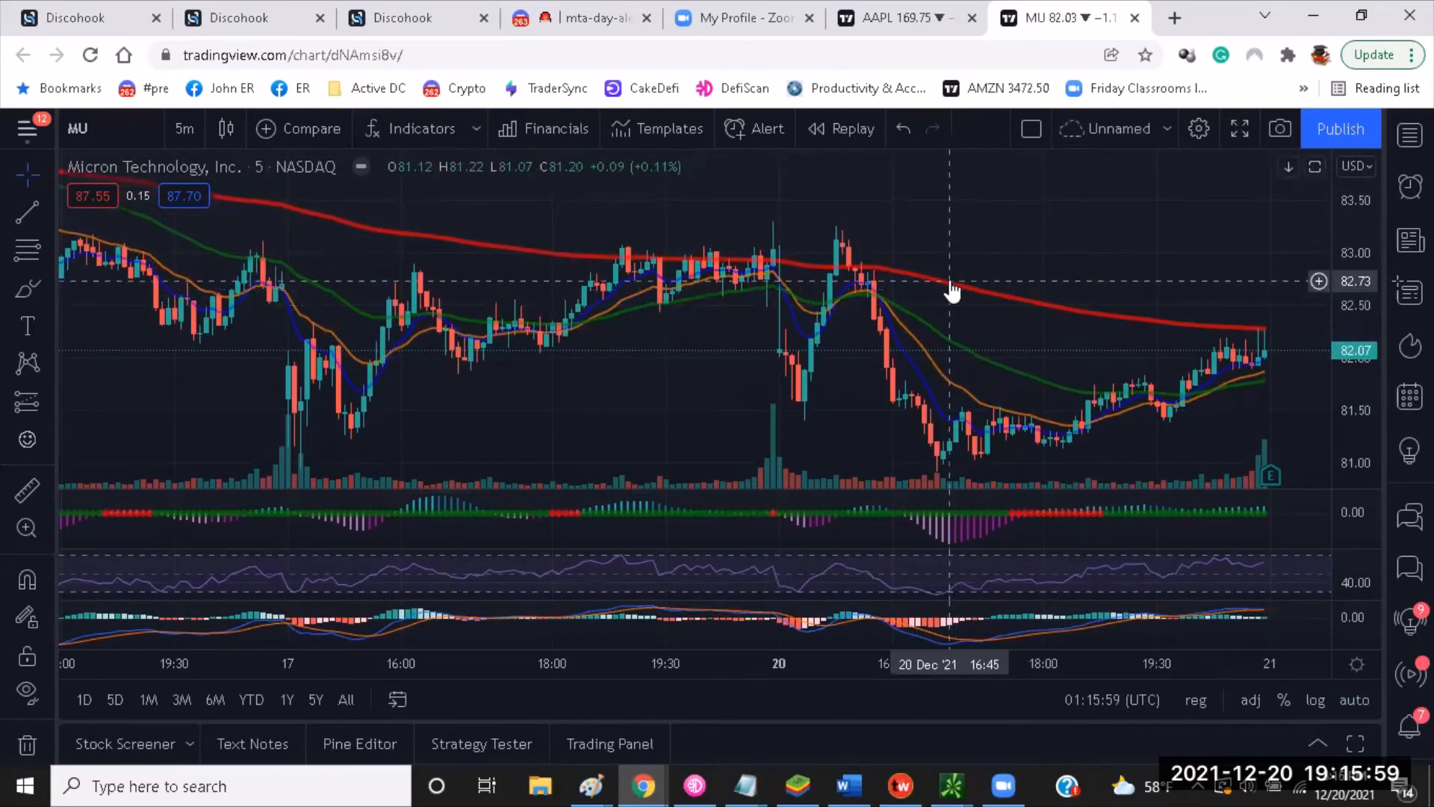
{"action": "mouse_move", "coordinate": [992, 306]}
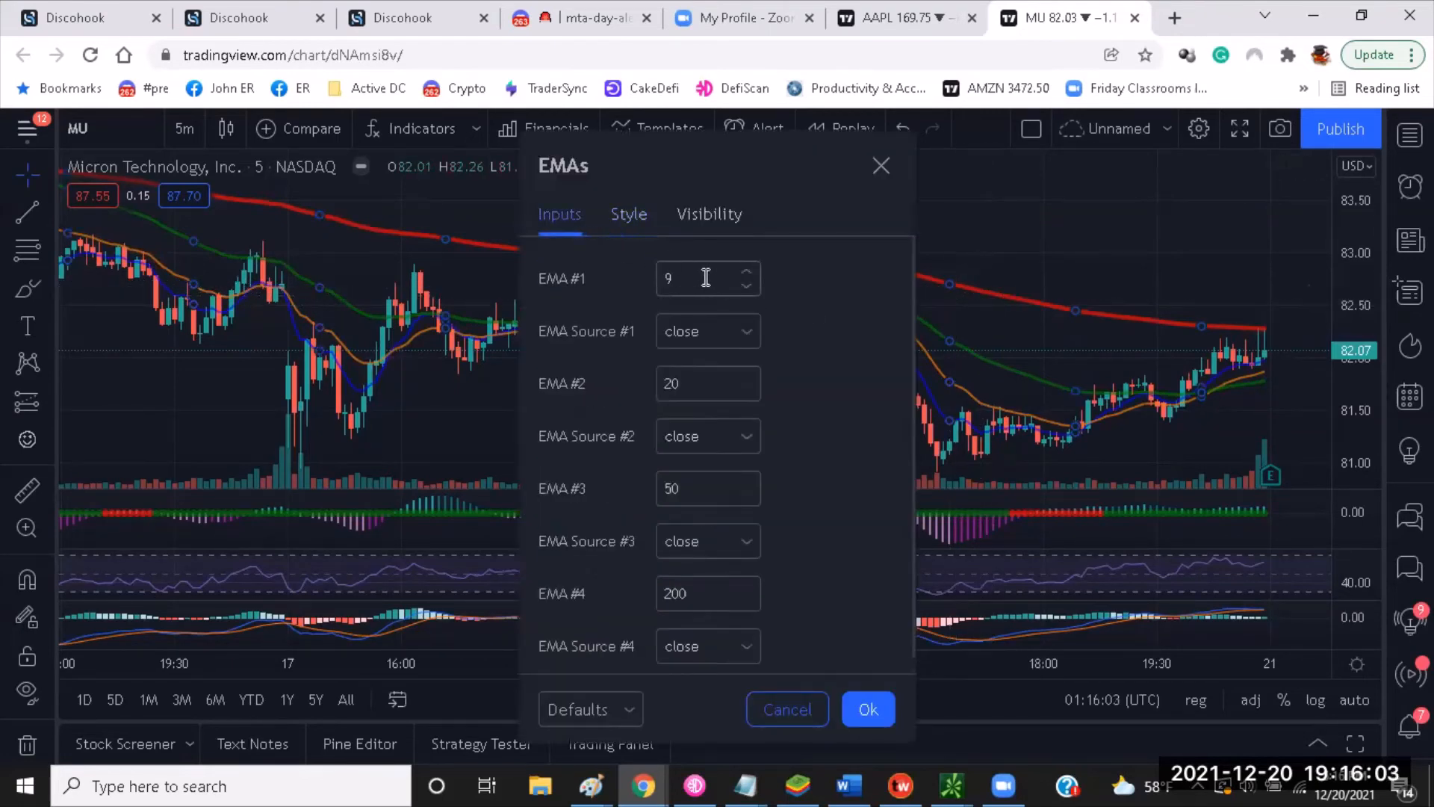
- Set the EMA lengths to 21, 50 and 100 on the Inputs tab
{"action": "left_click", "coordinate": [708, 278]}
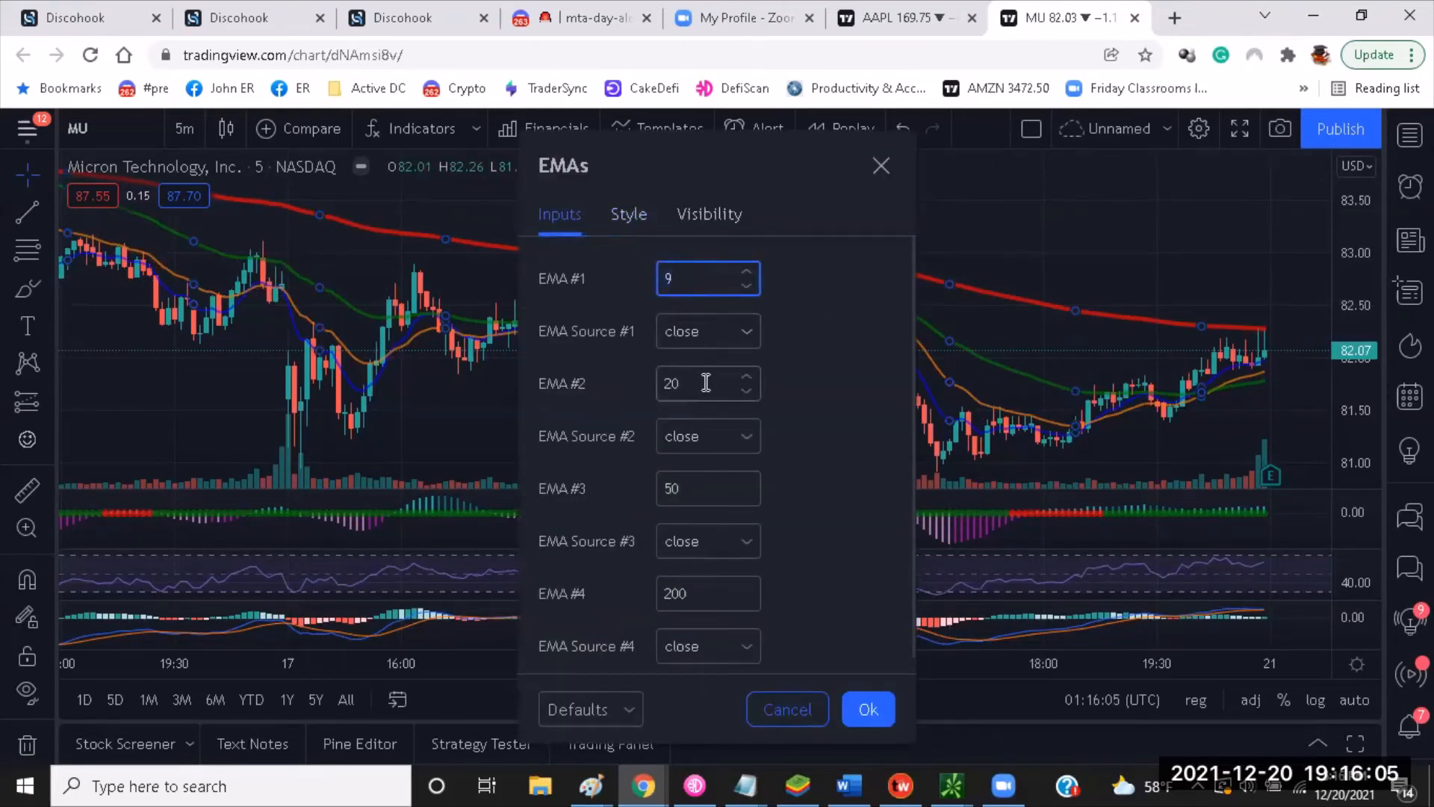
{"action": "left_click", "coordinate": [707, 384]}
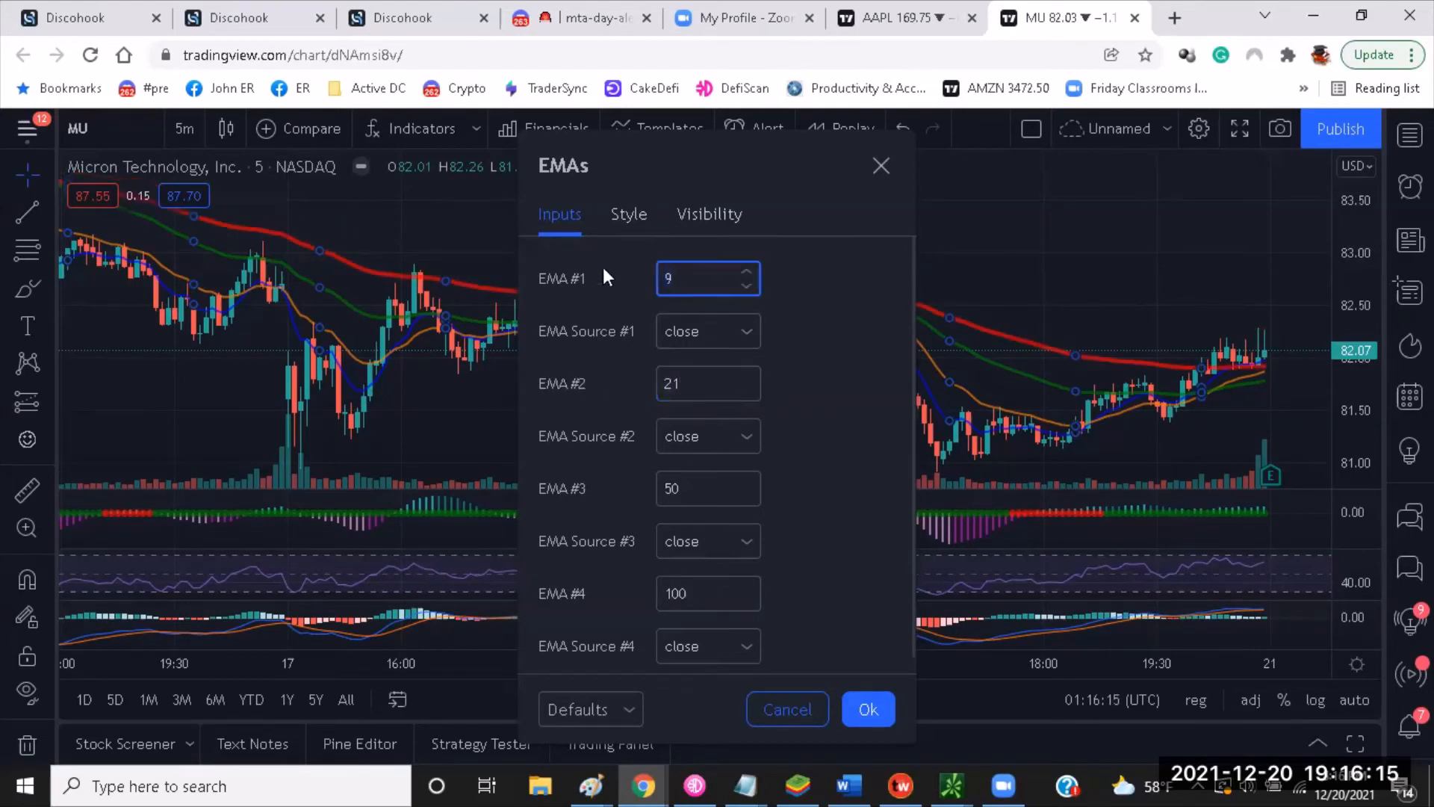
{"action": "type", "text": "21"}
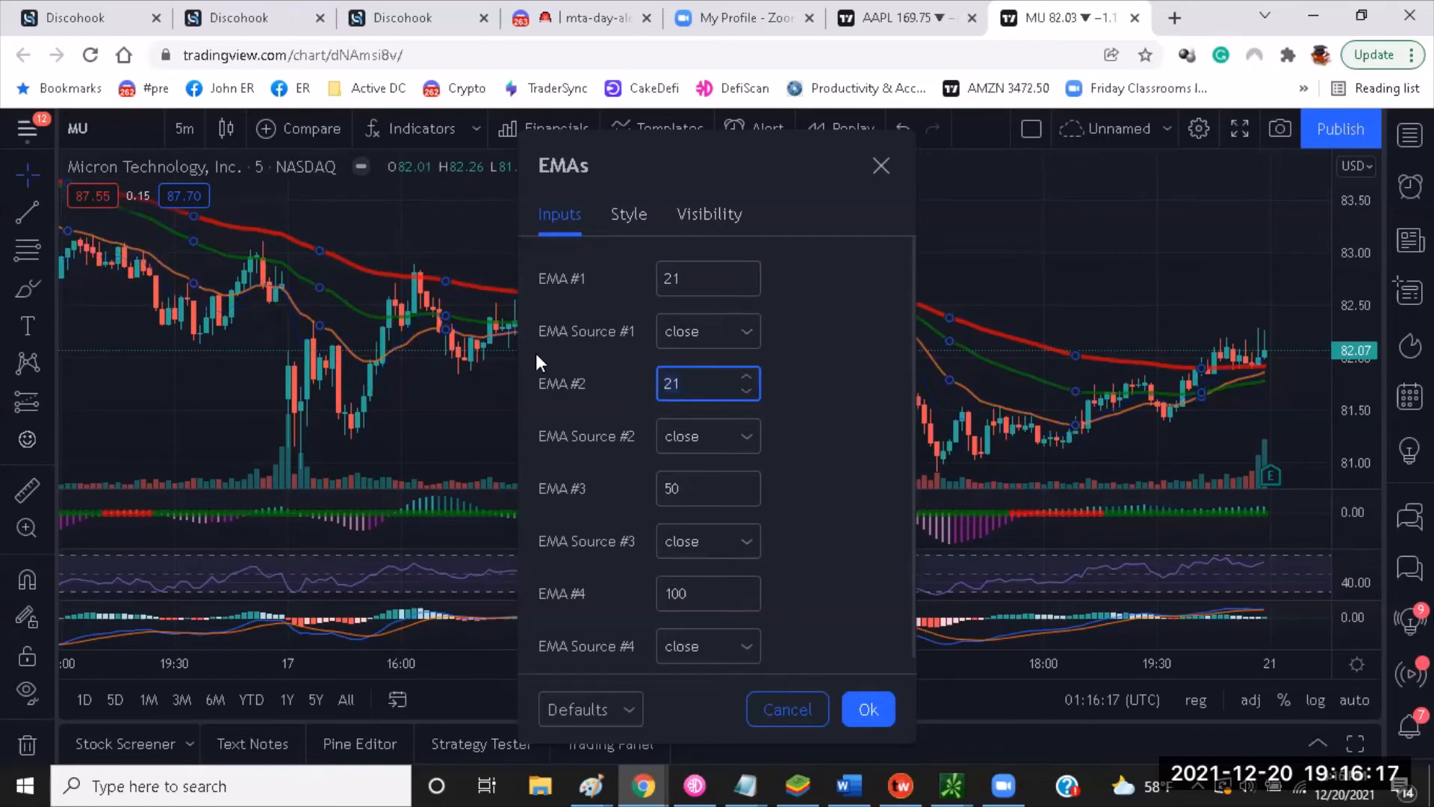
{"action": "type", "text": "50"}
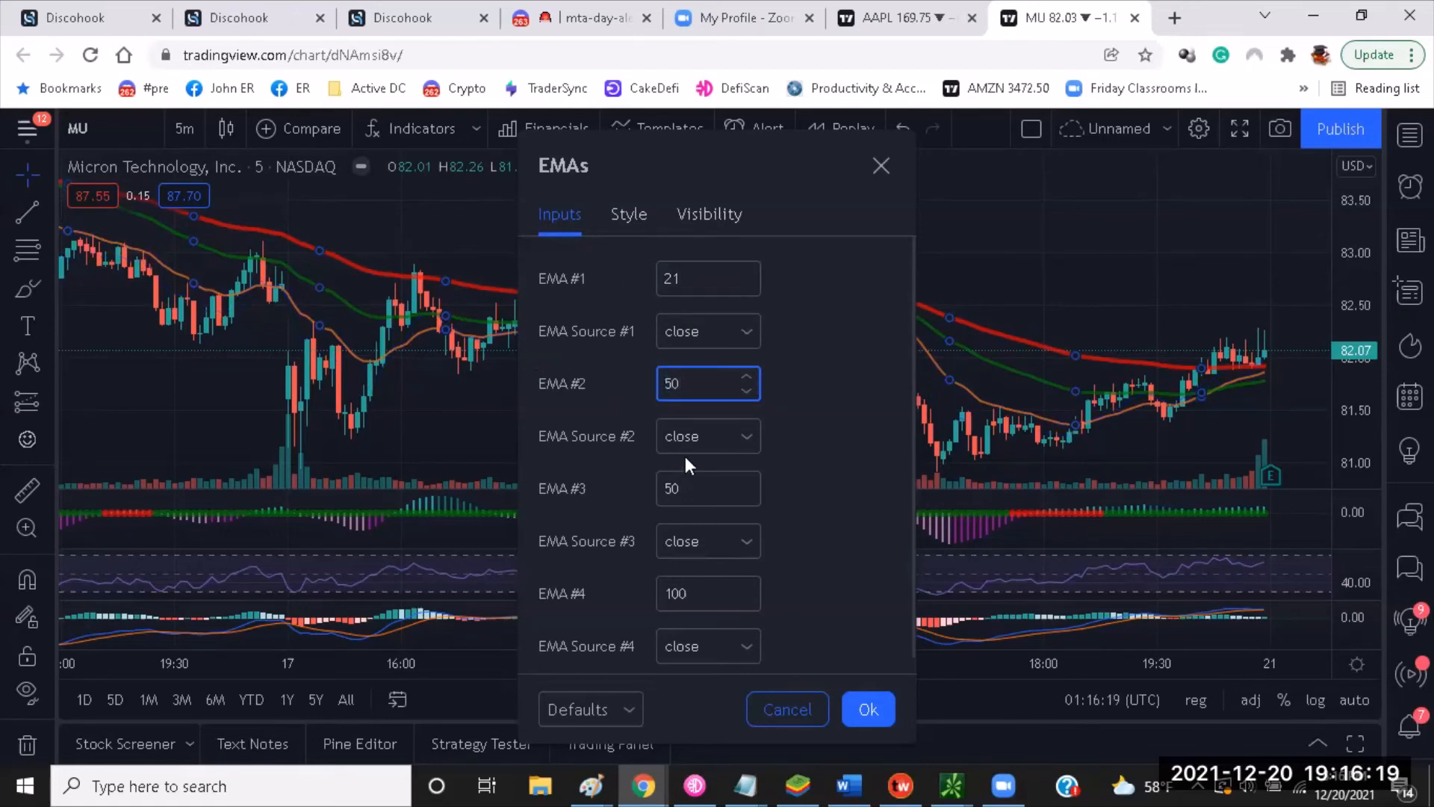
{"action": "type", "text": "100"}
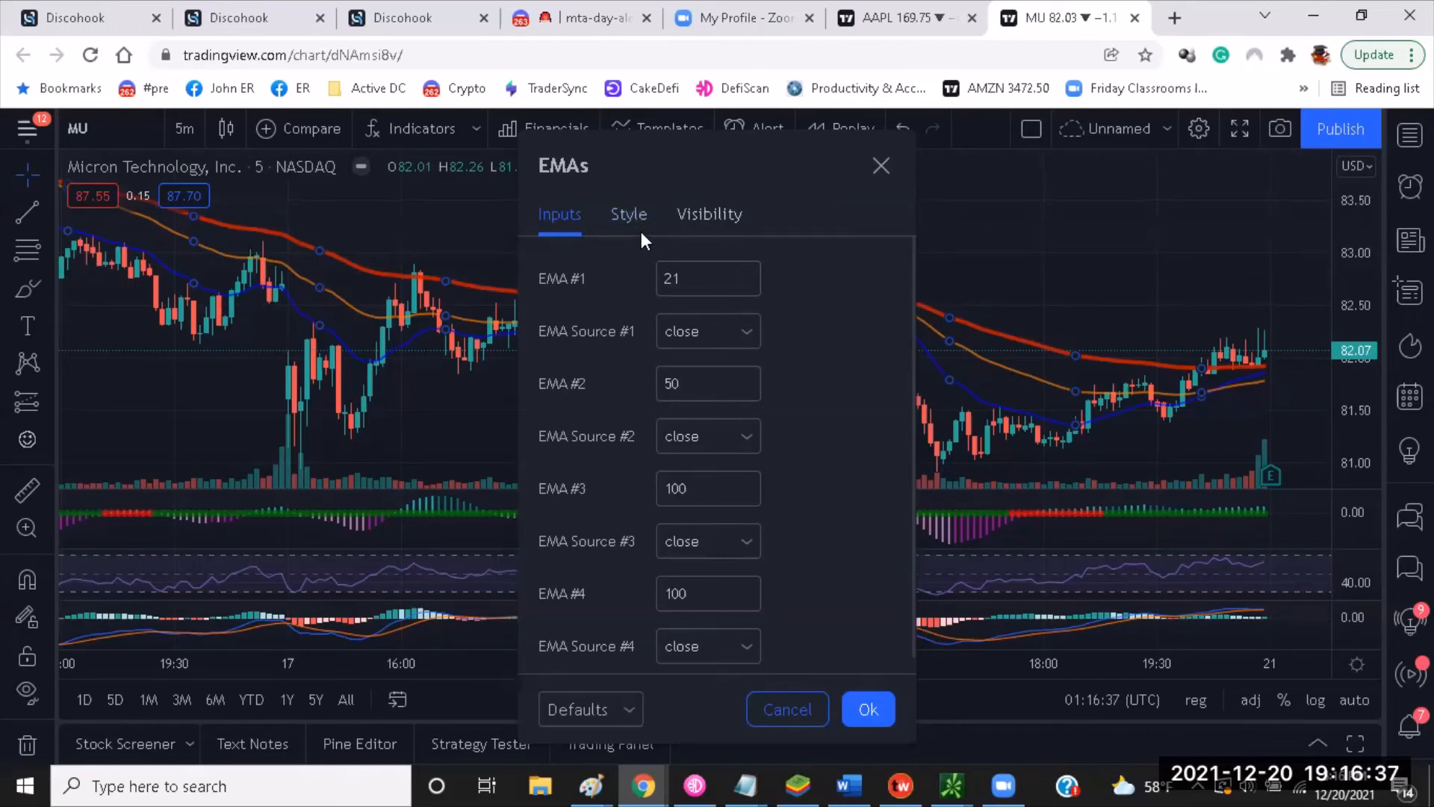
{"action": "left_click", "coordinate": [629, 214]}
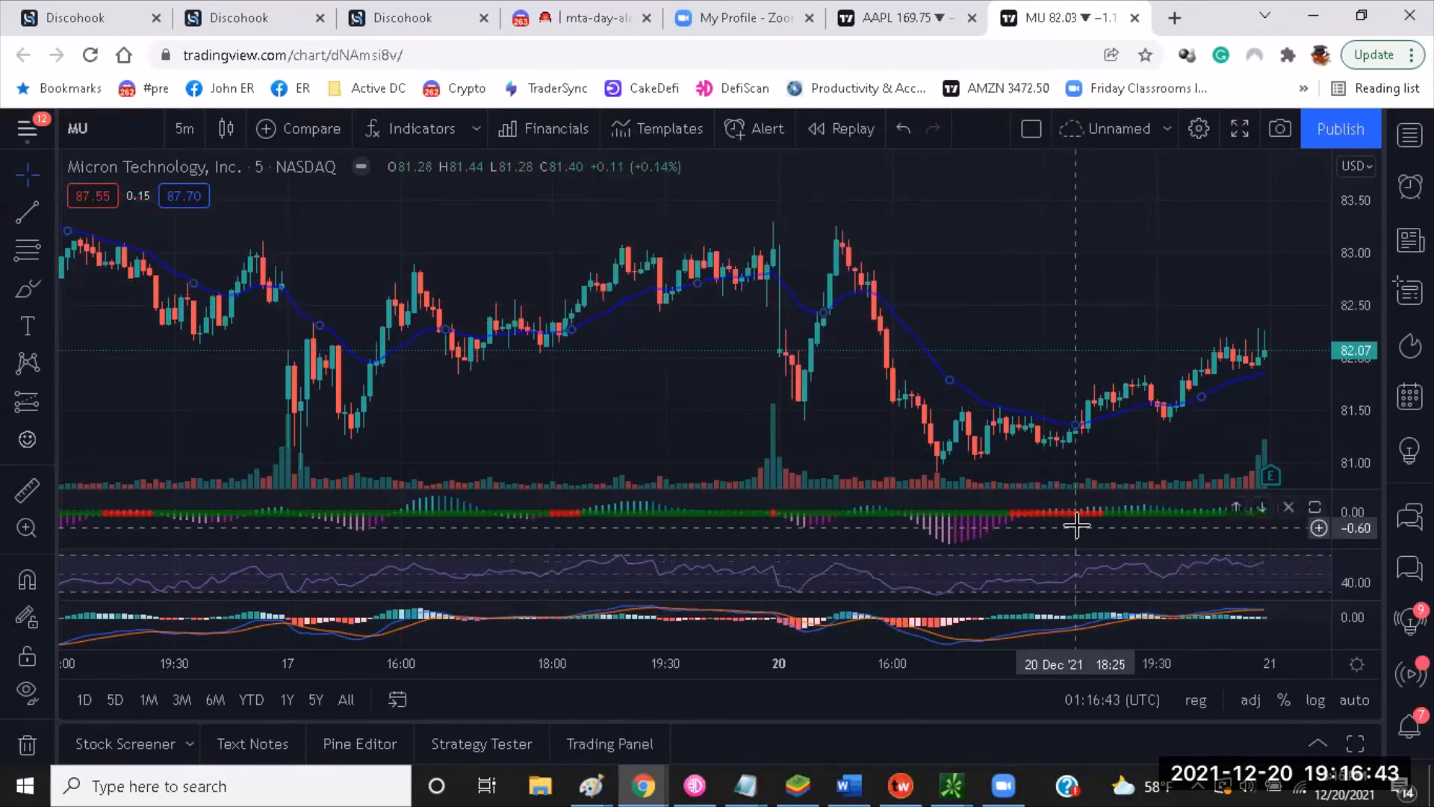
{"action": "mouse_move", "coordinate": [748, 279]}
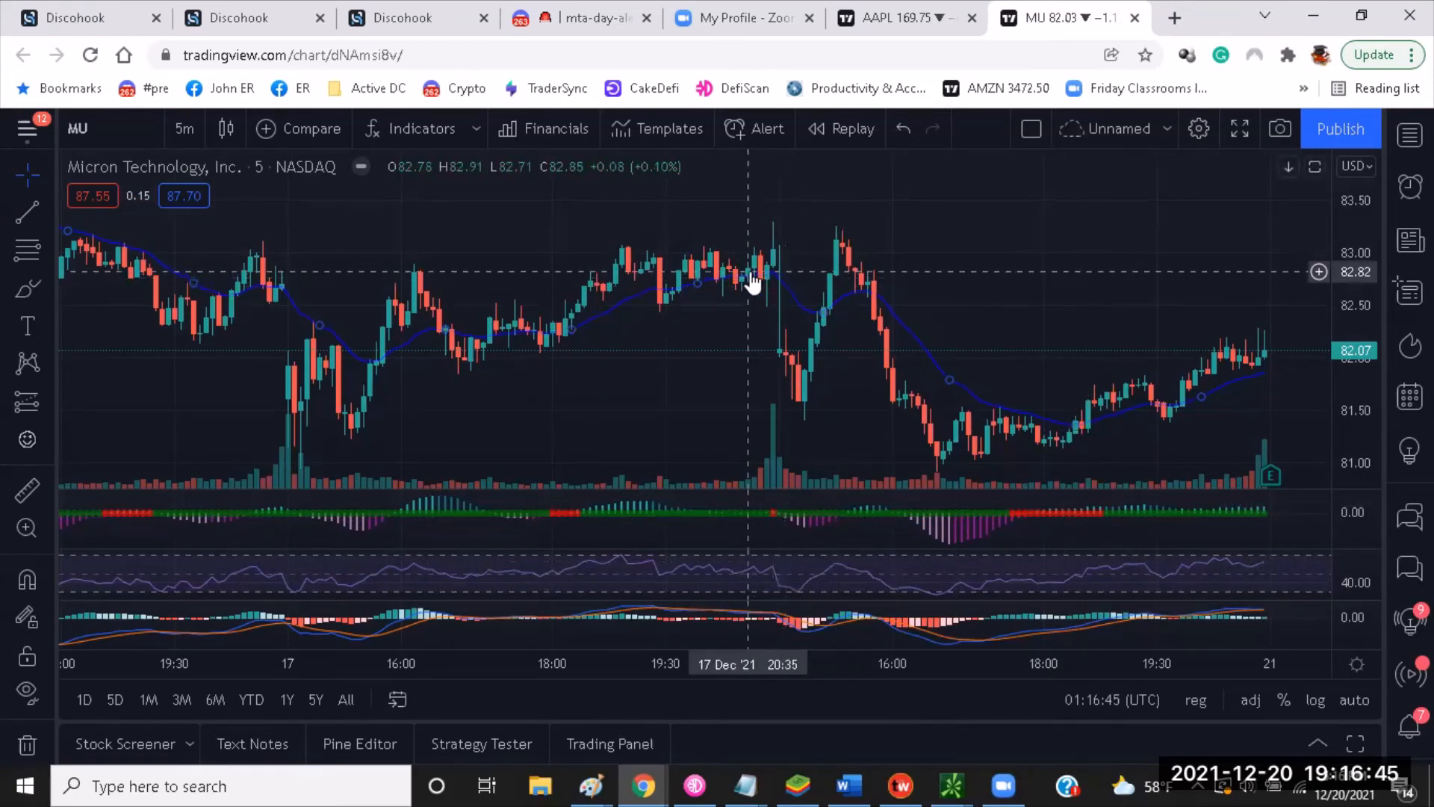
{"action": "mouse_move", "coordinate": [776, 292]}
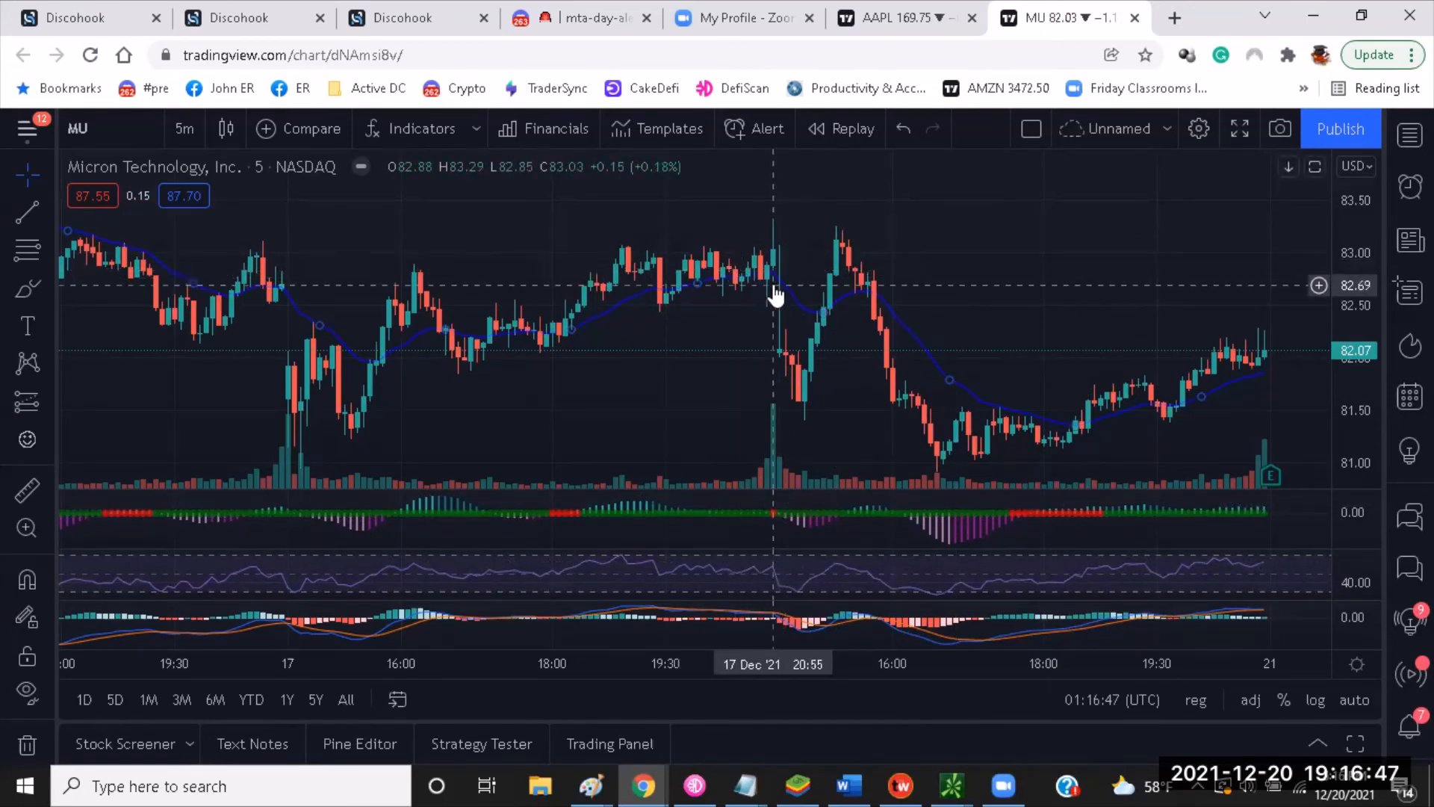
{"action": "mouse_move", "coordinate": [805, 258]}
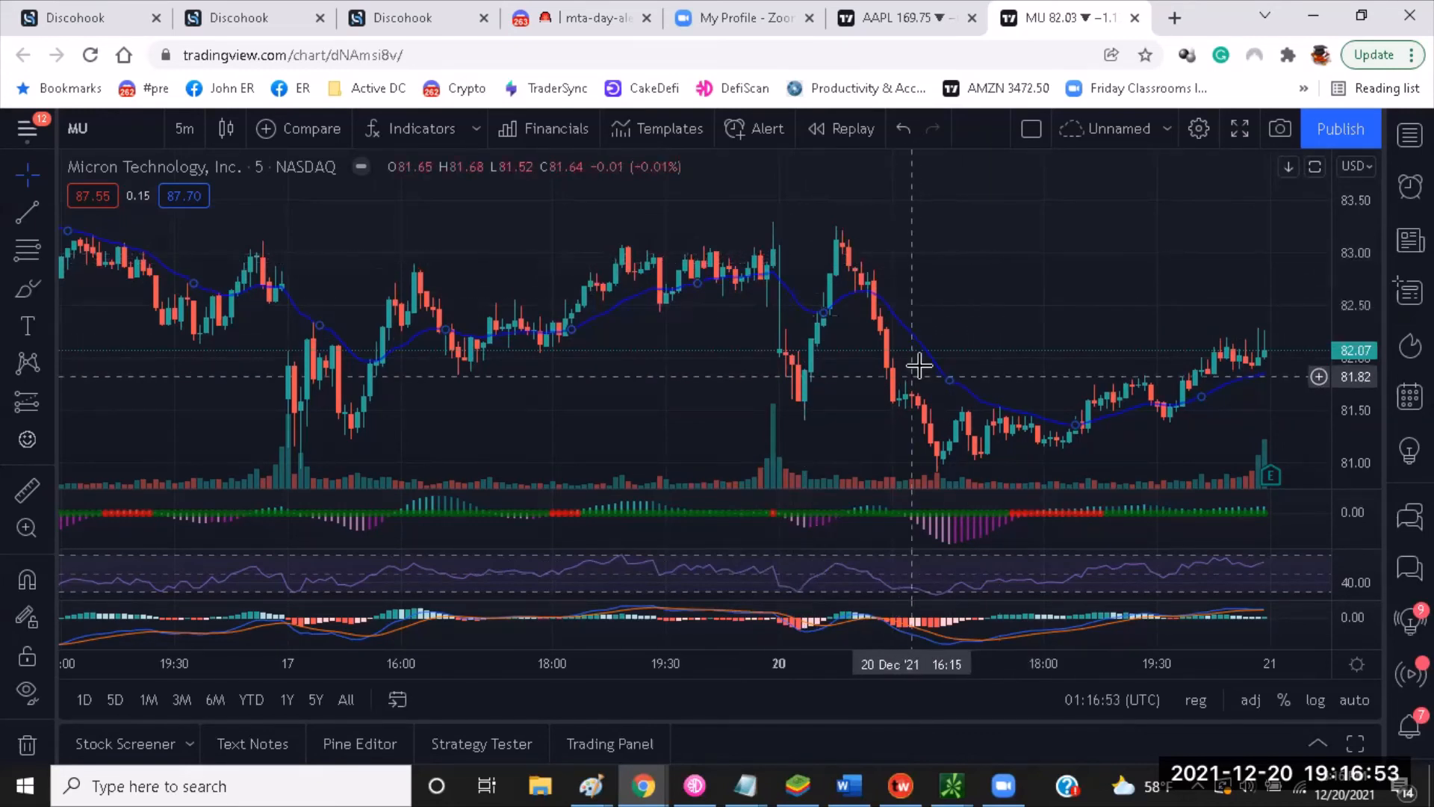
{"action": "mouse_move", "coordinate": [995, 526]}
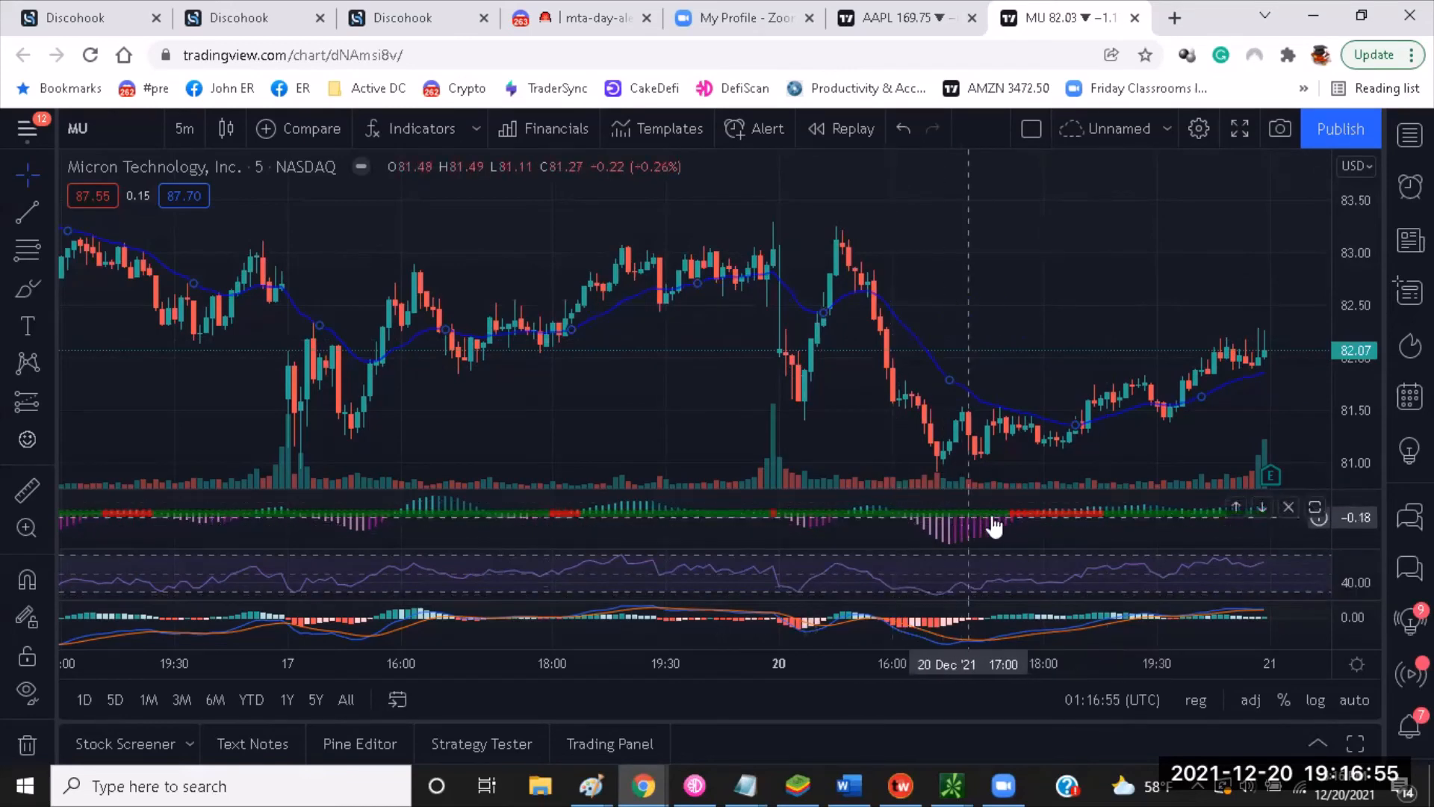
{"action": "mouse_move", "coordinate": [1164, 322]}
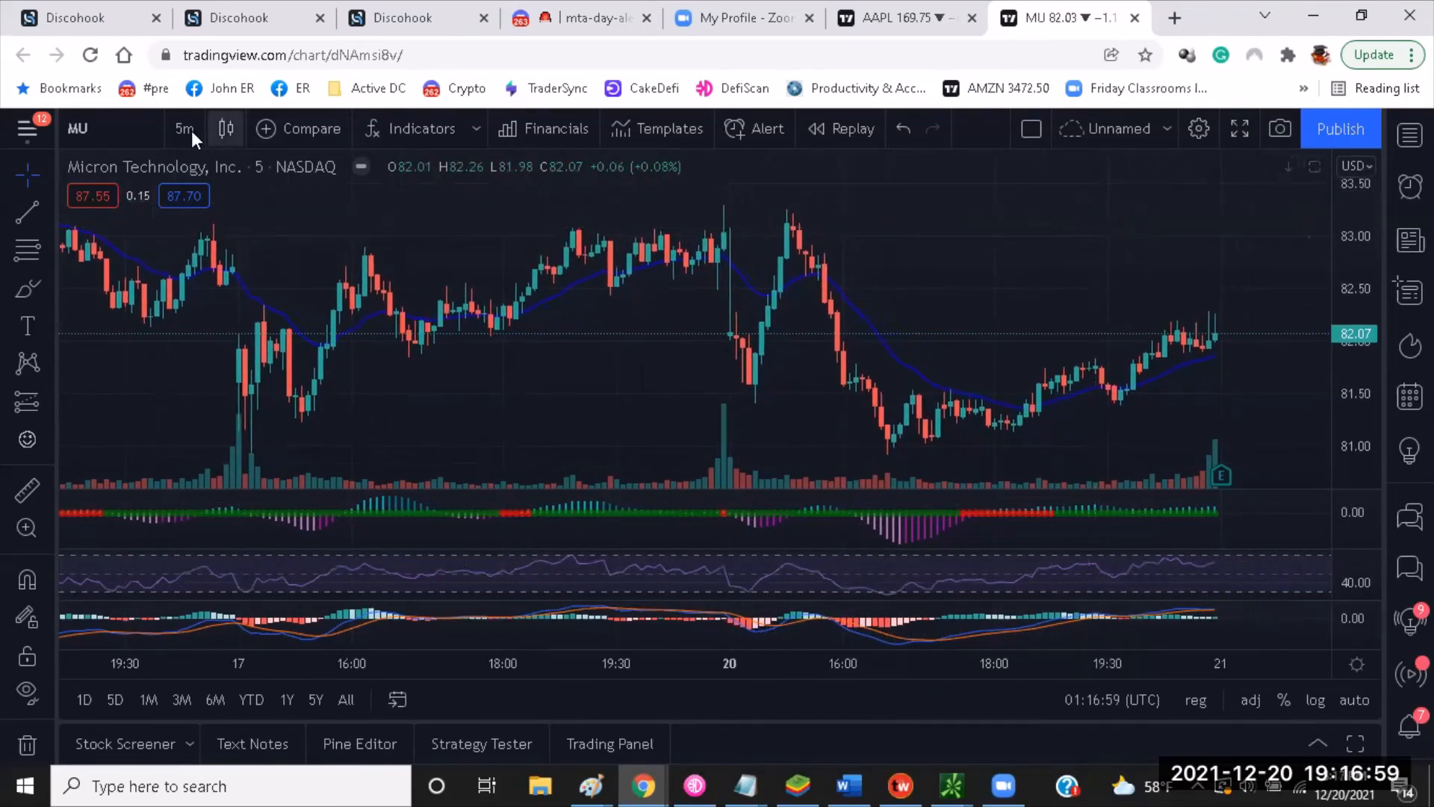
- Switch the MU chart to daily candles, then return to thinkorswim
{"action": "left_click", "coordinate": [184, 128]}
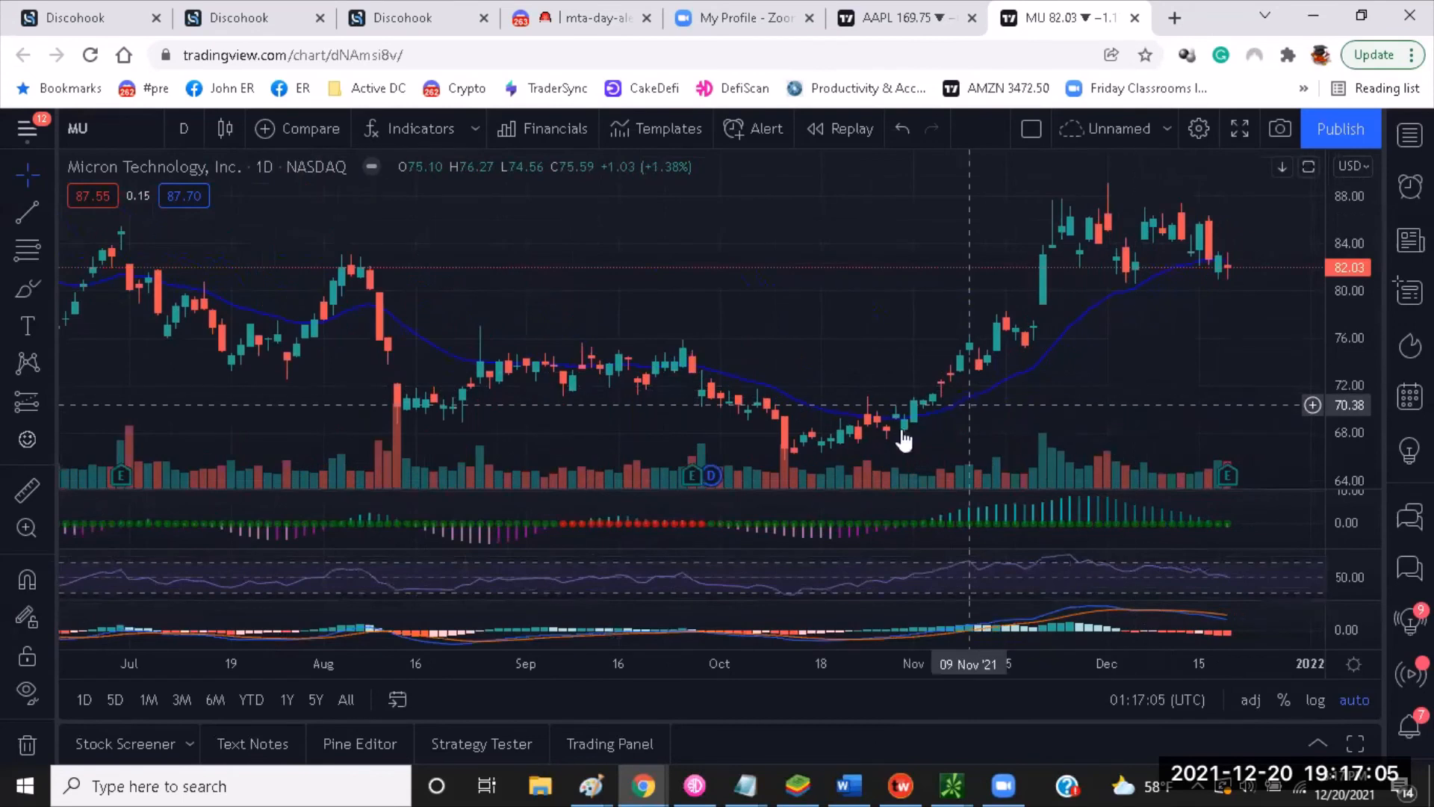
{"action": "mouse_move", "coordinate": [480, 395]}
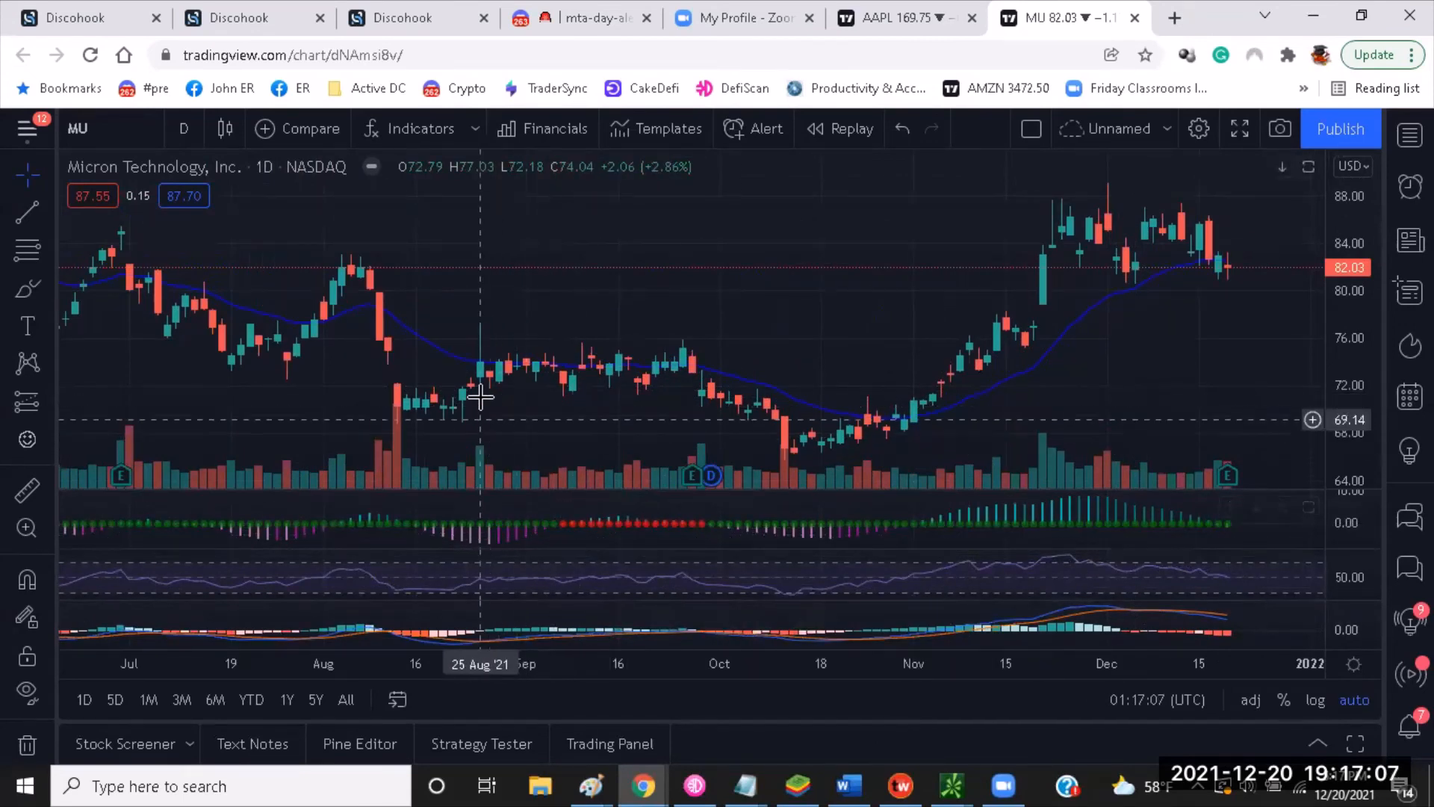
{"action": "mouse_move", "coordinate": [599, 549]}
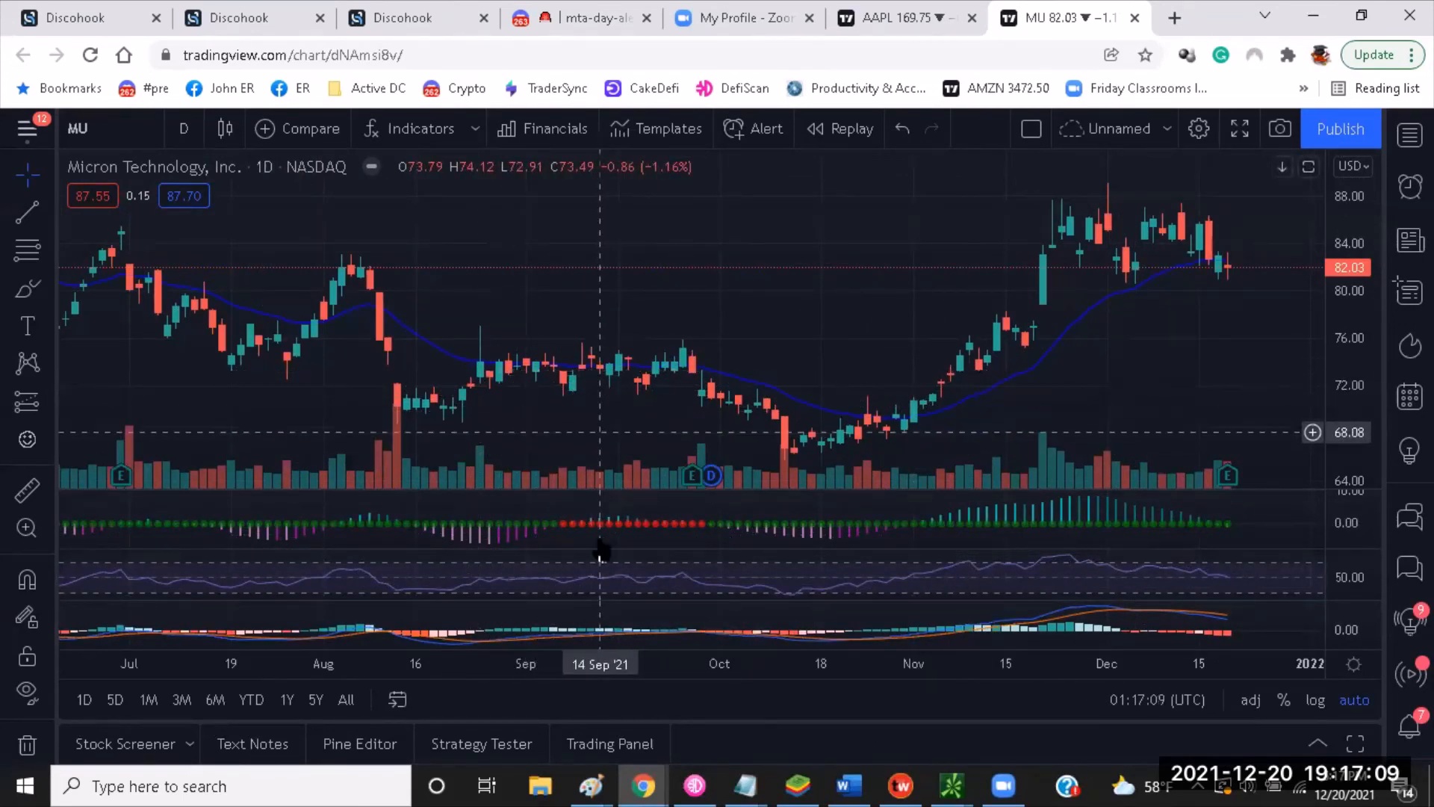
{"action": "mouse_move", "coordinate": [845, 311]}
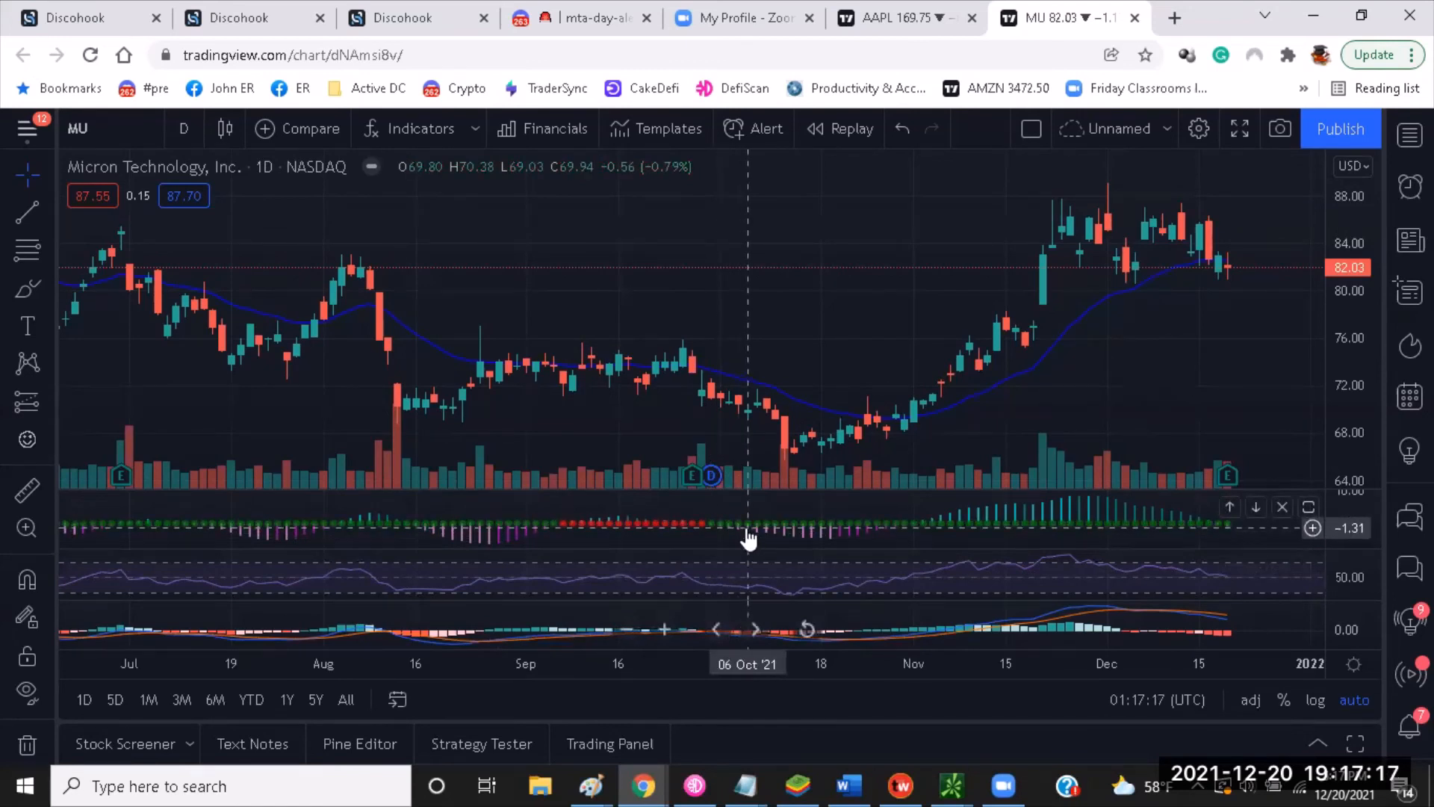
{"action": "mouse_move", "coordinate": [804, 460]}
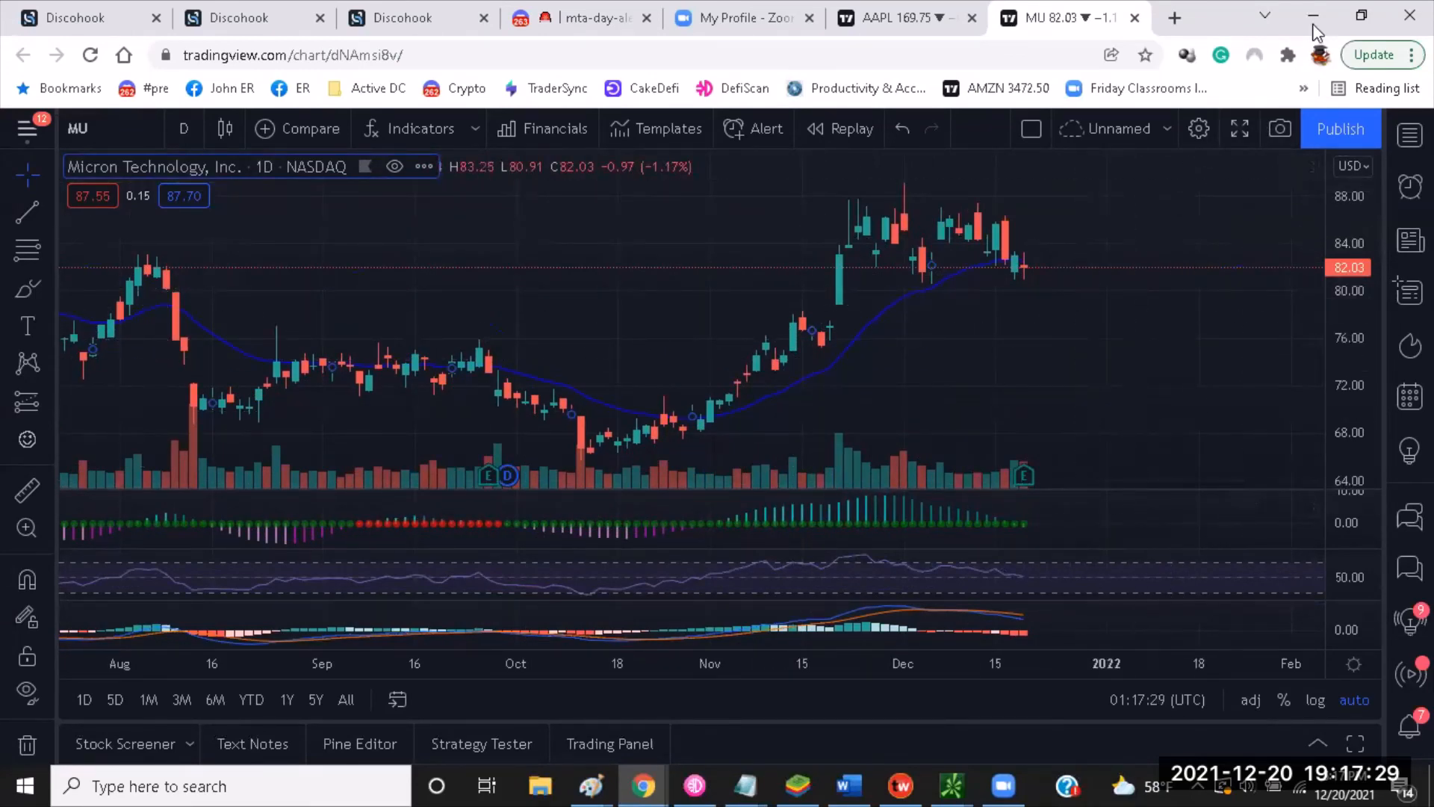
{"action": "left_click", "coordinate": [1315, 17]}
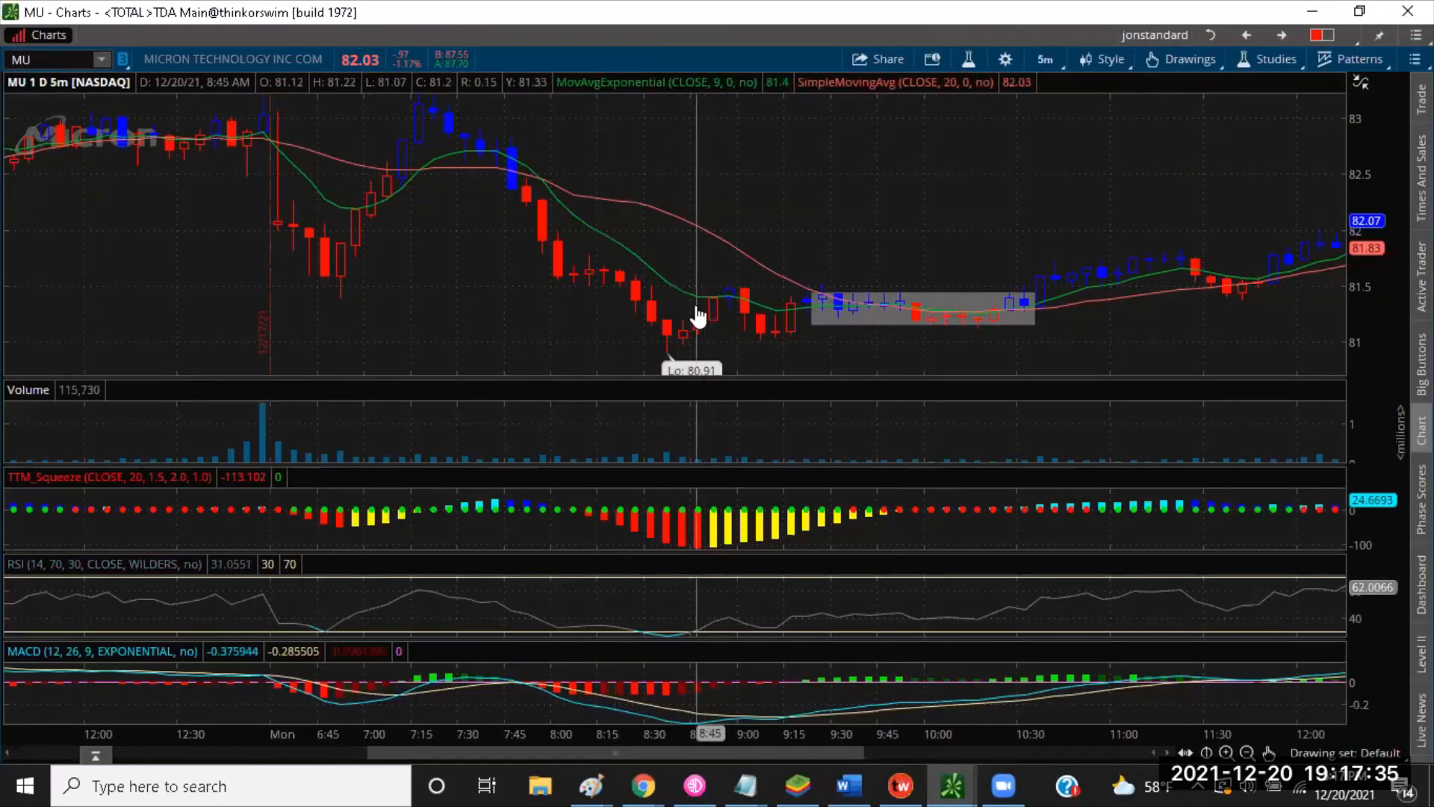
{"action": "mouse_move", "coordinate": [716, 343]}
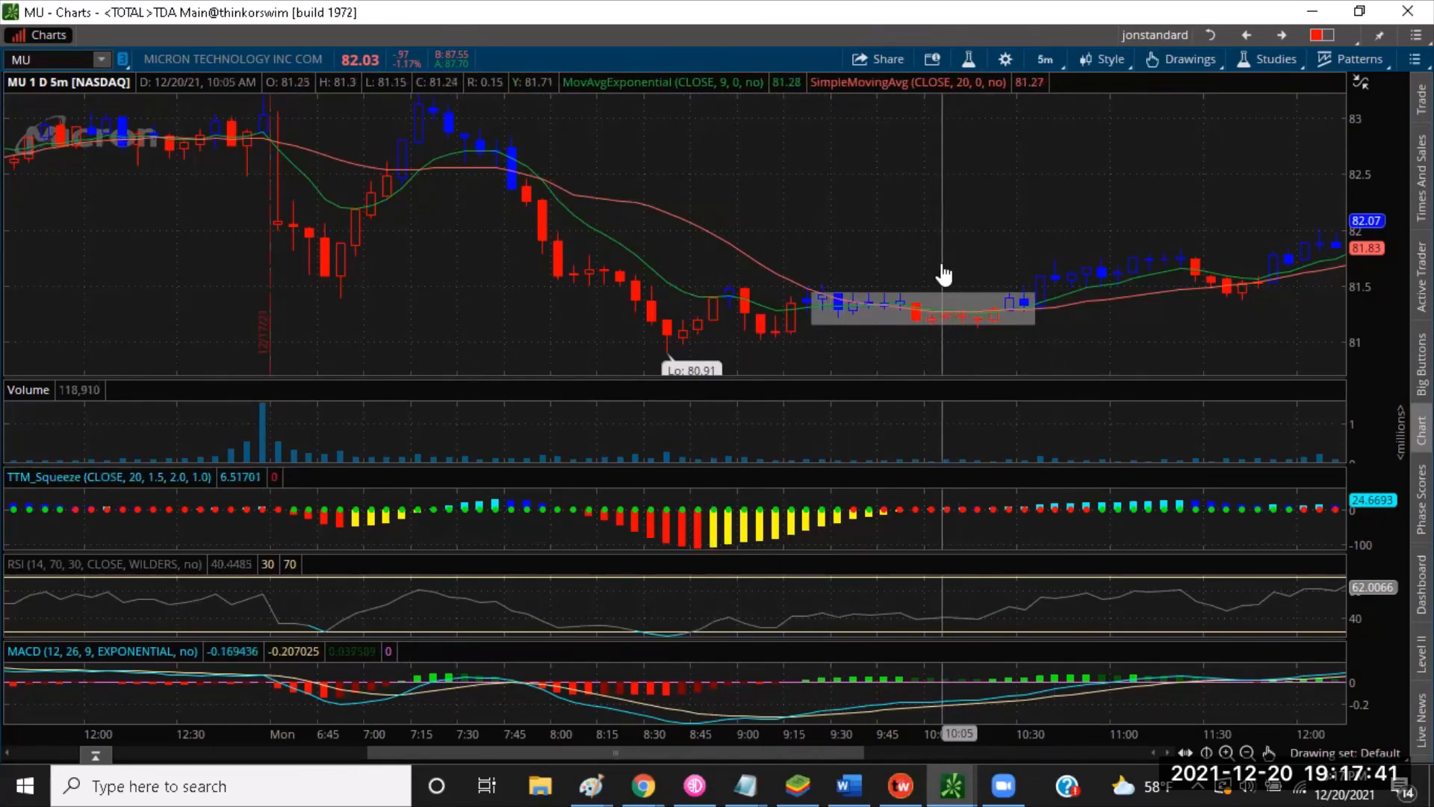
{"action": "mouse_move", "coordinate": [952, 293]}
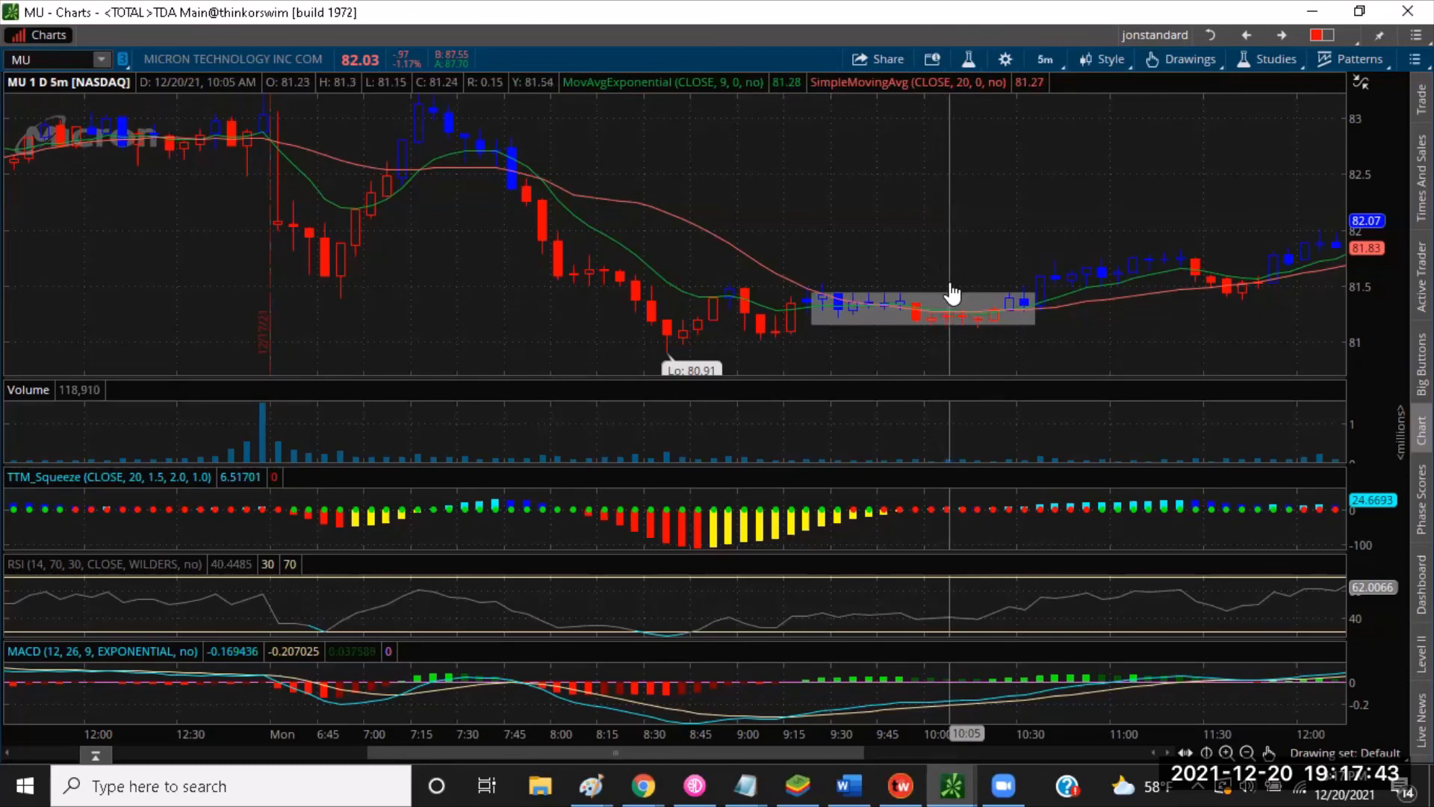
{"action": "mouse_move", "coordinate": [185, 526]}
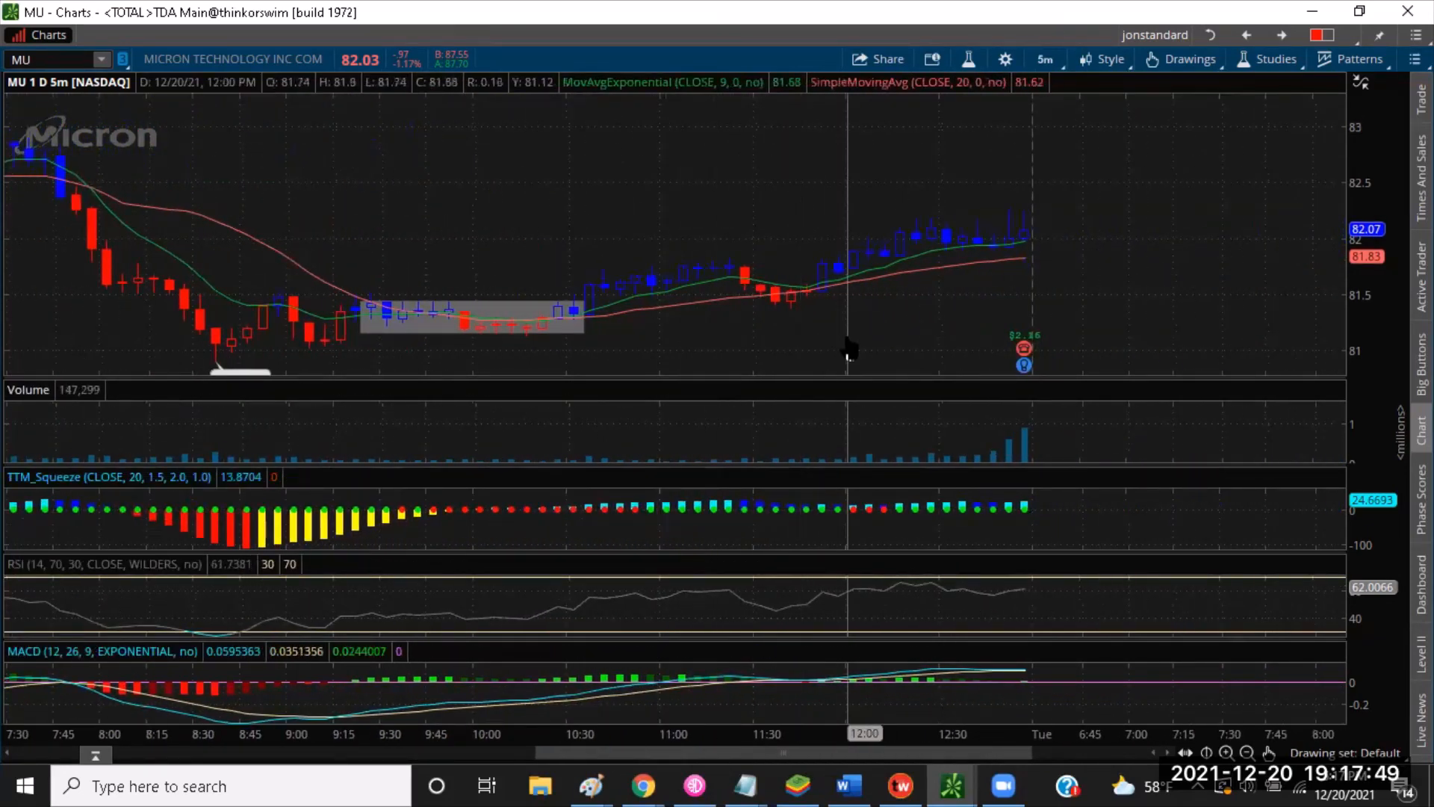
{"action": "mouse_move", "coordinate": [837, 352]}
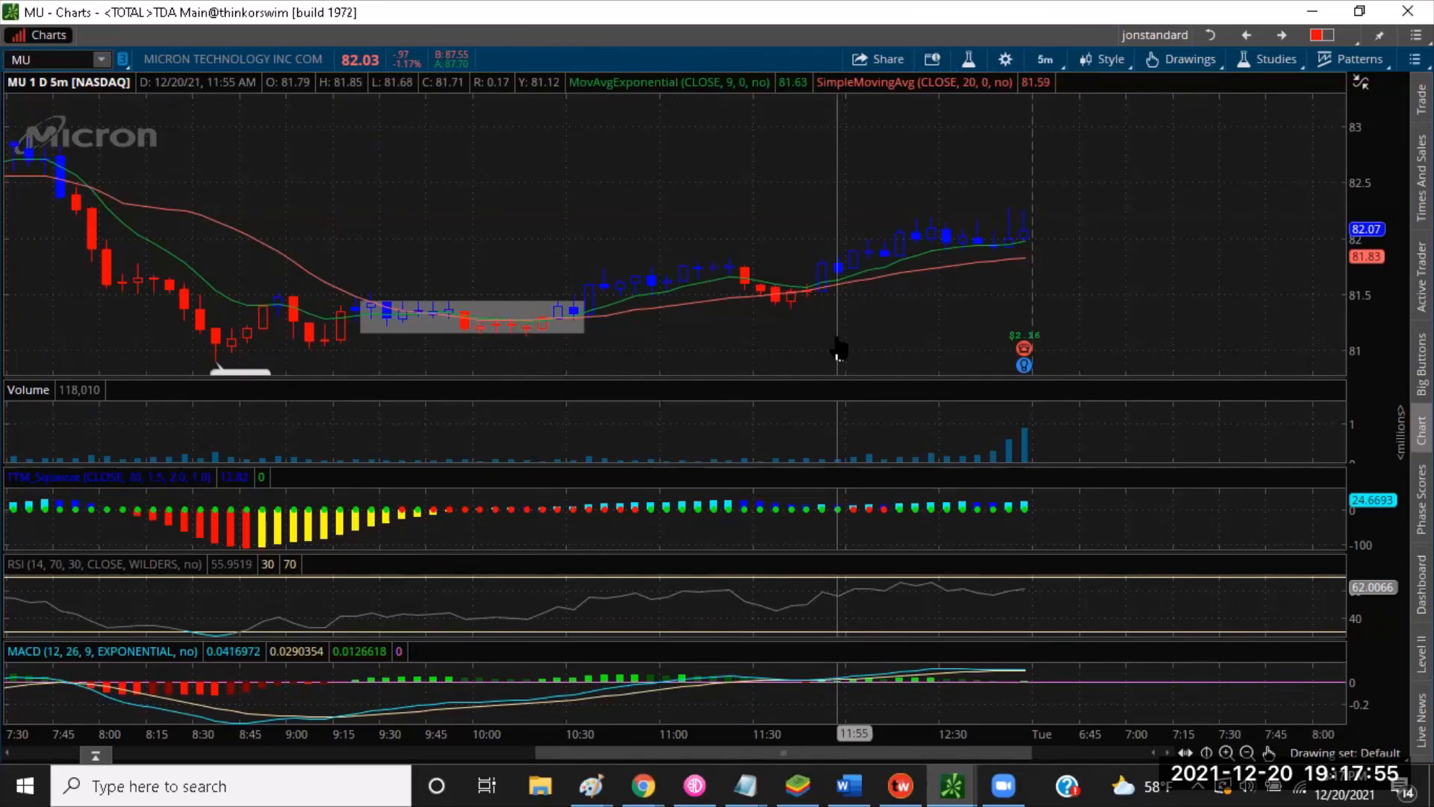
{"action": "mouse_move", "coordinate": [733, 294]}
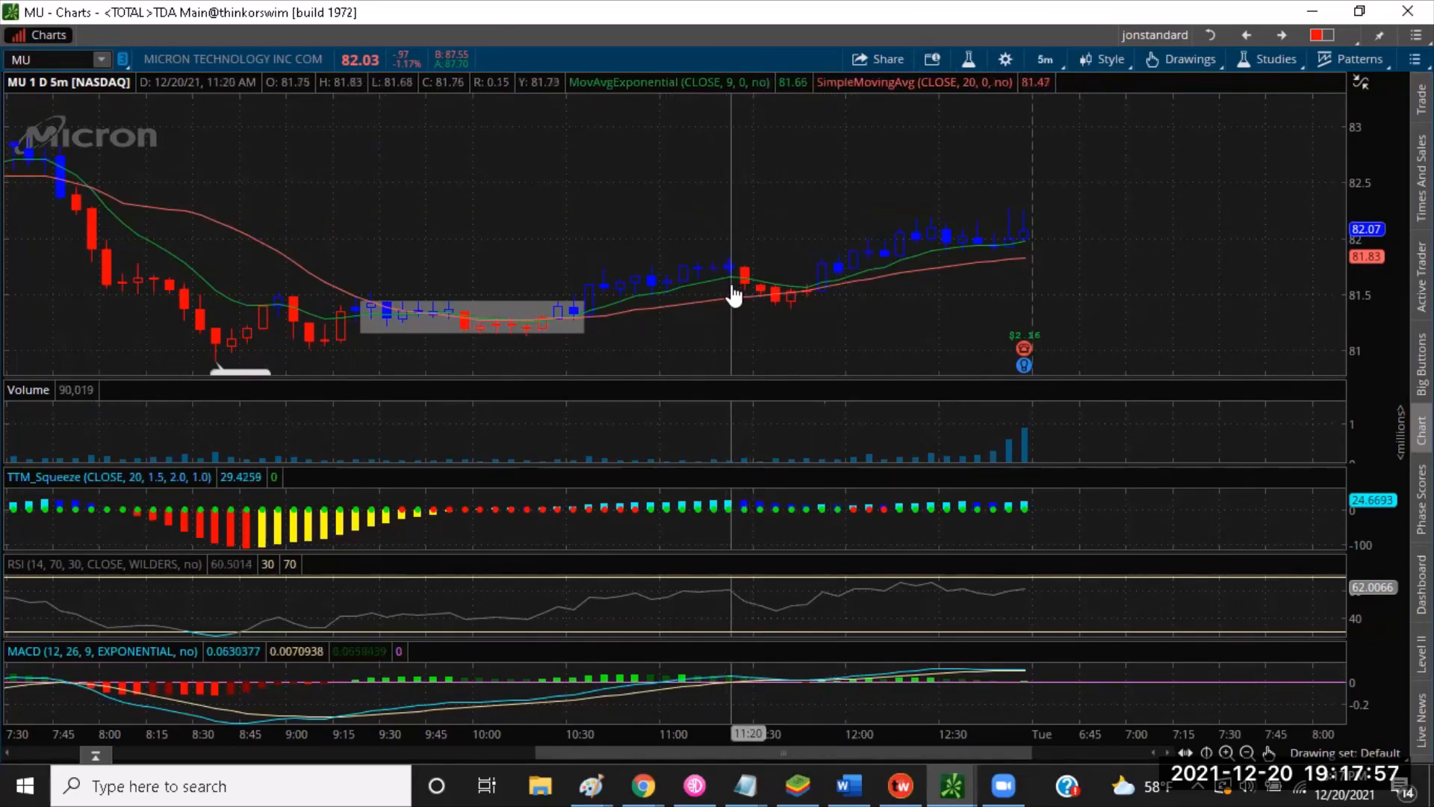